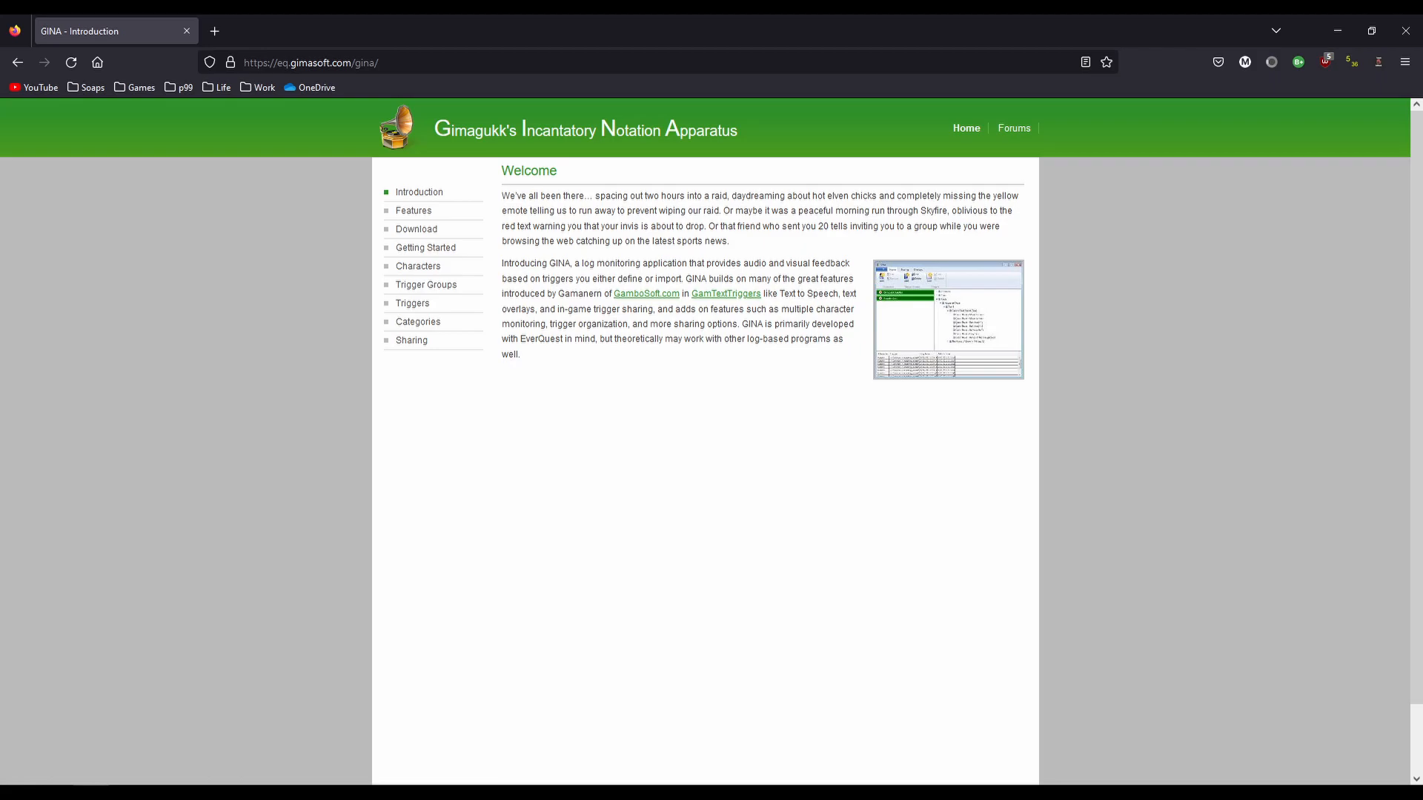
Switch from the Firefox GINA introduction page to the GINA application window.
click(417, 229)
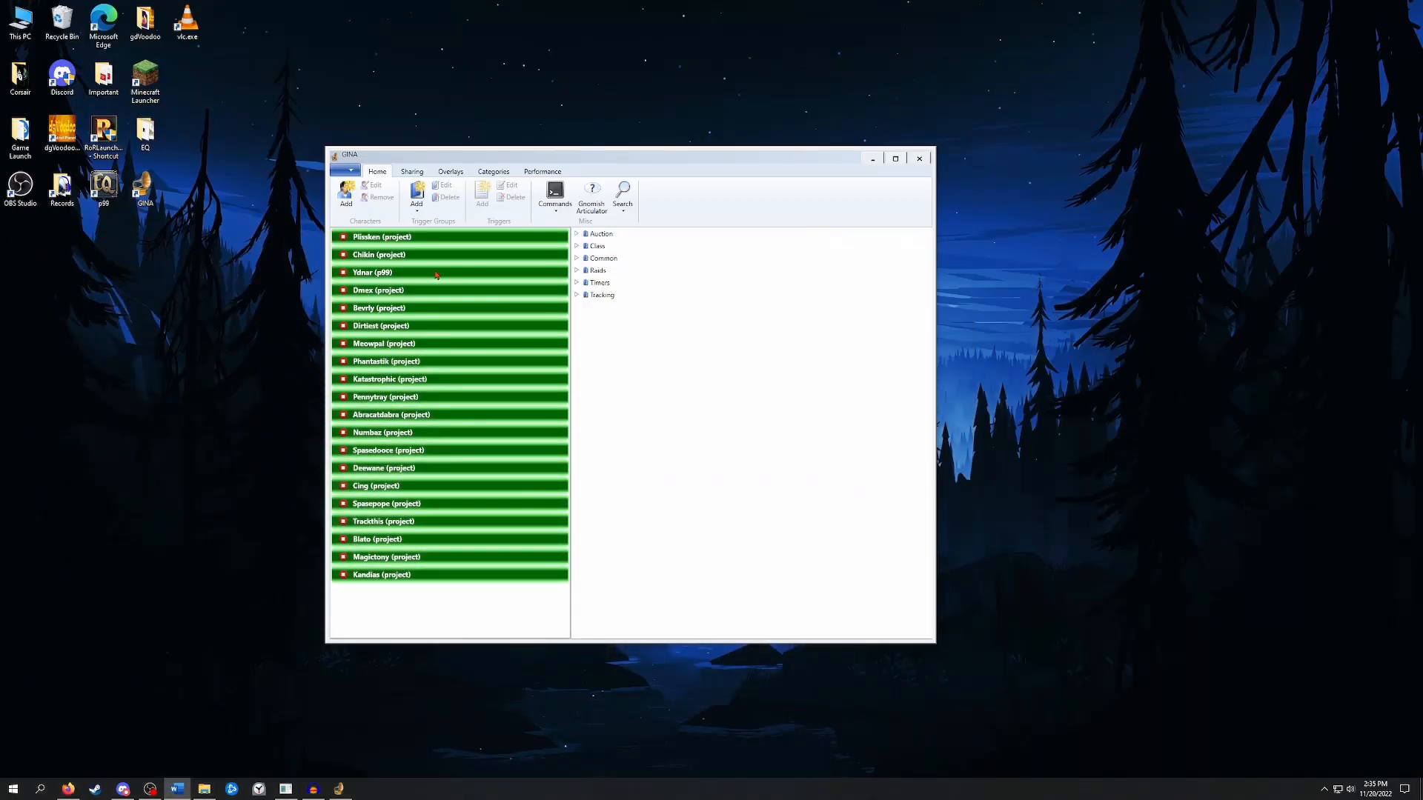
mouse_move(518, 352)
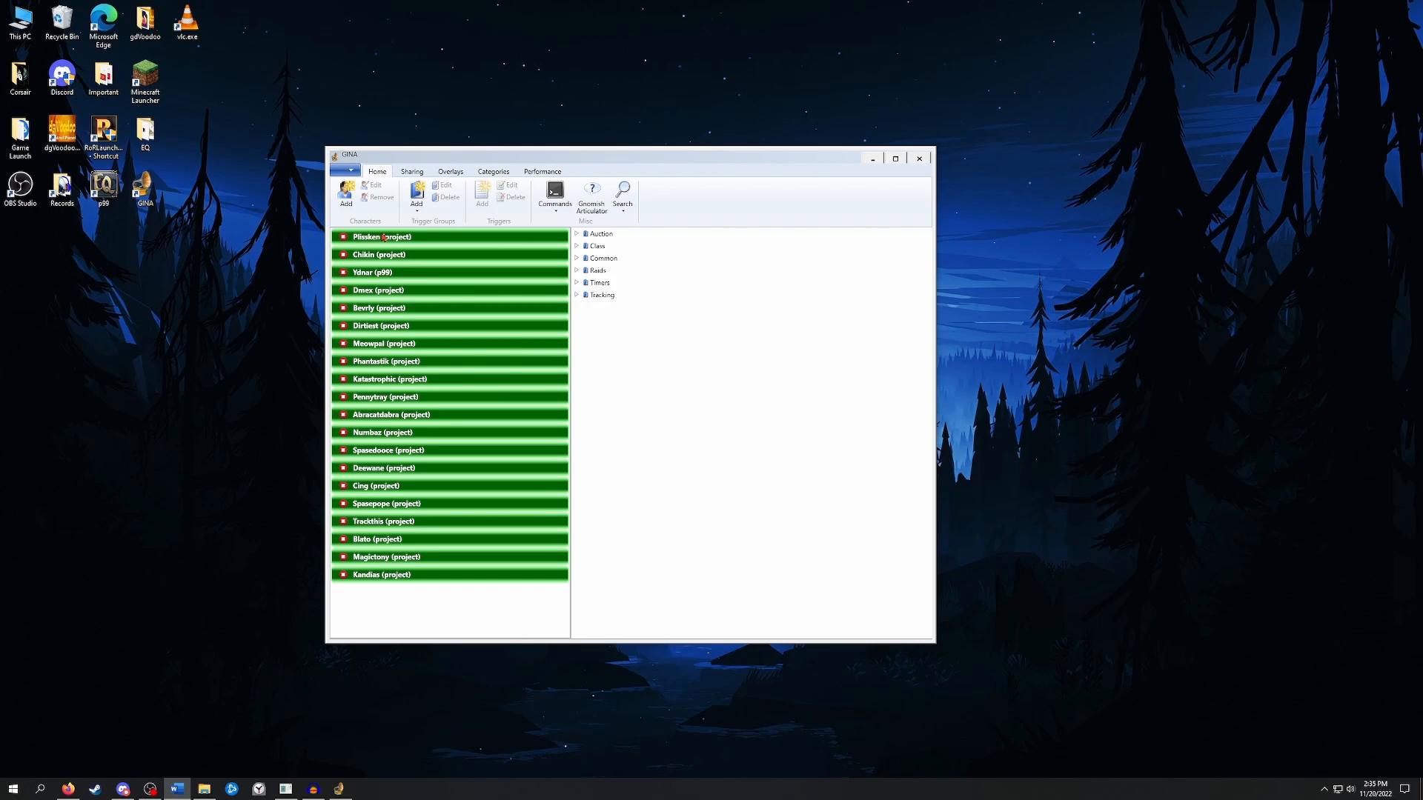
Open GINA Settings from the application menu and view the General options.
click(347, 170)
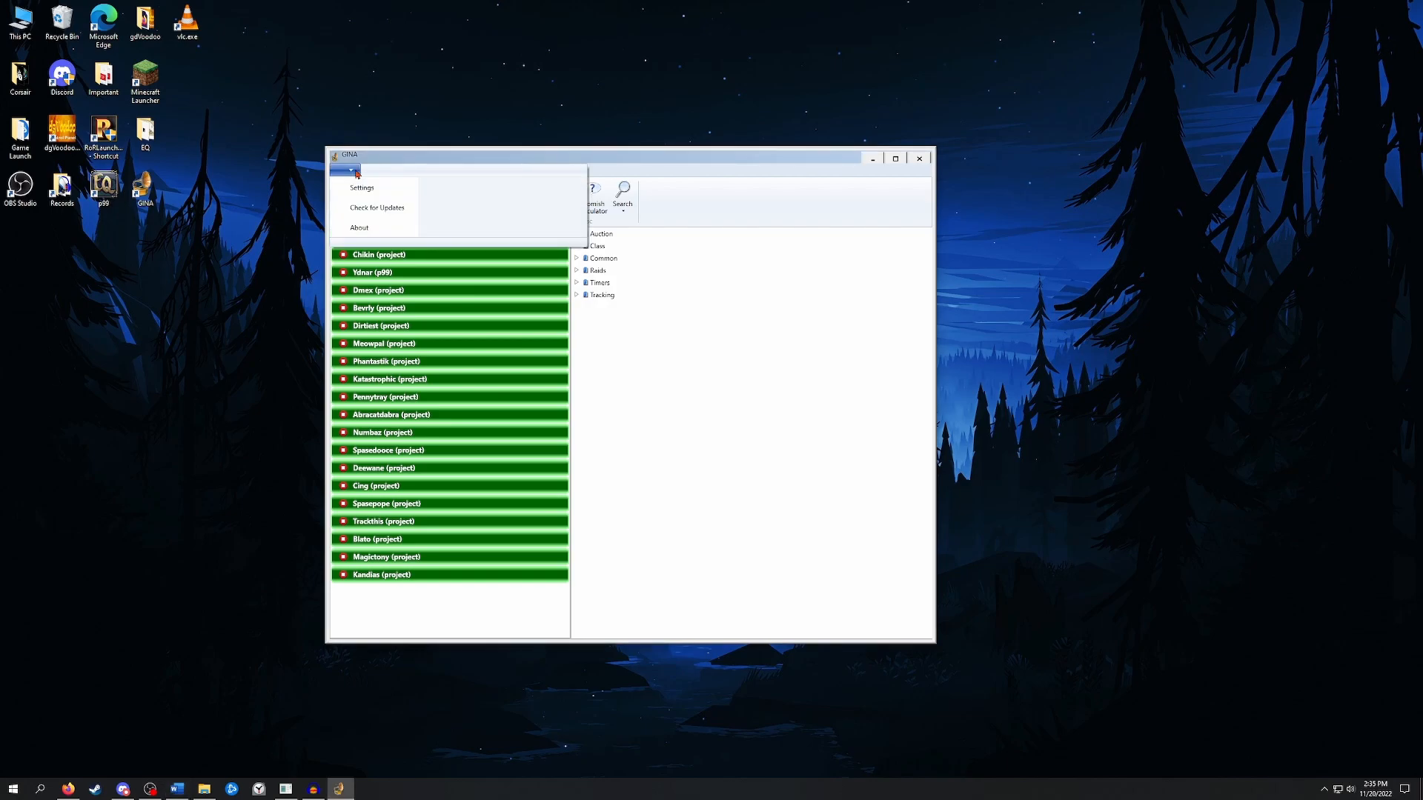
click(361, 188)
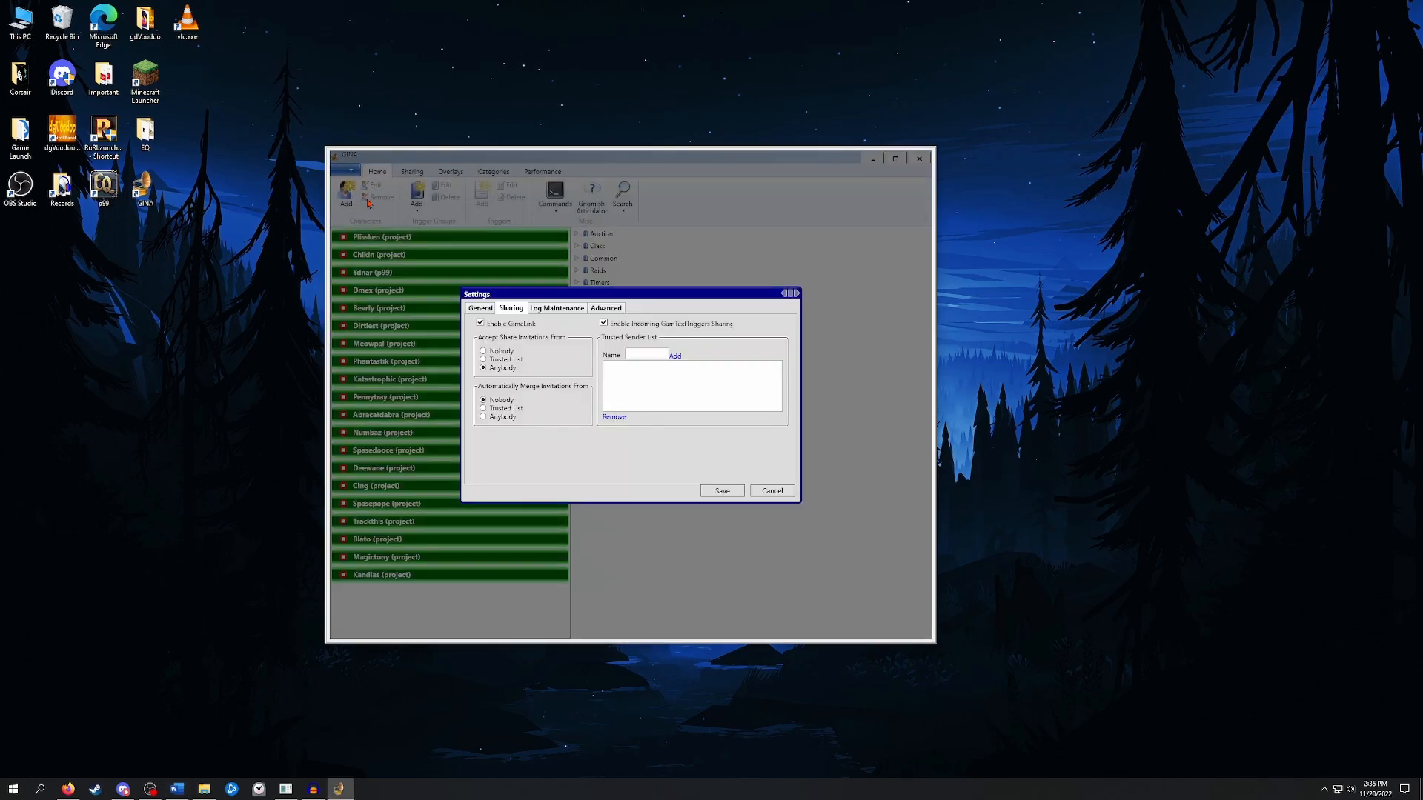
click(480, 308)
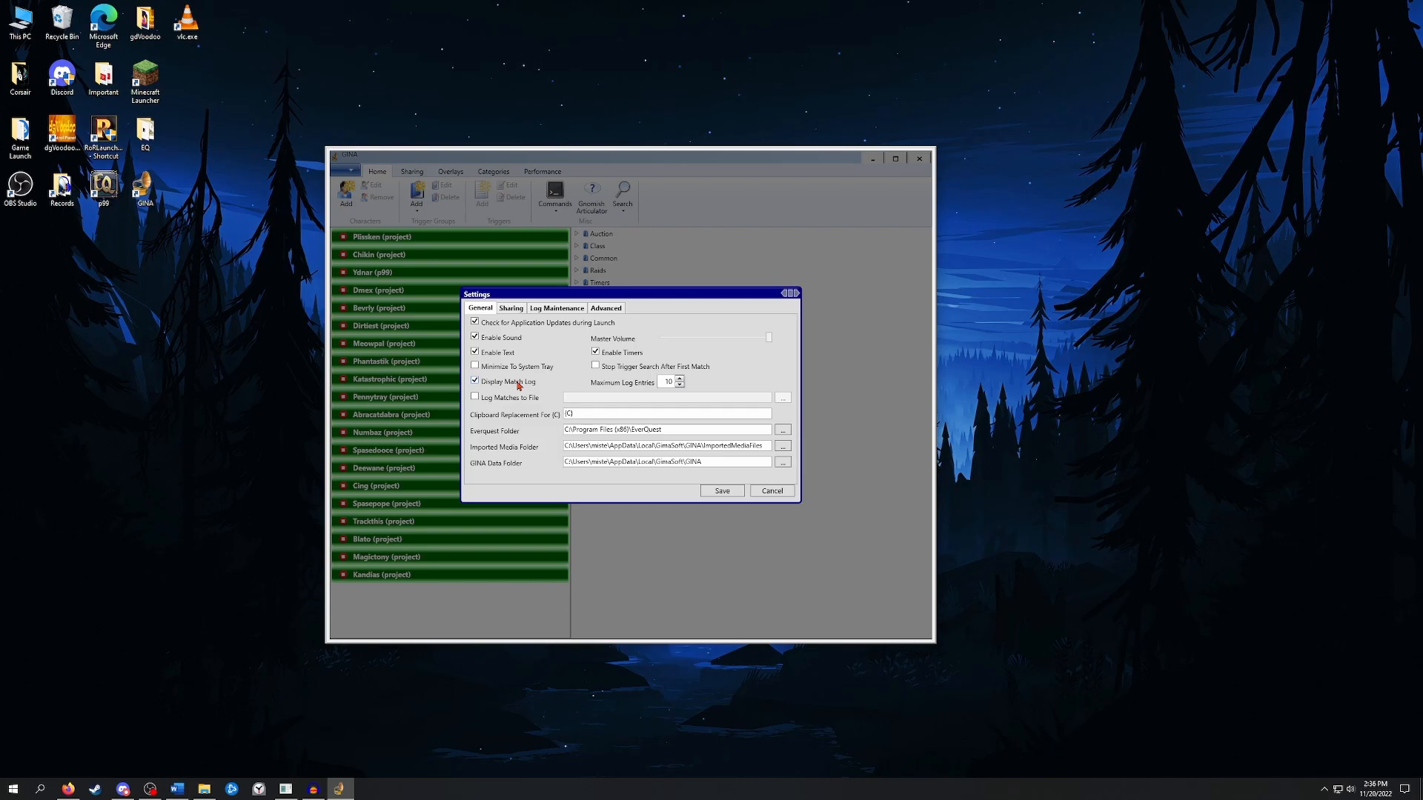
mouse_move(655, 384)
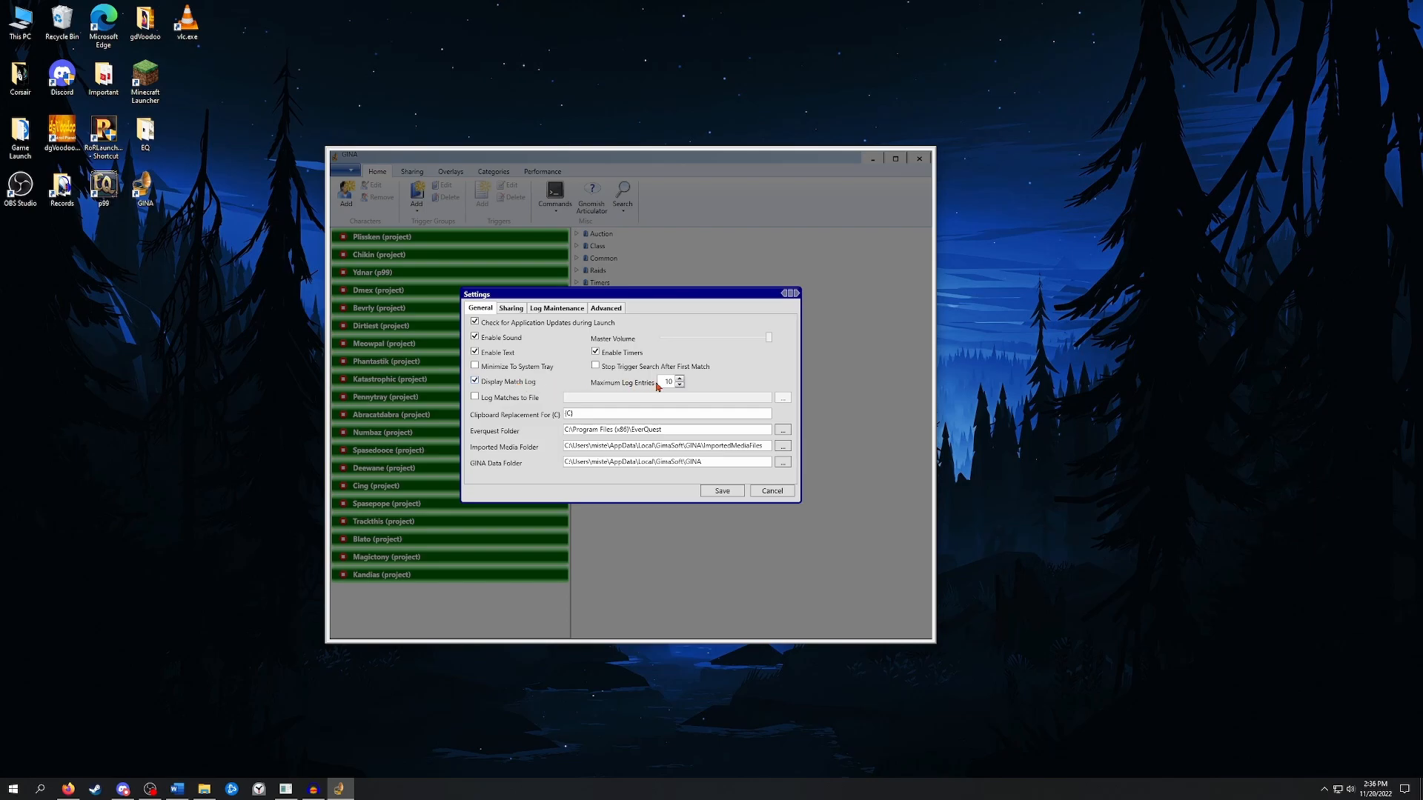
mouse_move(656, 387)
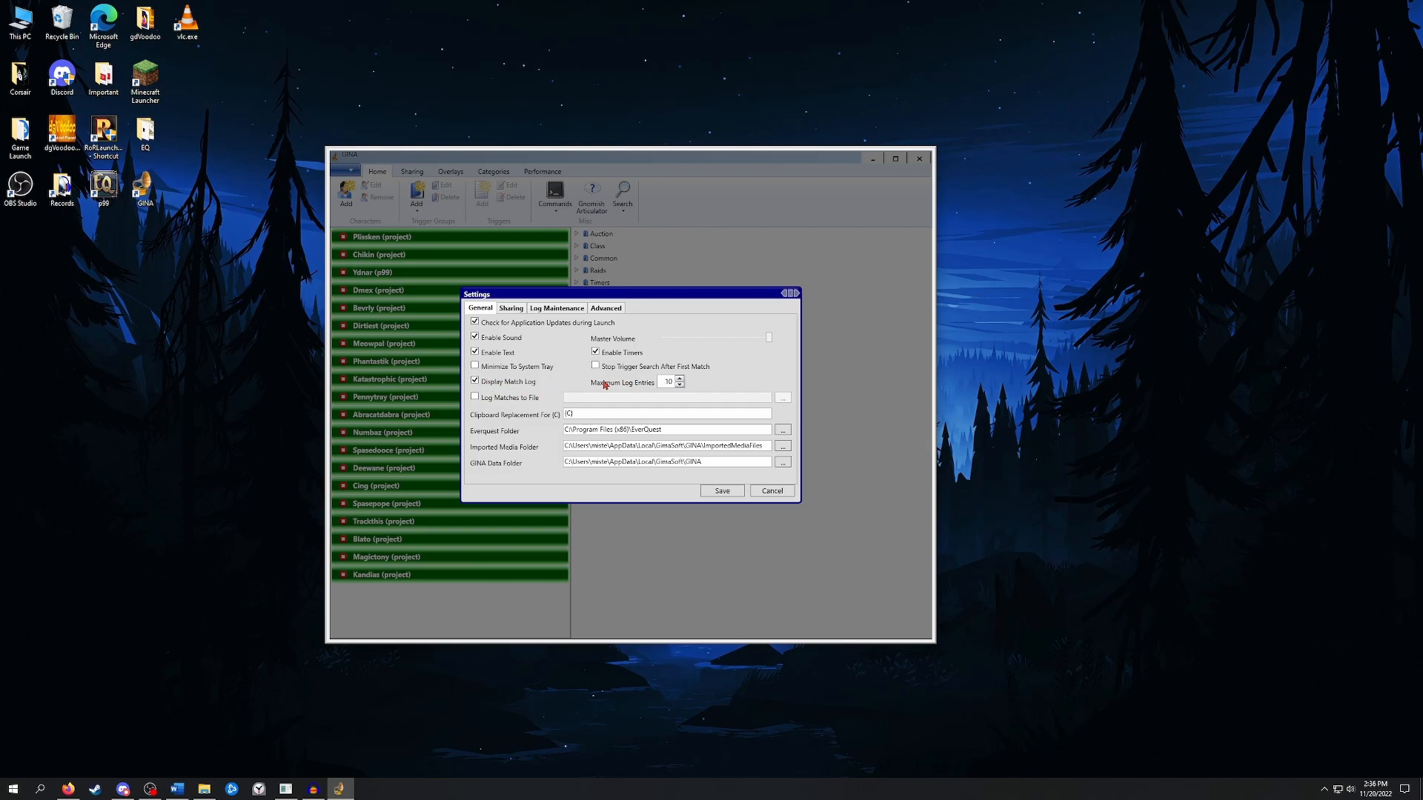
mouse_move(490, 433)
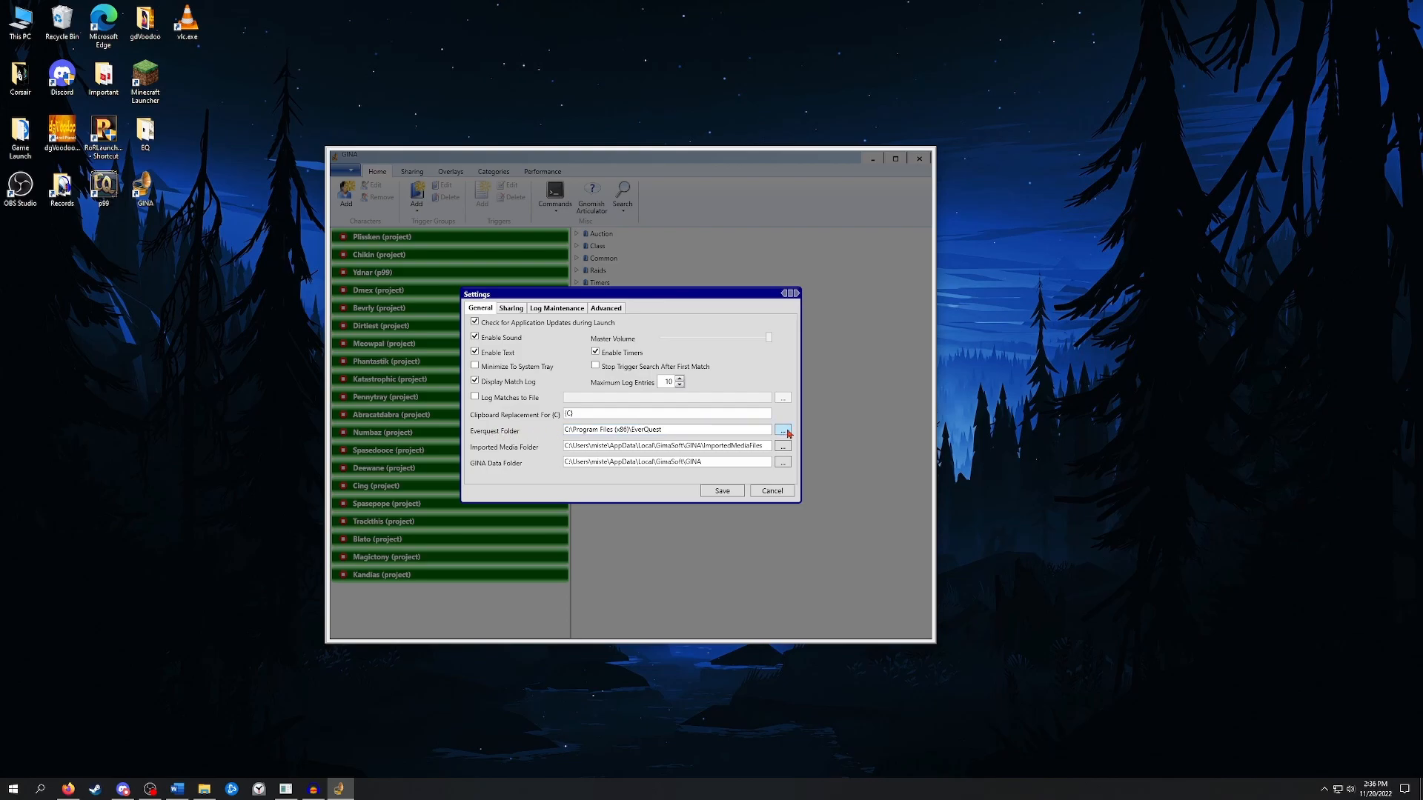
mouse_move(670, 433)
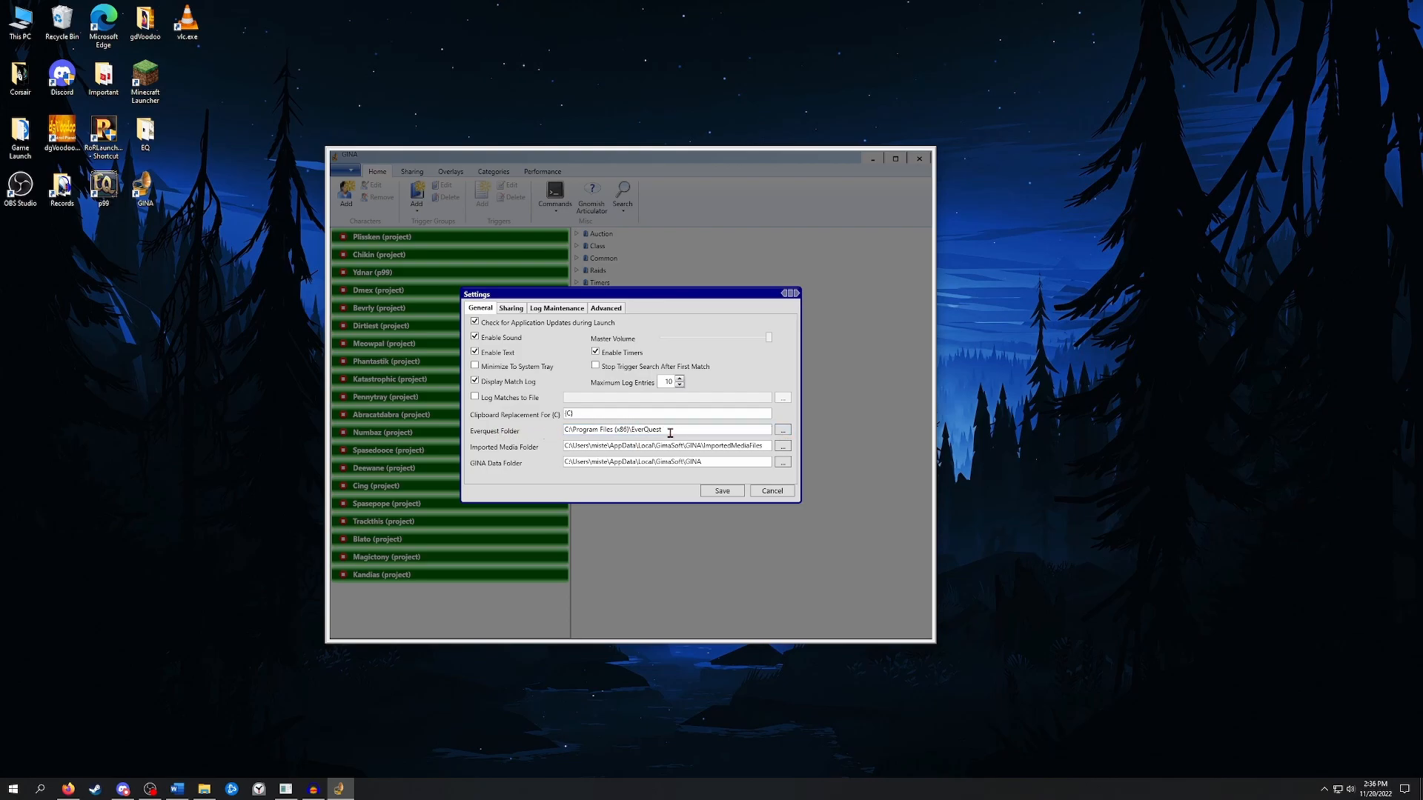
Review the Sharing tab invitation options, then save and close Settings.
click(510, 308)
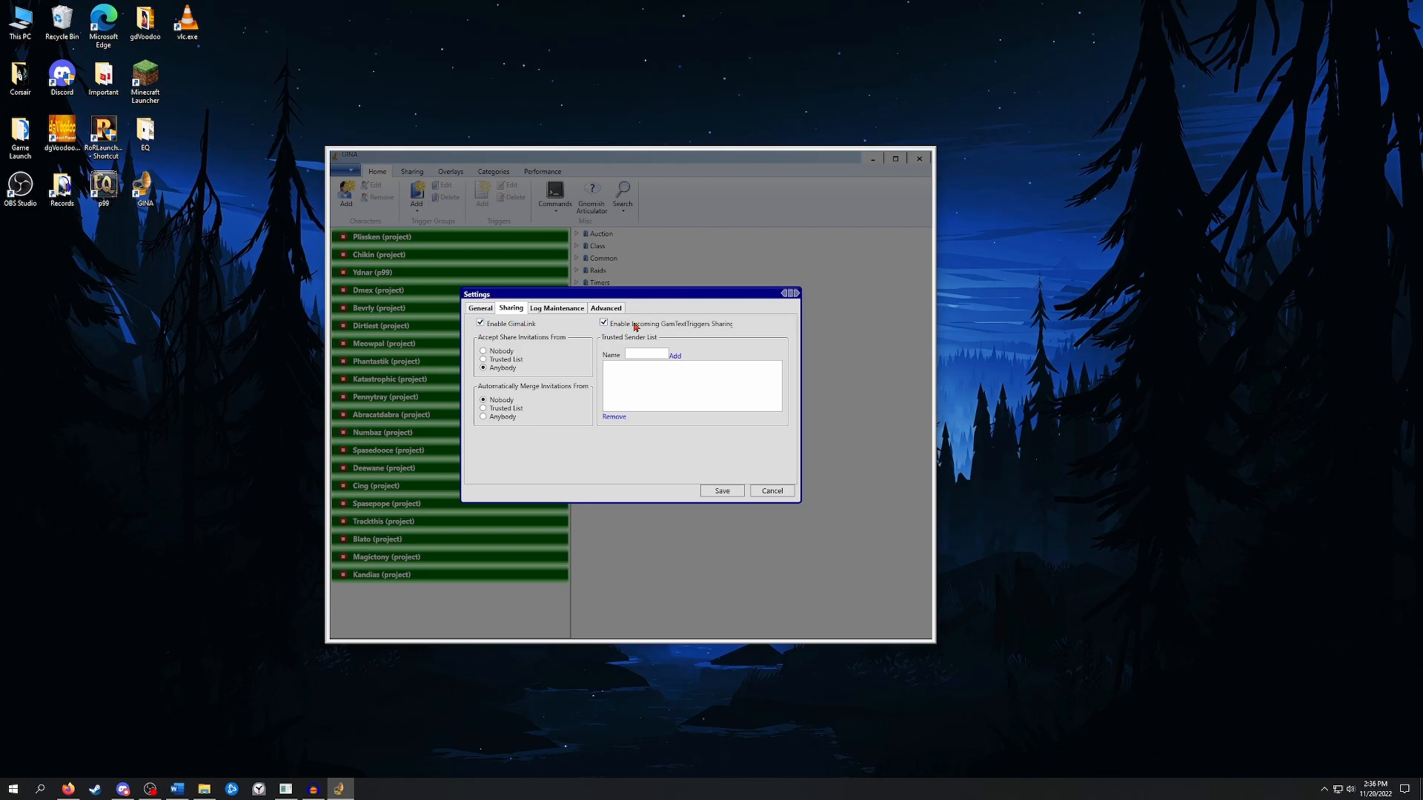
mouse_move(512, 343)
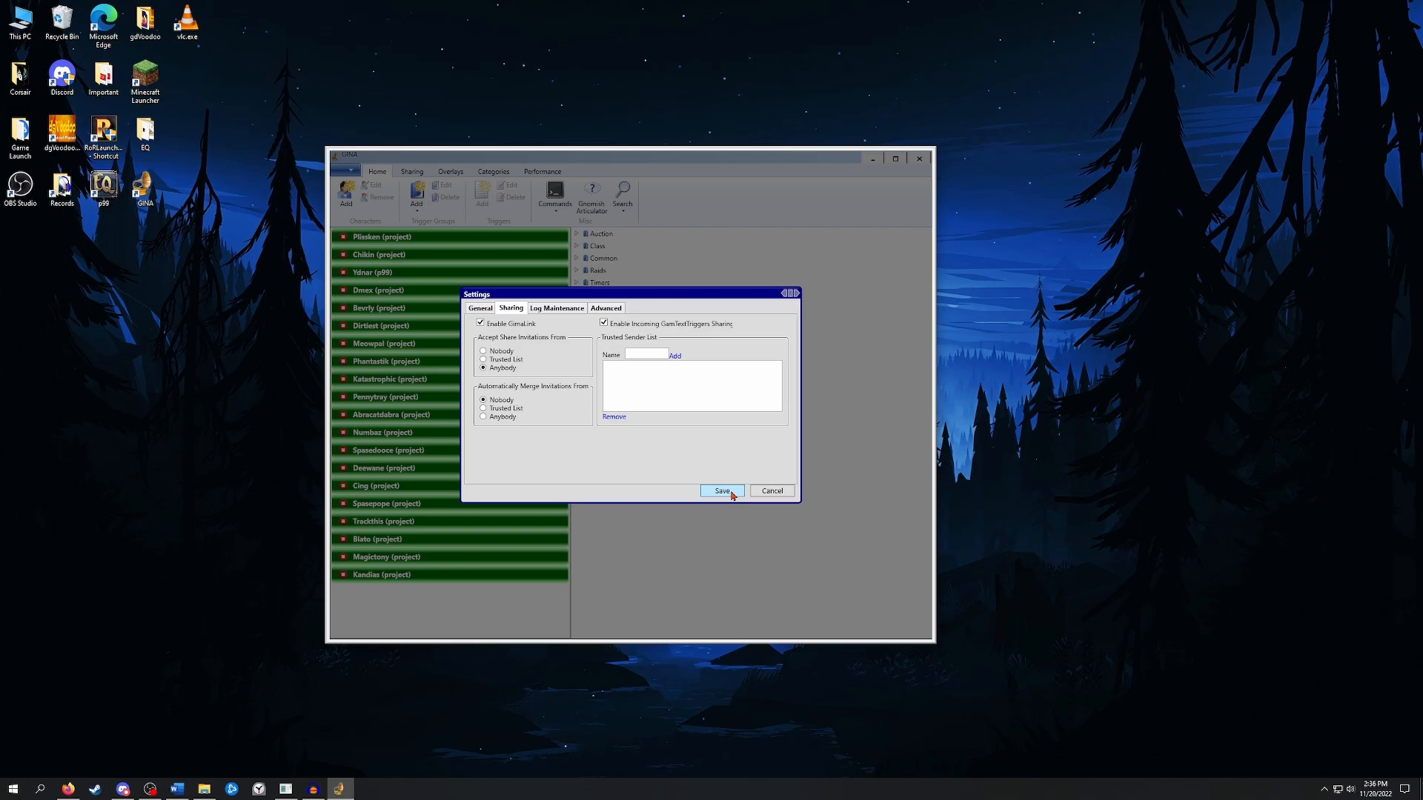
click(721, 489)
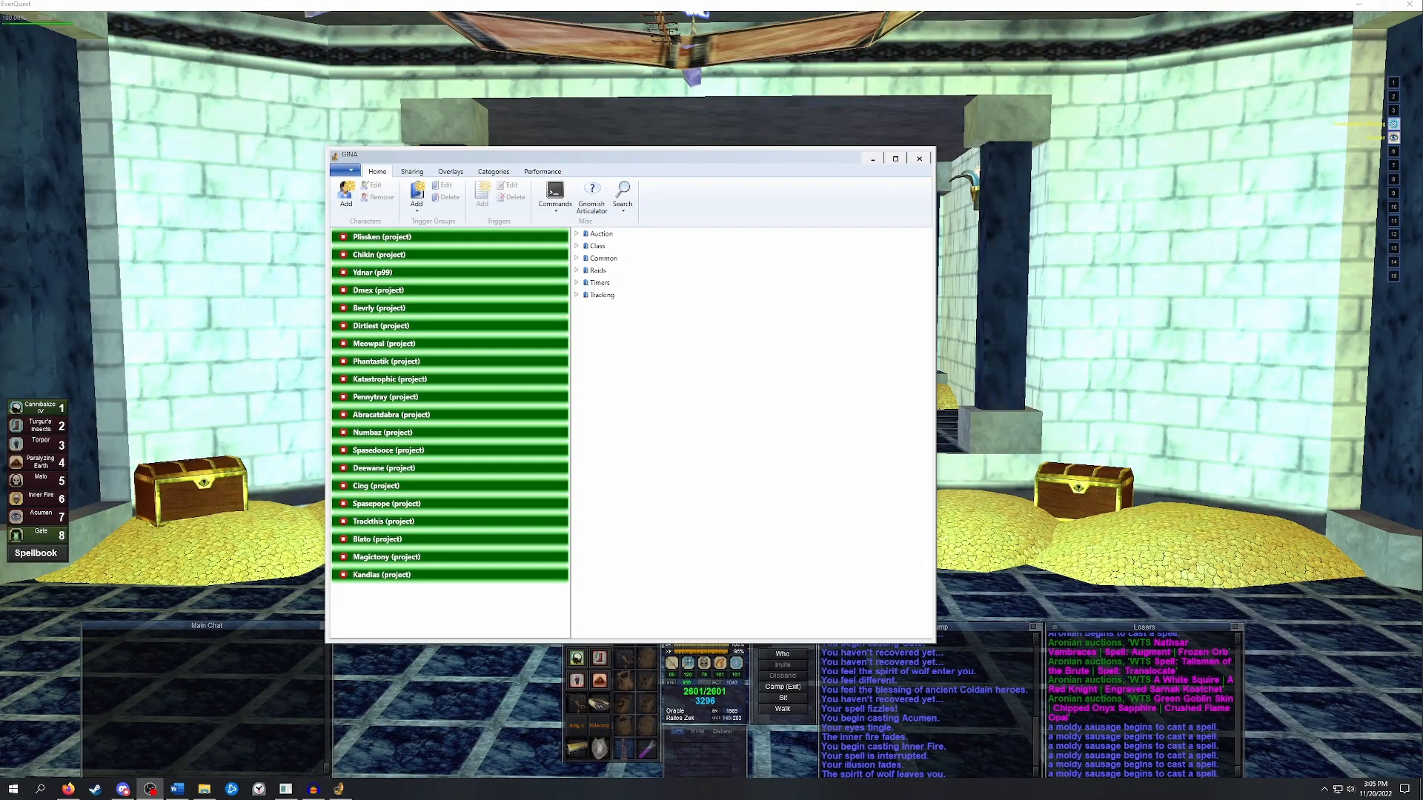
mouse_move(799, 441)
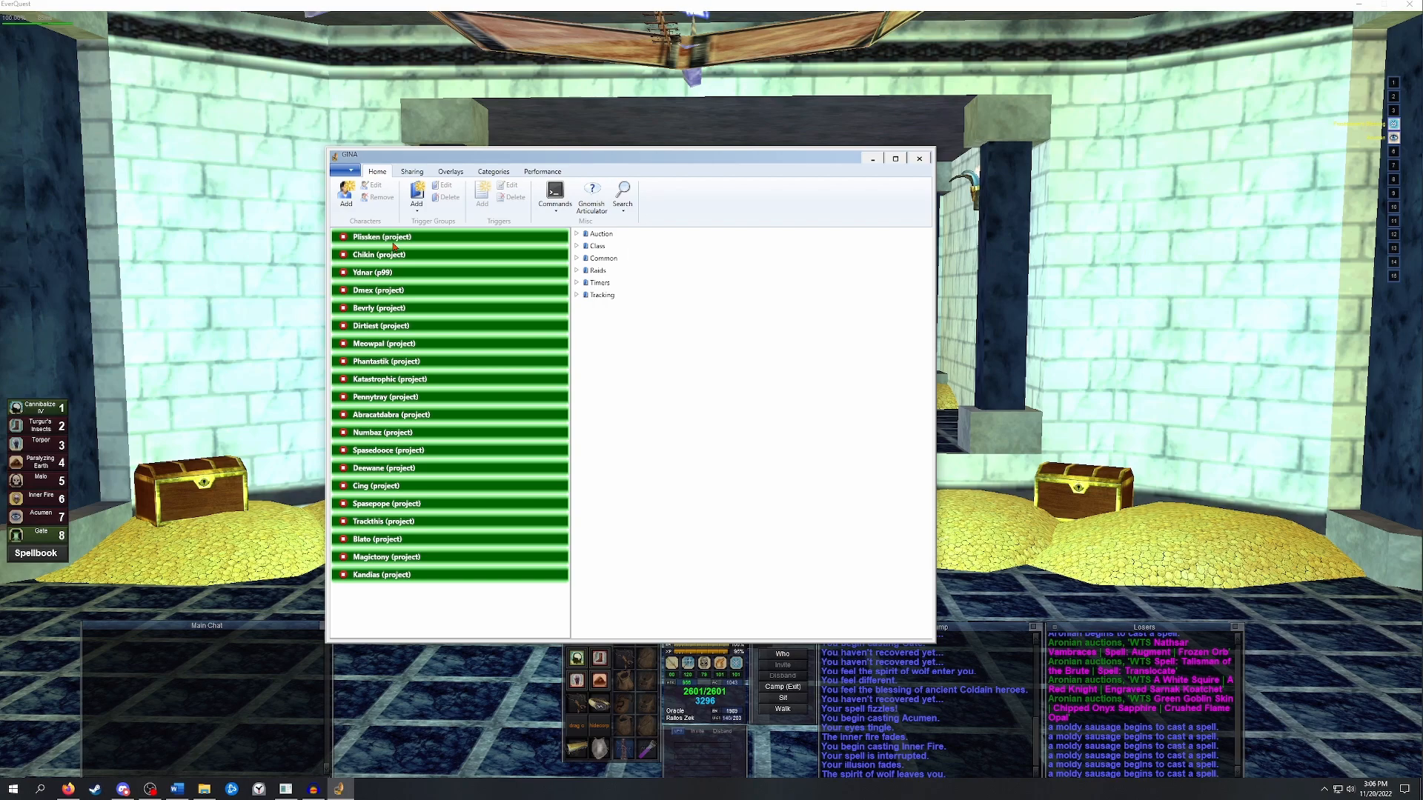
Bring the GINA character list window in front of the running EverQuest game.
click(346, 194)
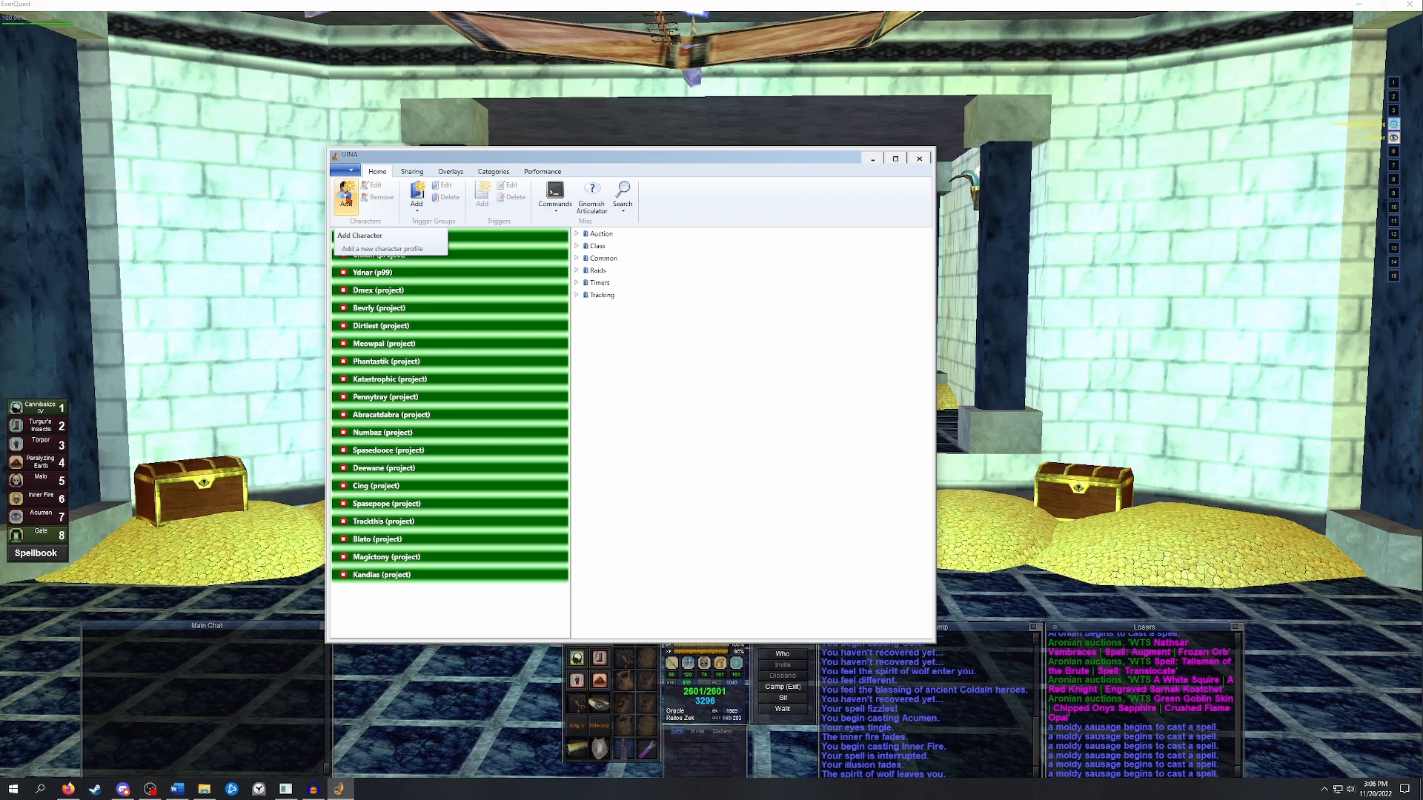
Add a new character profile using eqlog_Agrocraig_P1999Green.txt as its log file.
click(382, 249)
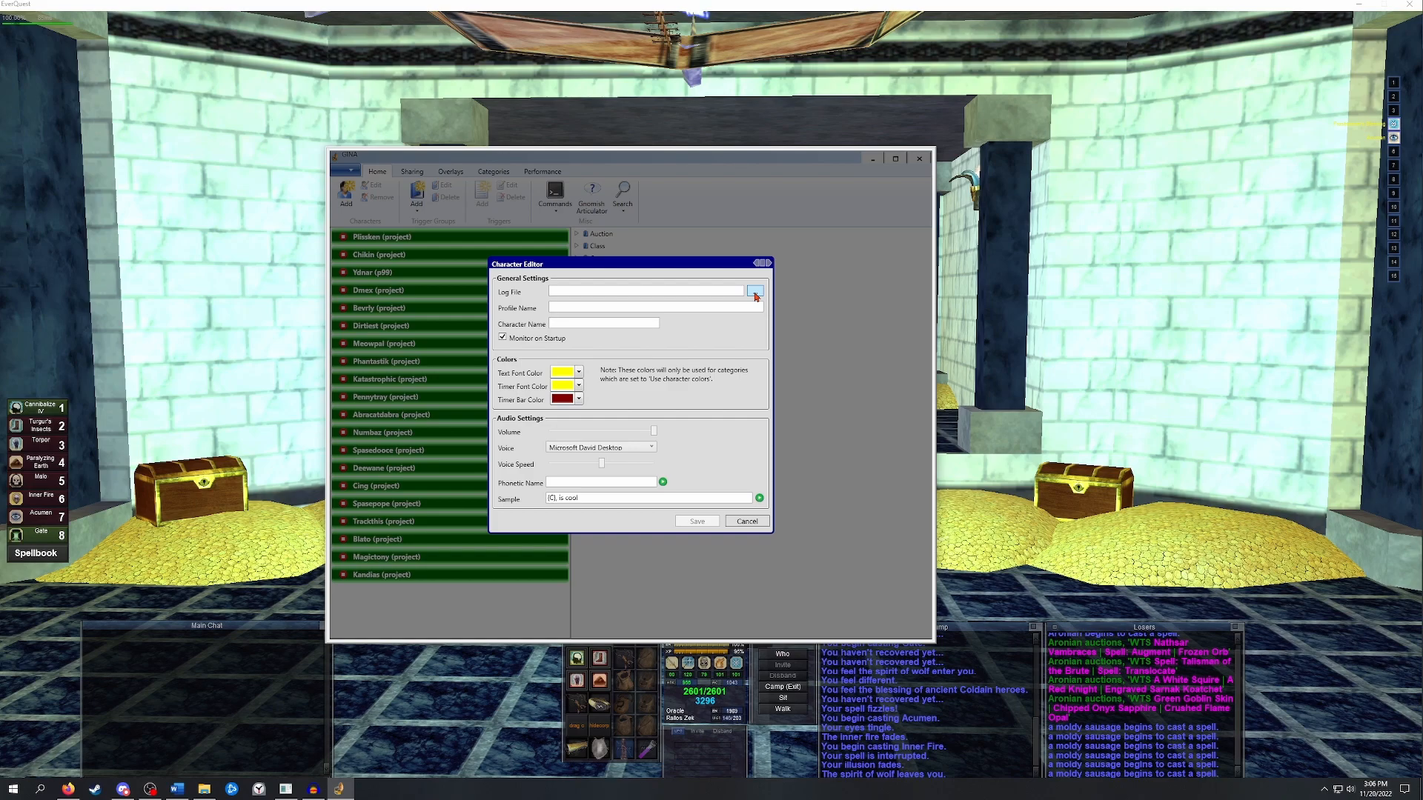
click(756, 292)
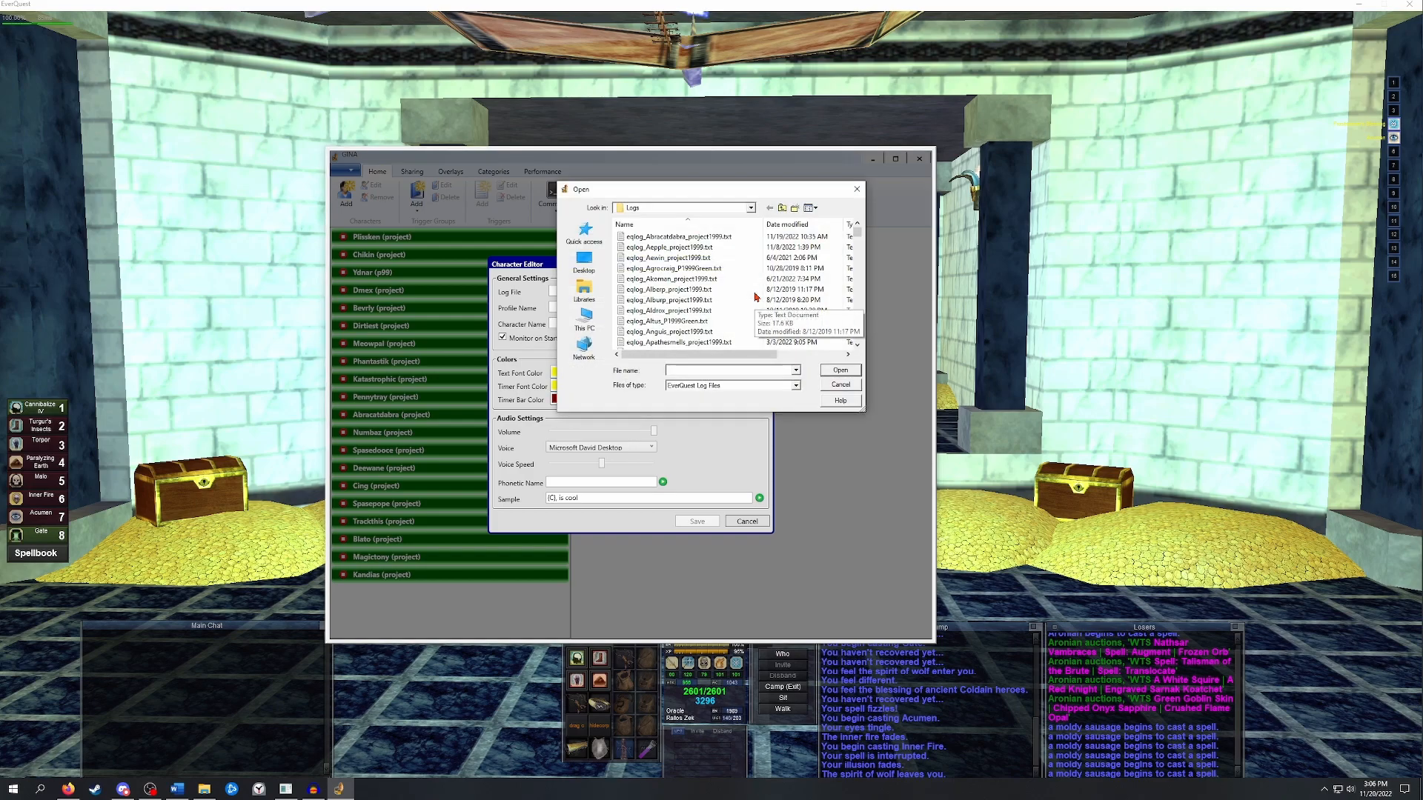
click(671, 267)
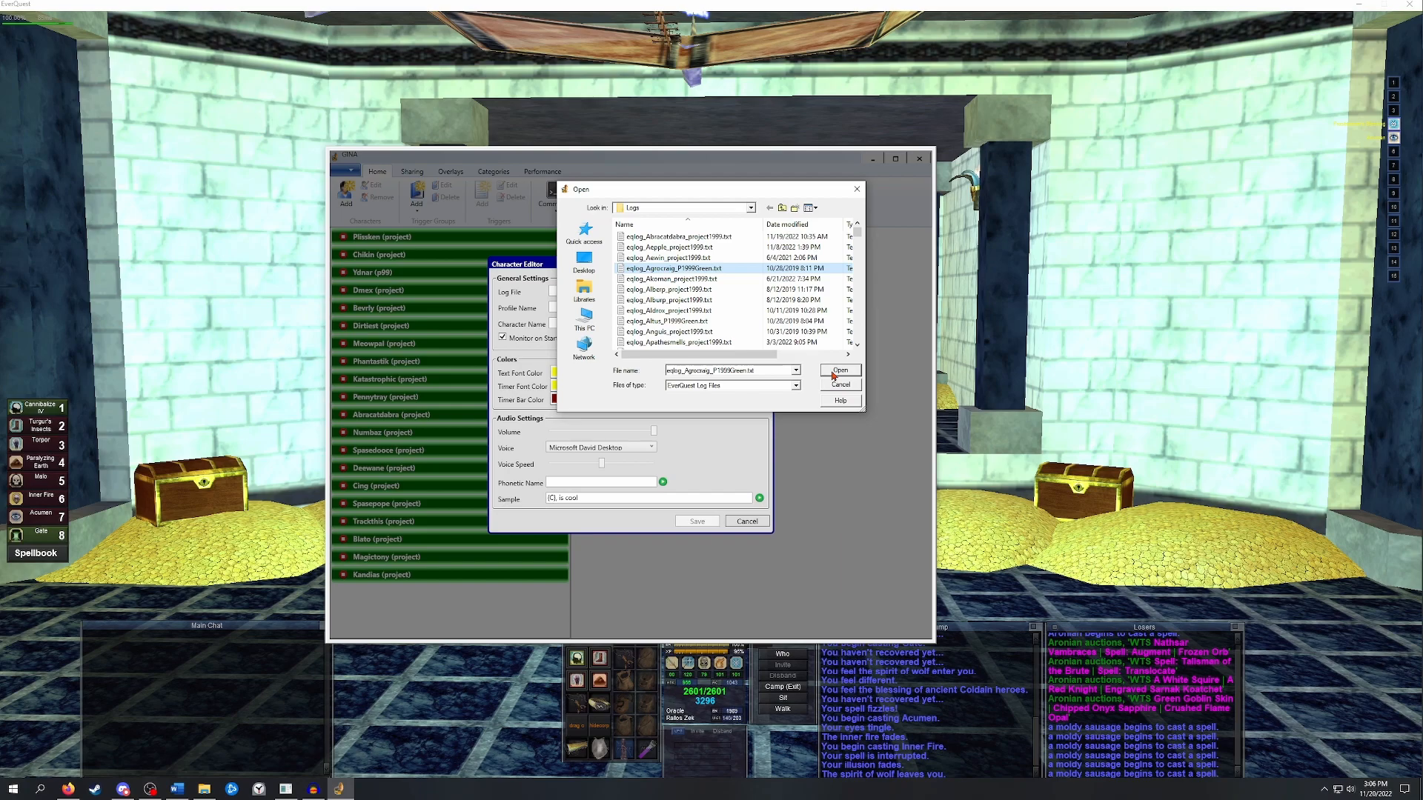
click(838, 371)
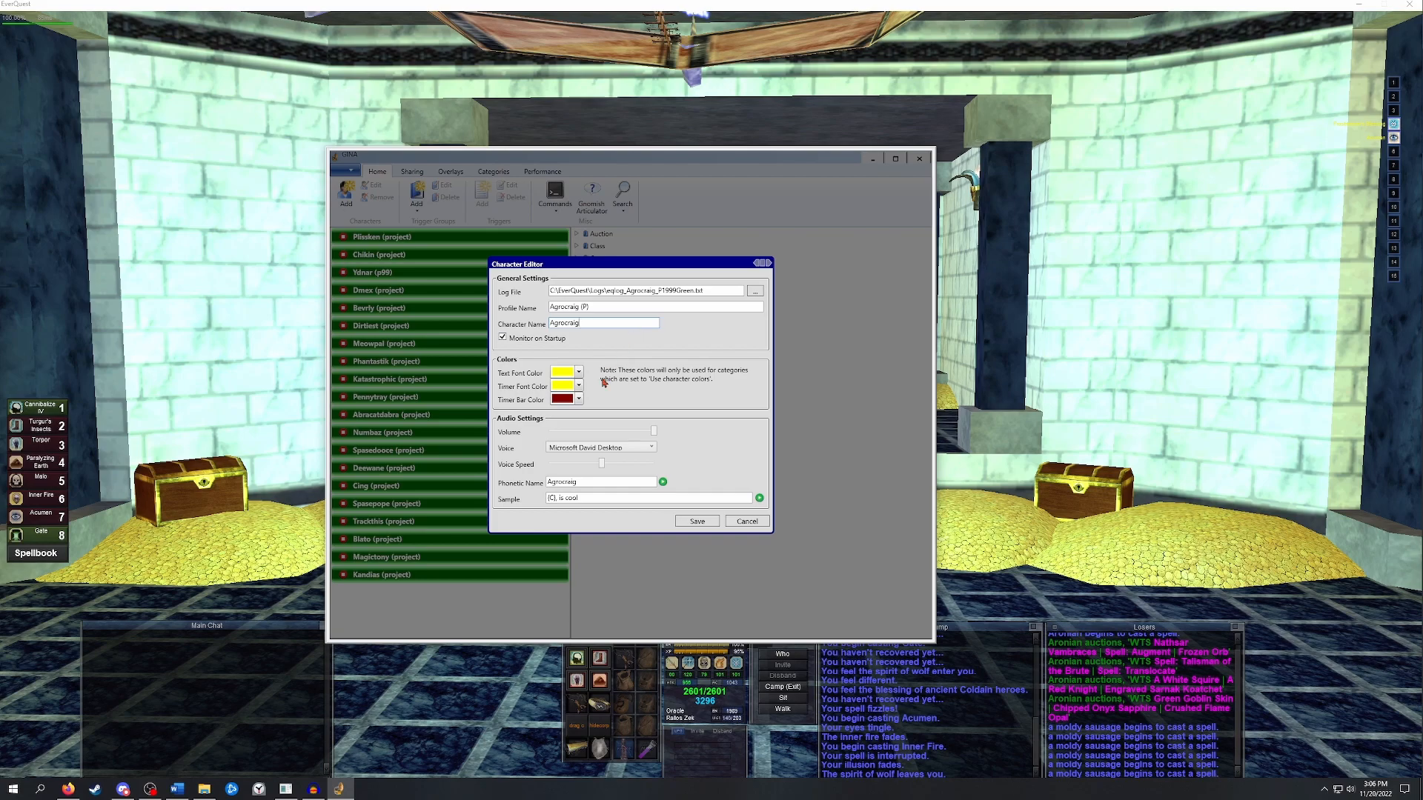
mouse_move(562, 411)
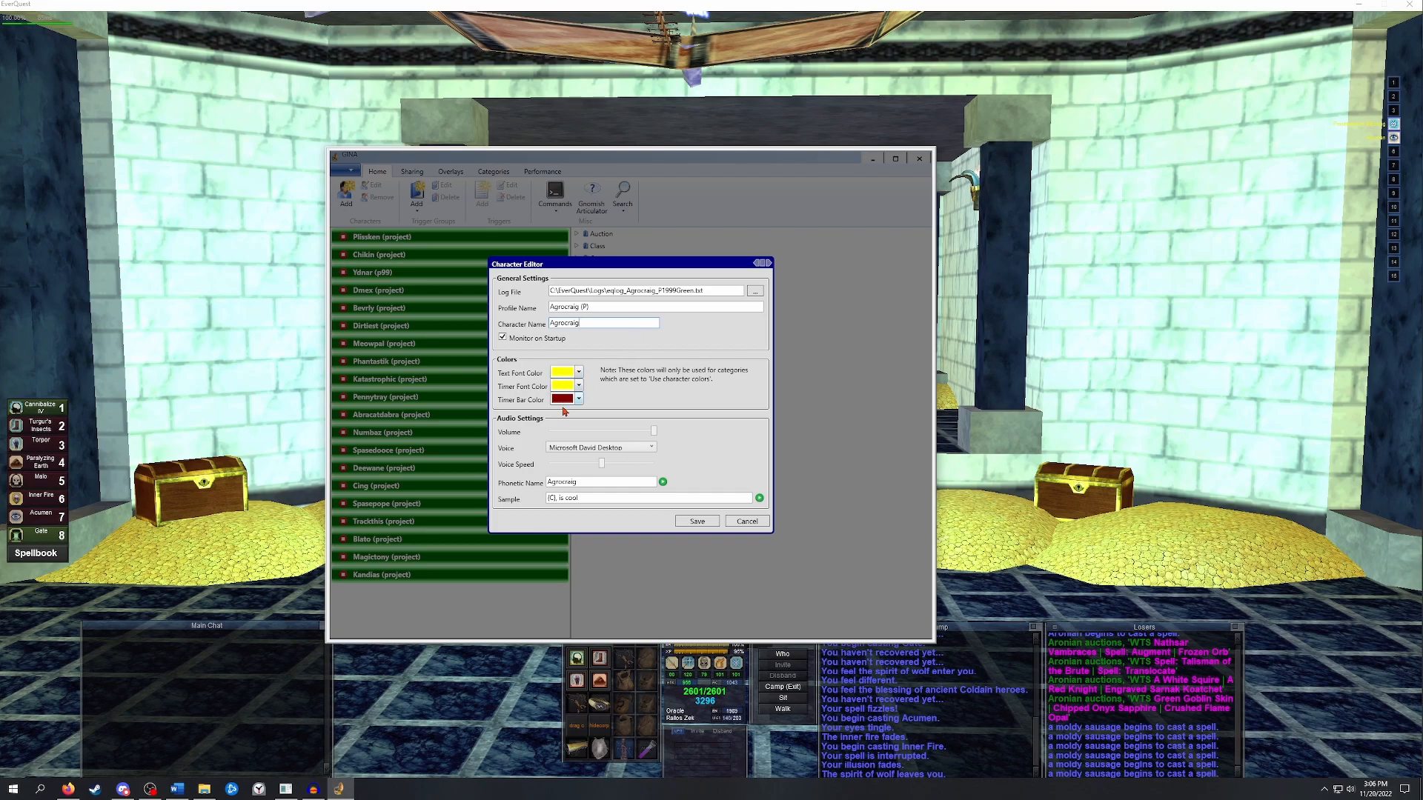
Give Agrocraig (P) the Microsoft Zira Desktop voice and phonetic name 'cool craig', then save.
click(640, 446)
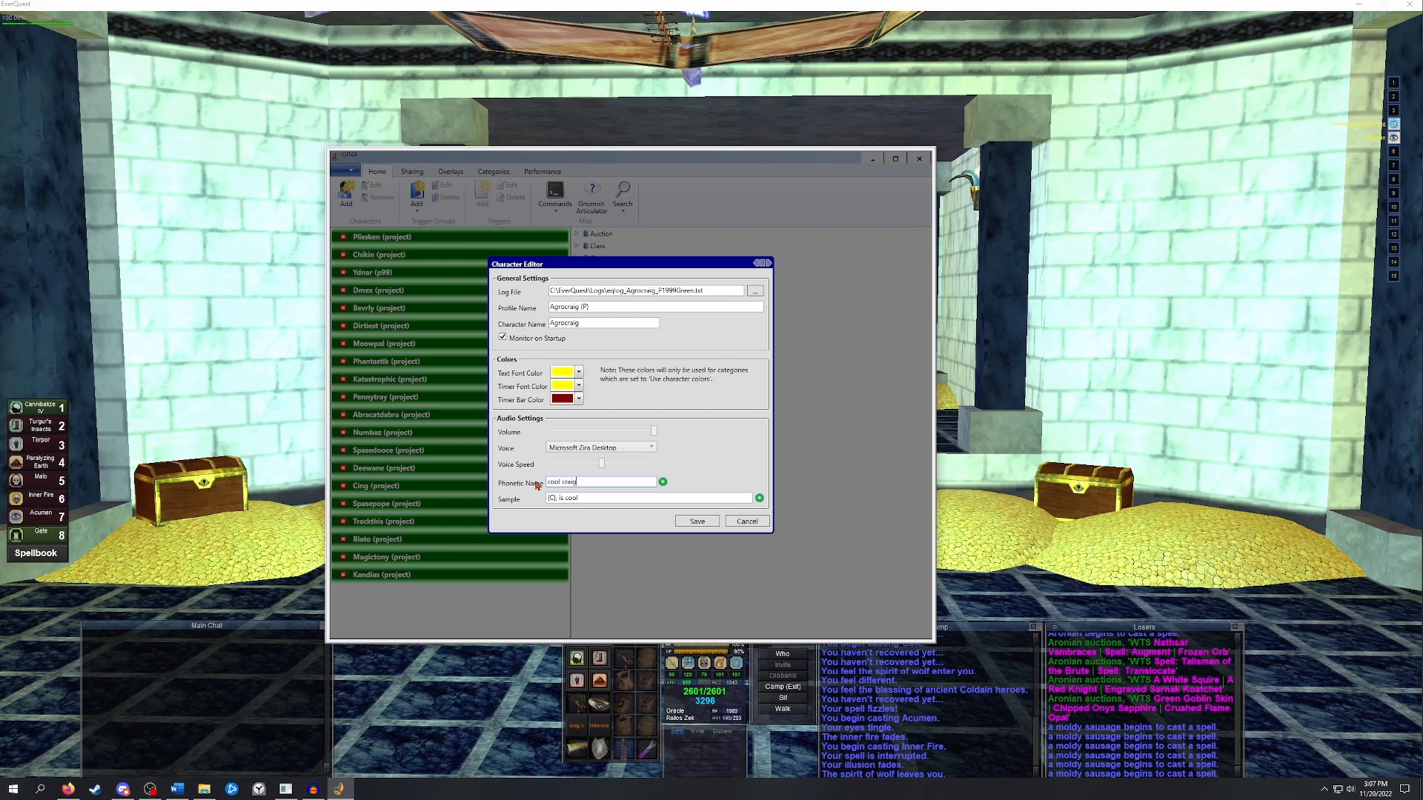
mouse_move(698, 461)
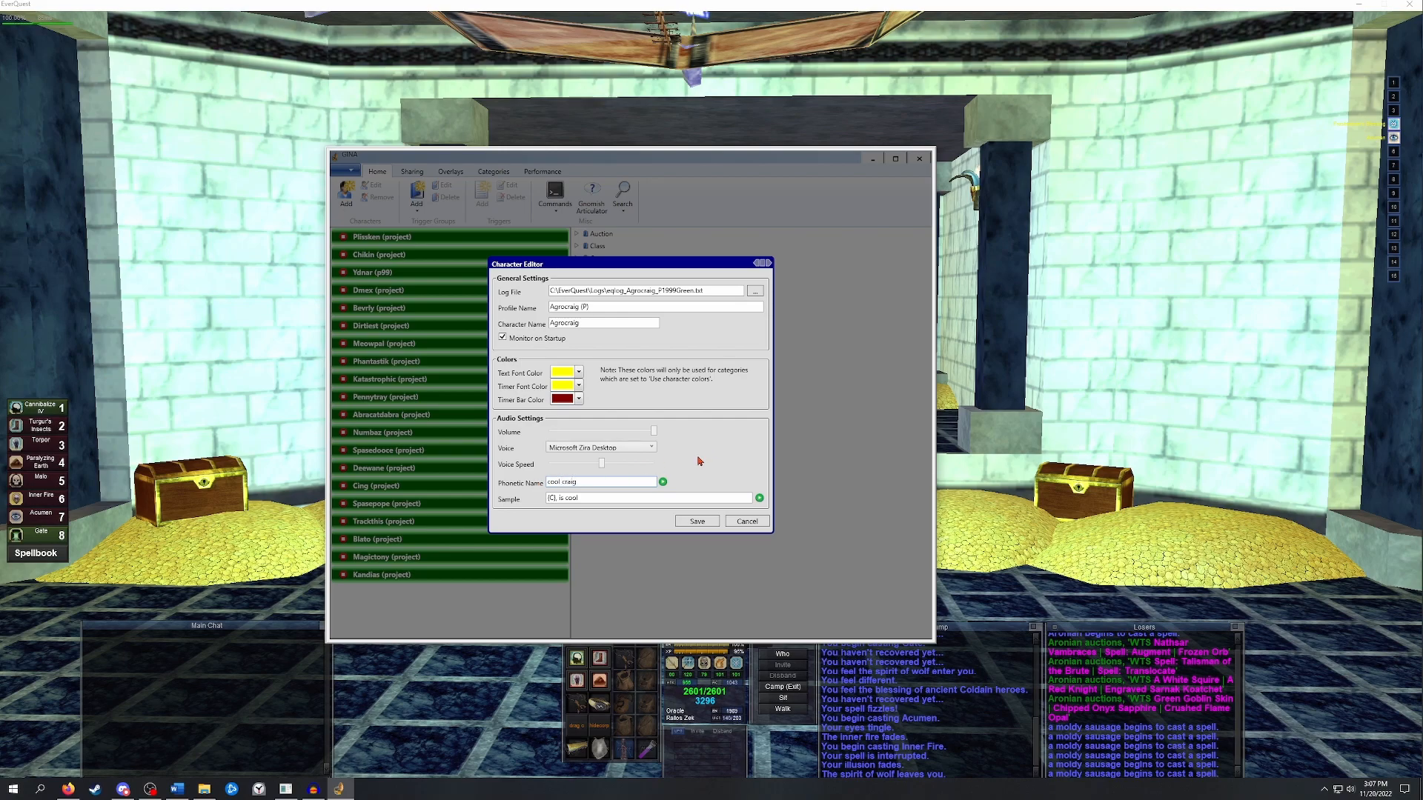
mouse_move(666, 482)
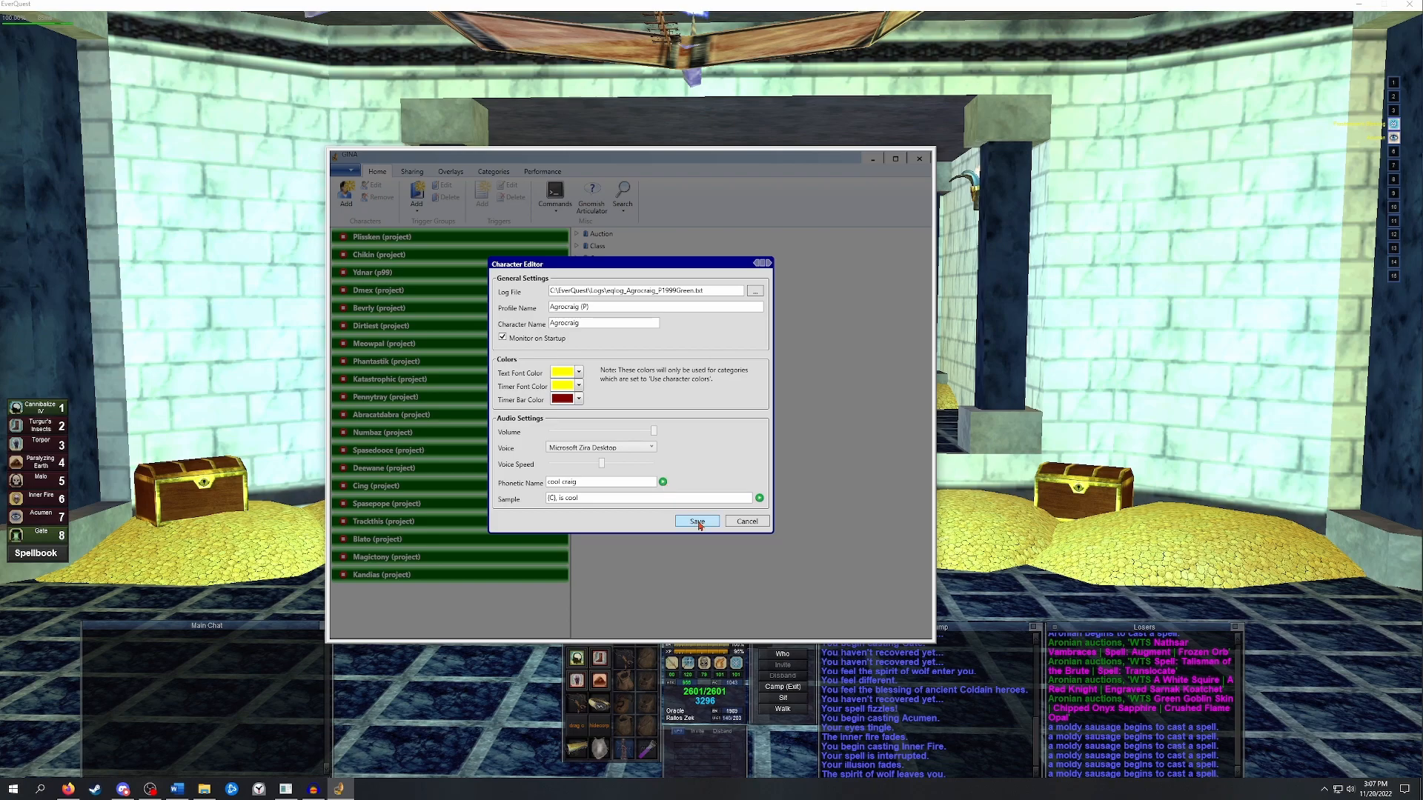
click(697, 521)
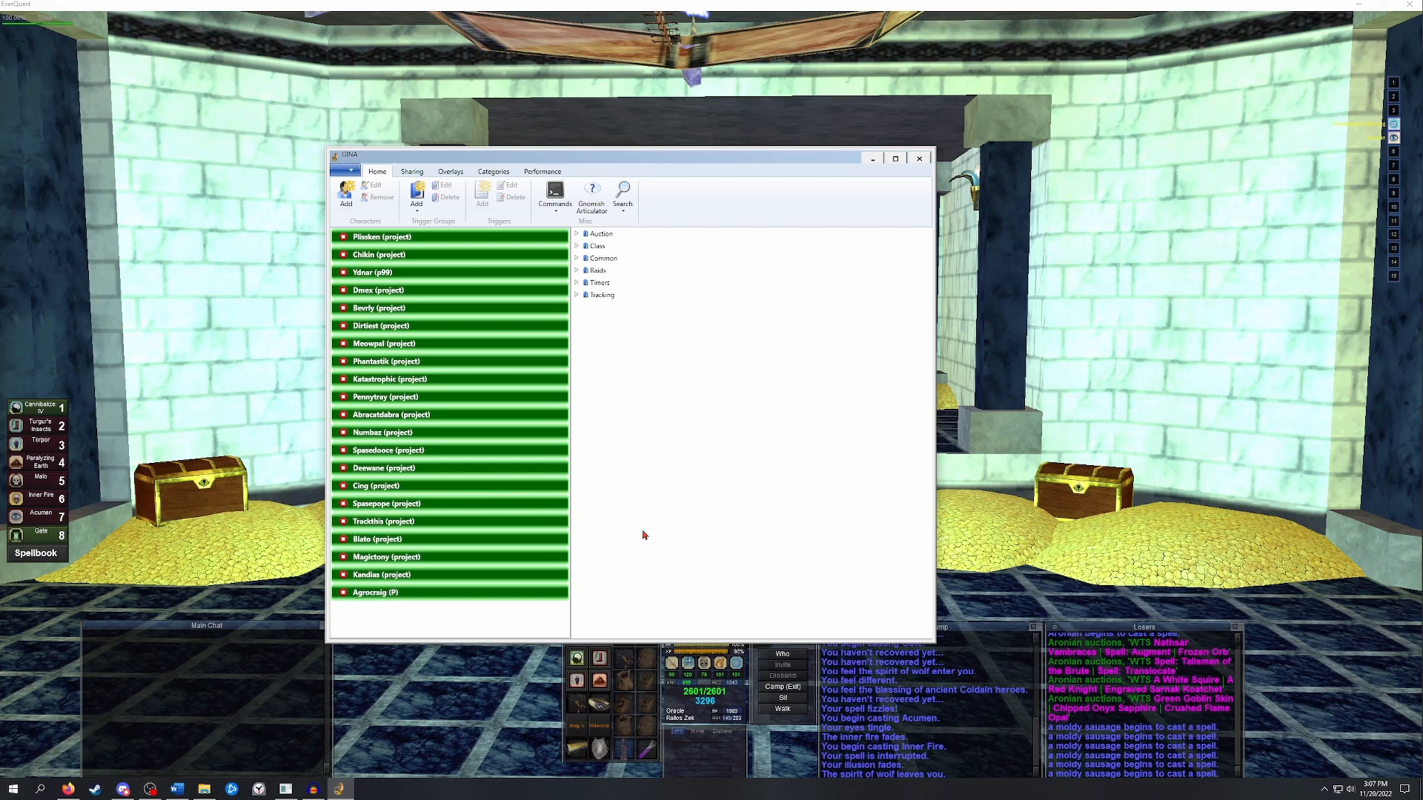
mouse_move(380, 602)
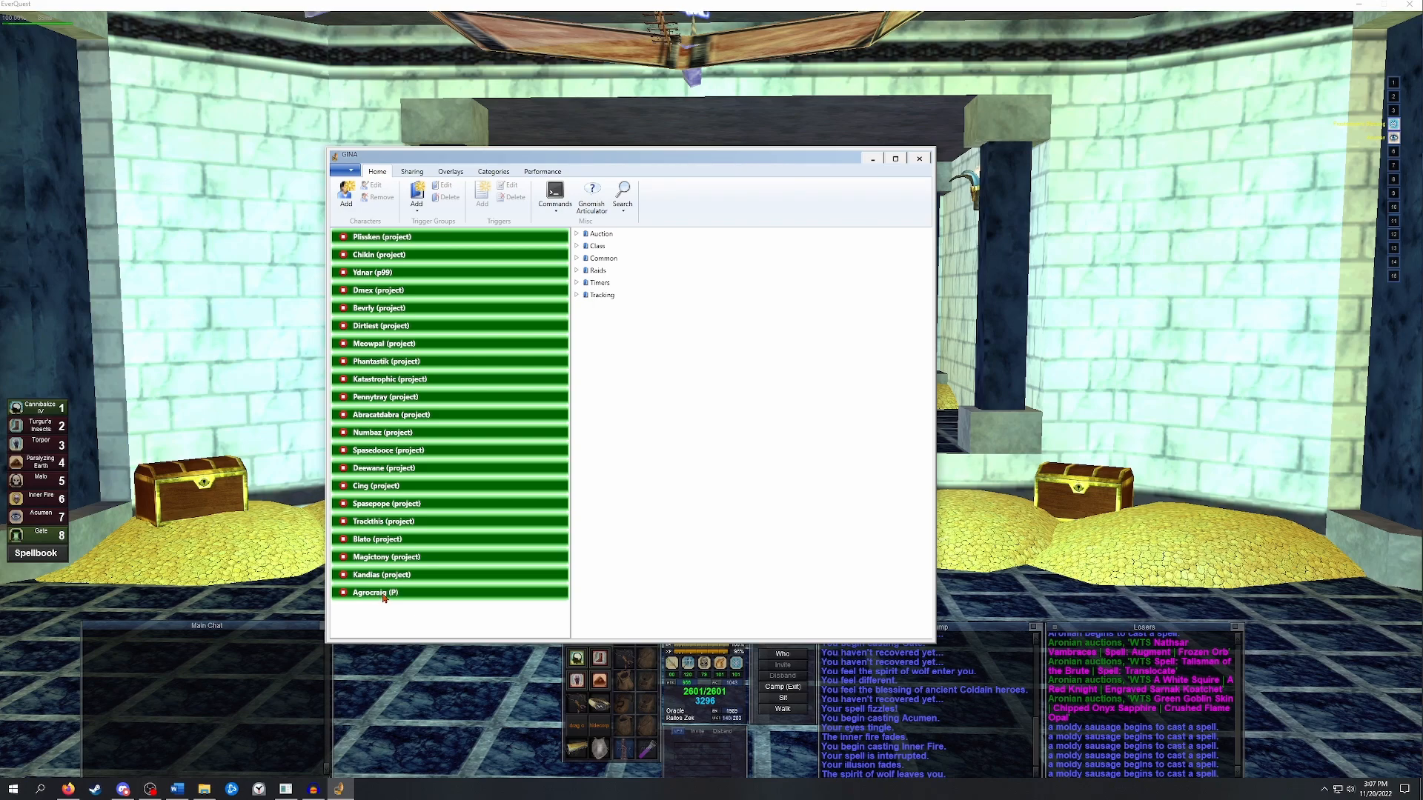
mouse_move(415, 597)
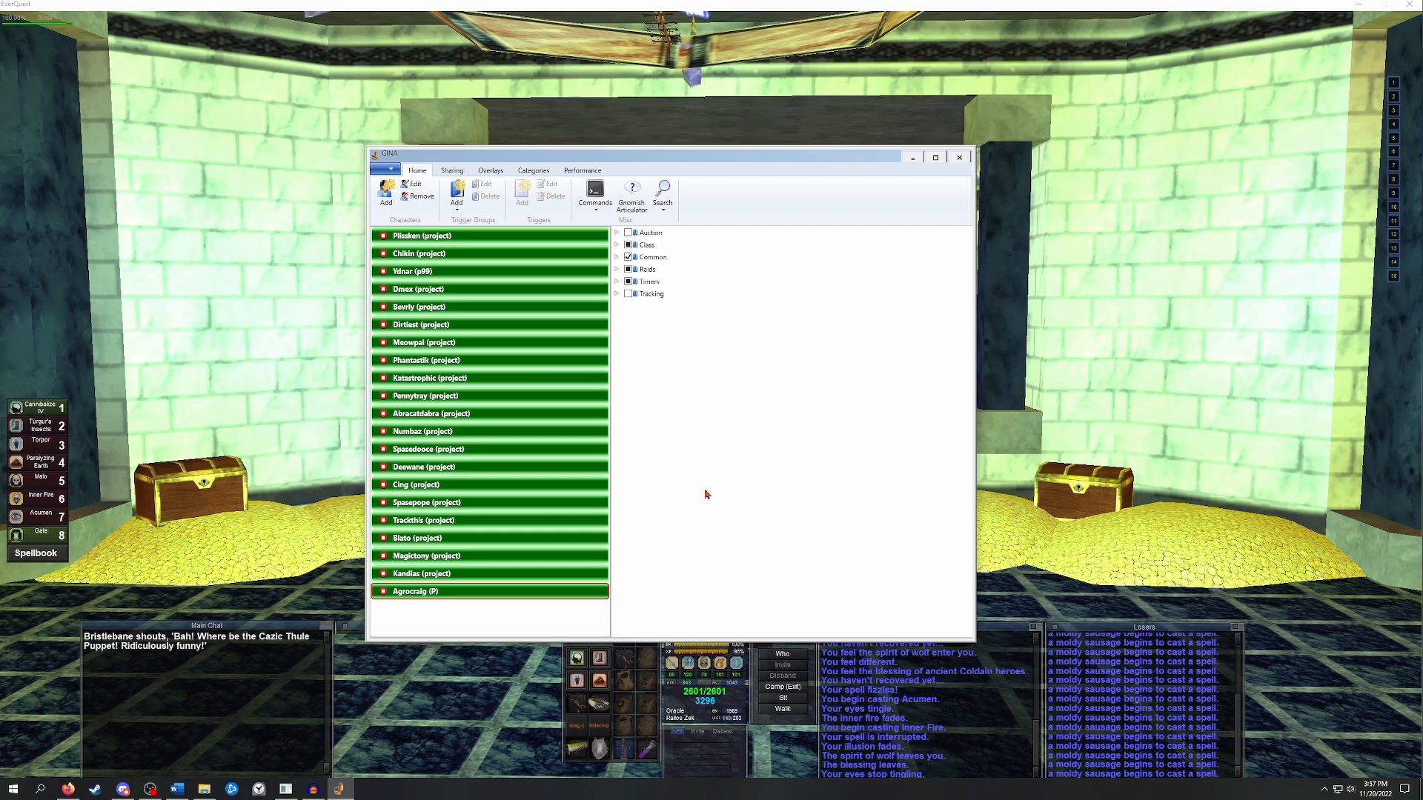
mouse_move(472, 255)
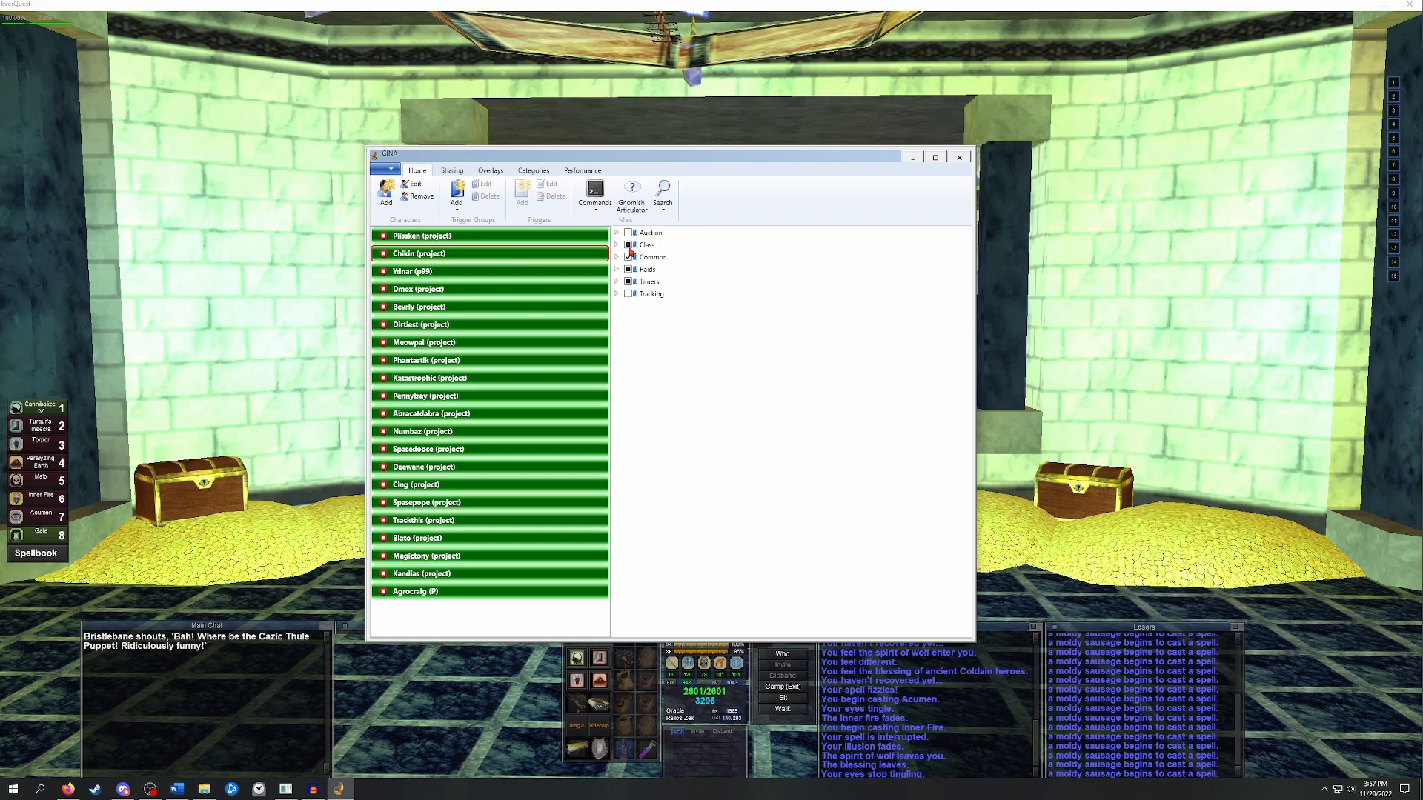
click(627, 257)
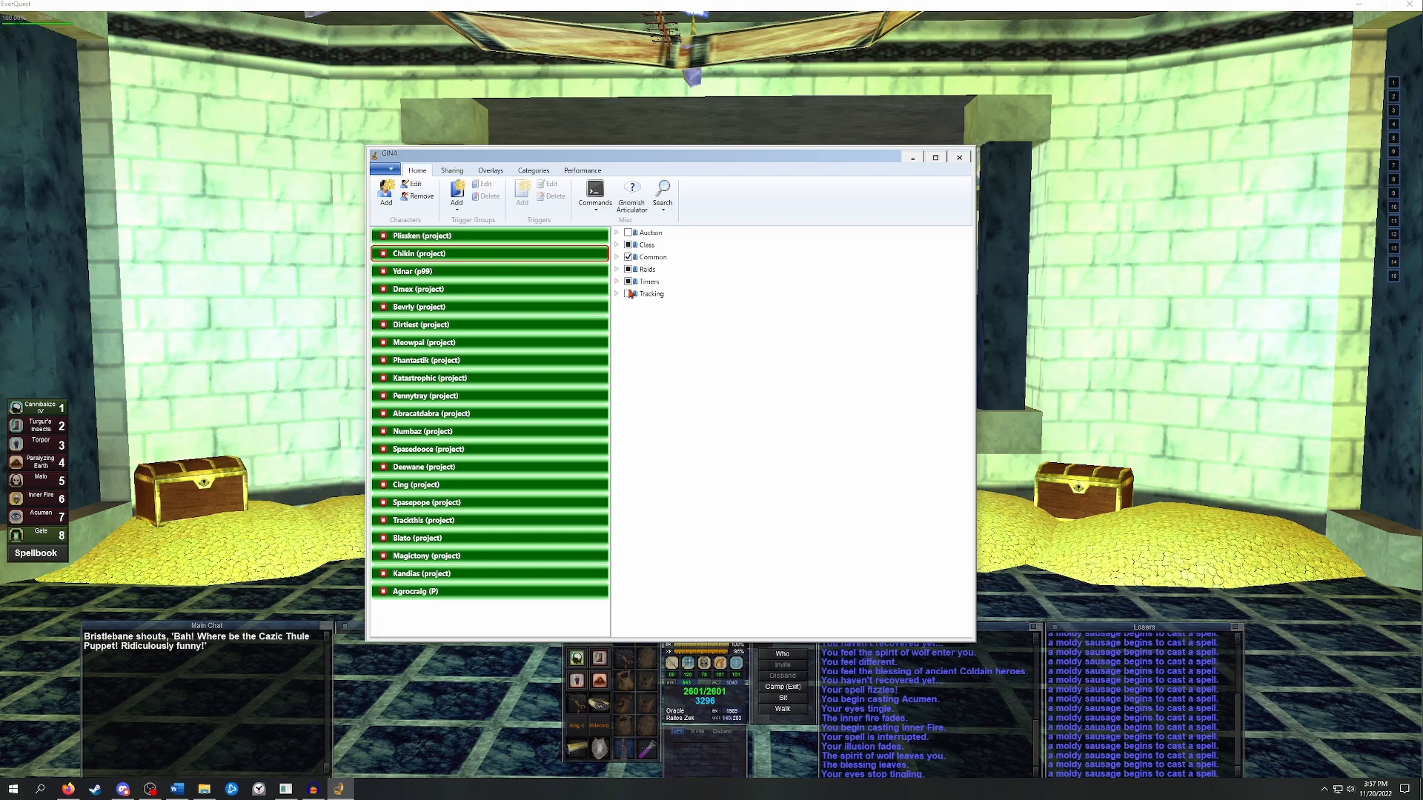
mouse_move(680, 304)
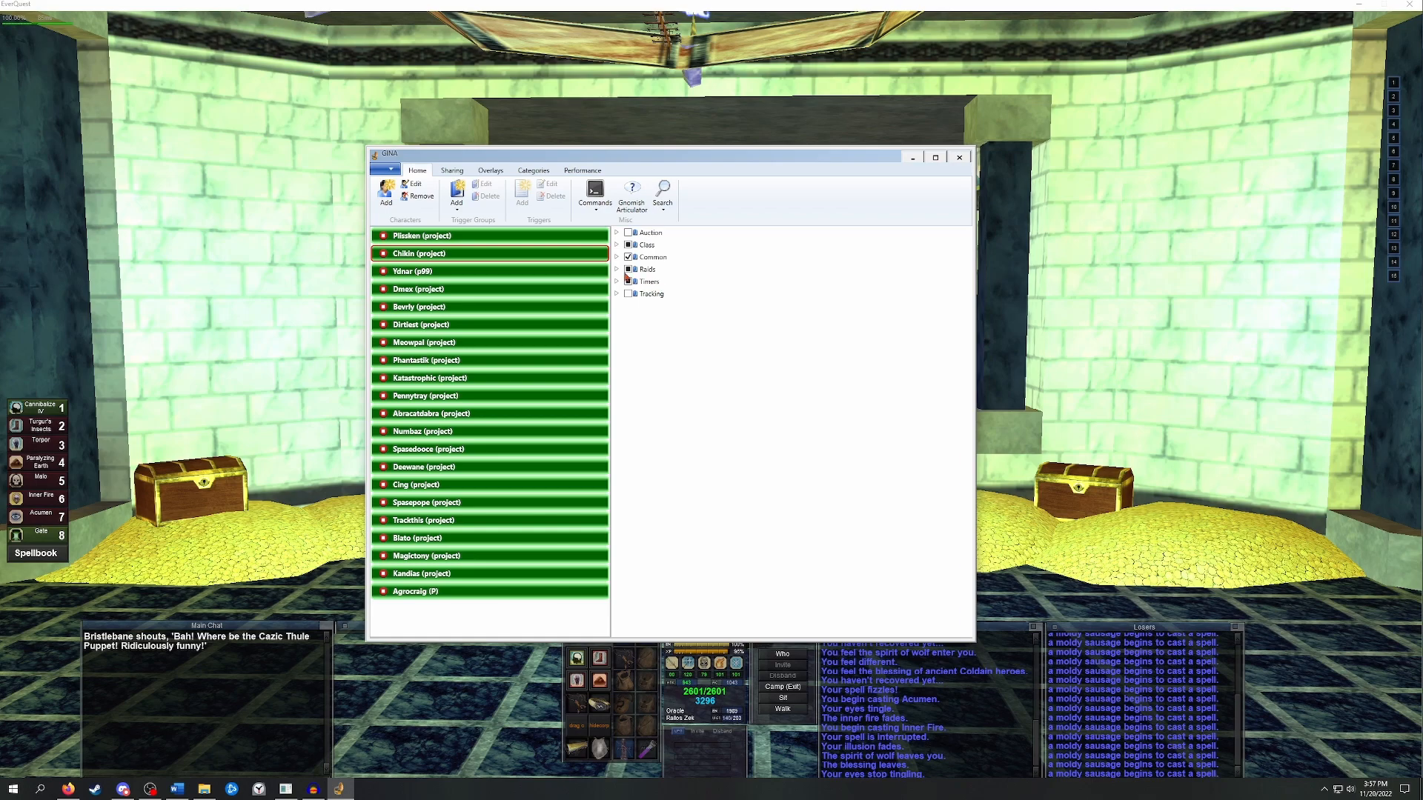
click(617, 257)
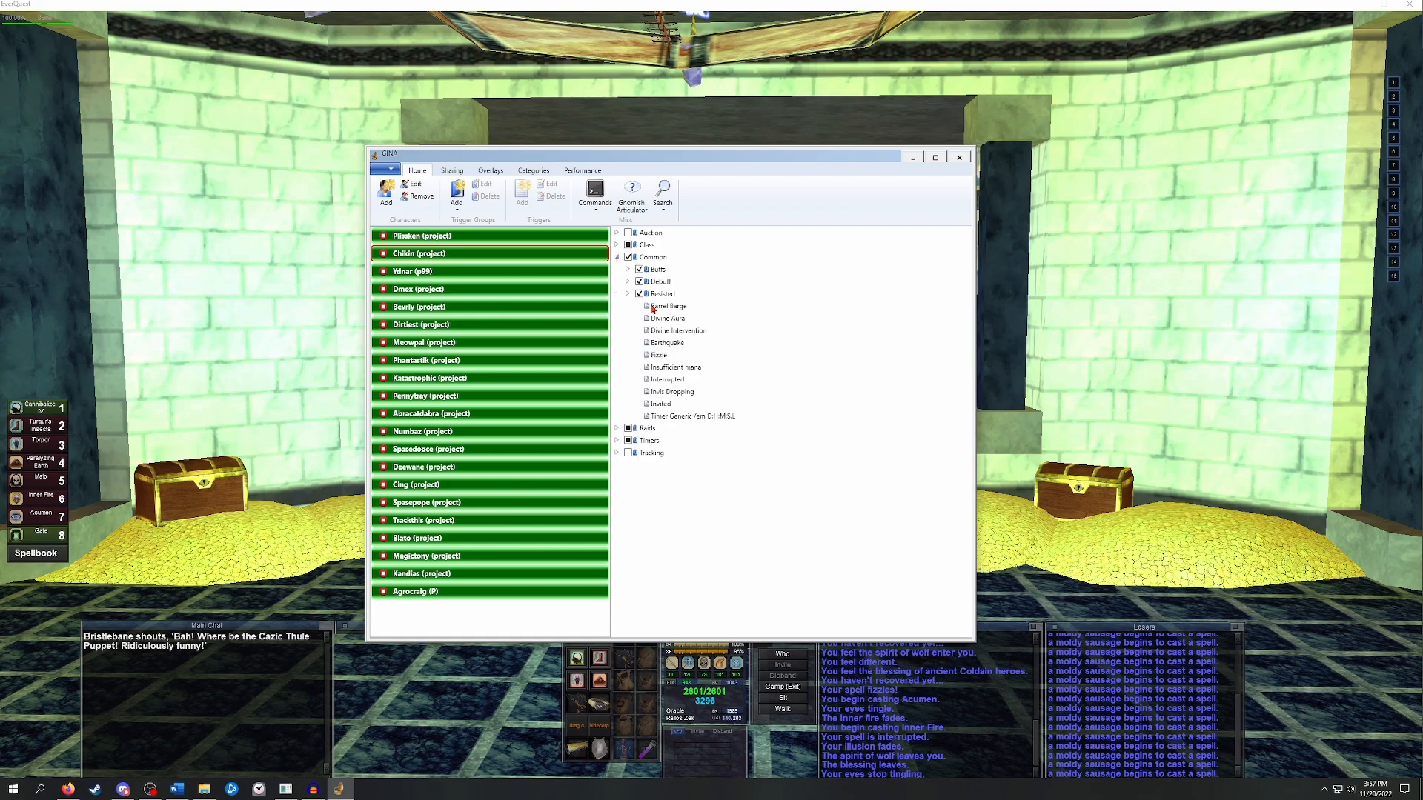
click(617, 257)
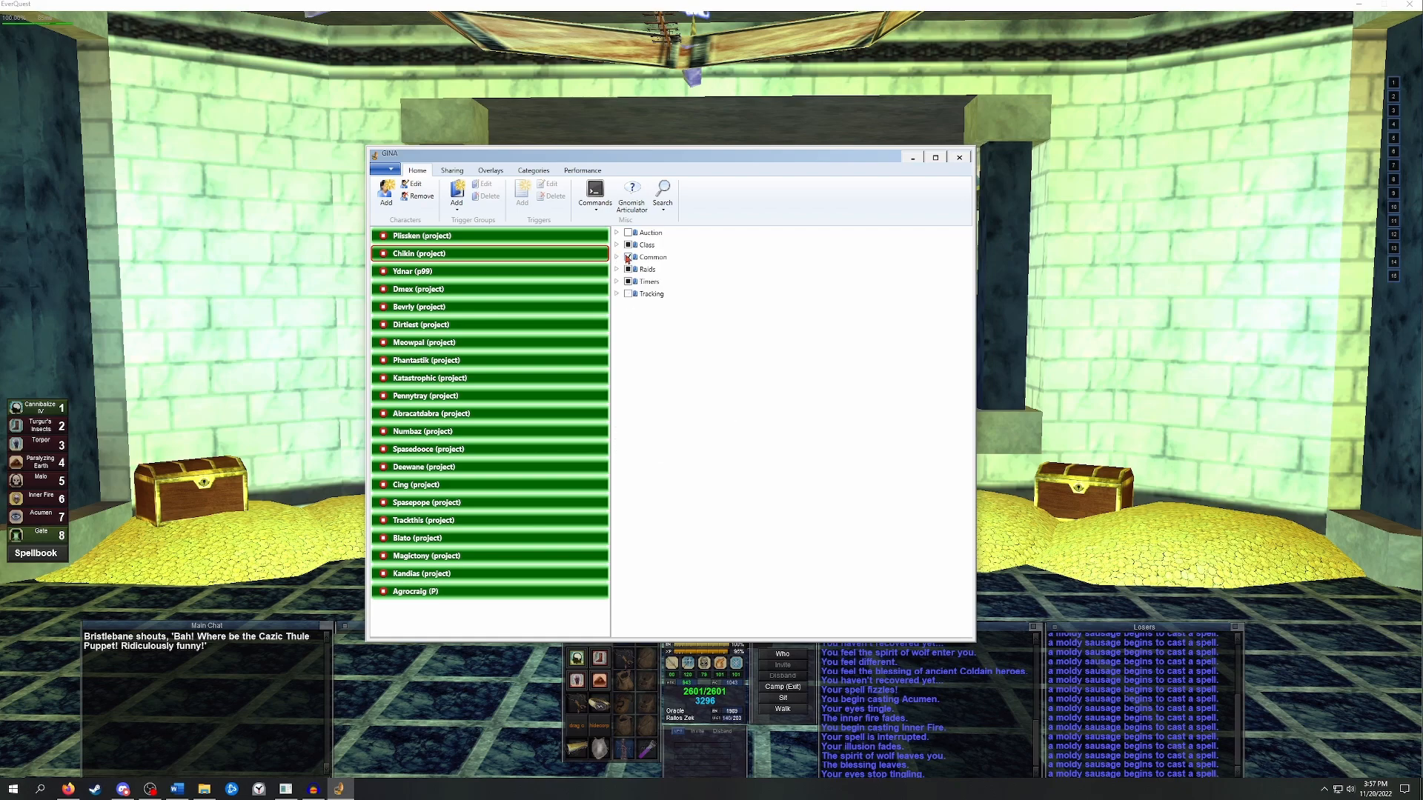
click(617, 245)
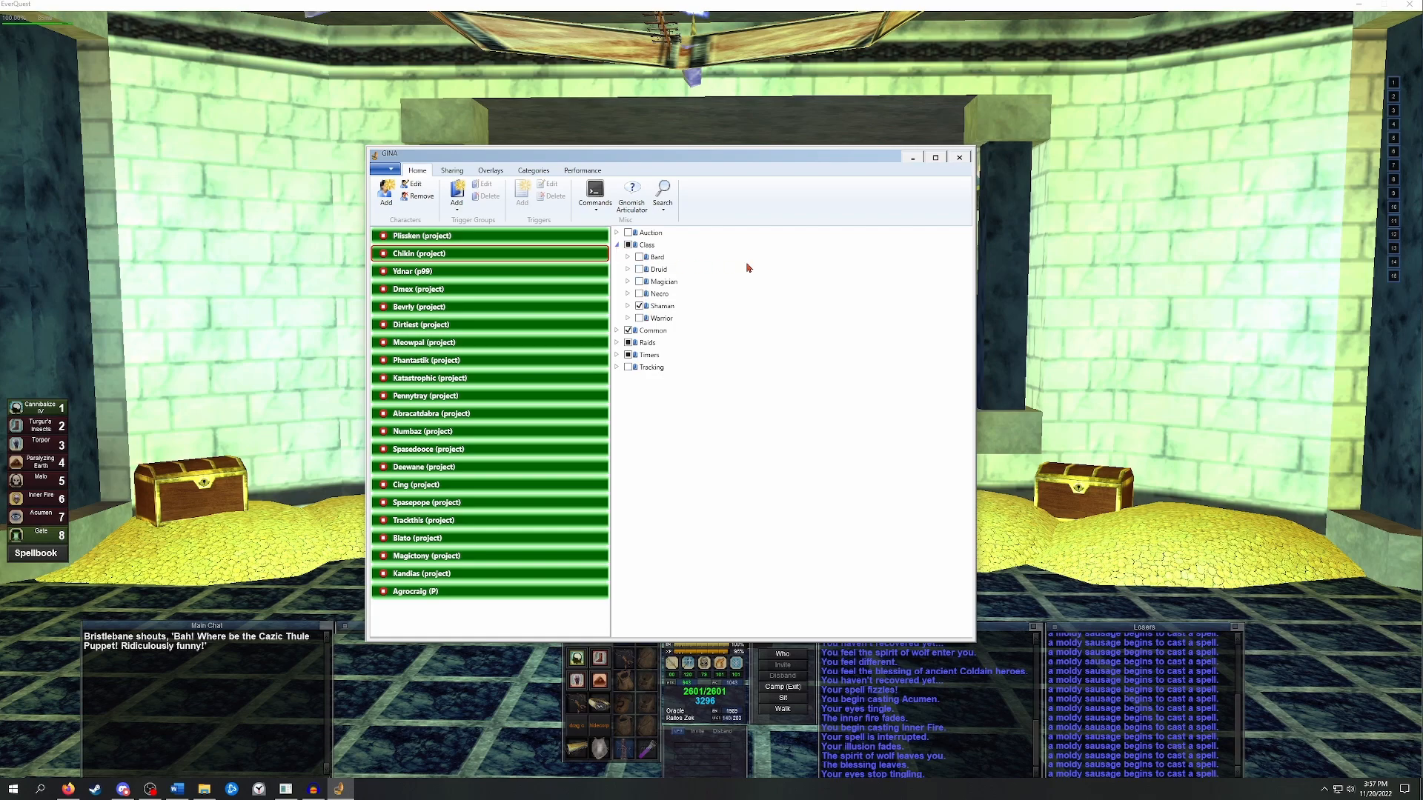
click(617, 245)
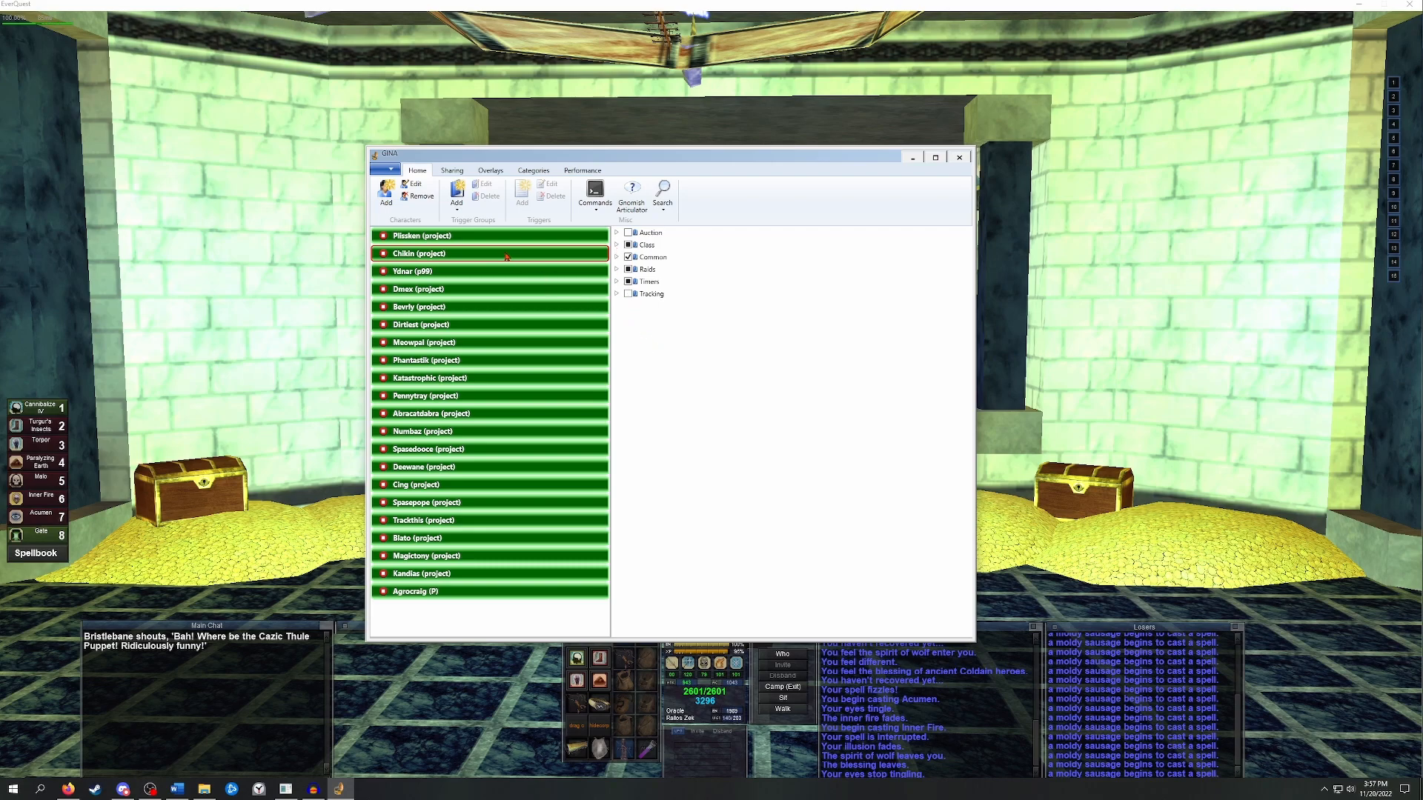
mouse_move(465, 268)
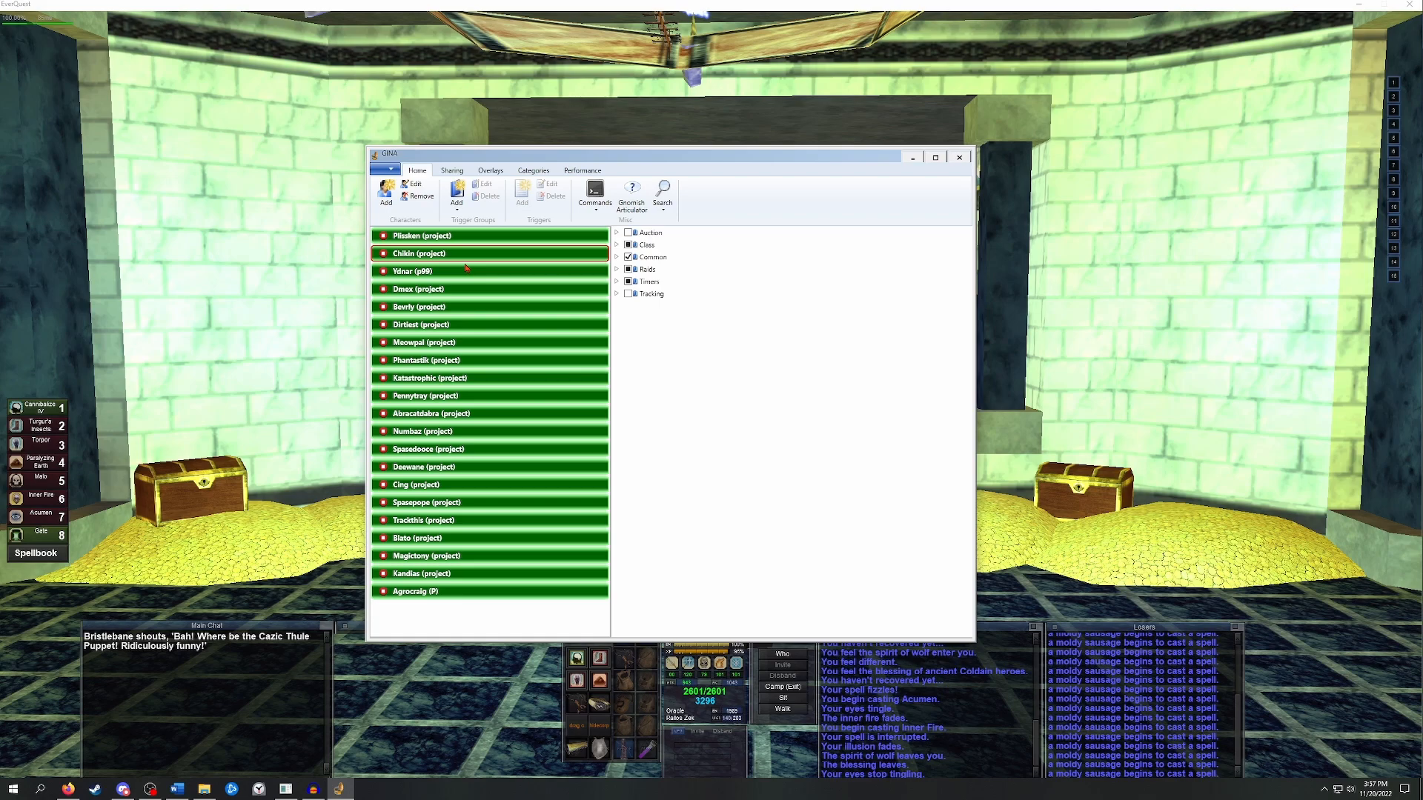
click(455, 191)
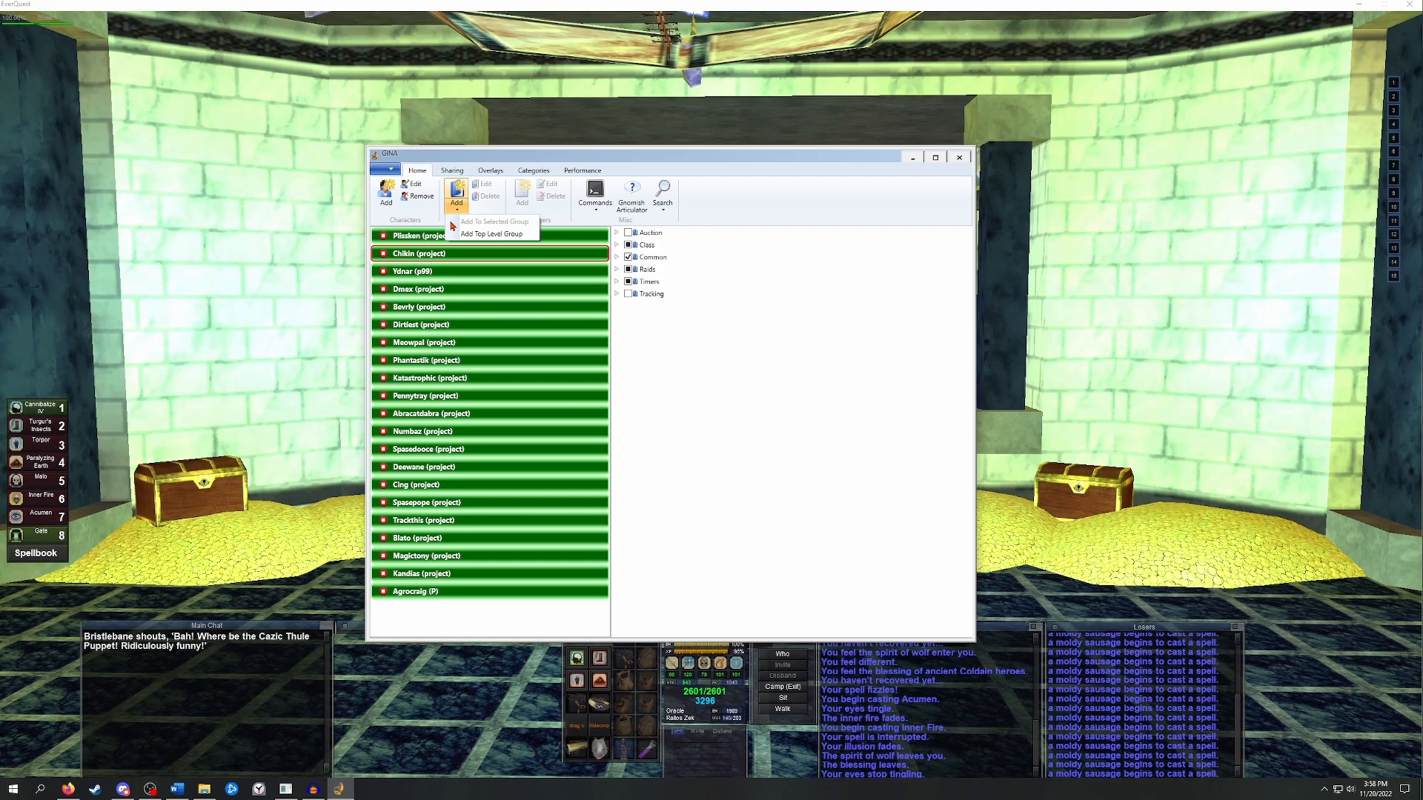
Save top-level group 'a test' with Enable For Characters By Default unchecked.
click(492, 234)
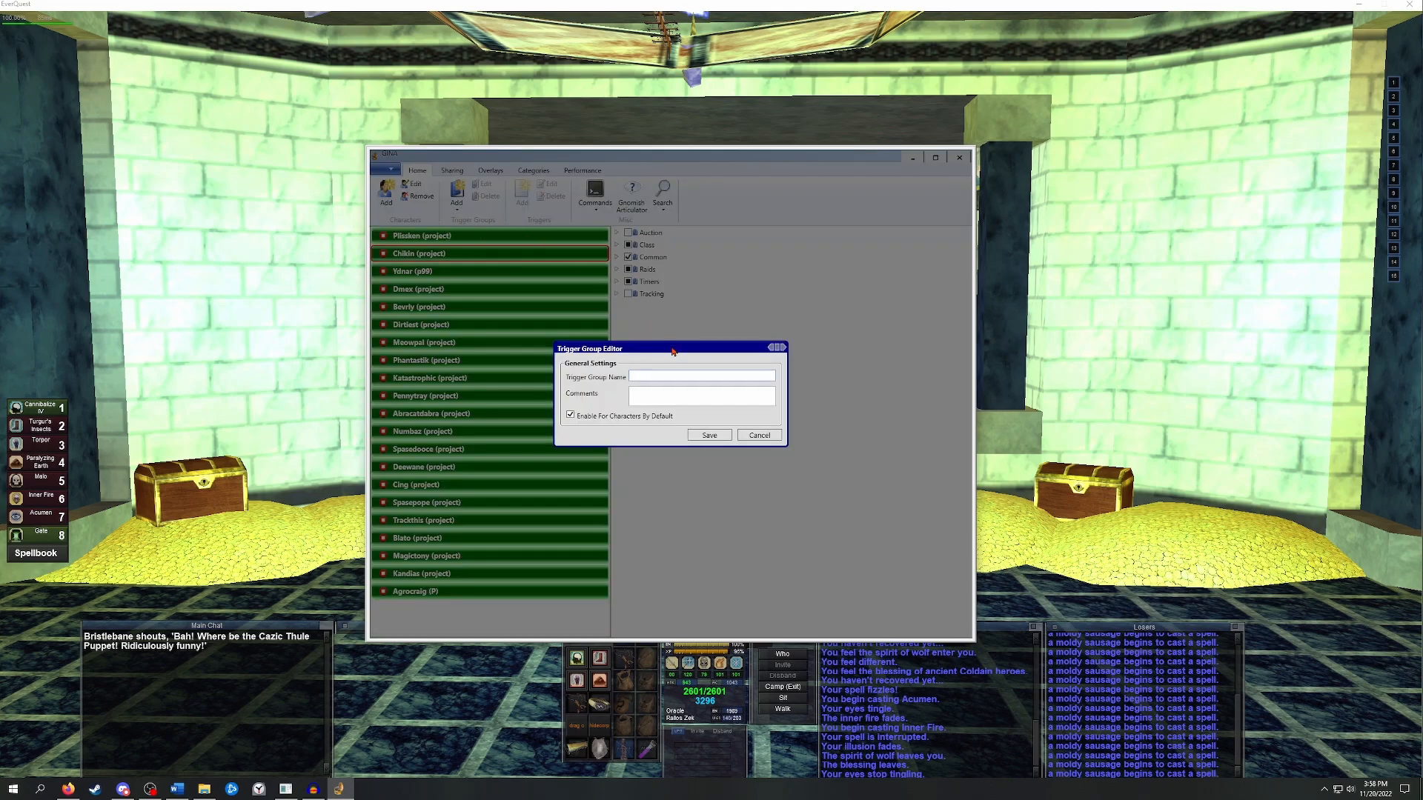
text(a test)
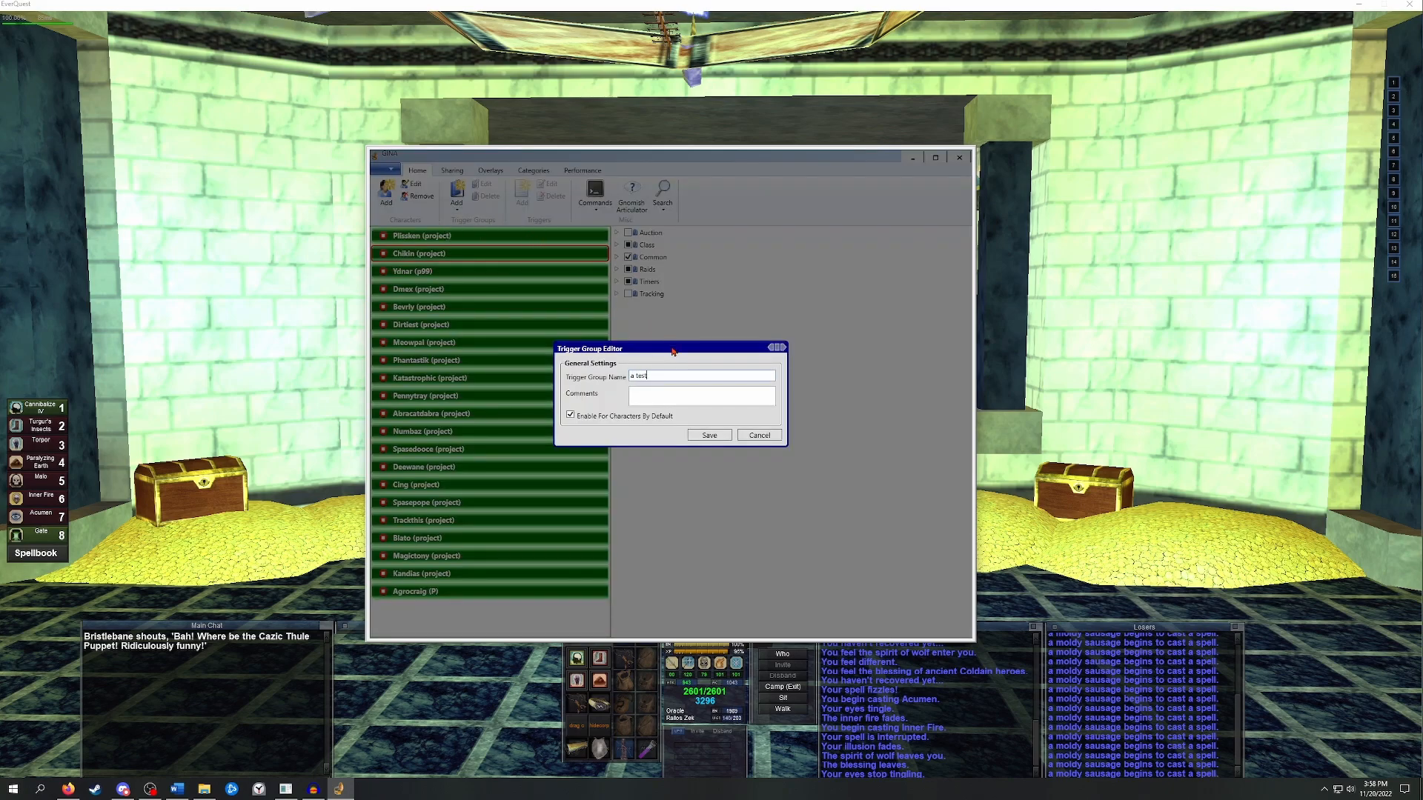
mouse_move(692, 416)
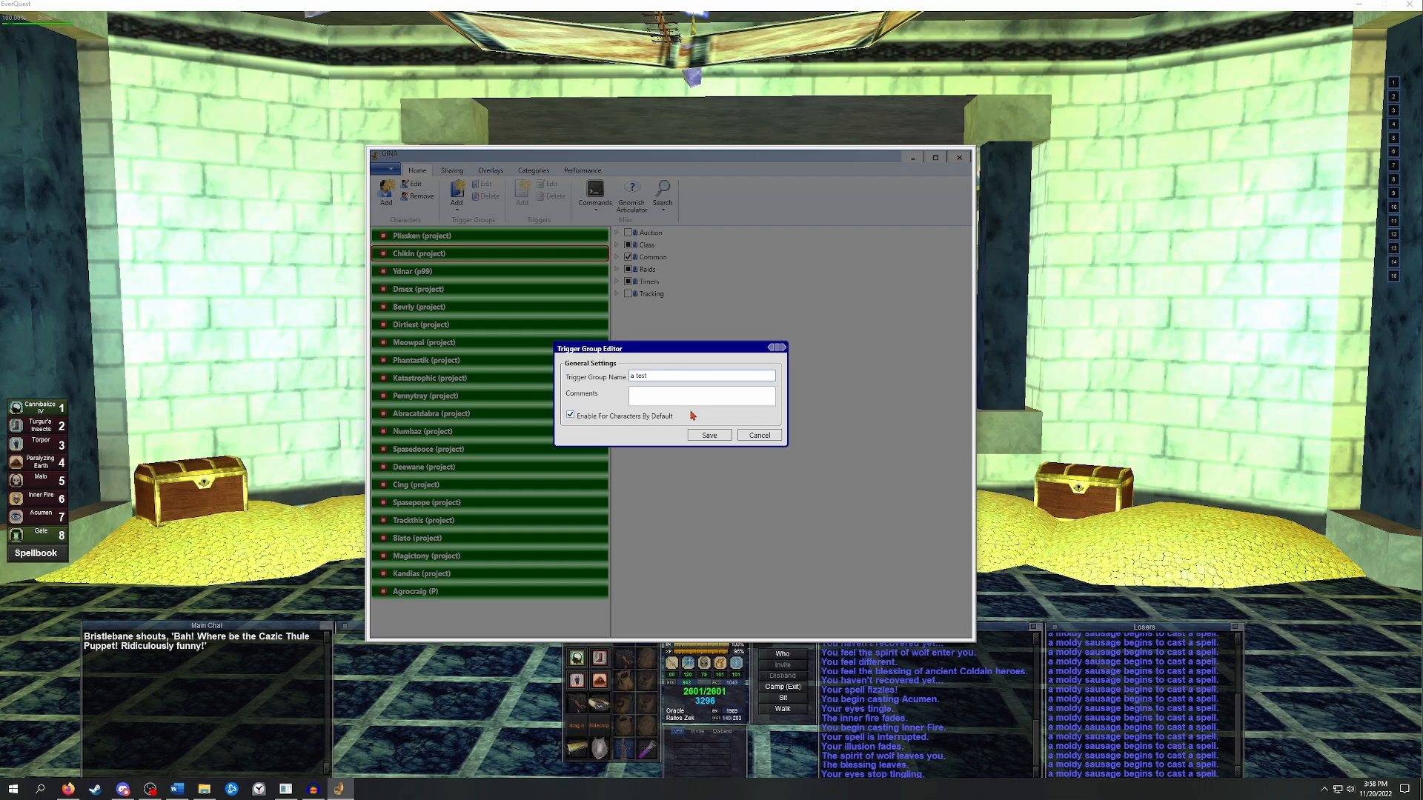
mouse_move(626, 418)
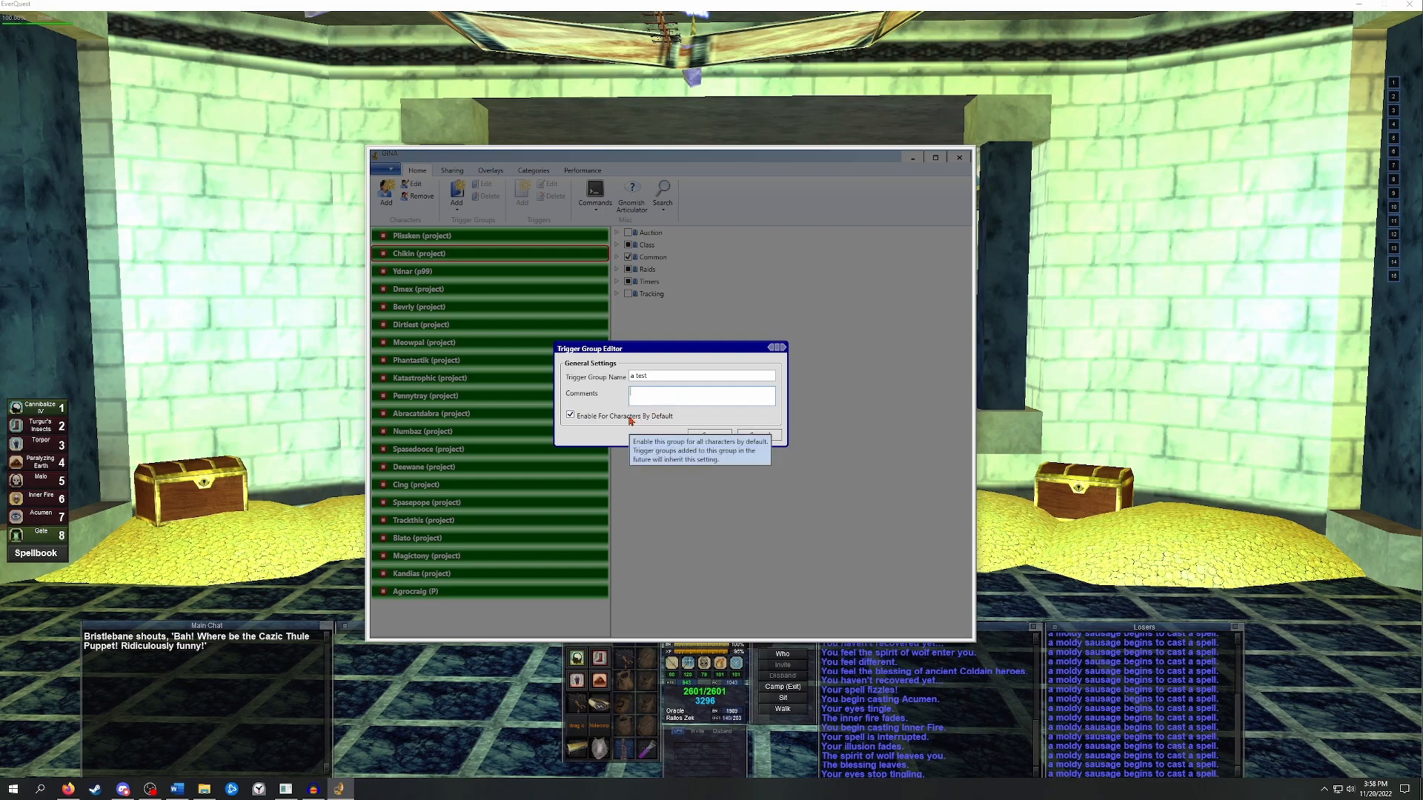
click(570, 415)
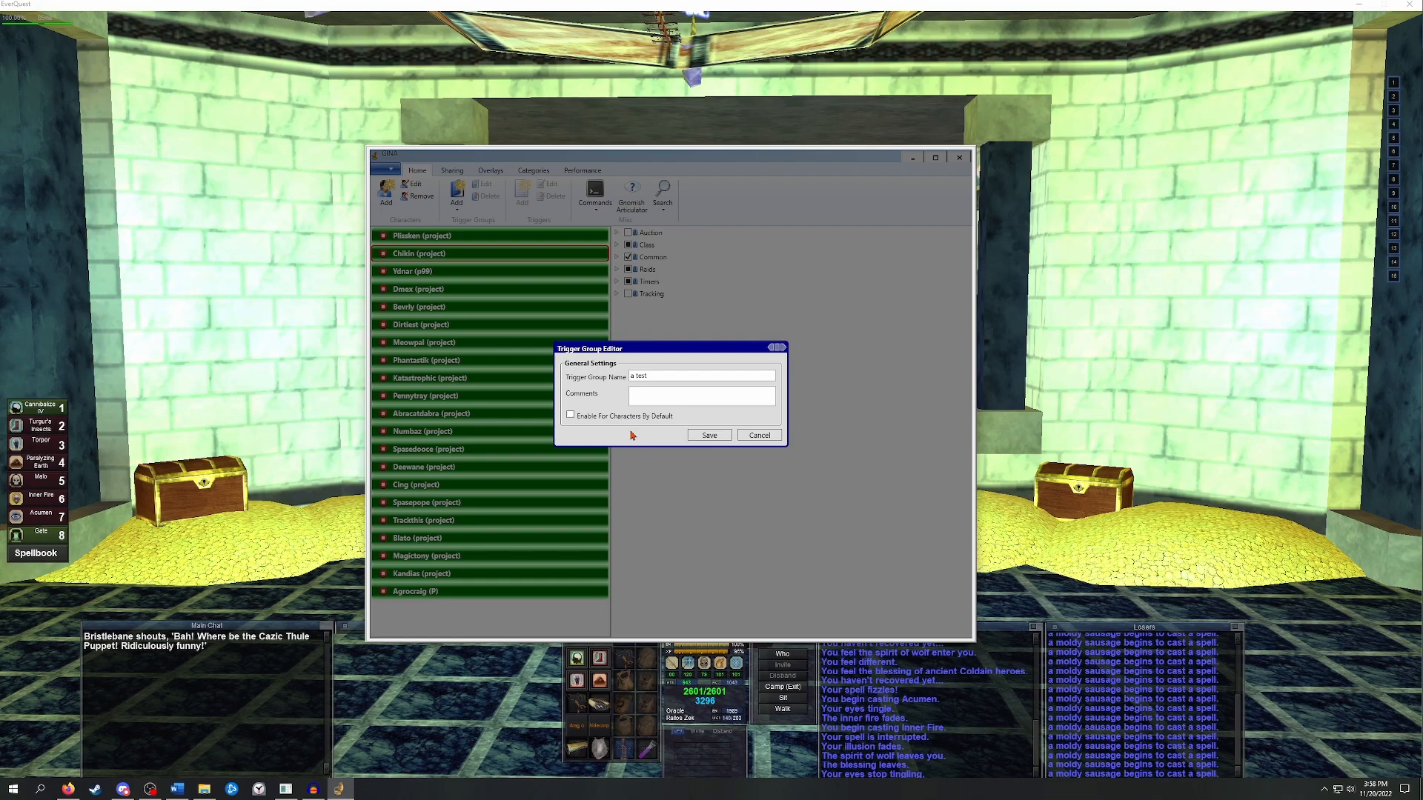
mouse_move(660, 436)
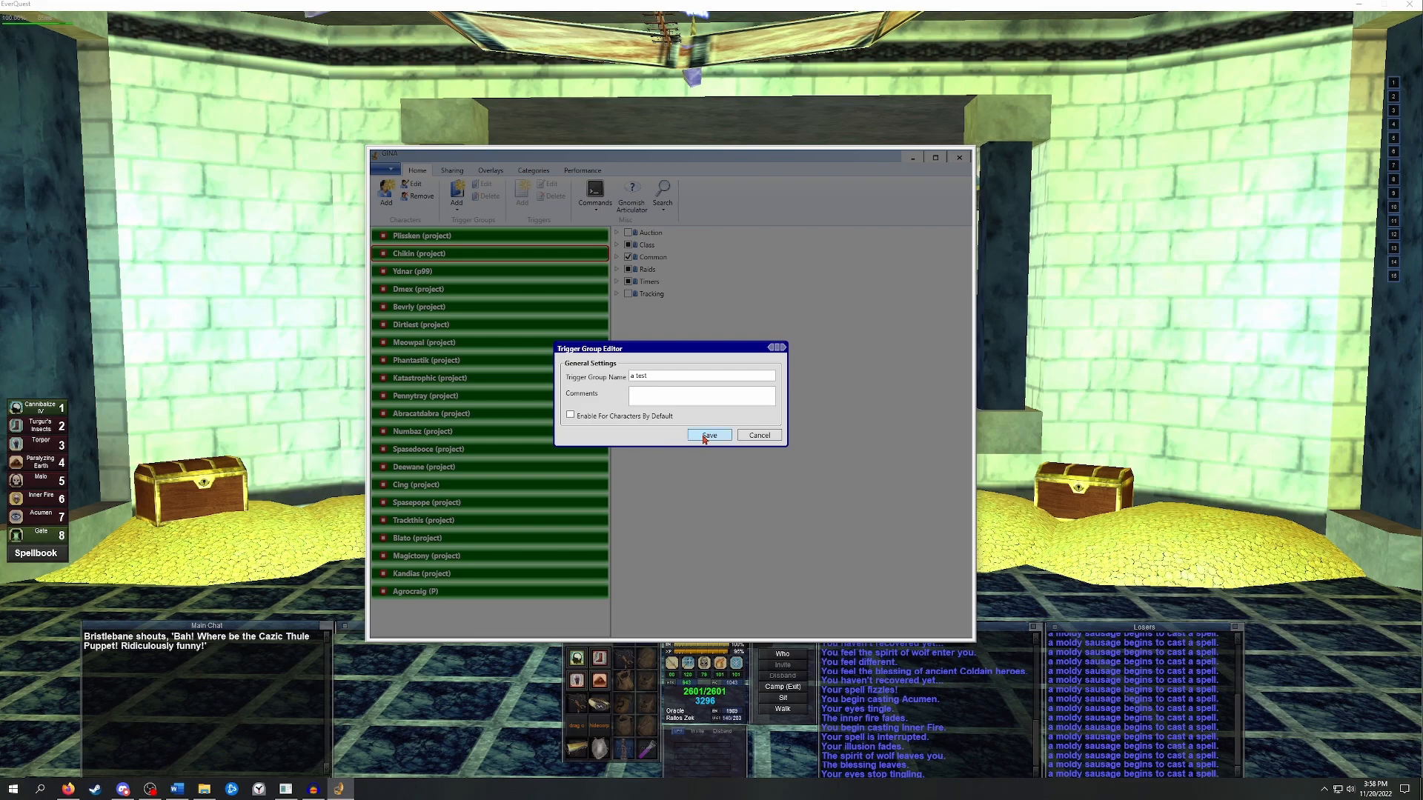
click(710, 435)
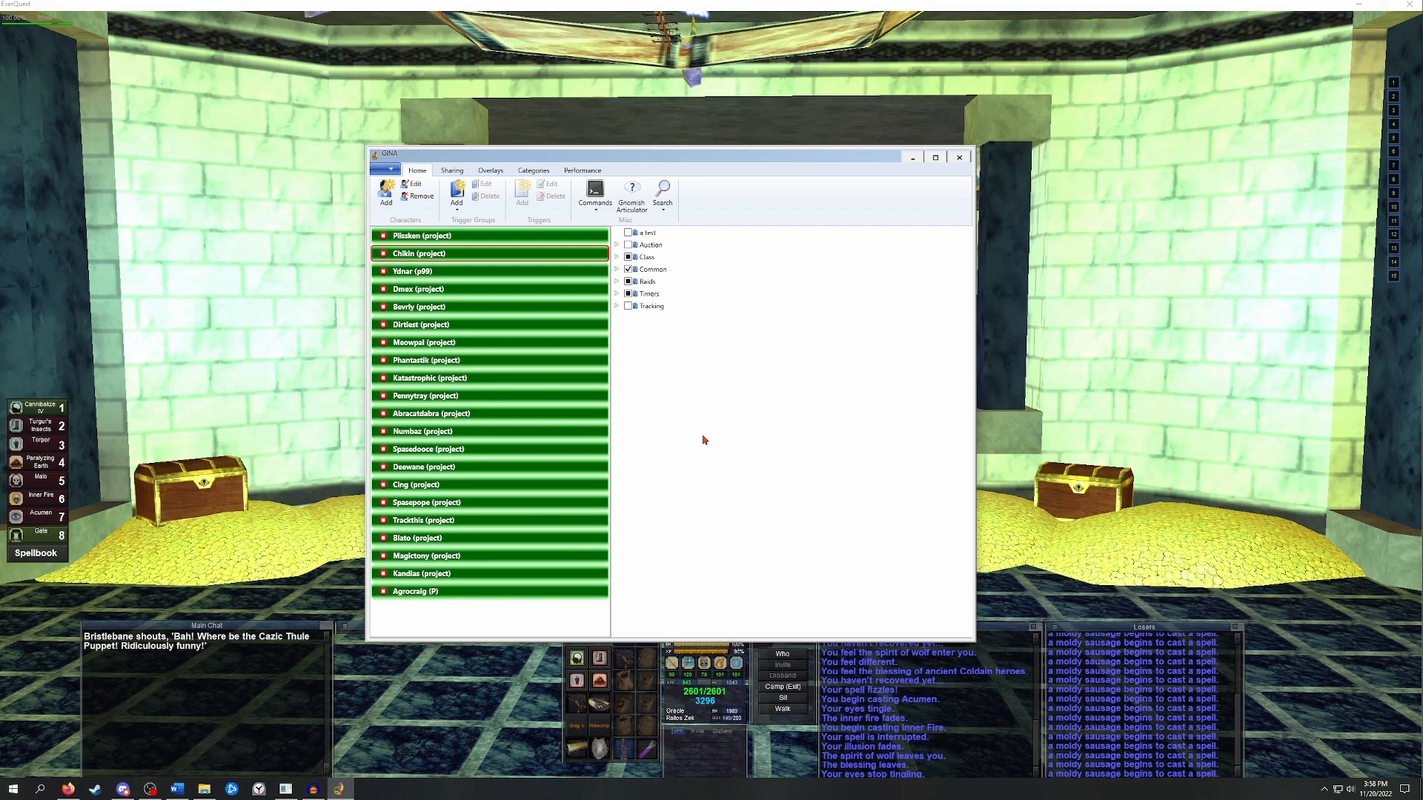
mouse_move(644, 232)
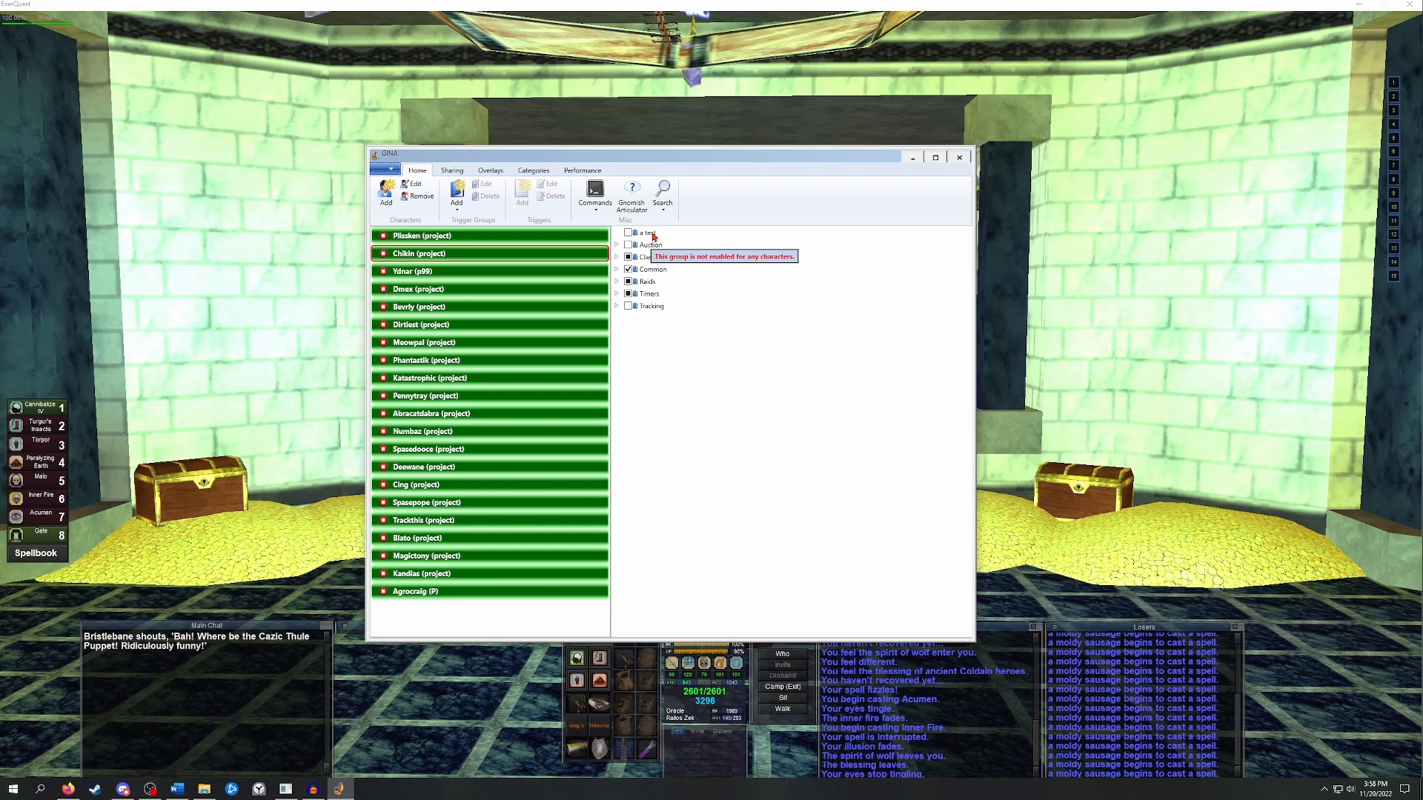
mouse_move(647, 257)
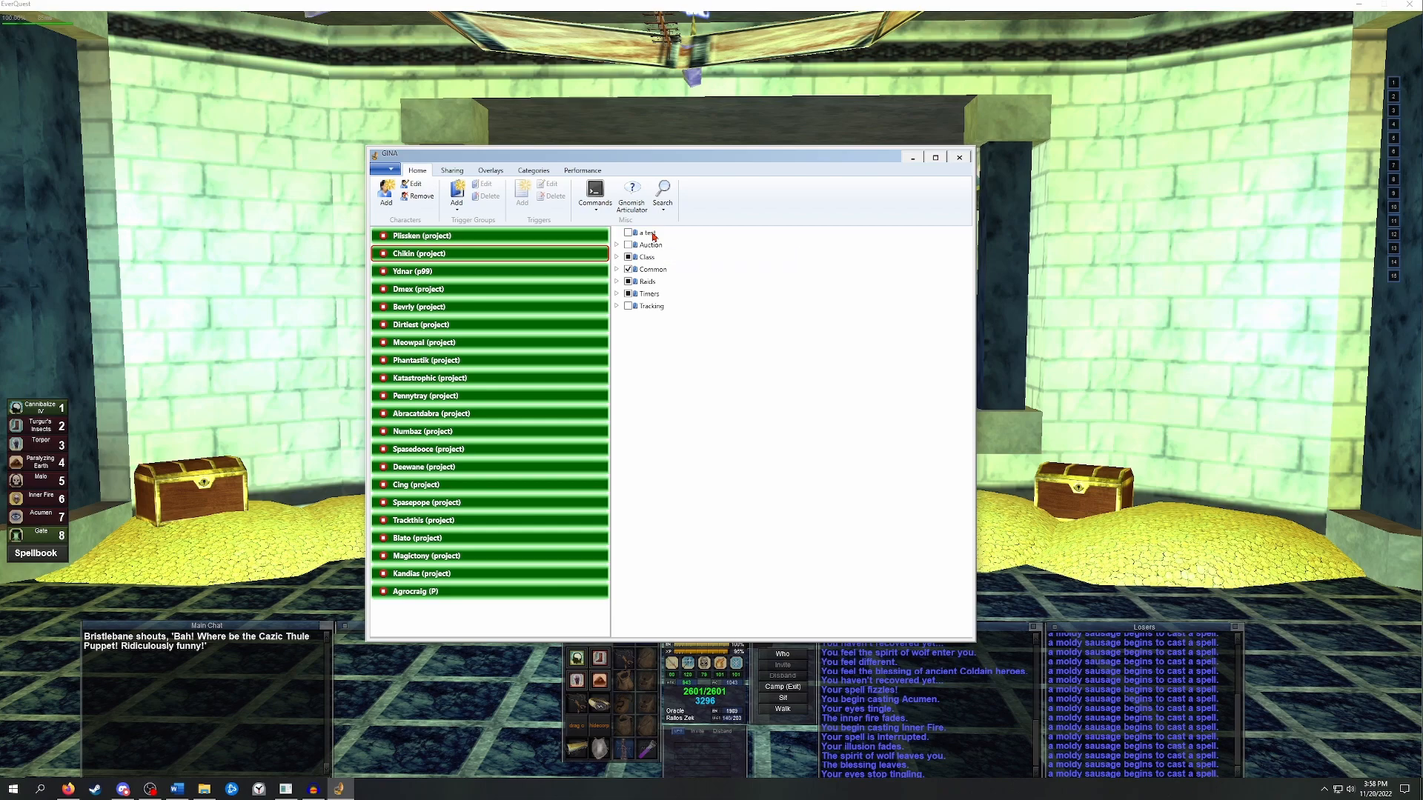
Add subgroup 'a test 2' inside 'a test' and expand it to select the subgroup.
click(644, 231)
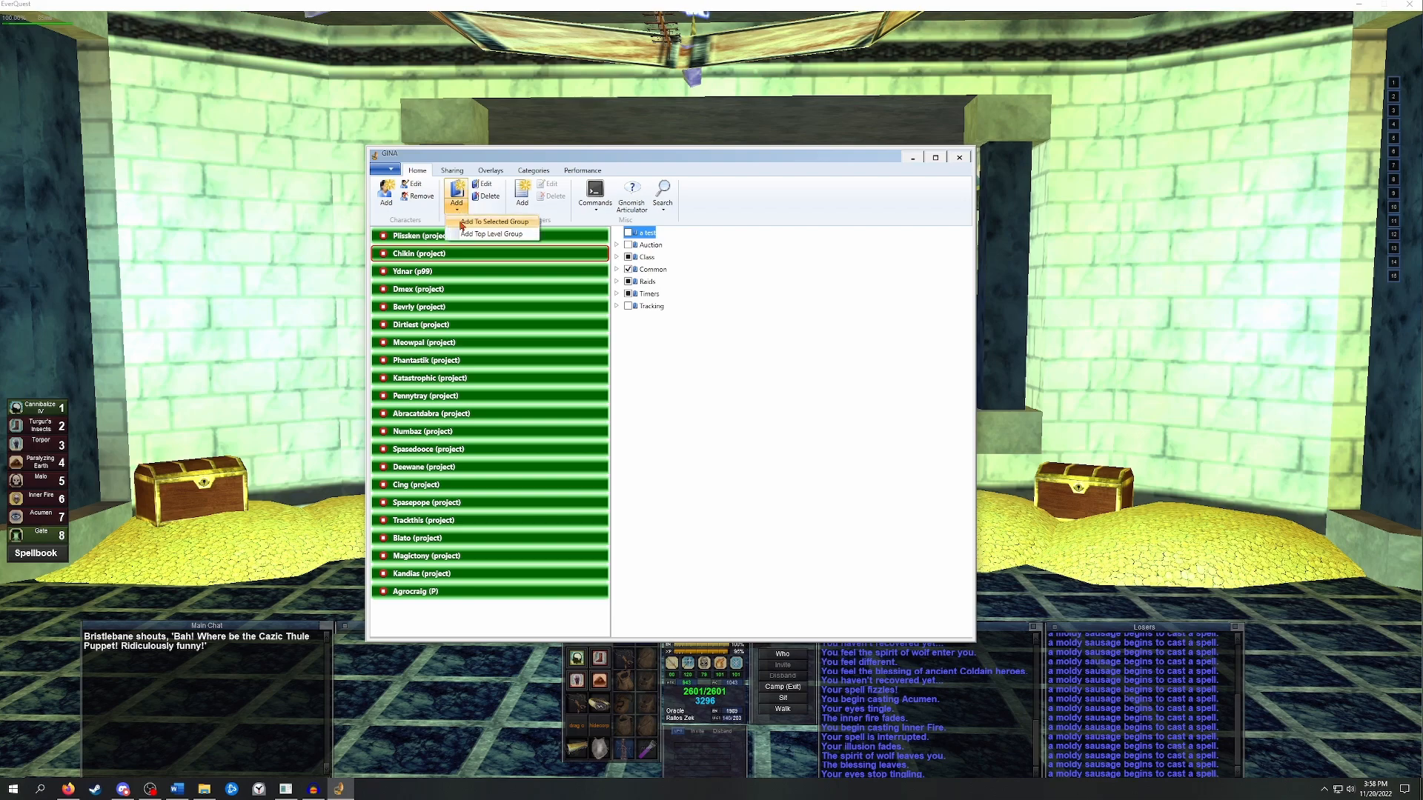
click(490, 234)
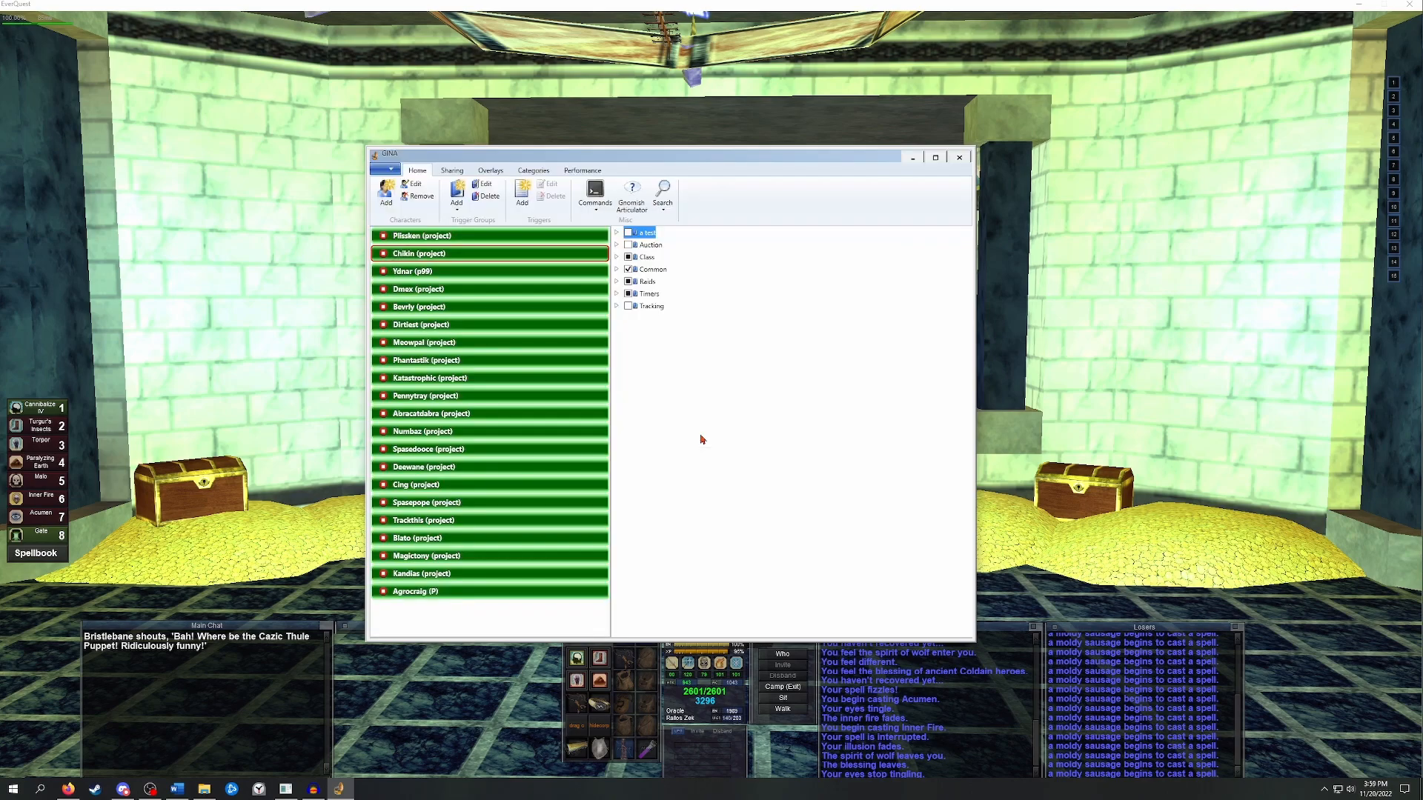
click(617, 231)
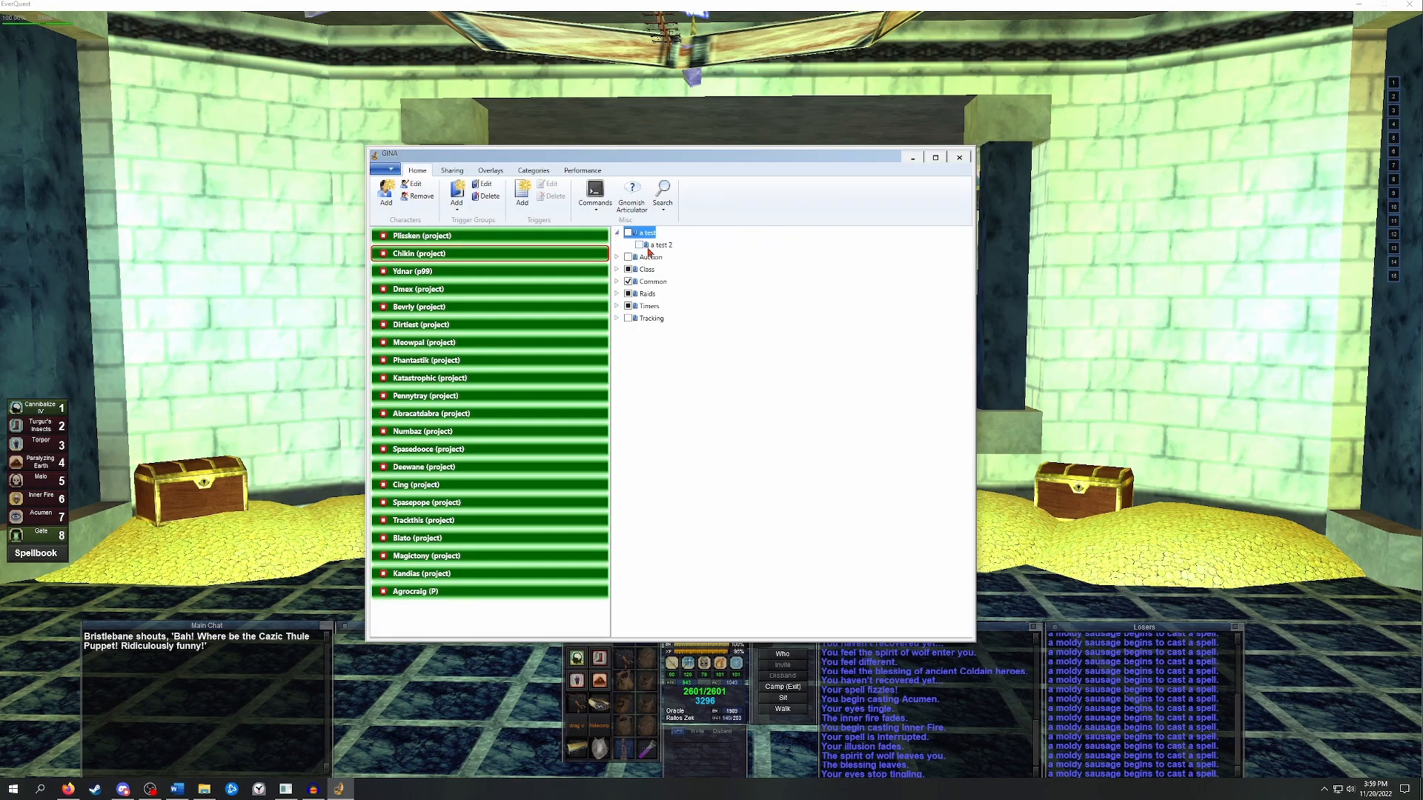
mouse_move(675, 248)
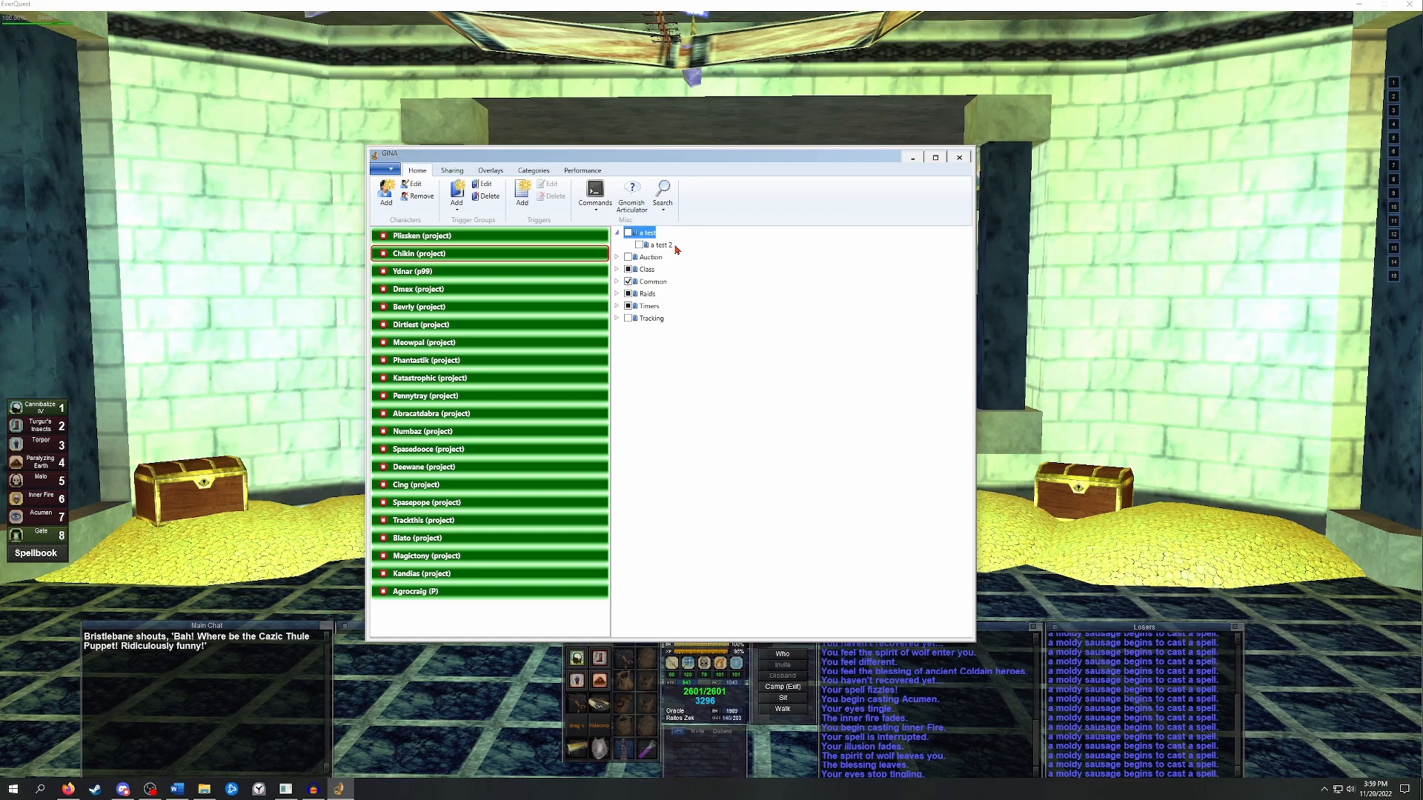
mouse_move(655, 246)
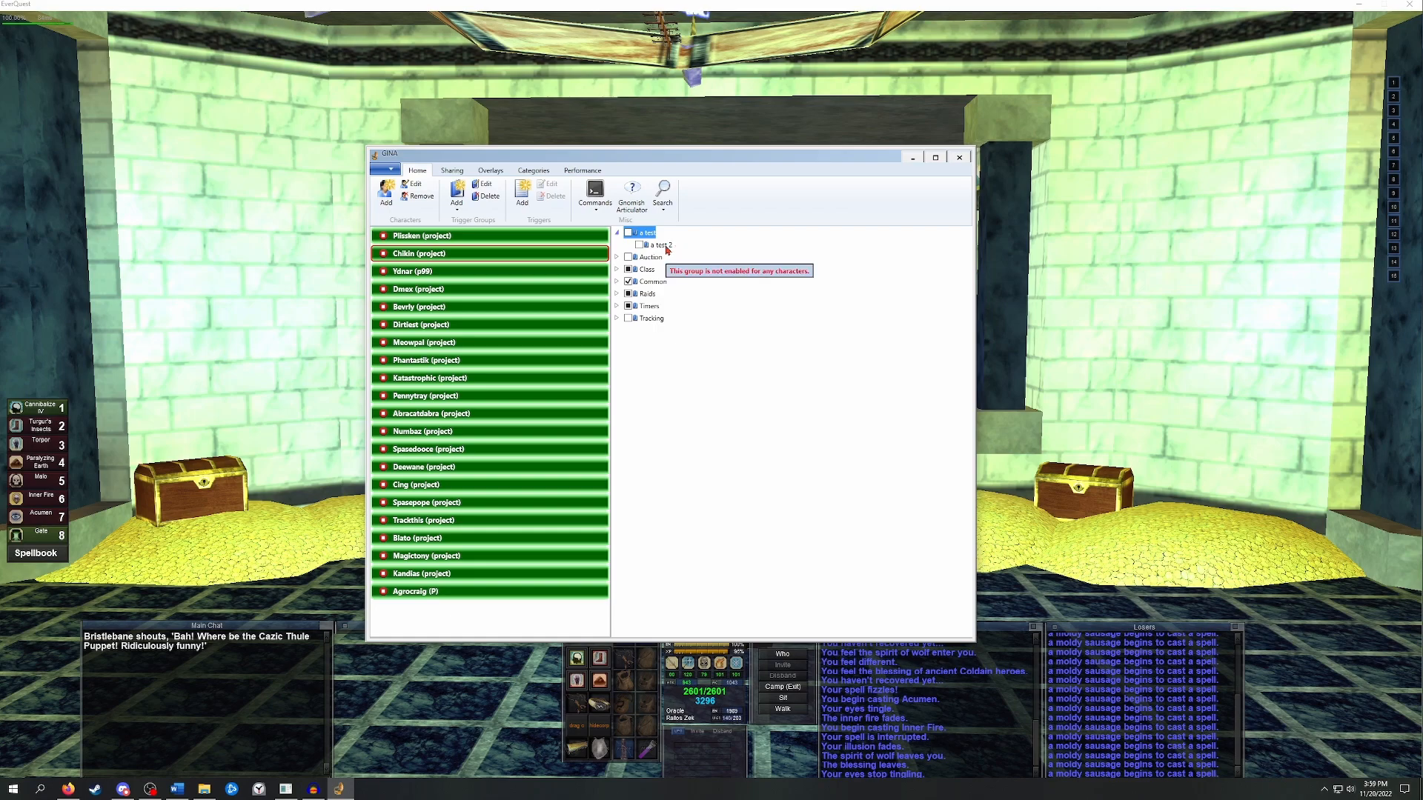
click(655, 246)
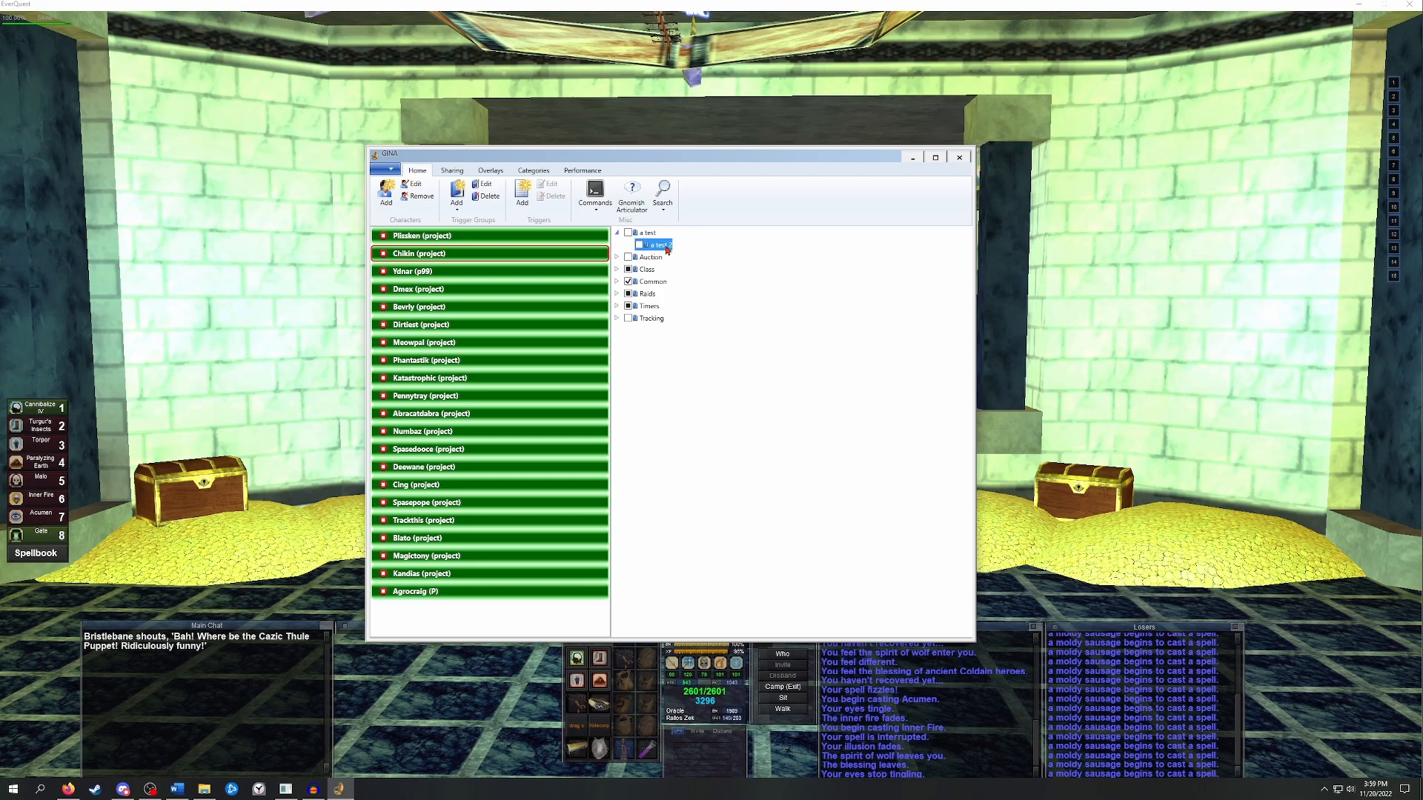
mouse_move(726, 260)
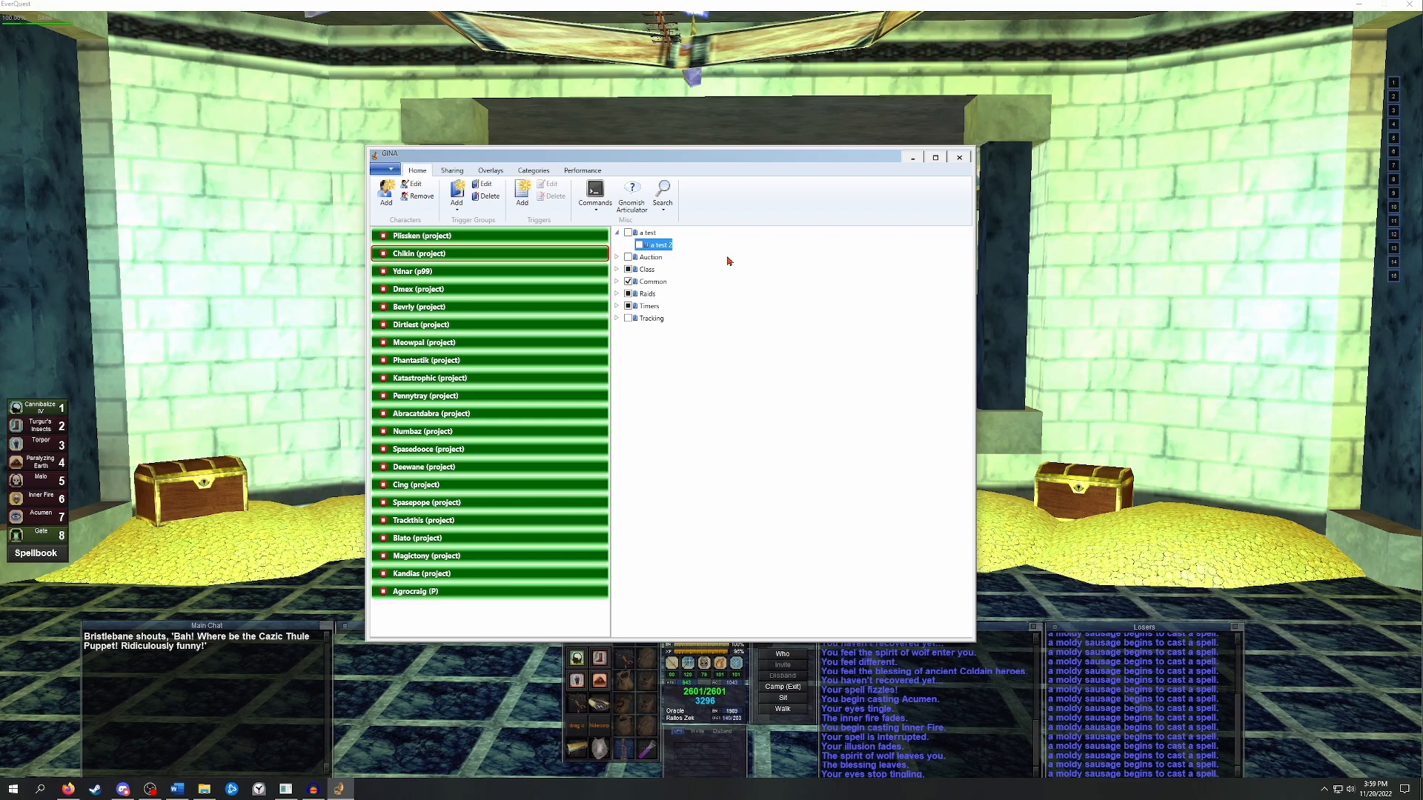
Expand the Class group to inspect its subgroups, then collapse it.
click(618, 269)
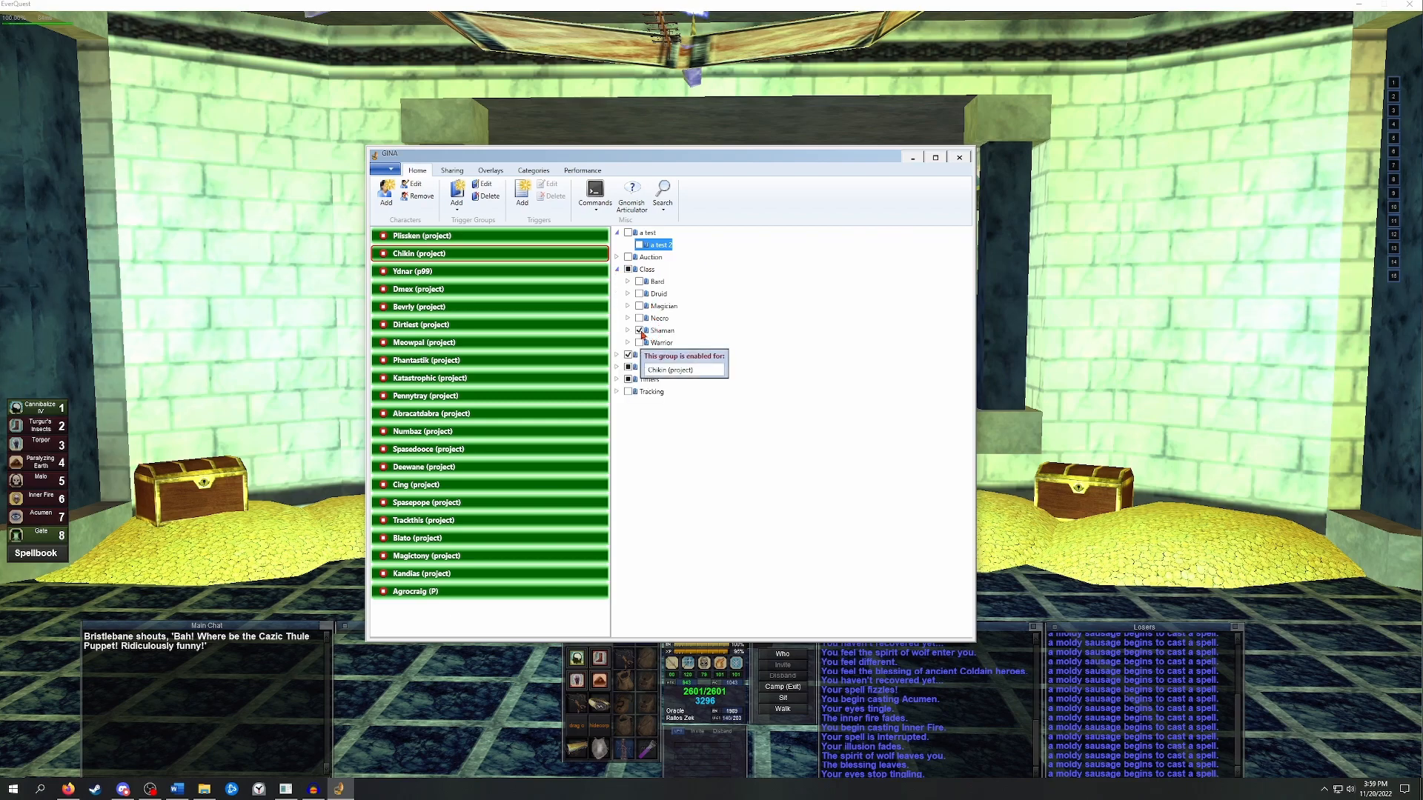
click(630, 330)
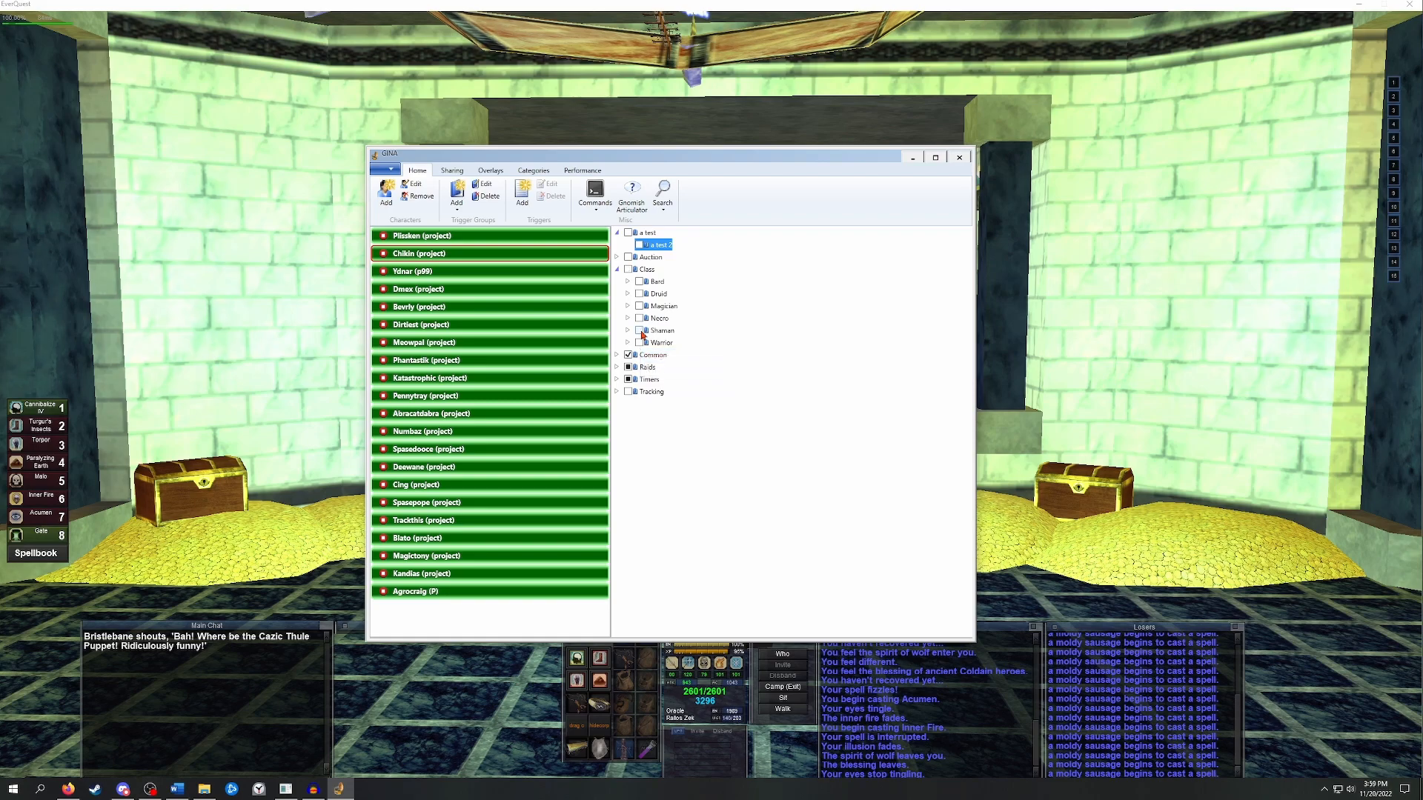
click(617, 268)
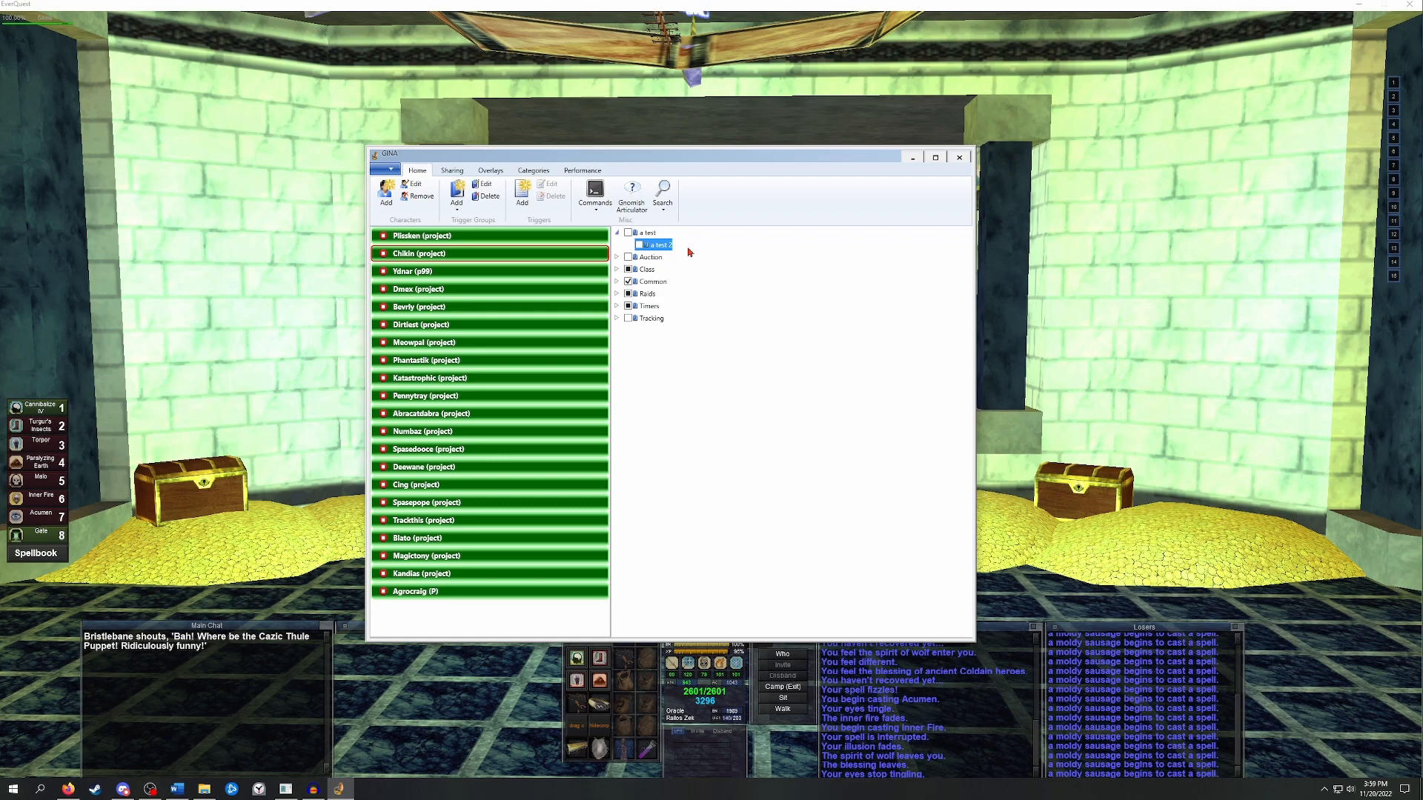
mouse_move(662, 238)
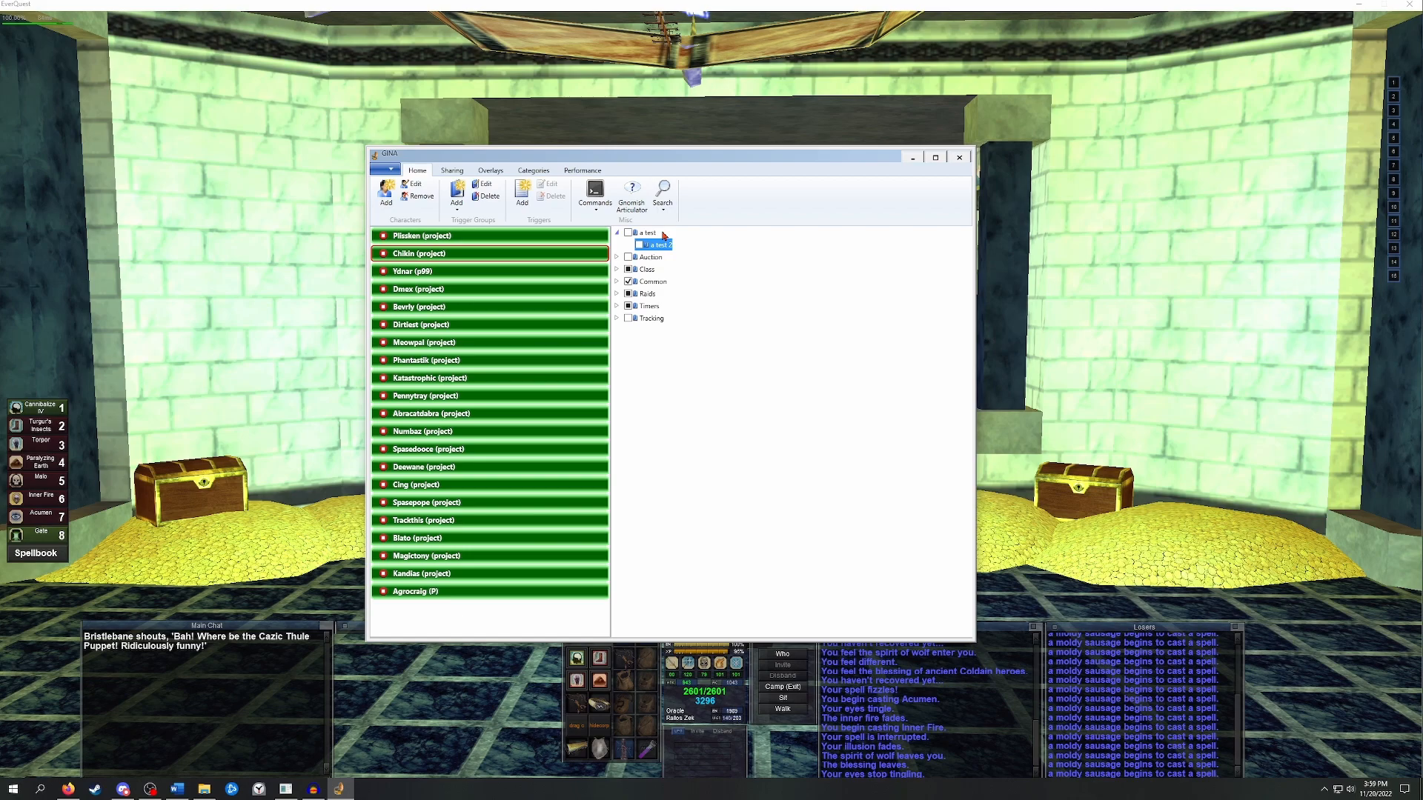
mouse_move(726, 252)
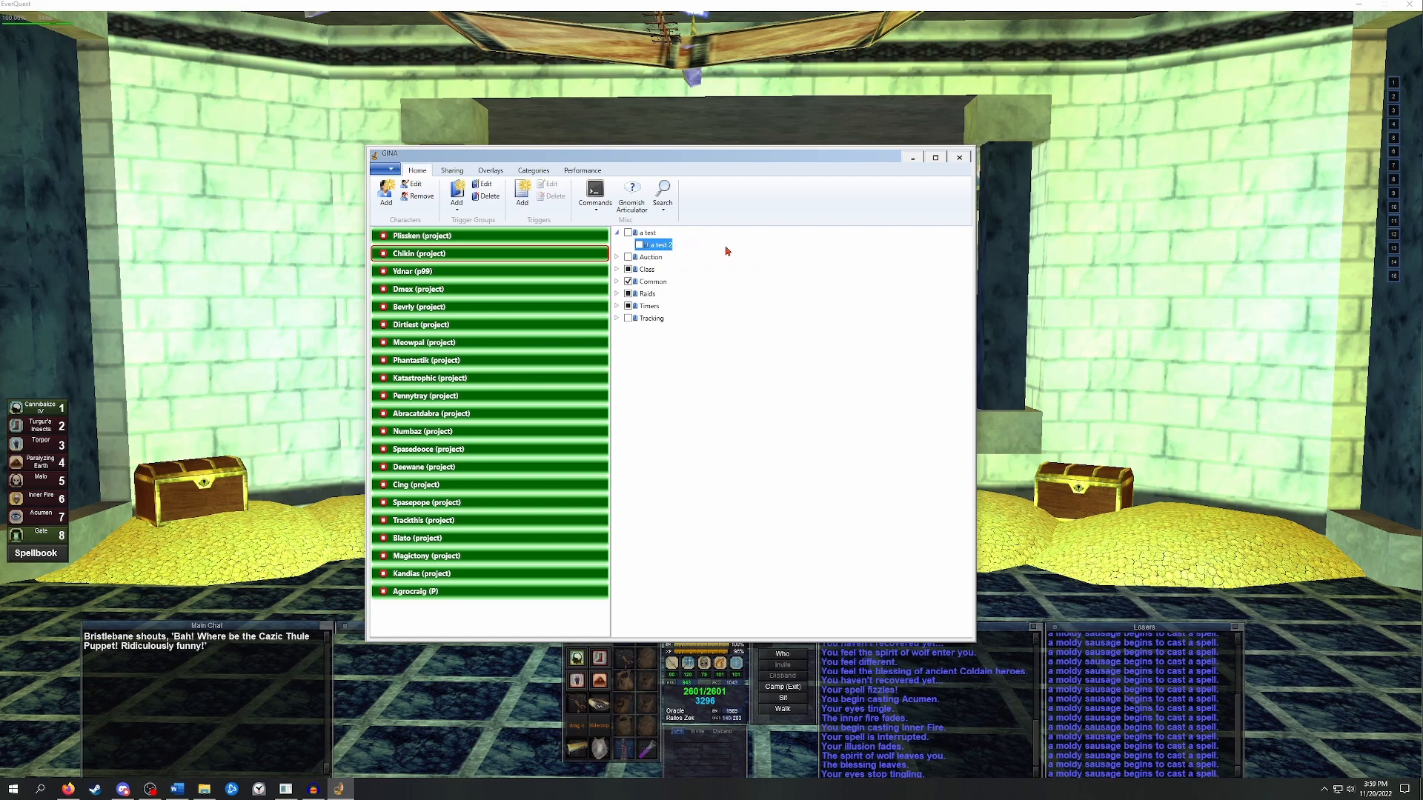
mouse_move(704, 250)
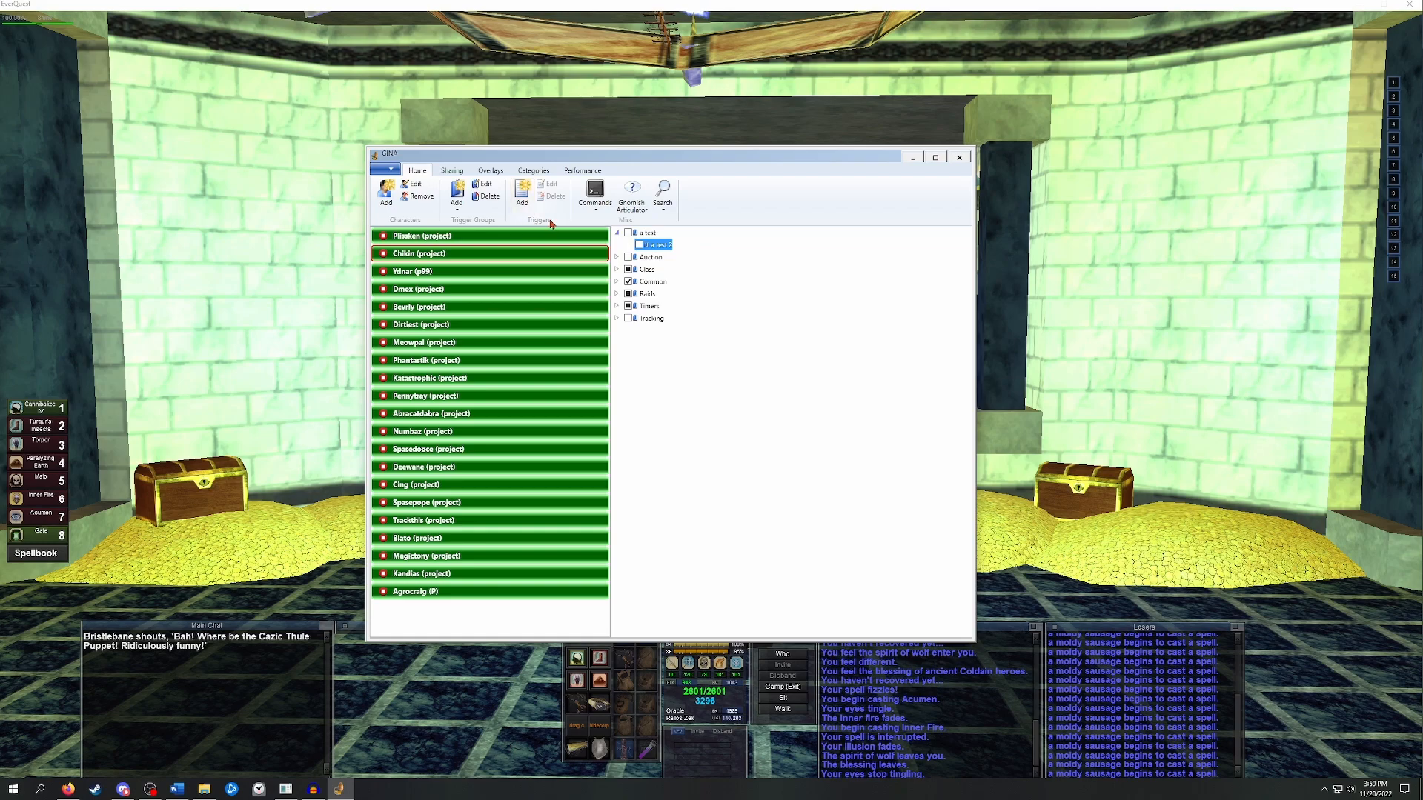
mouse_move(522, 191)
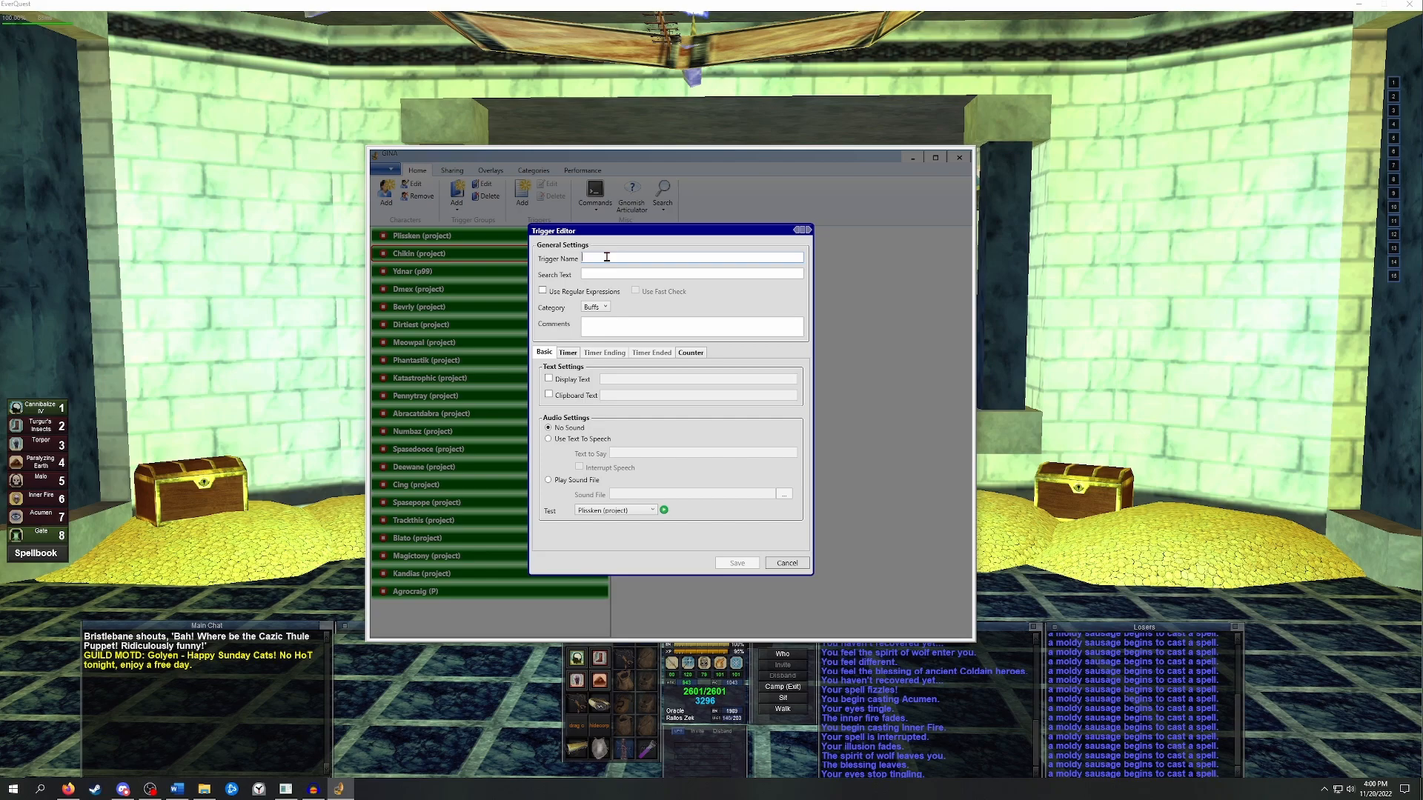
Name the new trigger 'Inner Fire', leaving Search Text empty.
text(Inner Fire)
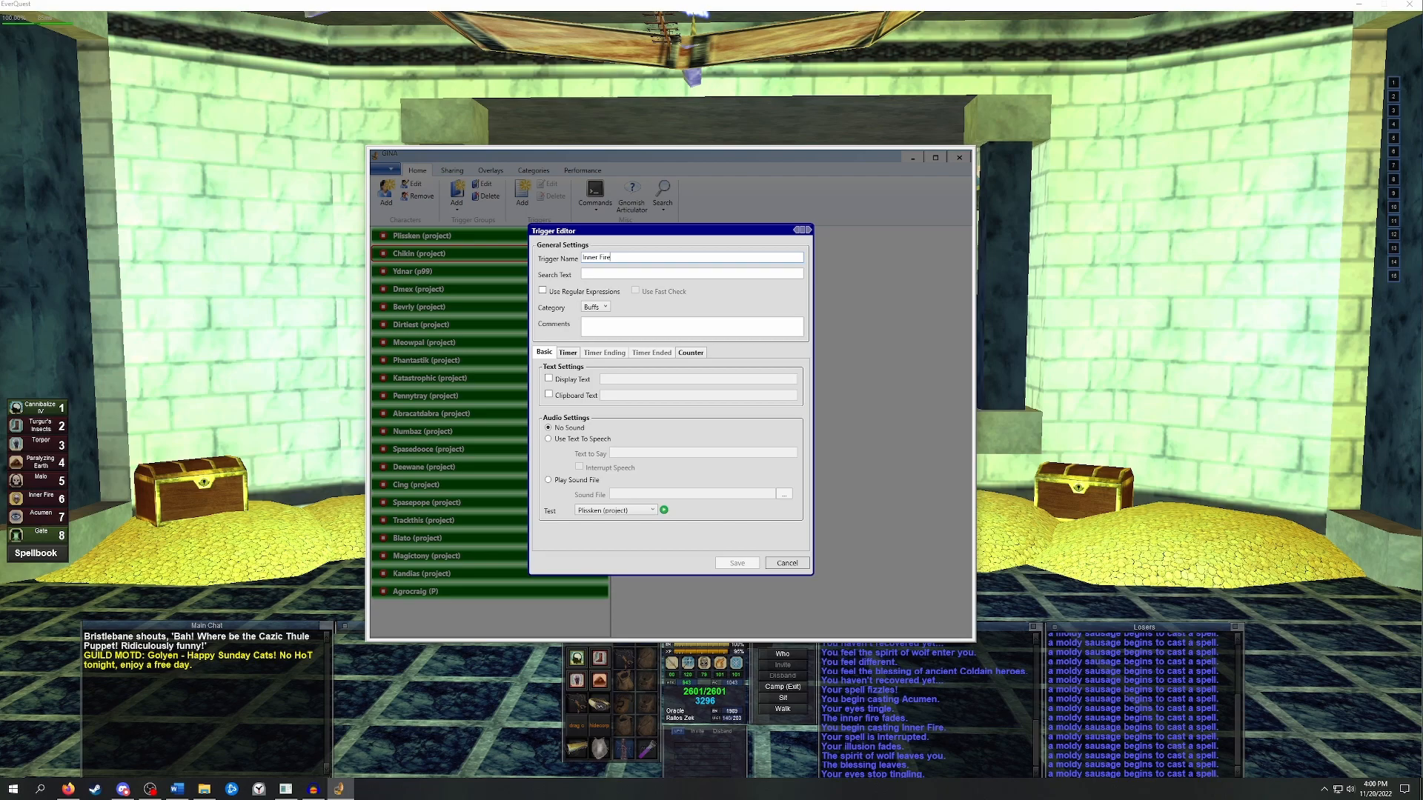
click(691, 275)
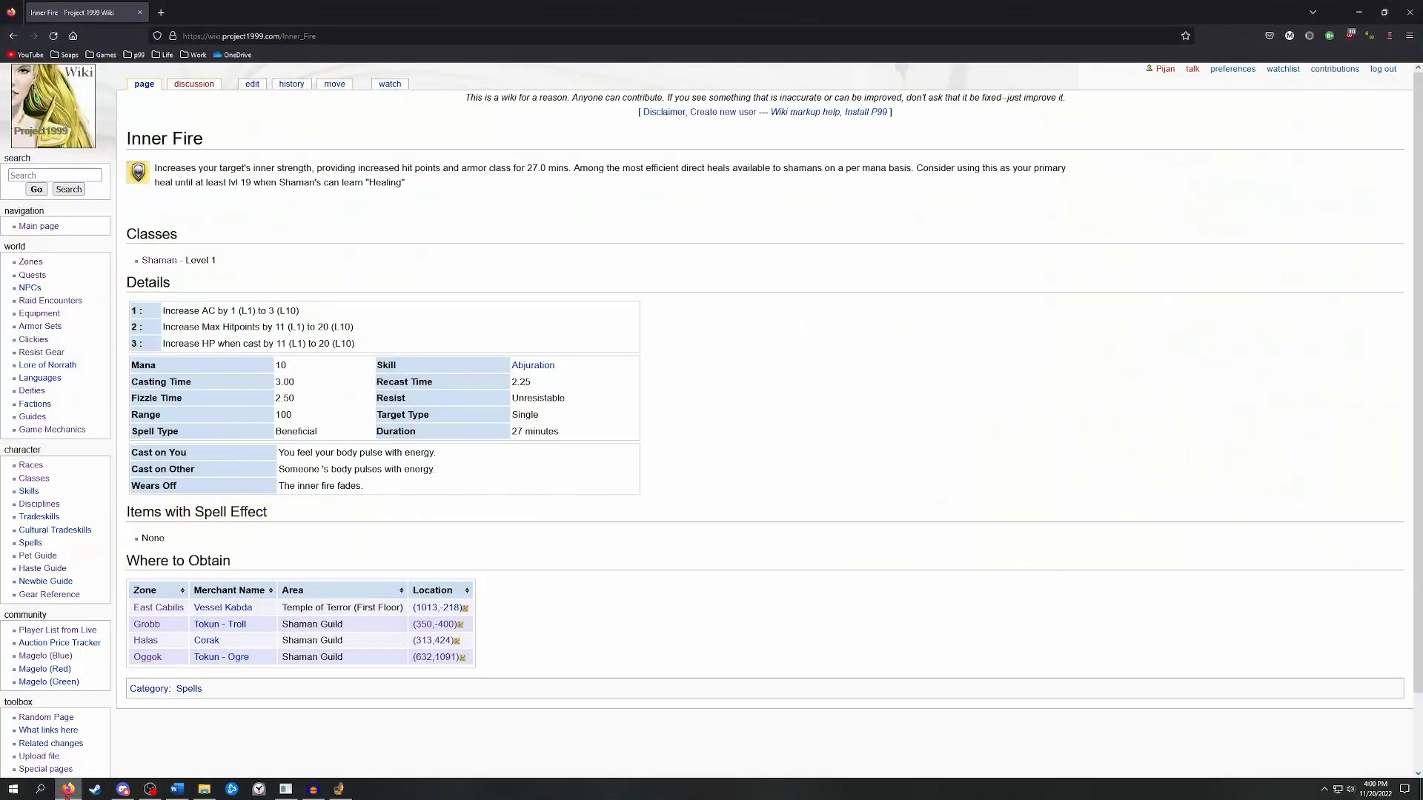
mouse_move(437, 499)
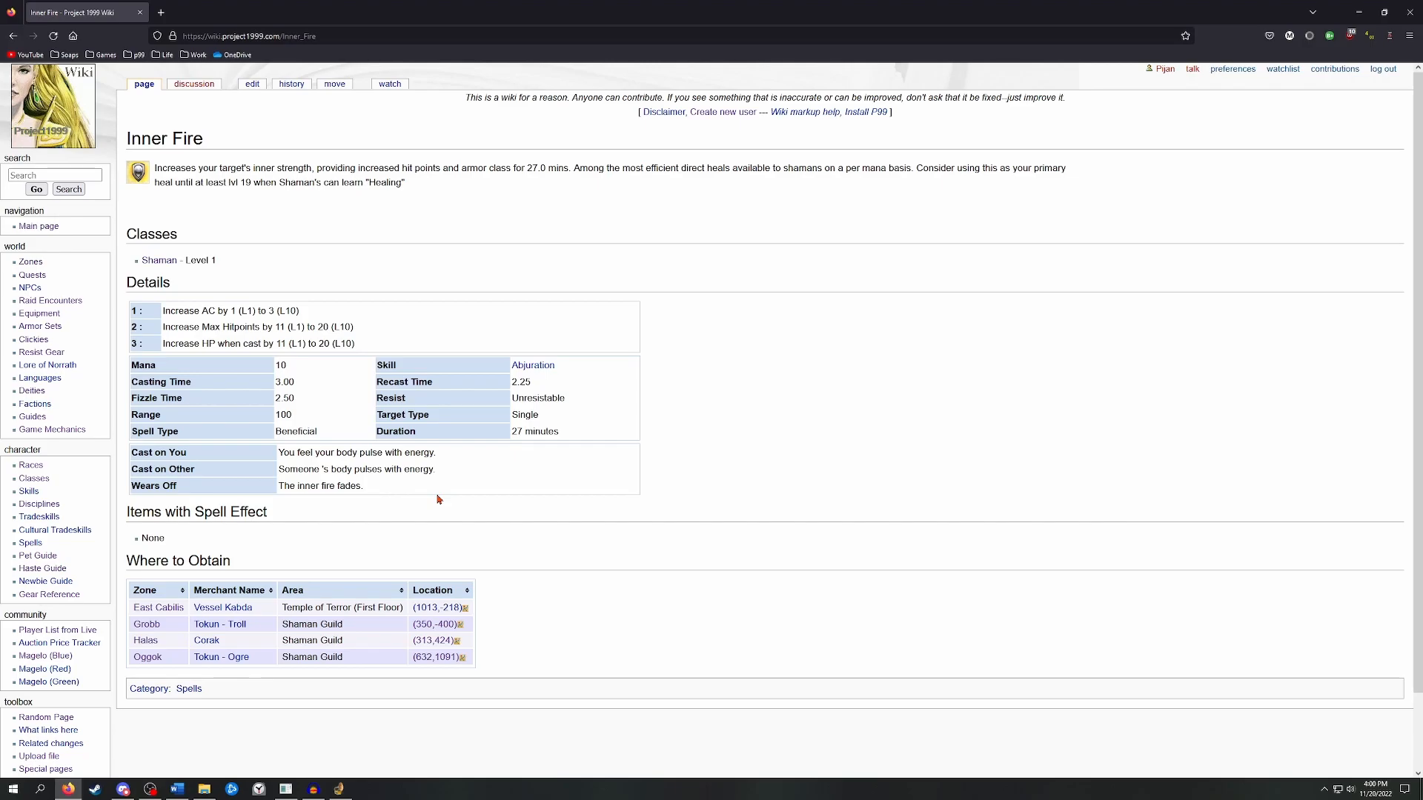
mouse_move(276, 454)
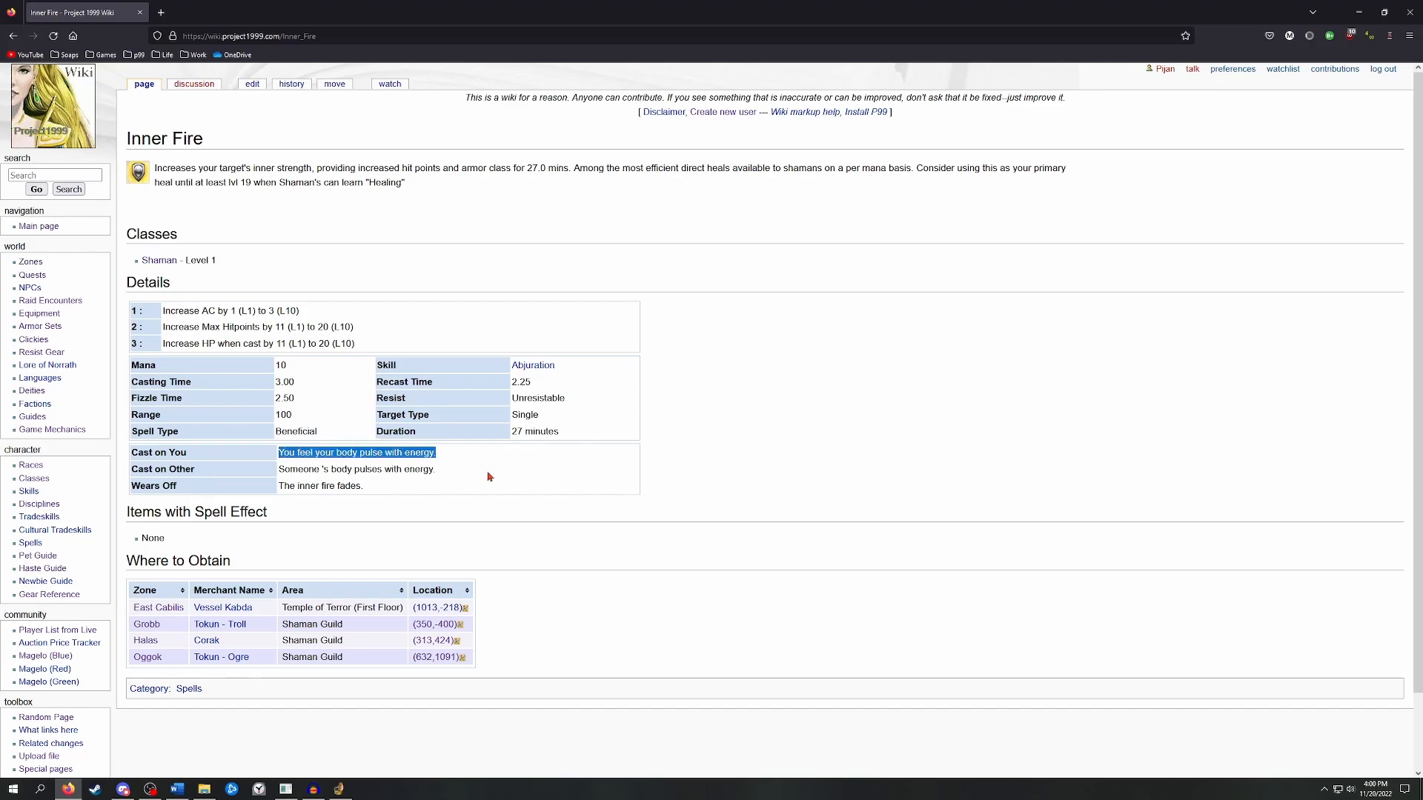
mouse_move(494, 467)
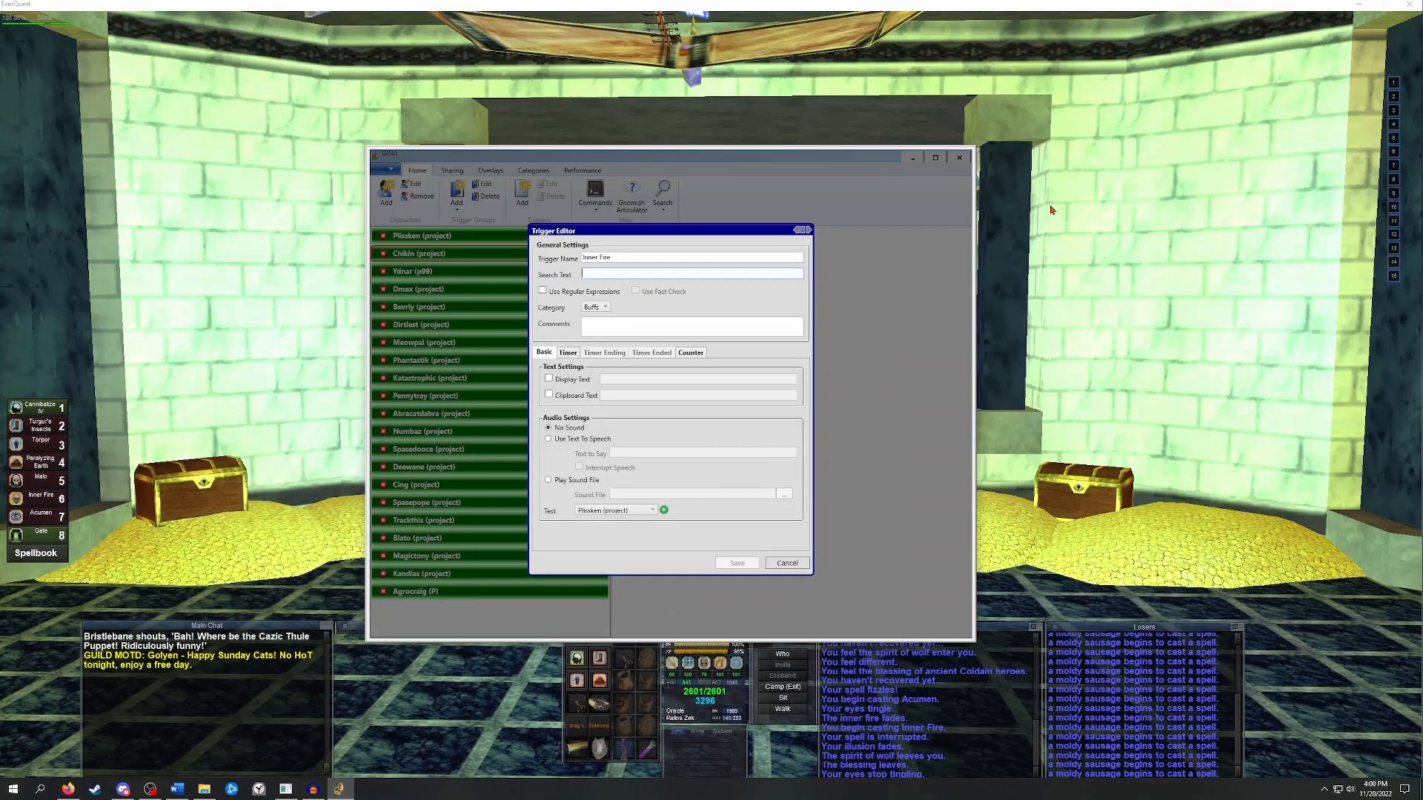
Set search text 'You feel your body pulse with energy.' and category Default.
text(You feel your body pulse with energy.)
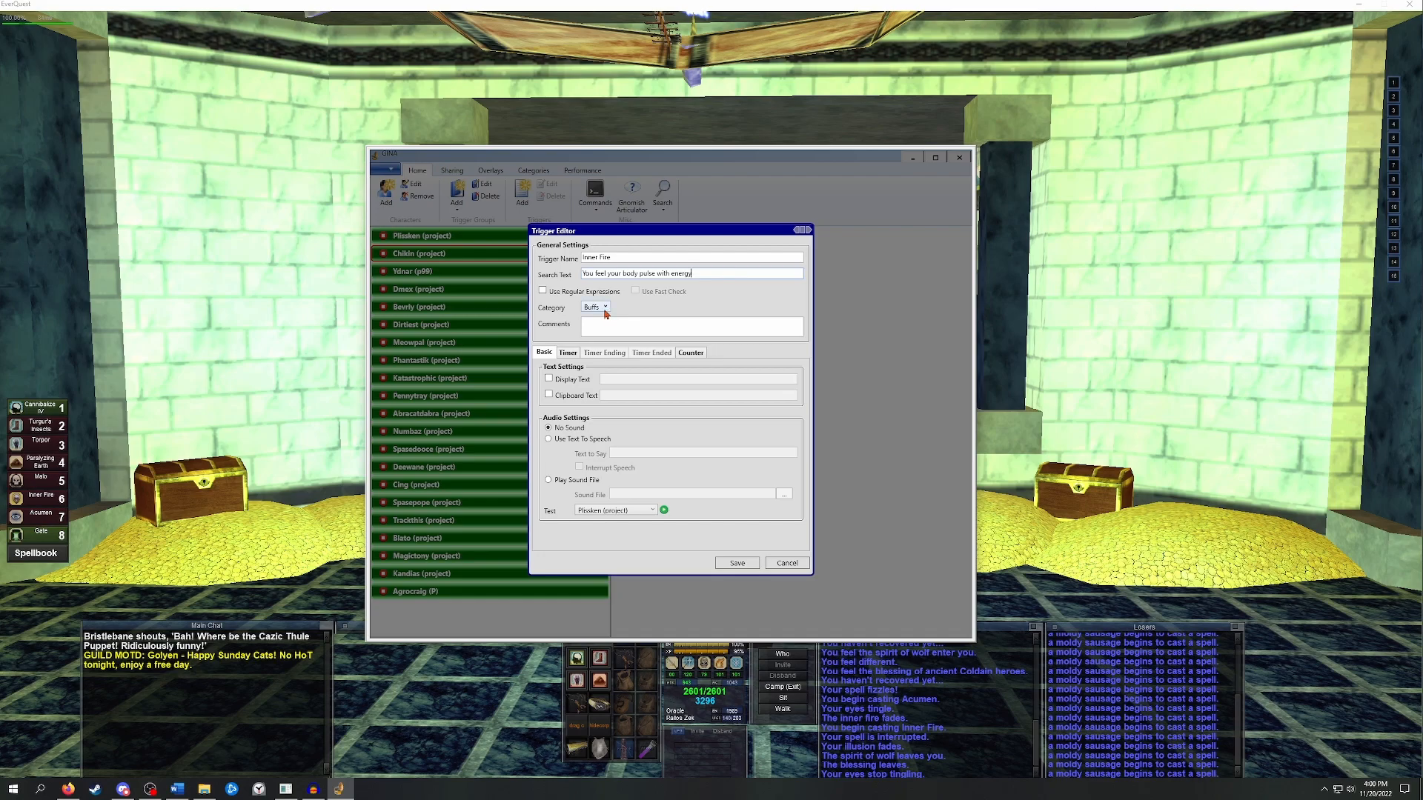
click(605, 307)
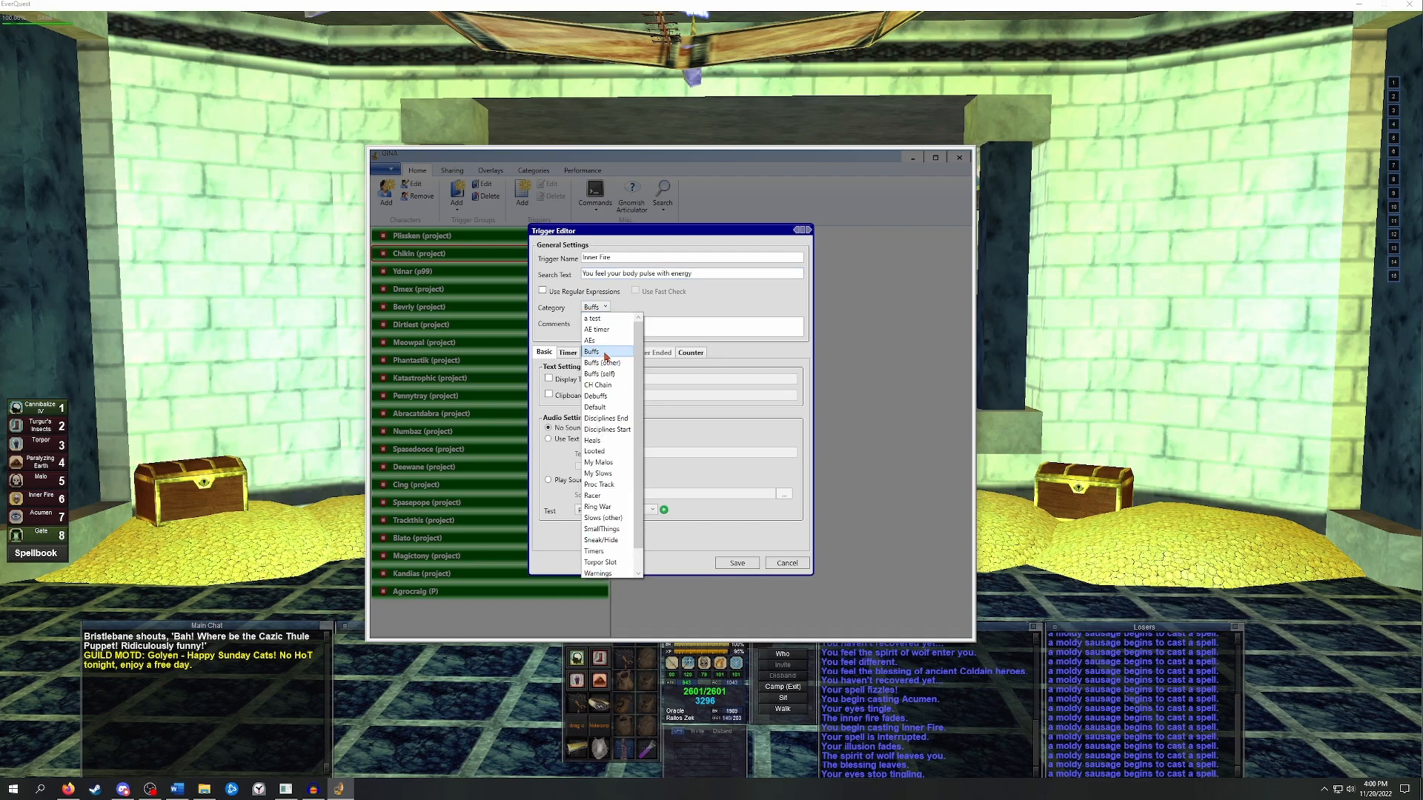
click(595, 407)
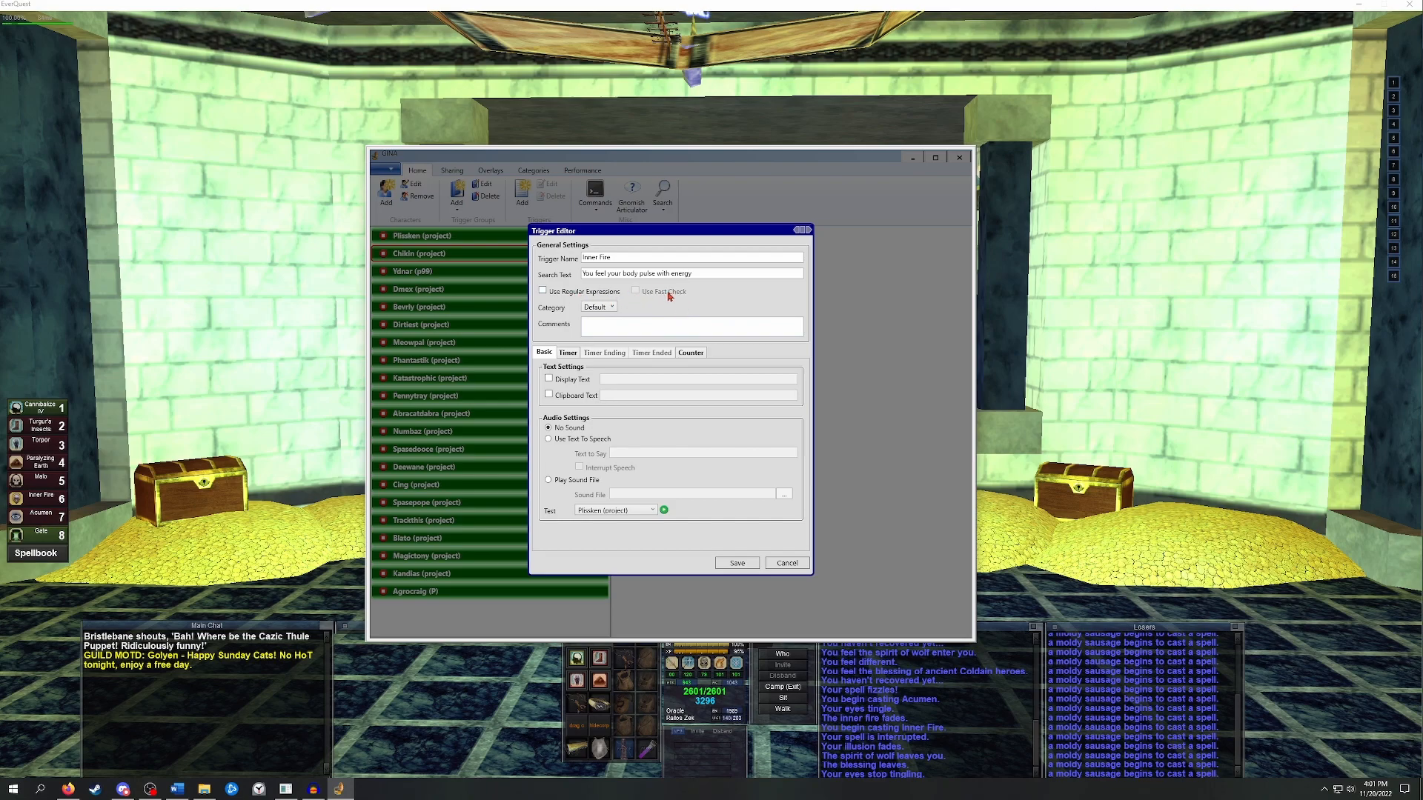
mouse_move(707, 298)
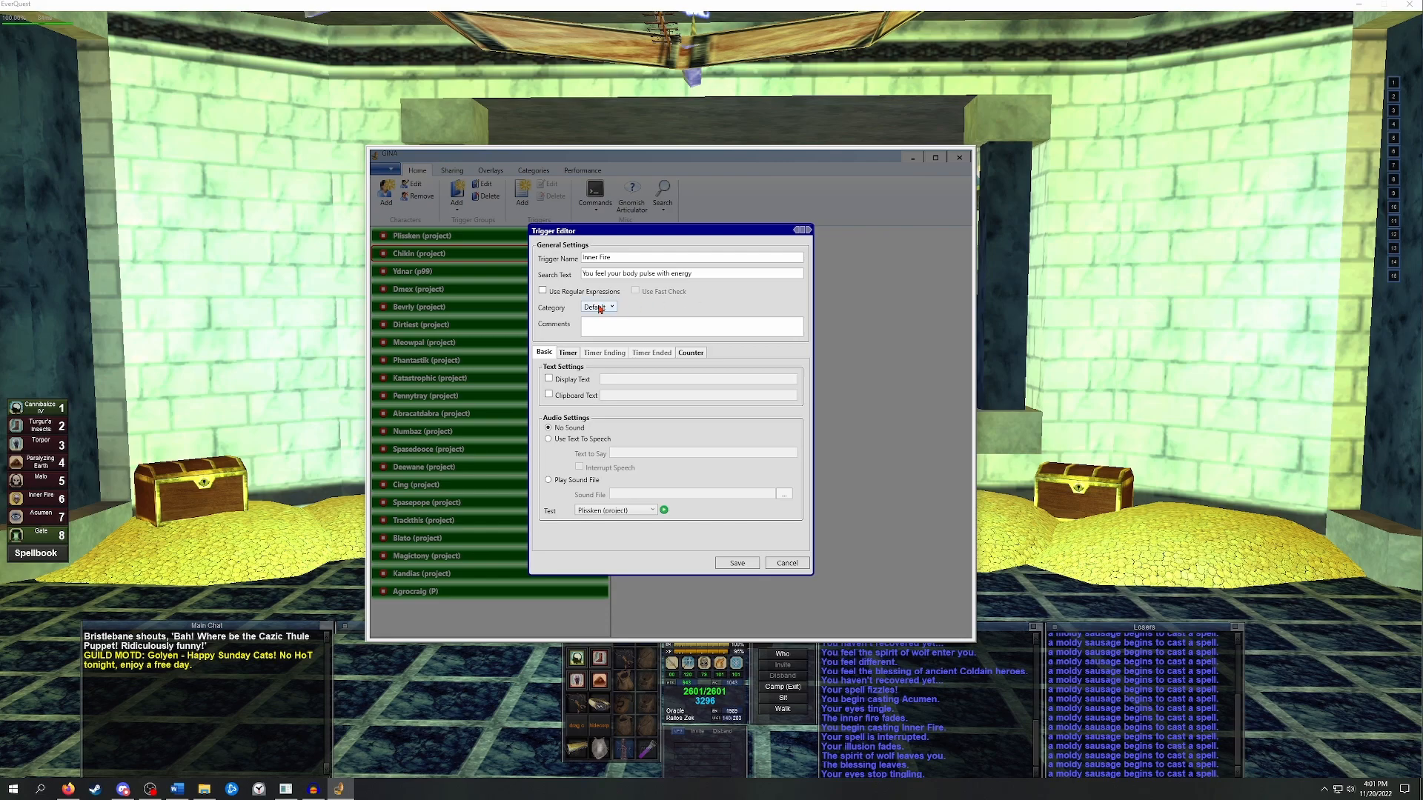
mouse_move(666, 308)
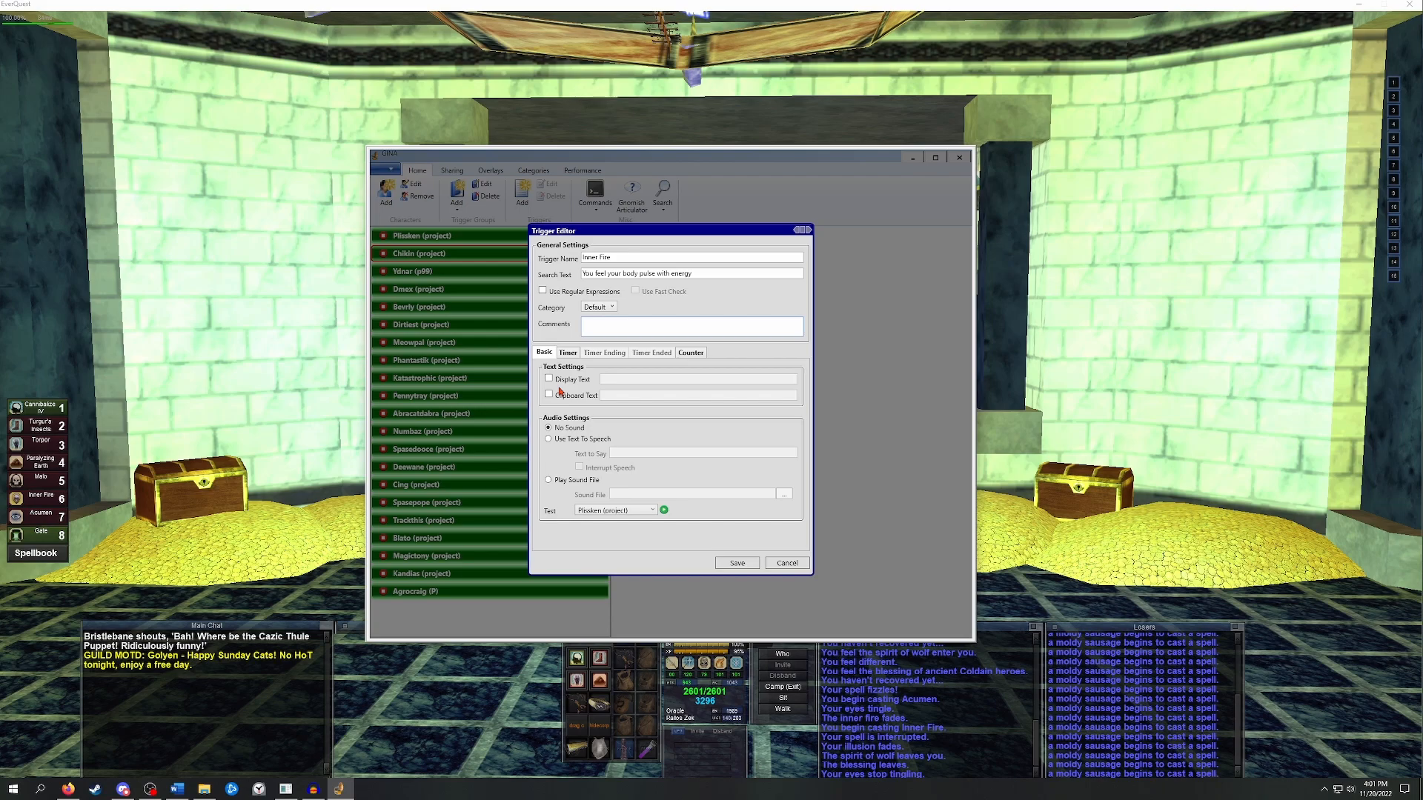
mouse_move(613, 391)
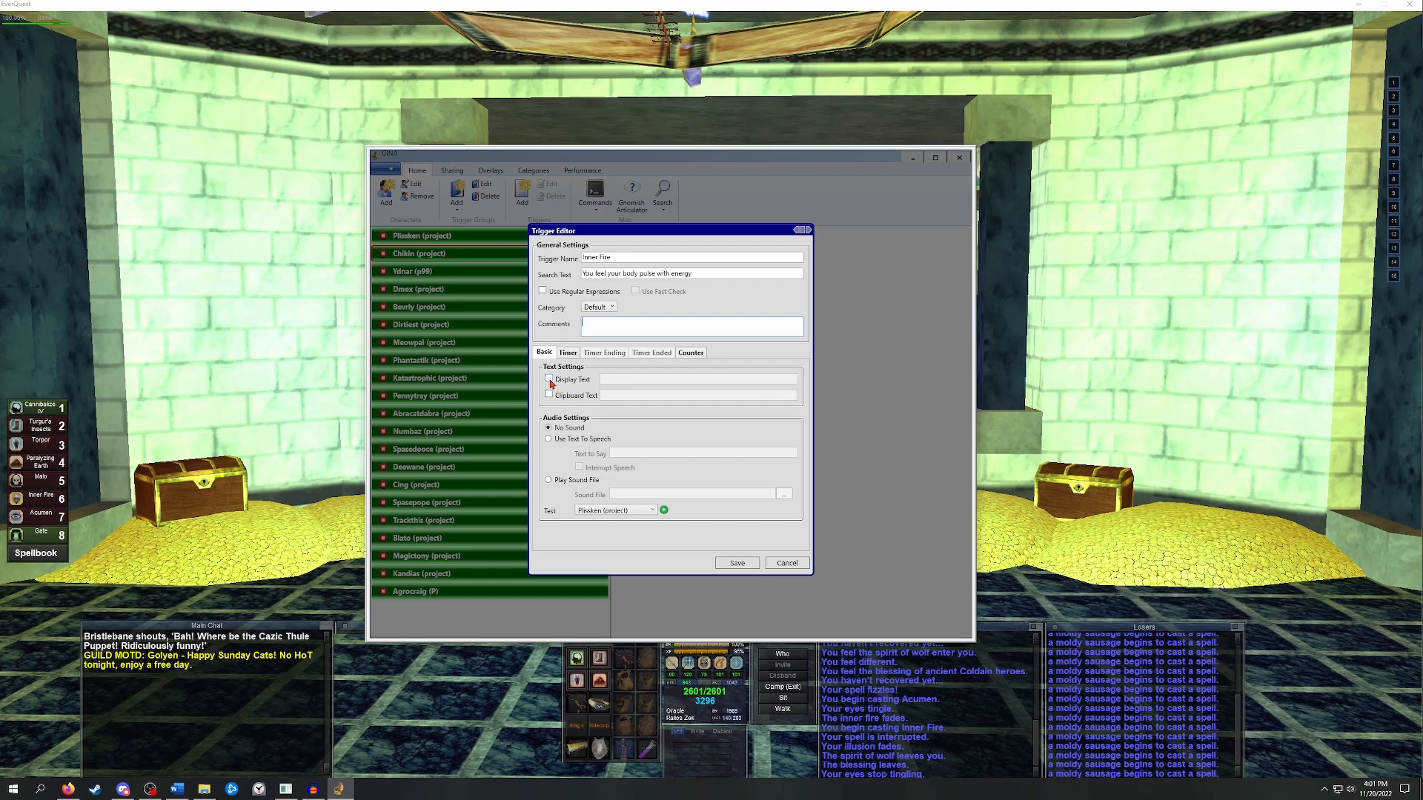
Give Inner Fire the display text 'Wow !', try text-to-speech, then choose Play Sound File.
click(549, 379)
text(Wear !)
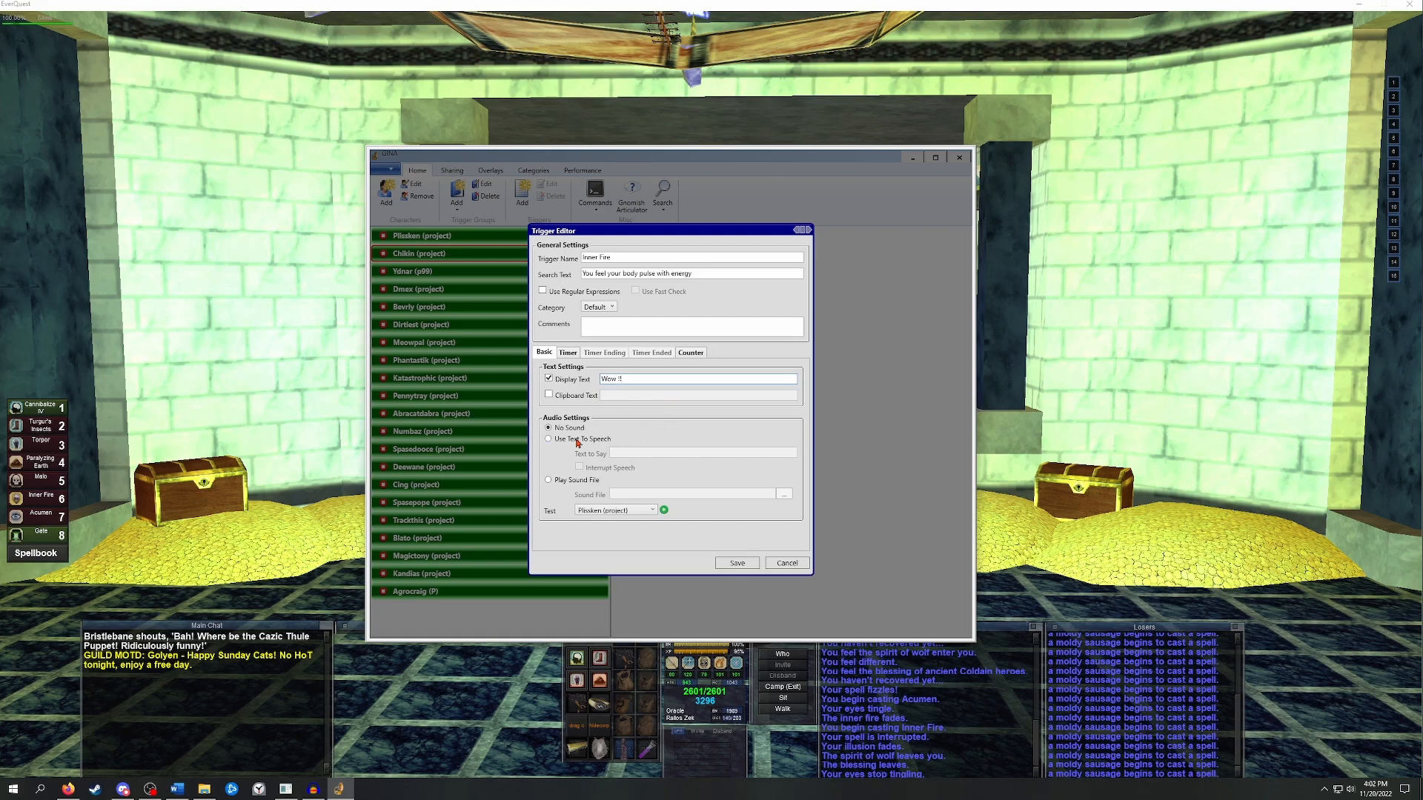
click(549, 438)
text(Wow!)
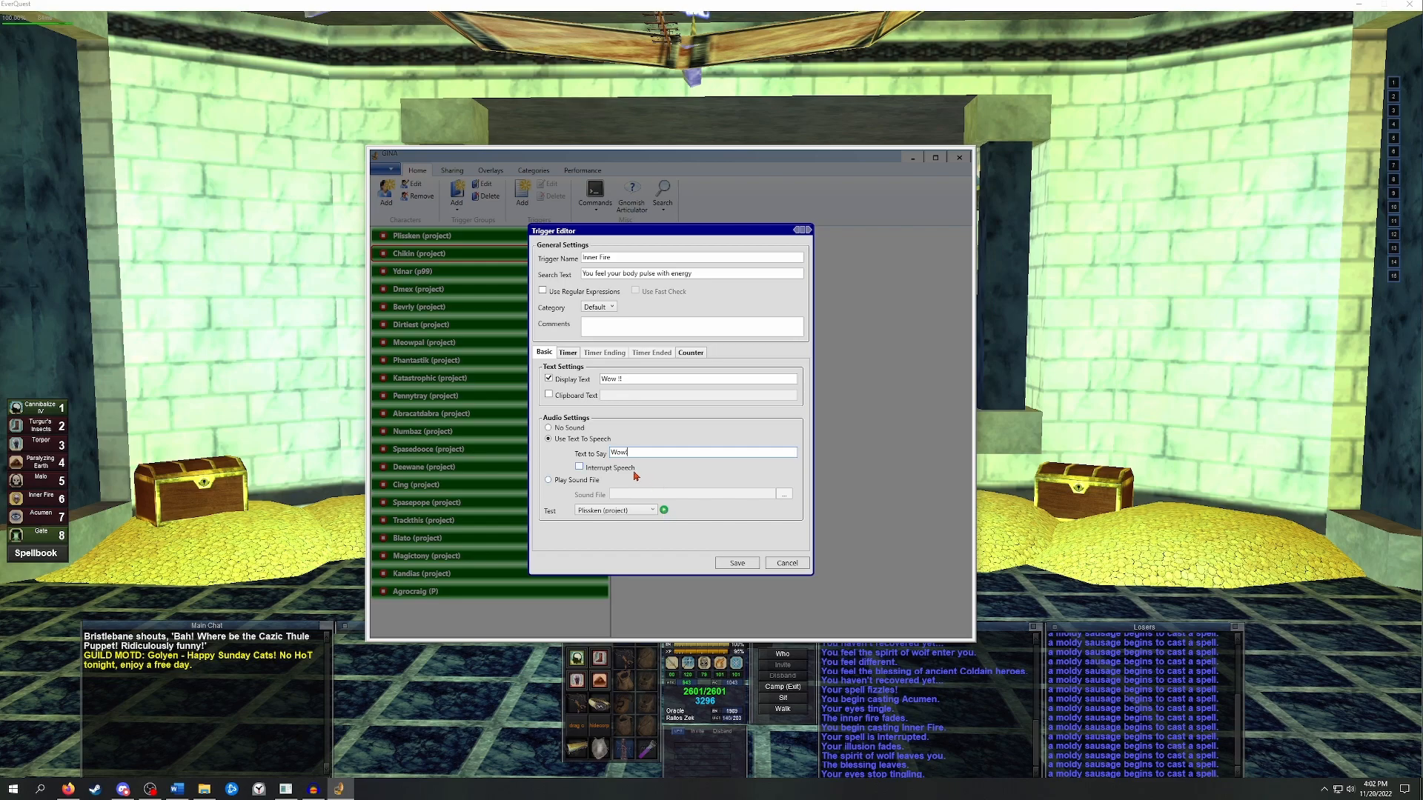
mouse_move(650, 480)
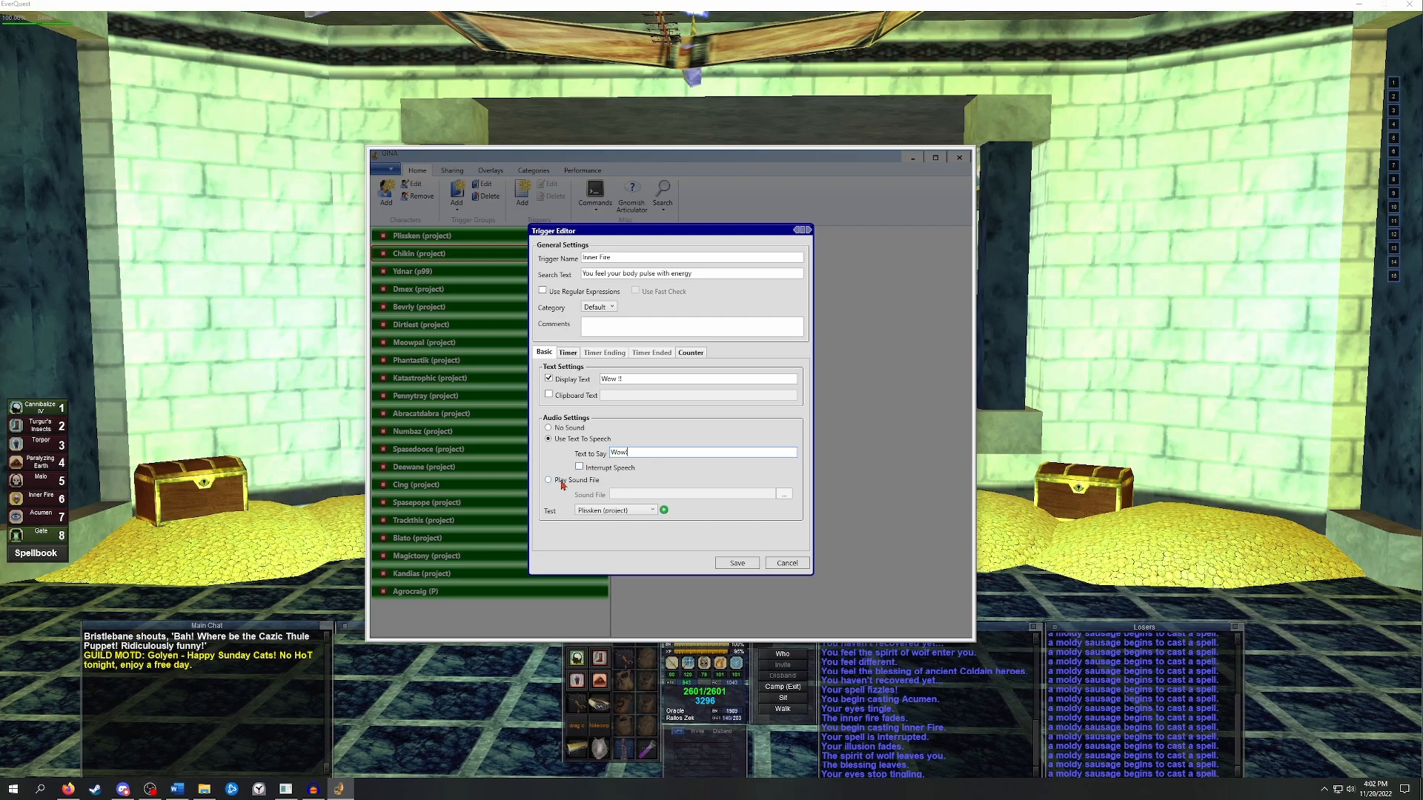
click(548, 480)
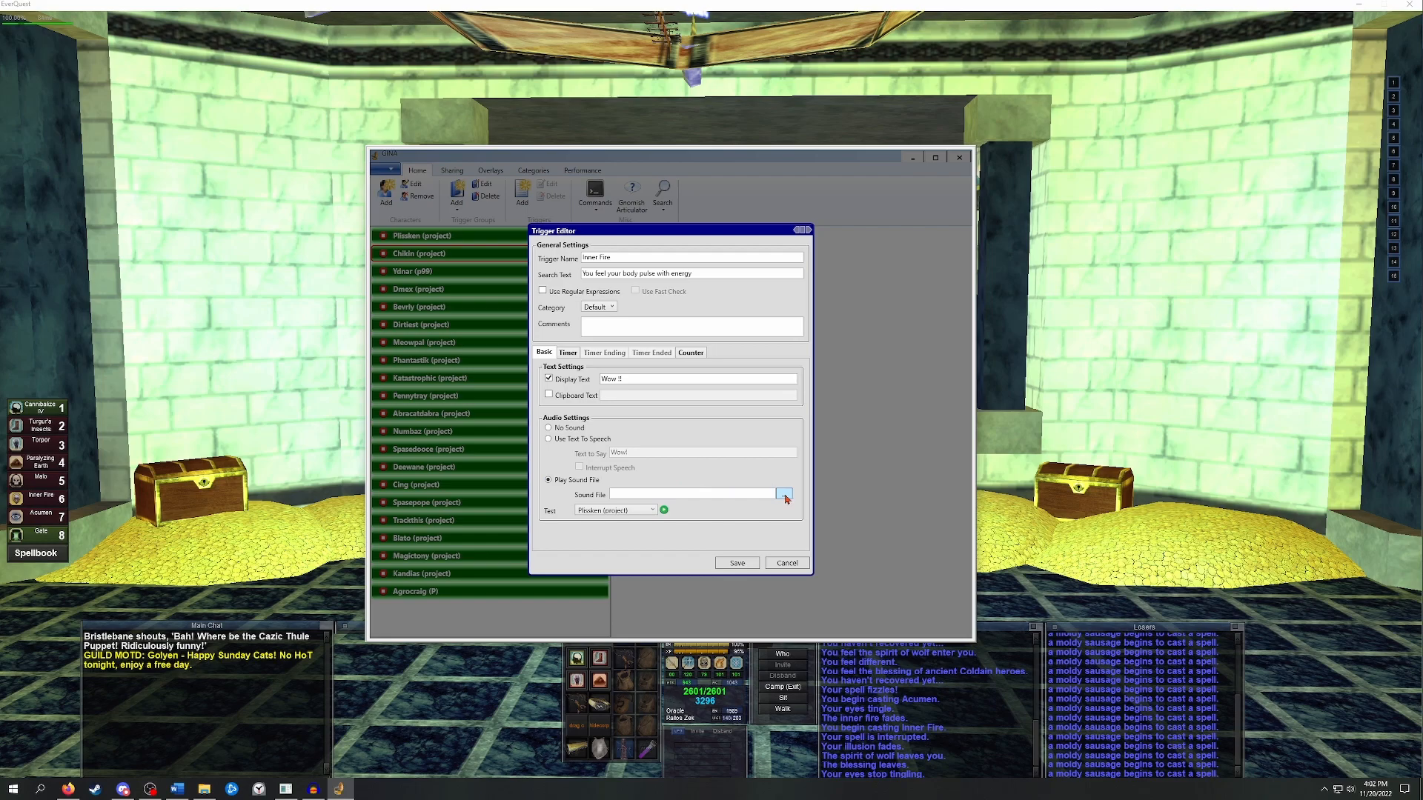
Choose wow-voice.wav from the Records folder as the trigger's sound file.
click(783, 494)
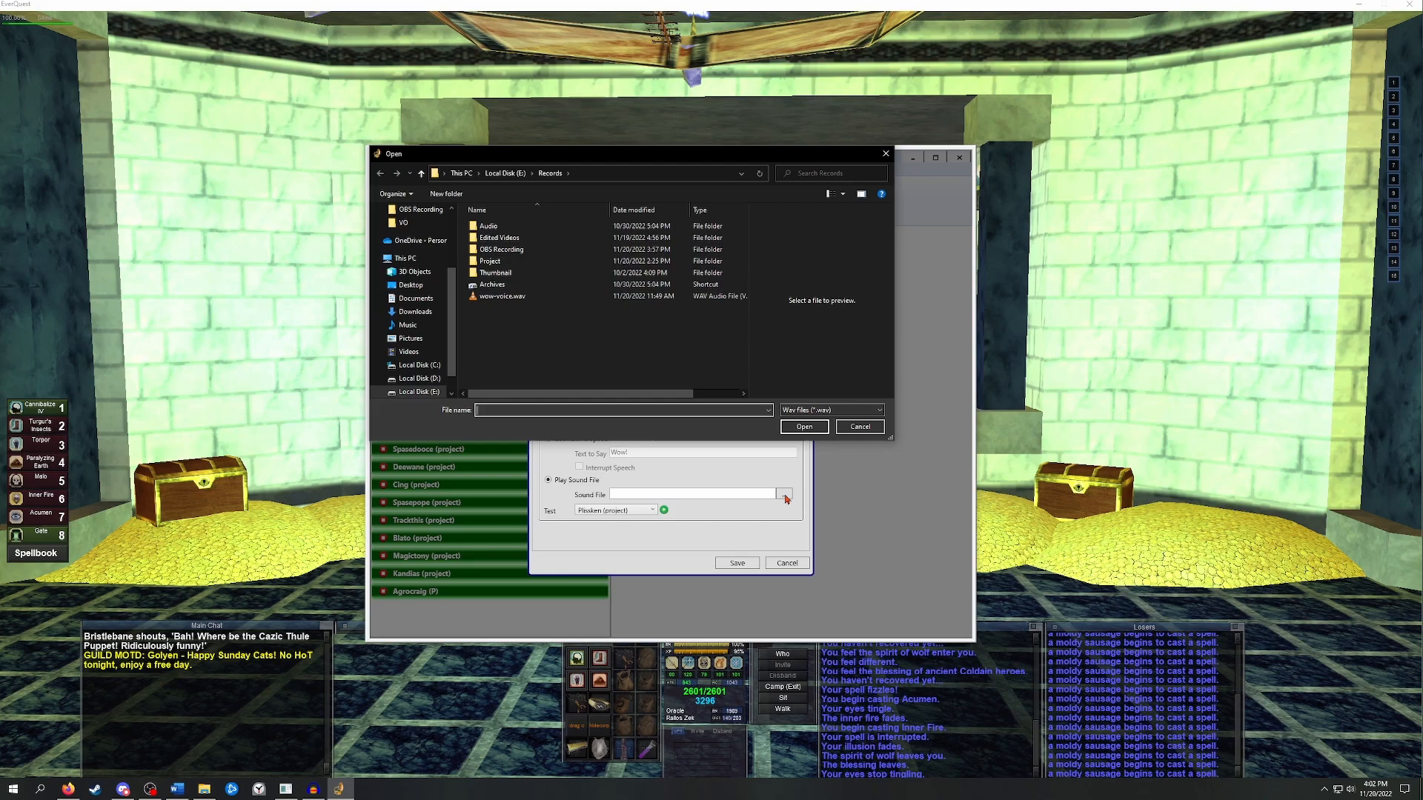
click(502, 296)
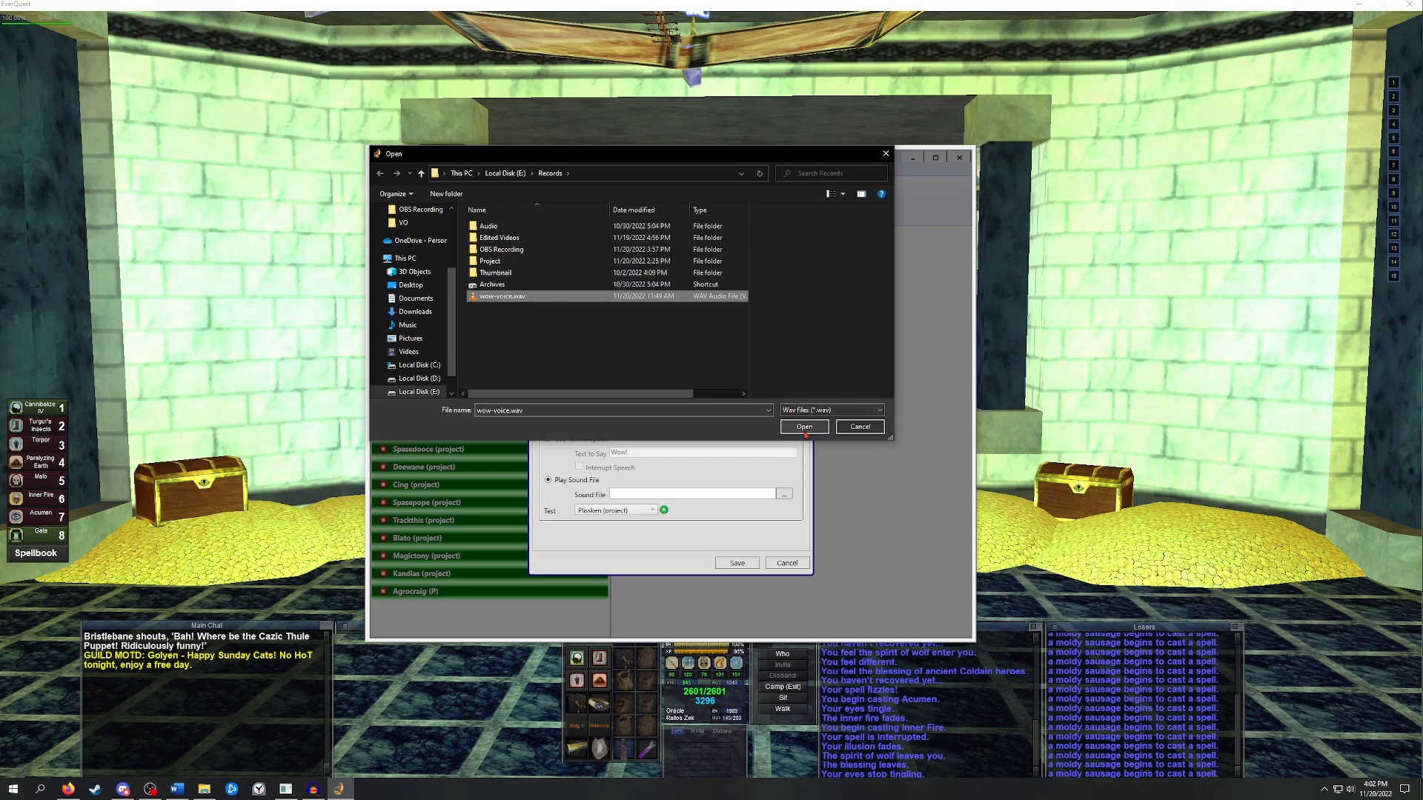
click(802, 427)
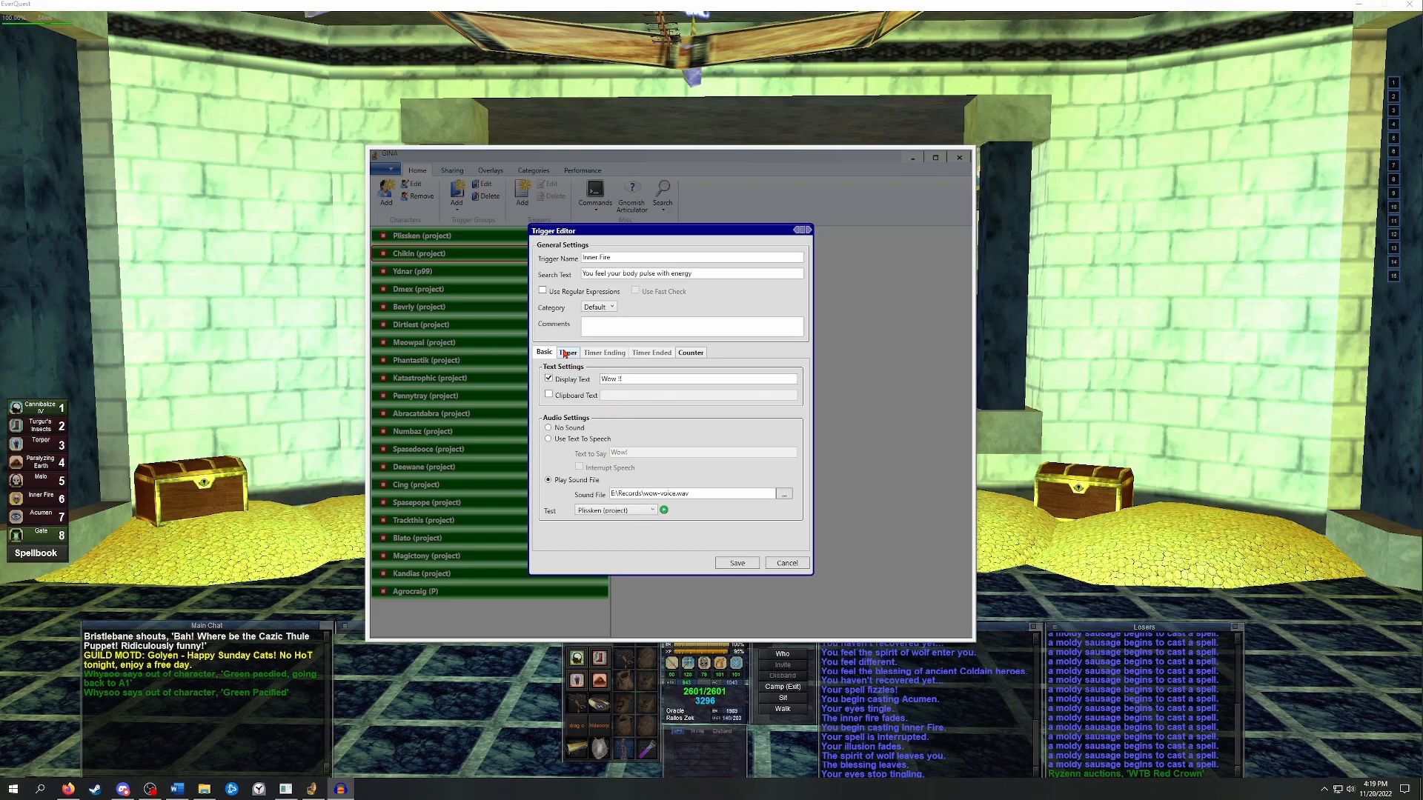
Add a count-down timer named 'The best buff' to the Inner Fire trigger.
click(567, 352)
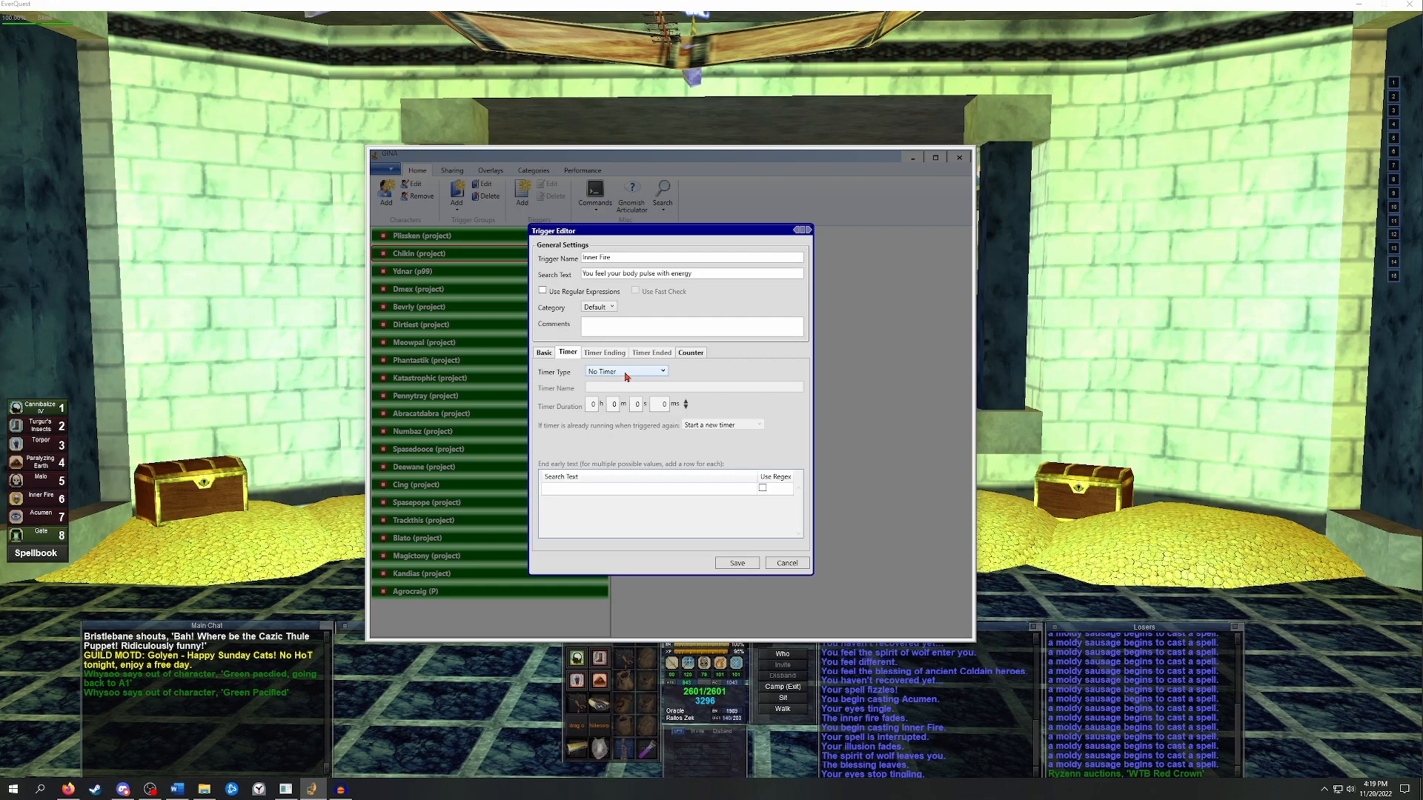
click(661, 371)
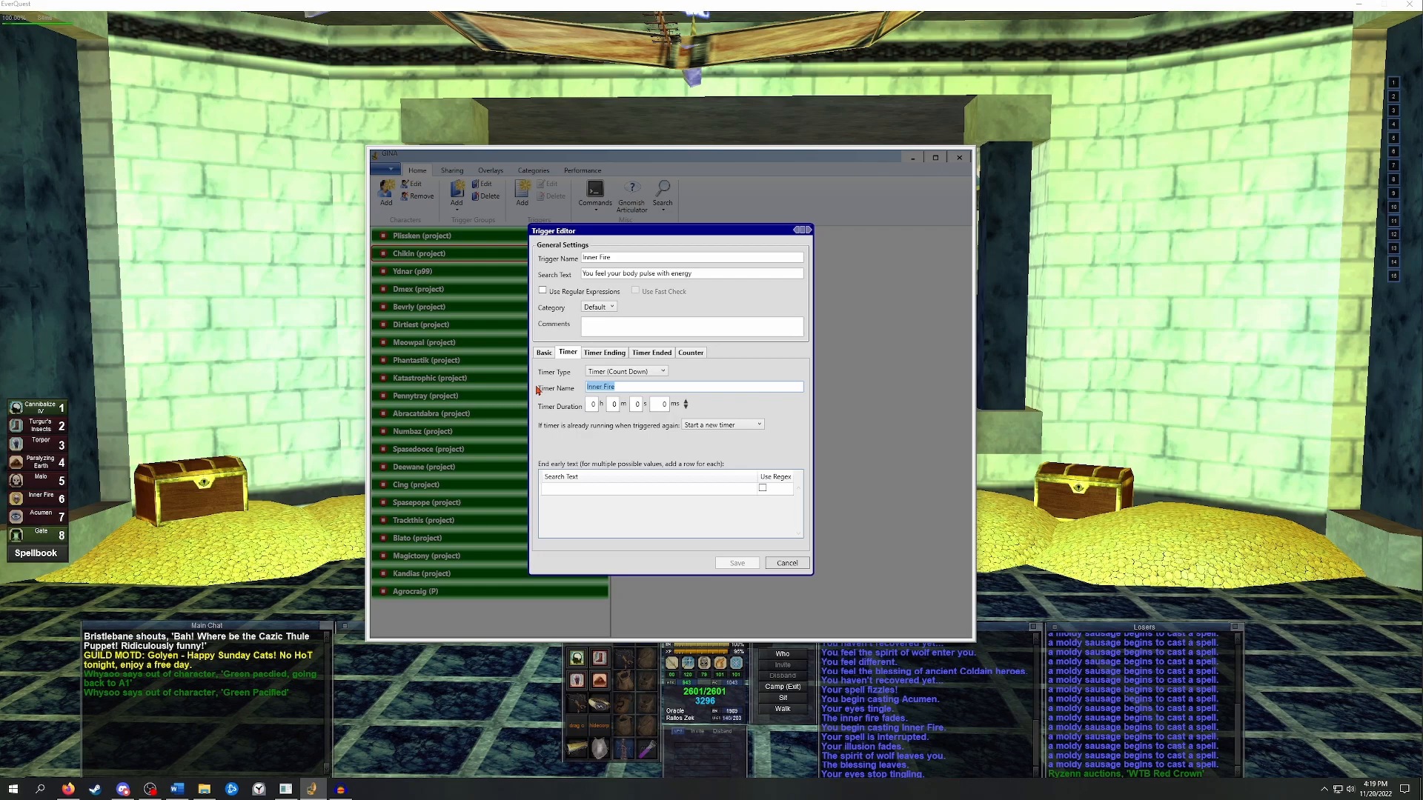
text(The best buff)
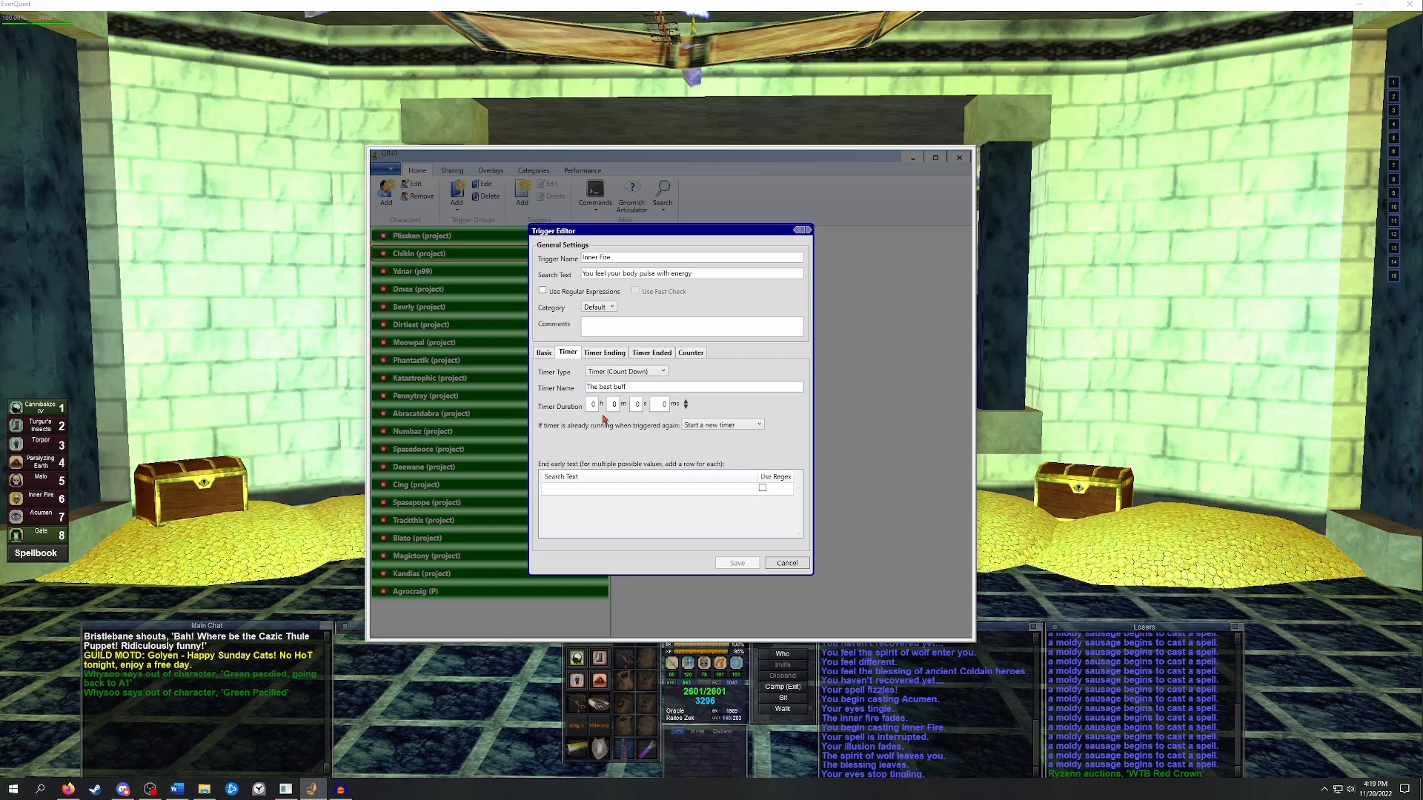
mouse_move(617, 419)
text(20)
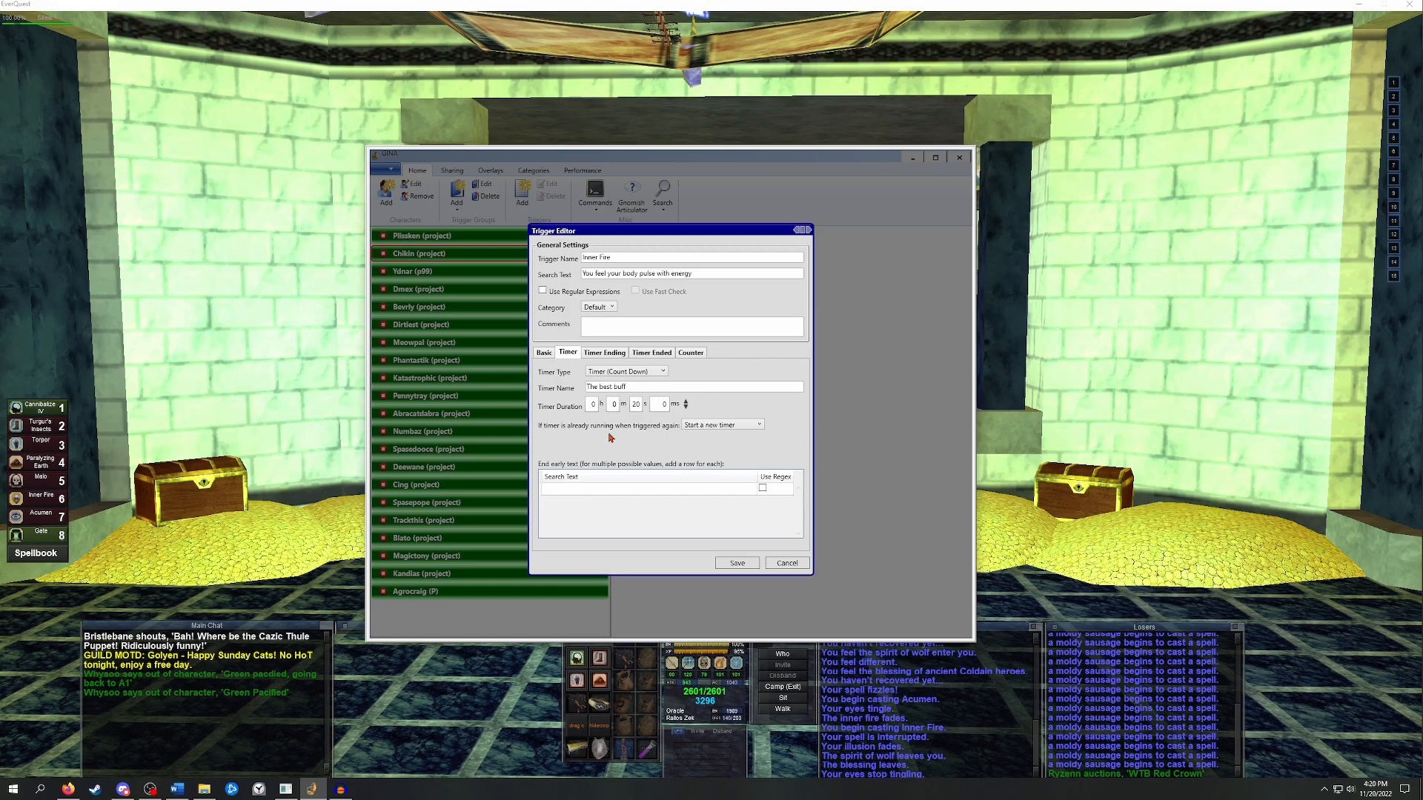
Make the timer restart when retriggered and end early on 'you have been slain'.
click(759, 425)
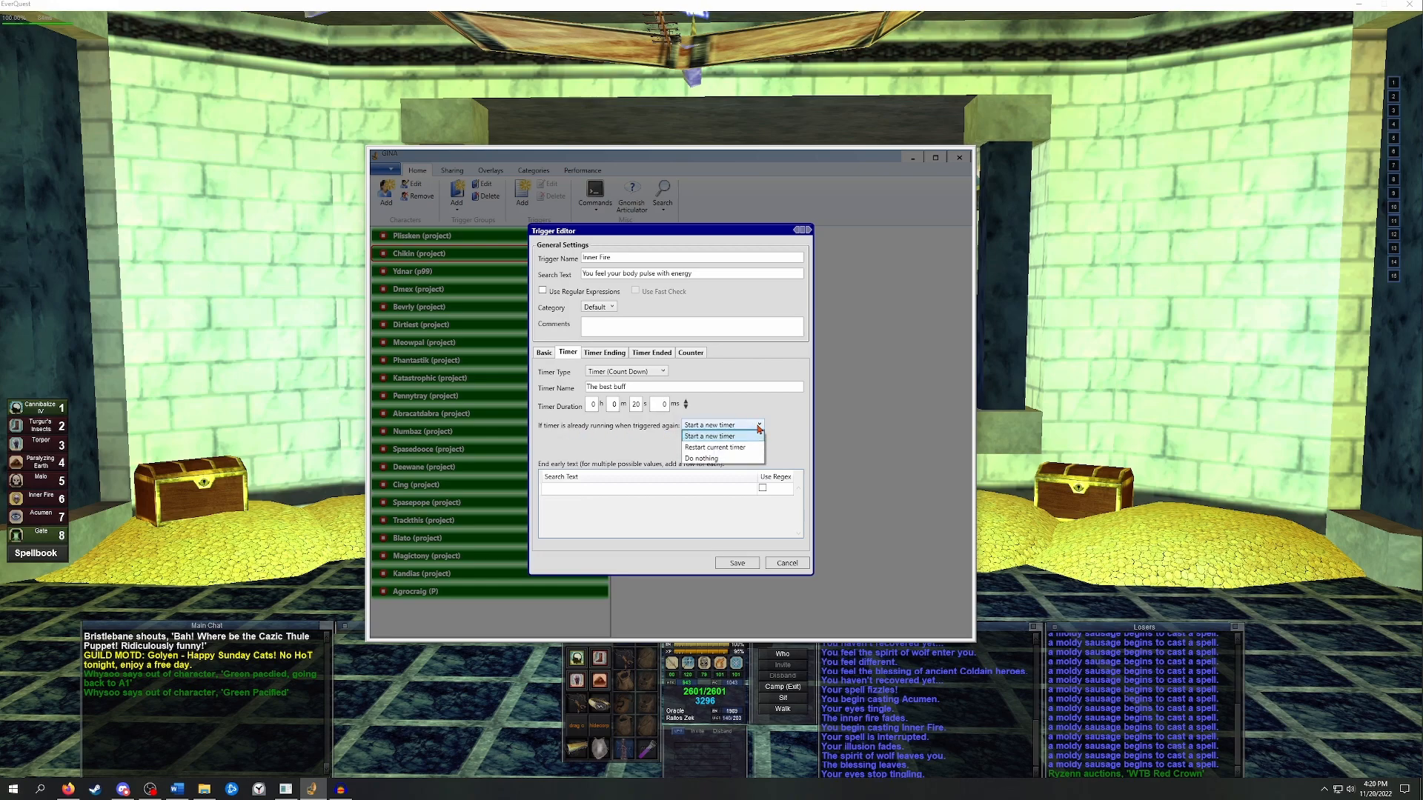
mouse_move(749, 443)
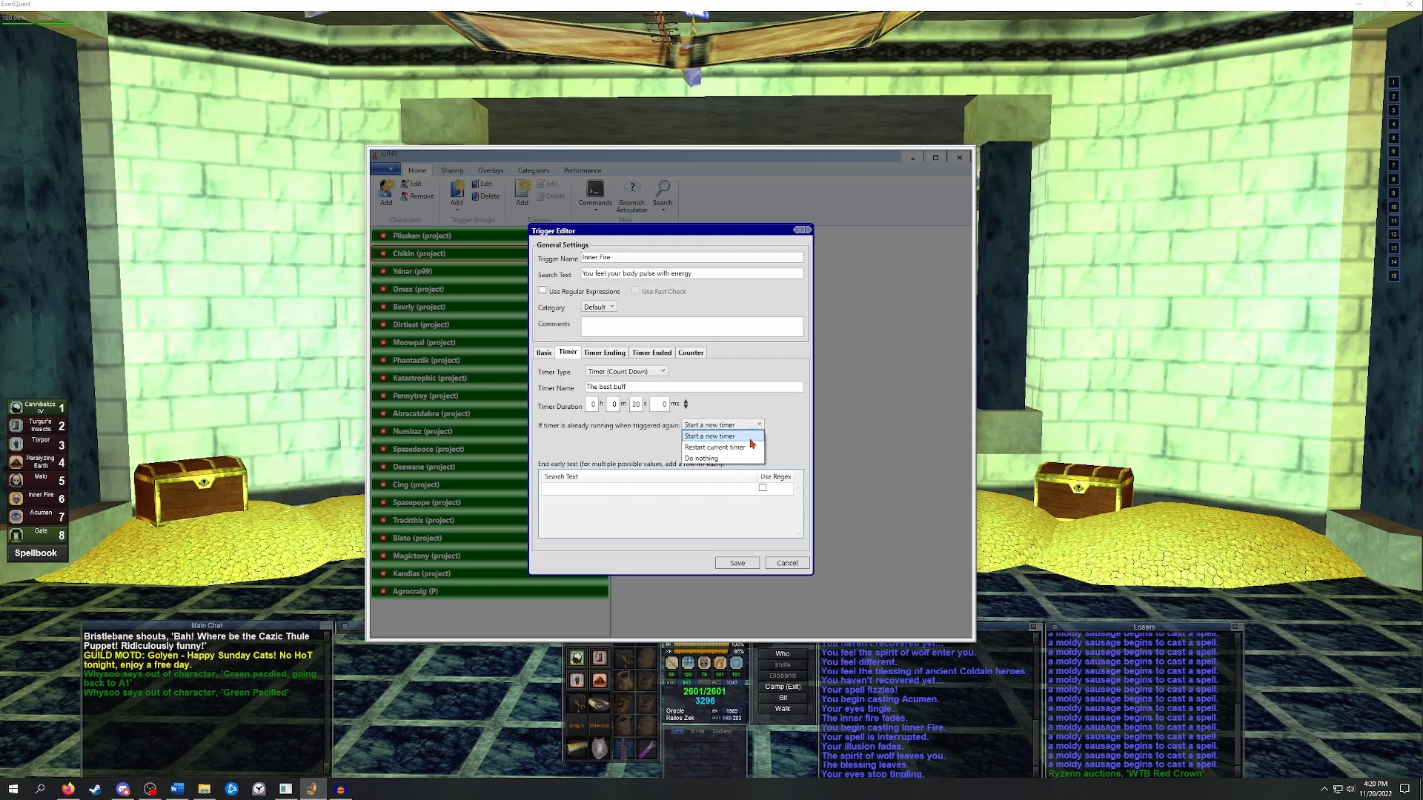
mouse_move(716, 447)
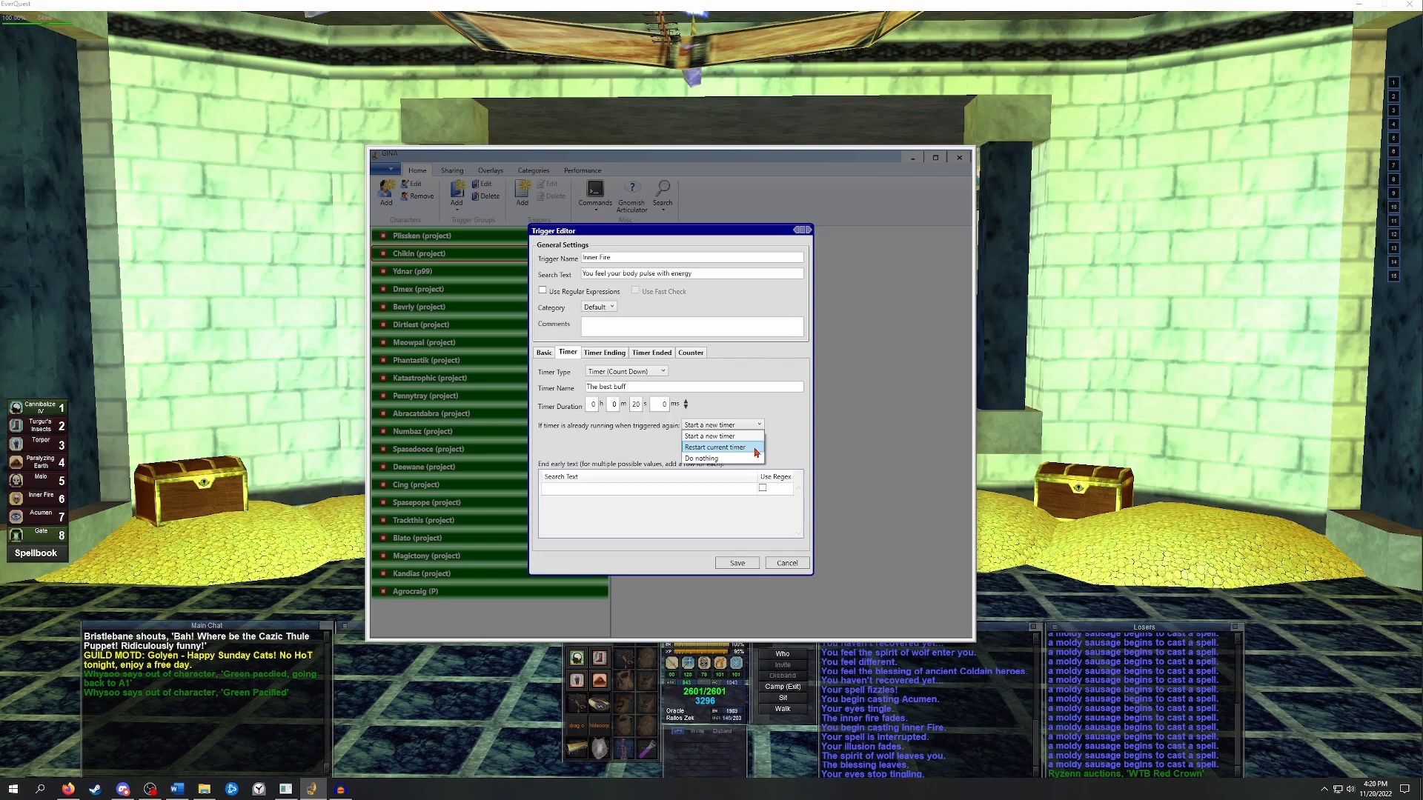
click(715, 447)
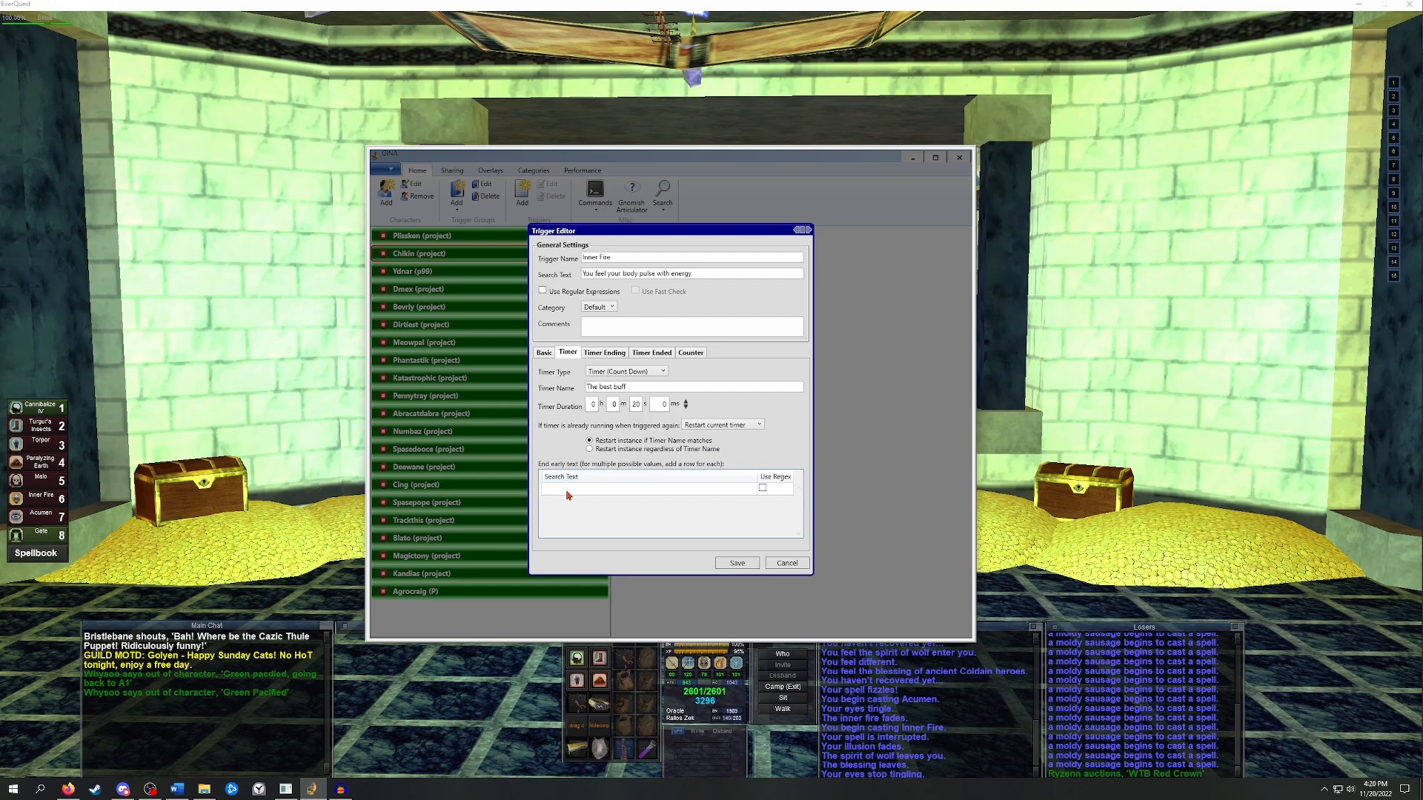
click(653, 489)
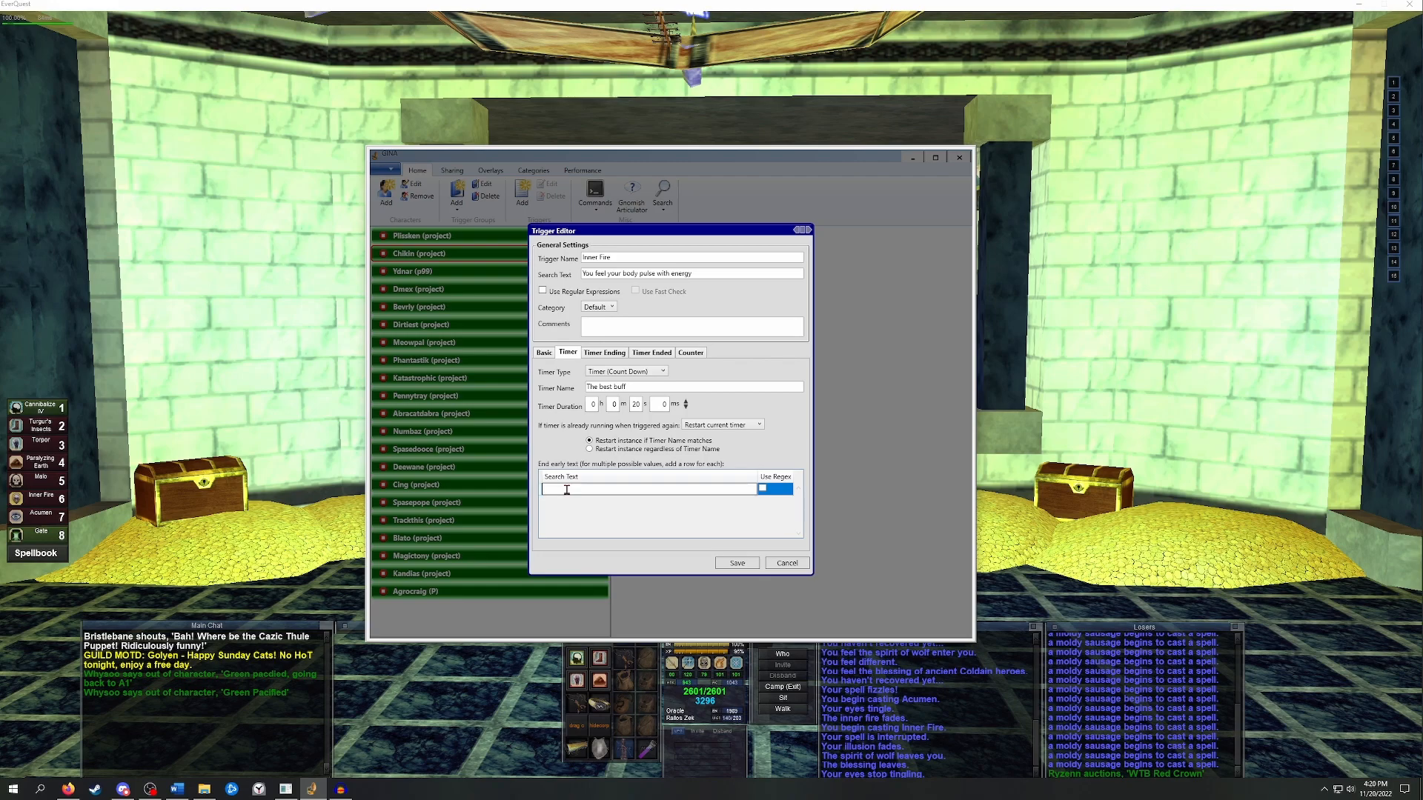
text(you have been)
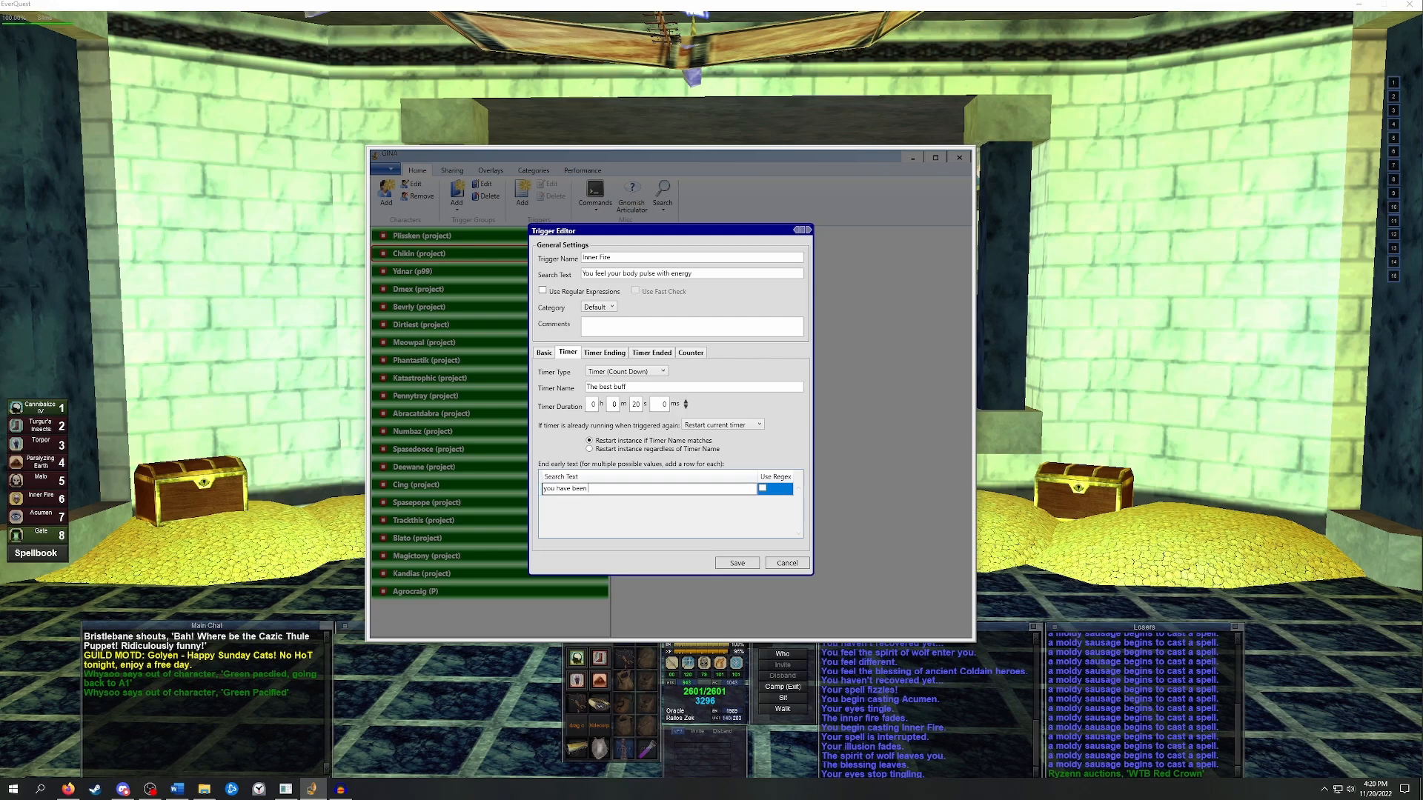
text(slain)
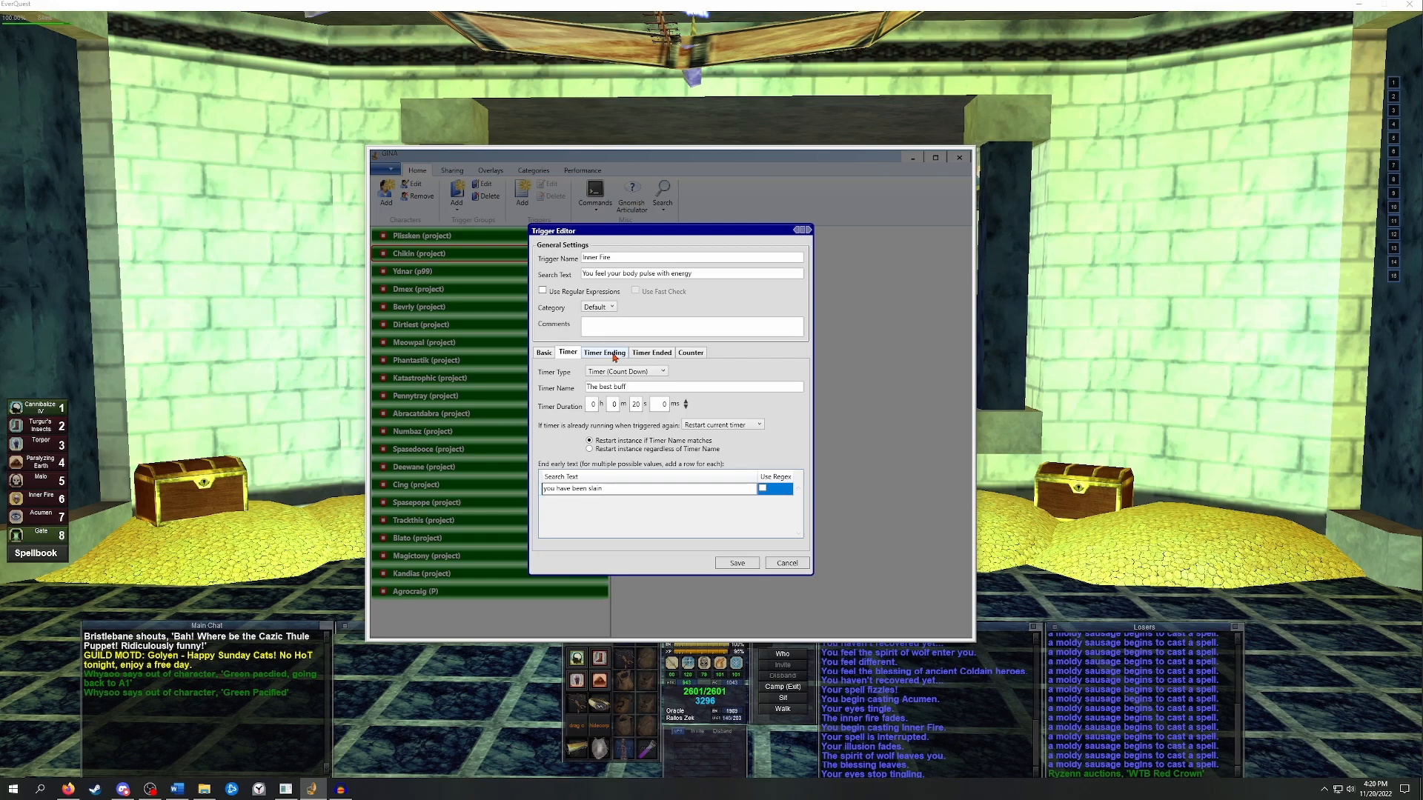
Warn 10 seconds before the timer ends, displaying 're-buff' and speaking 'inner fire is ending'.
click(603, 352)
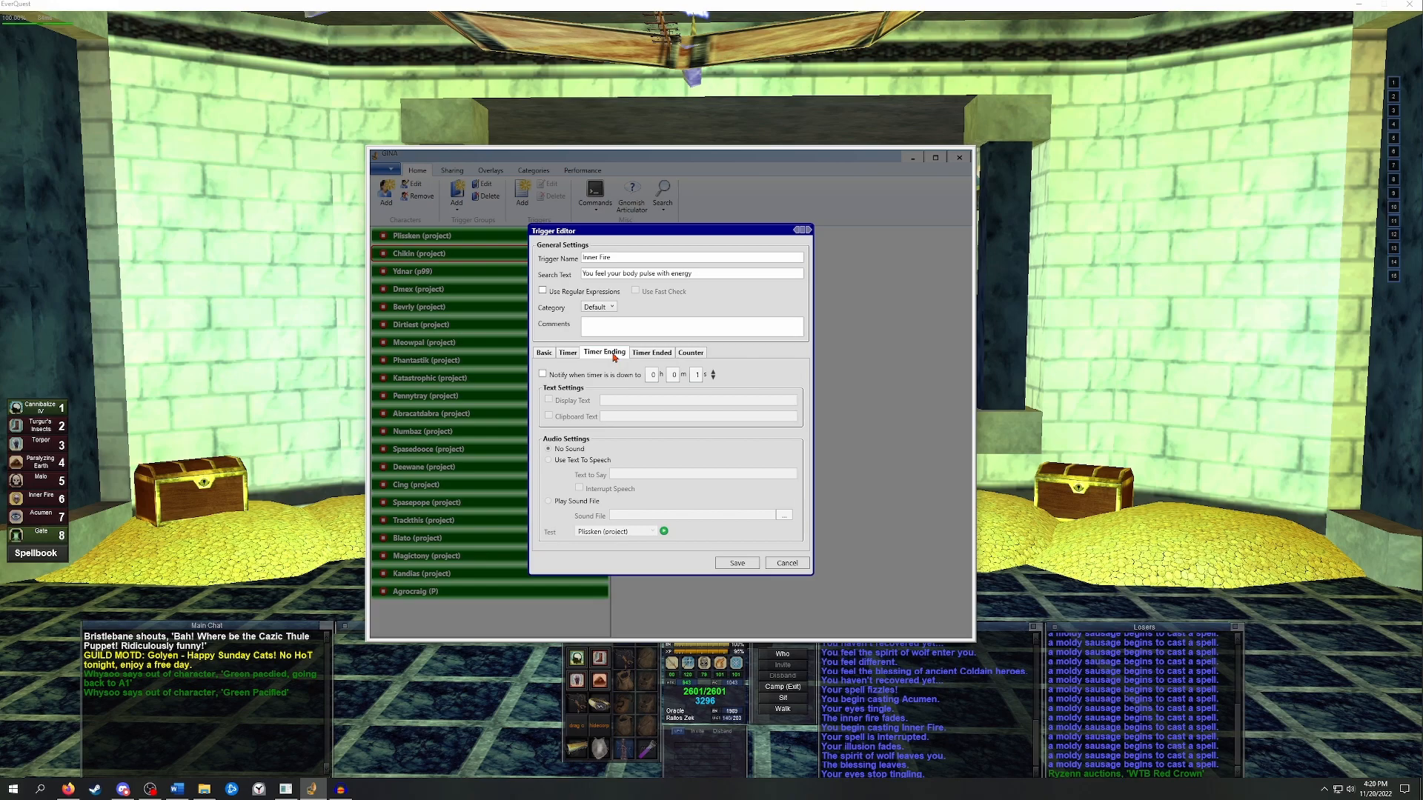
click(542, 375)
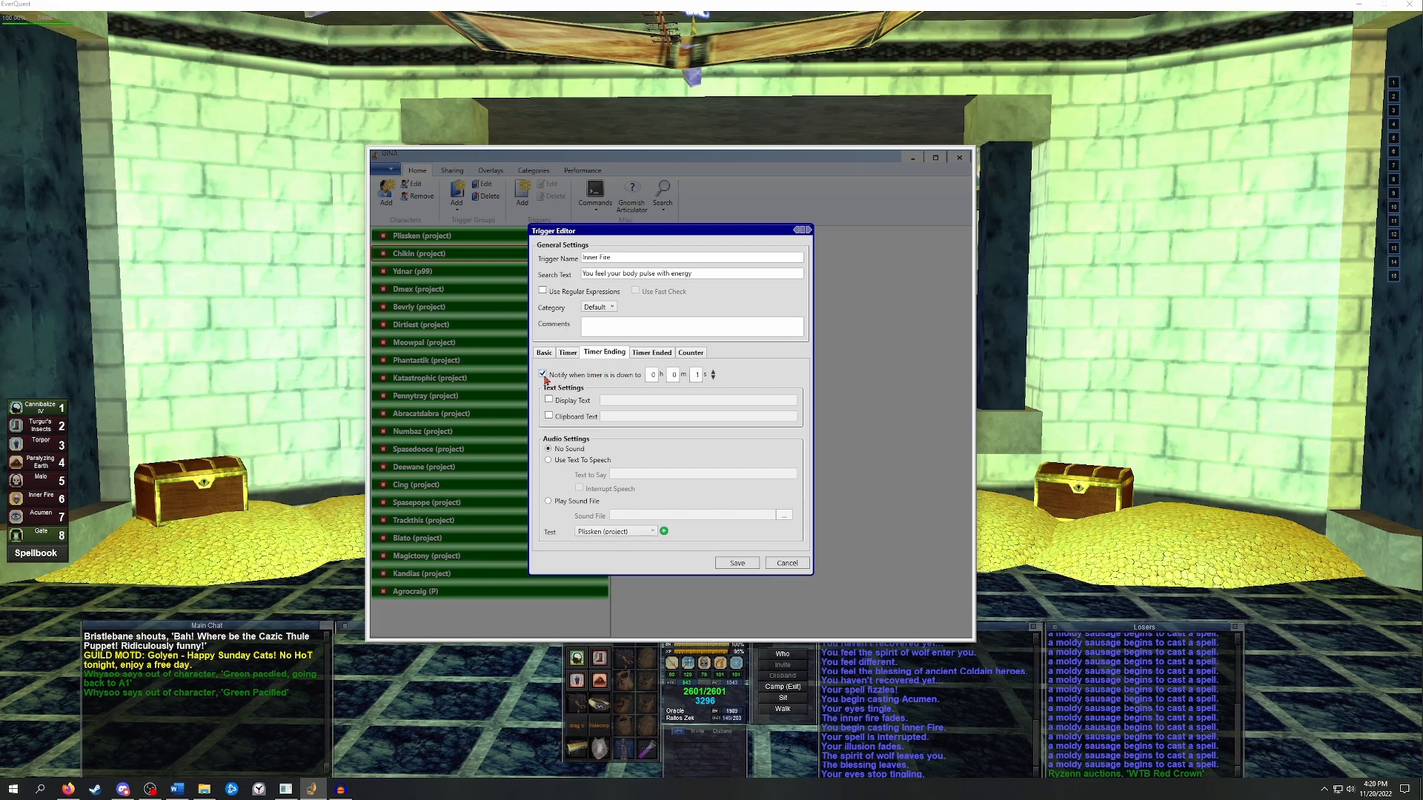
mouse_move(695, 403)
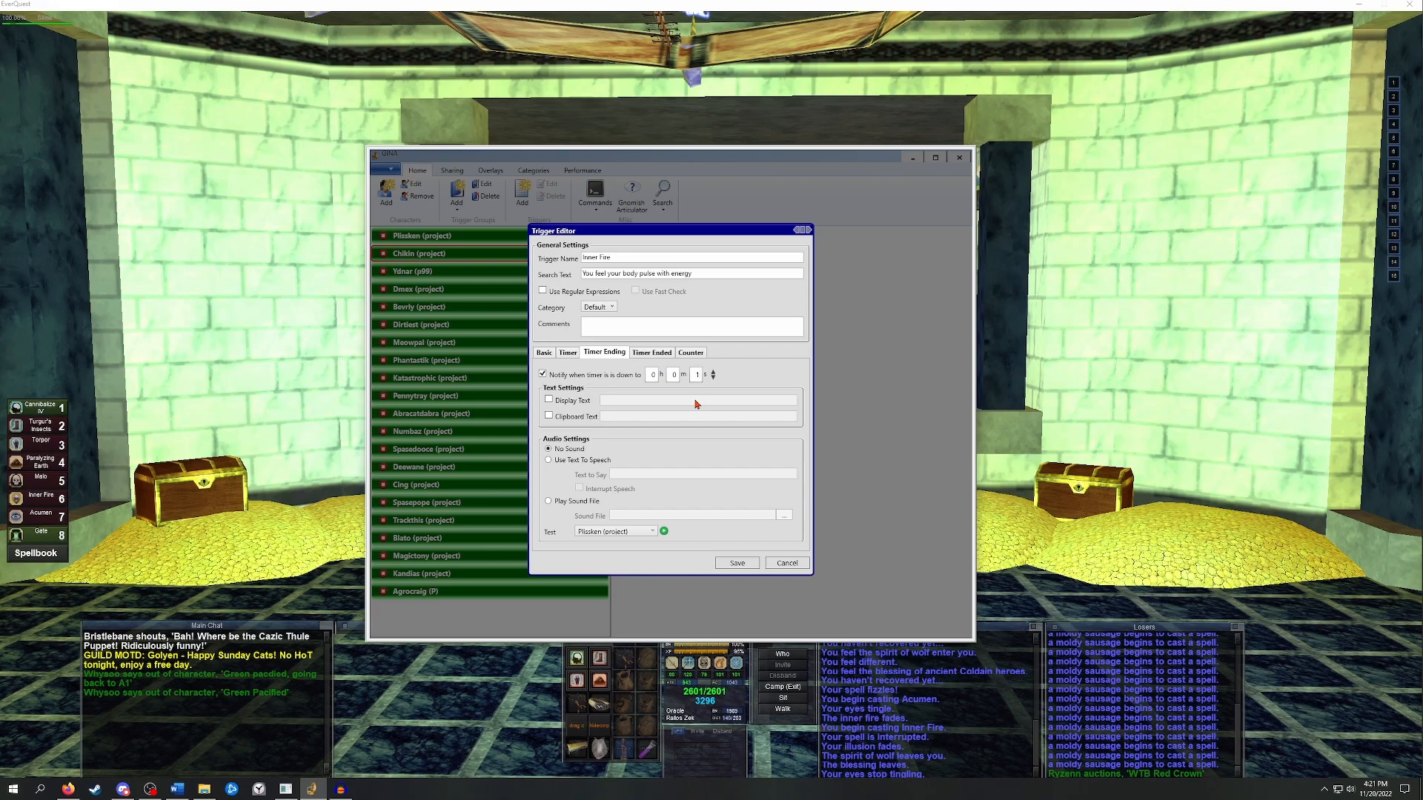
click(713, 371)
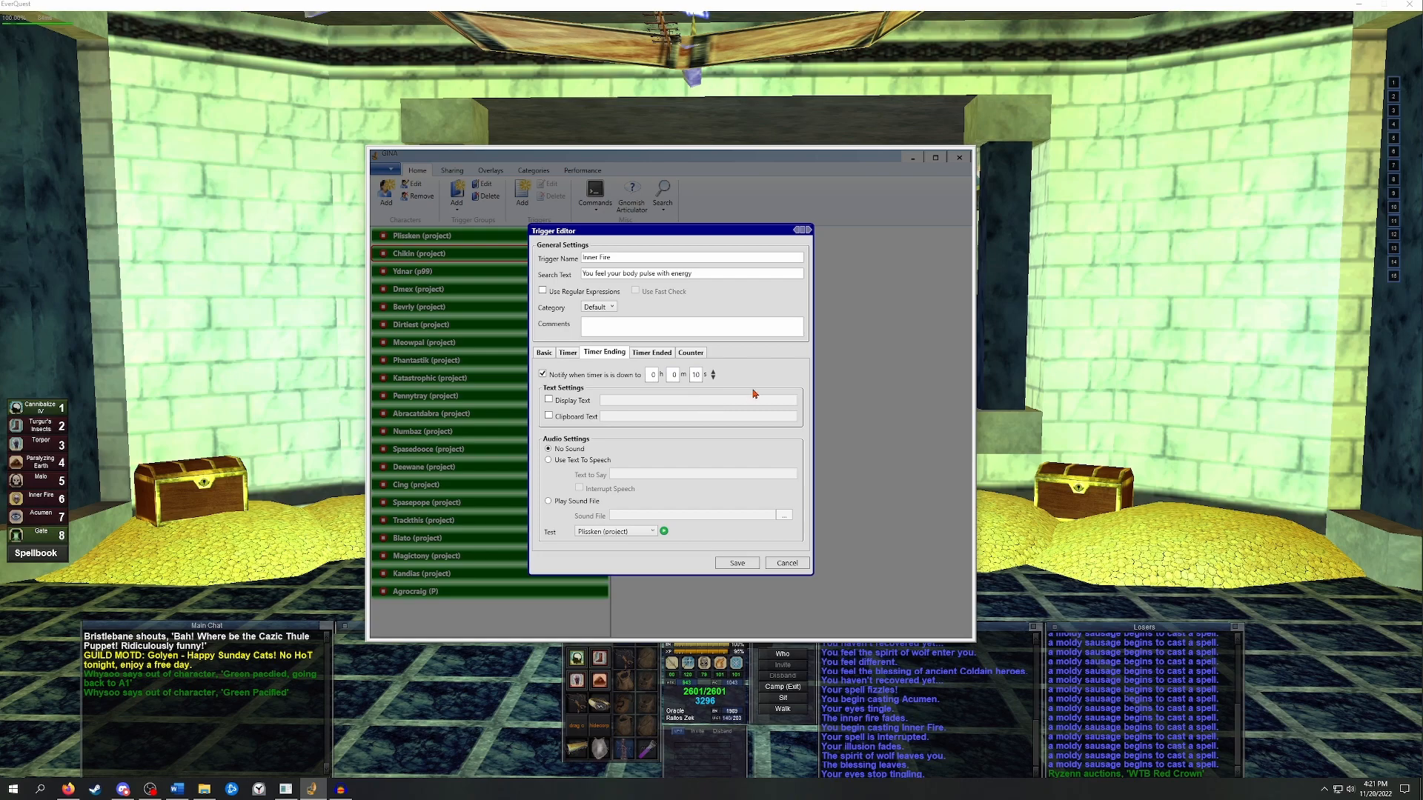
click(548, 400)
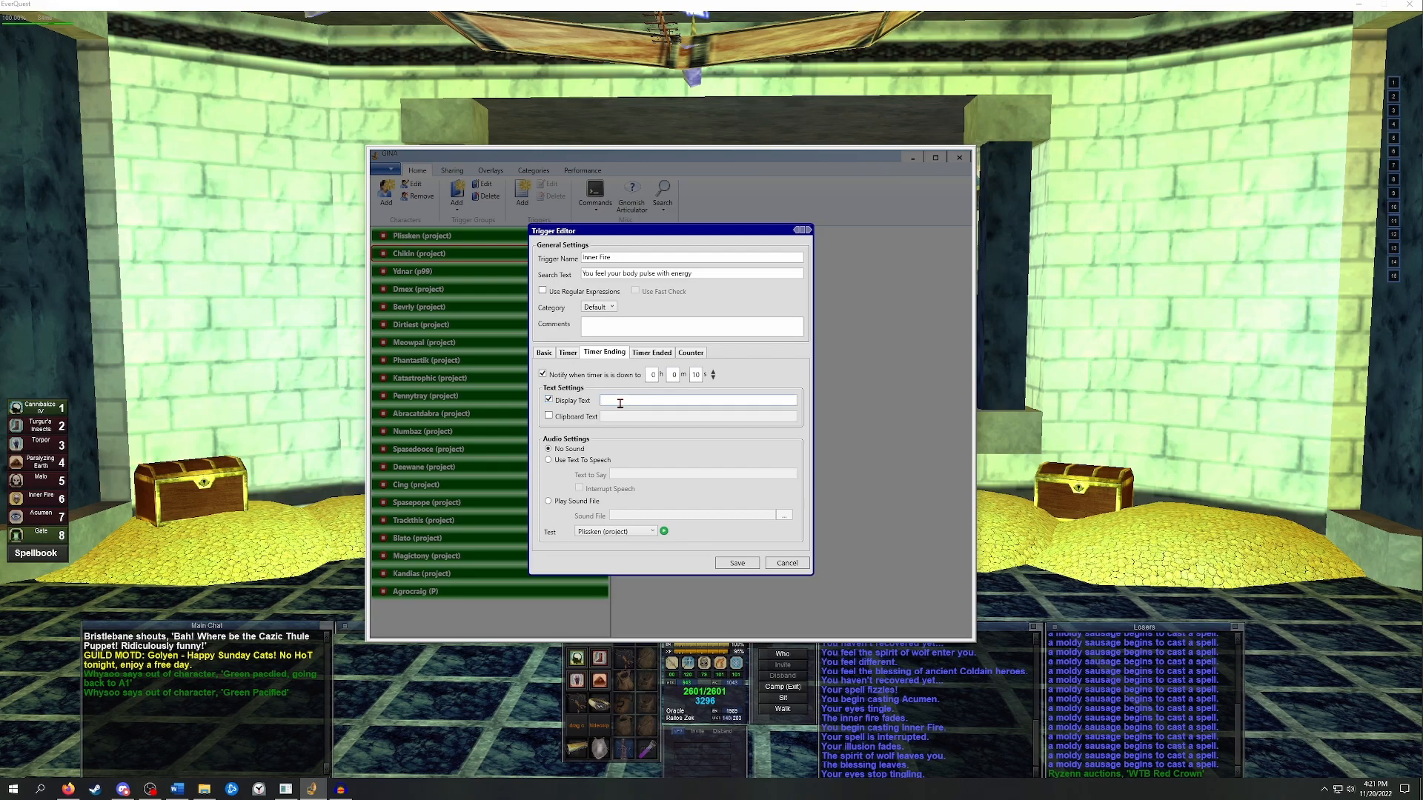
text(re-buff)
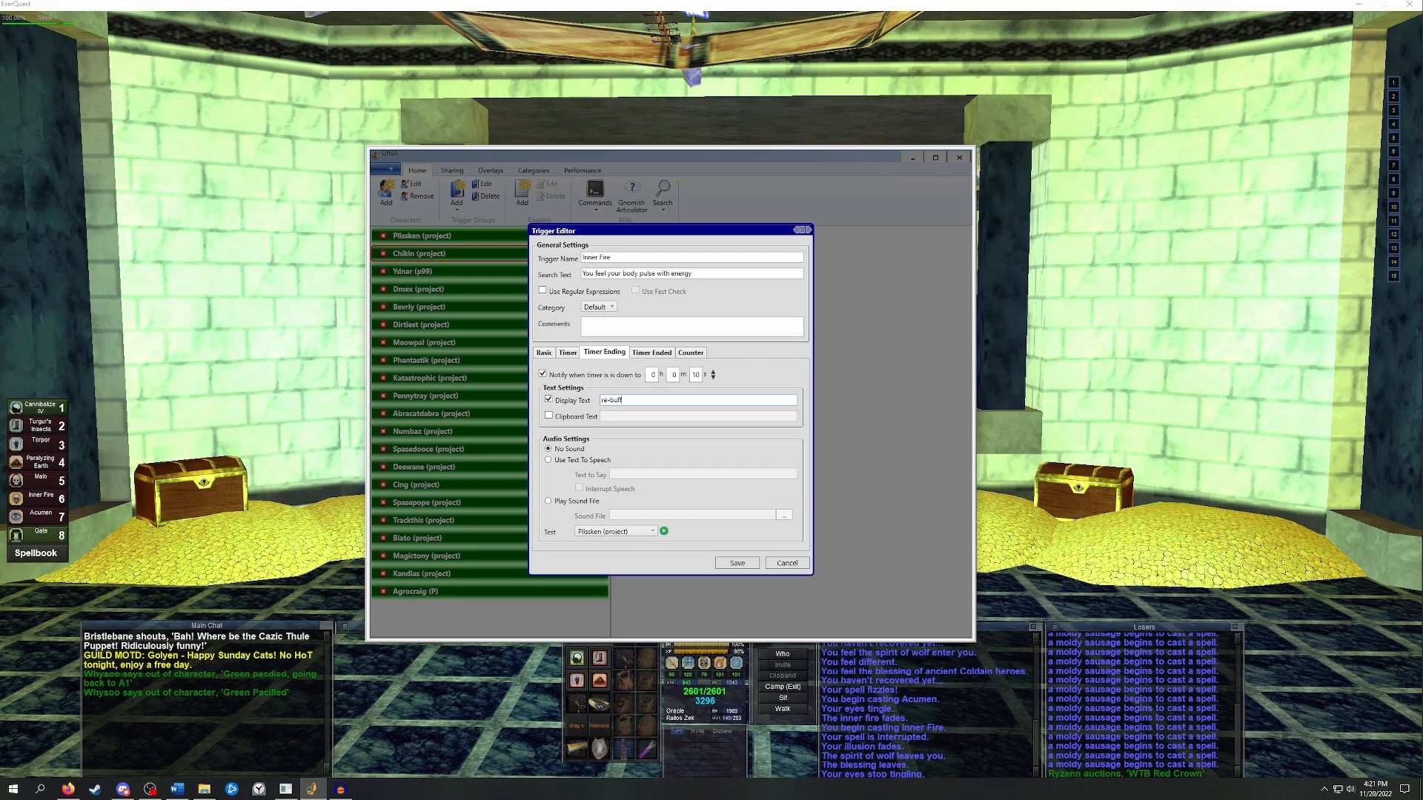
click(549, 461)
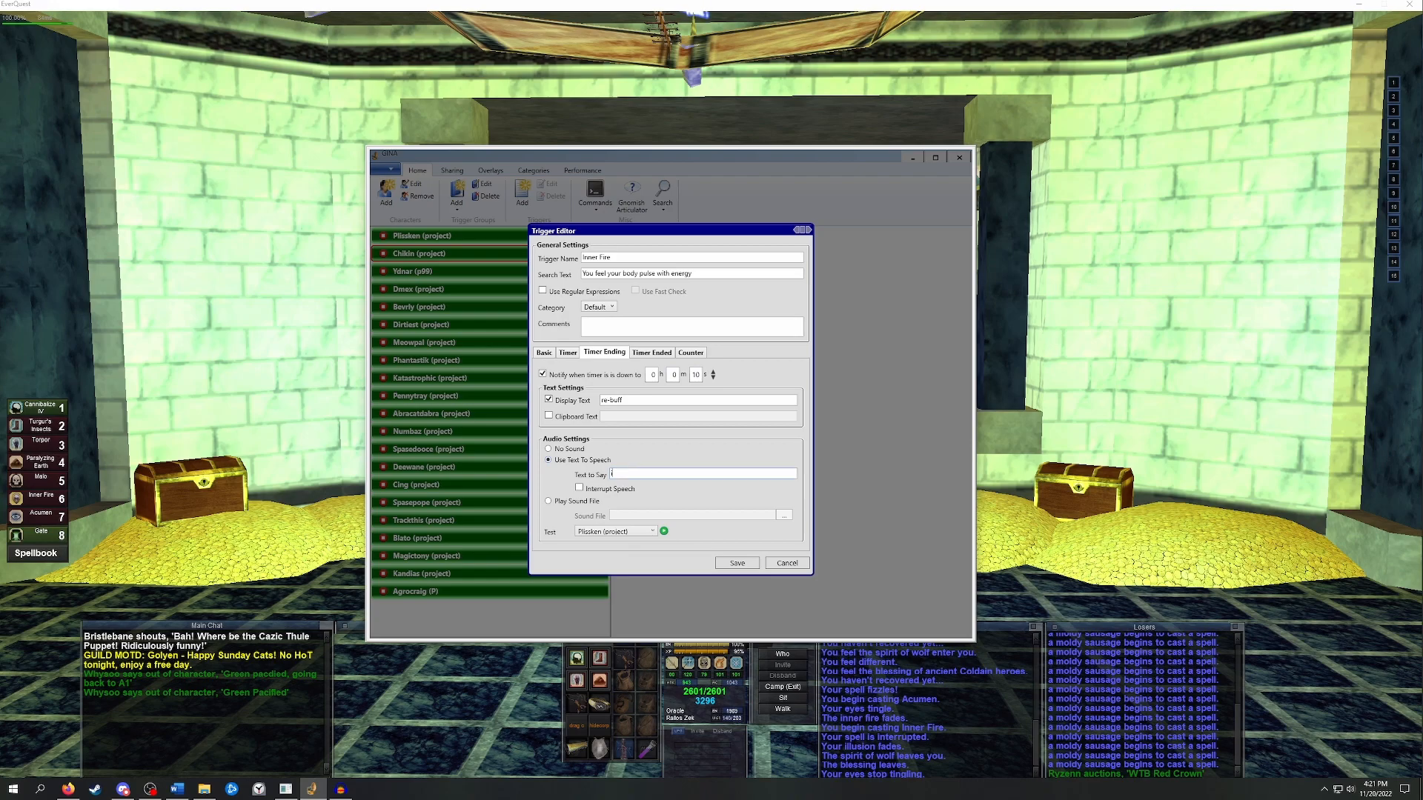
text(inner fie)
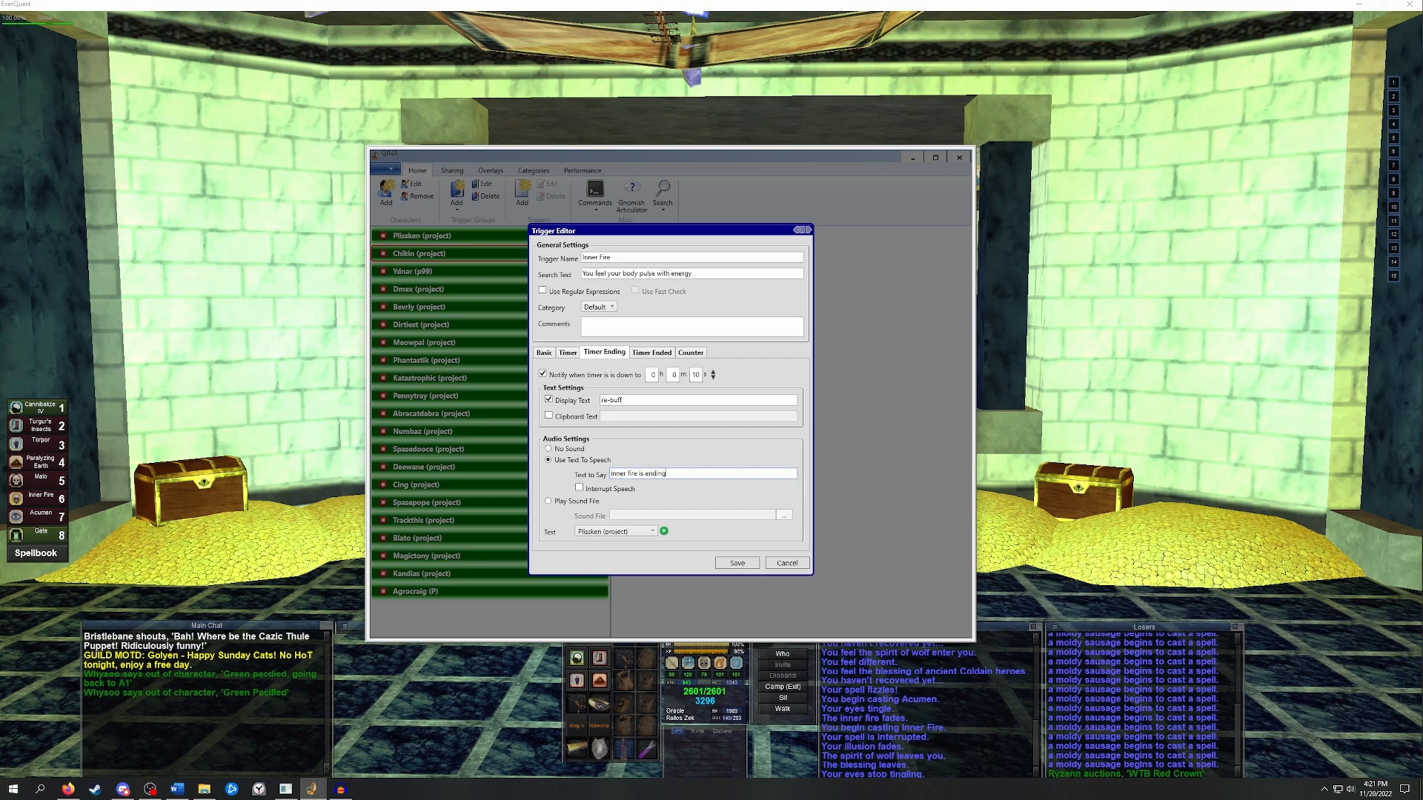
mouse_move(634, 427)
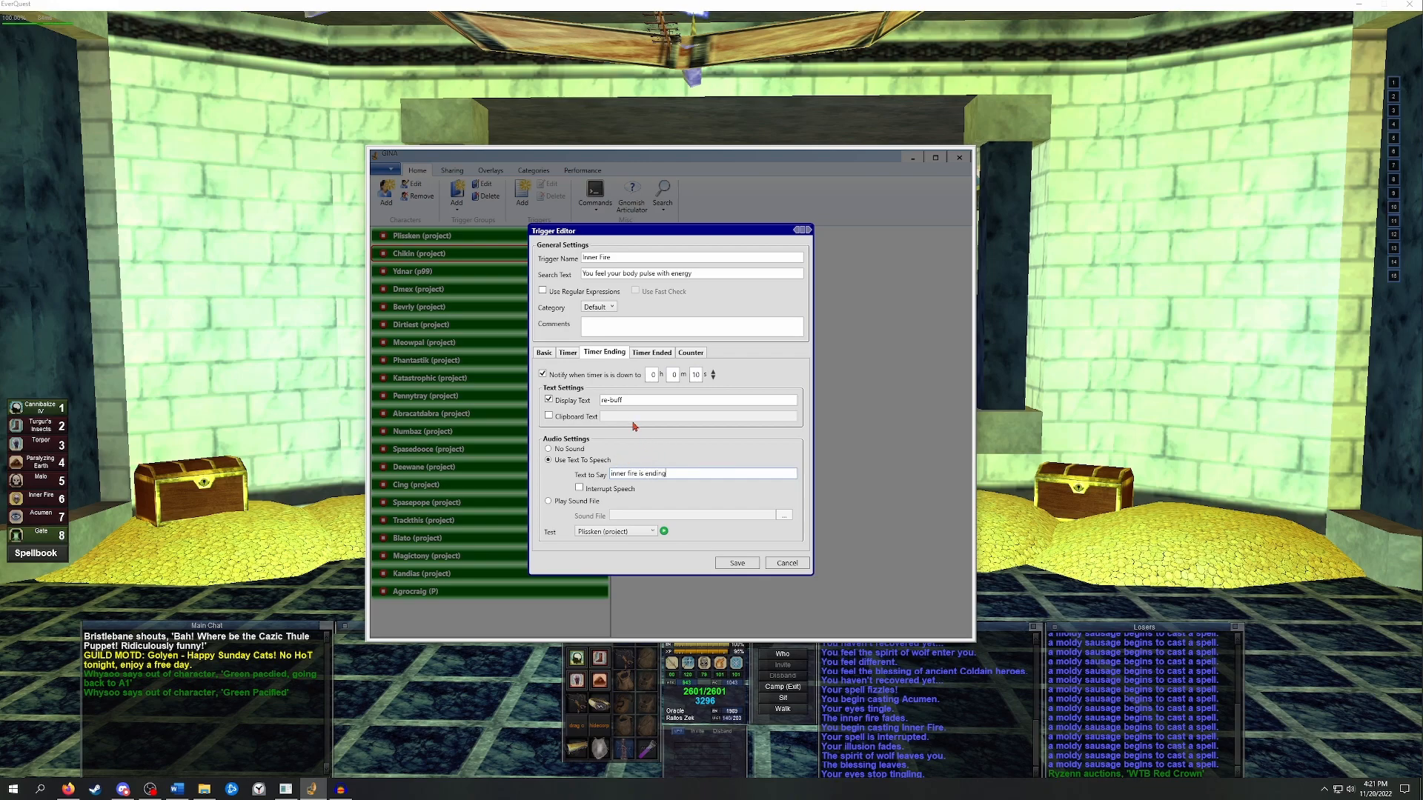
click(650, 352)
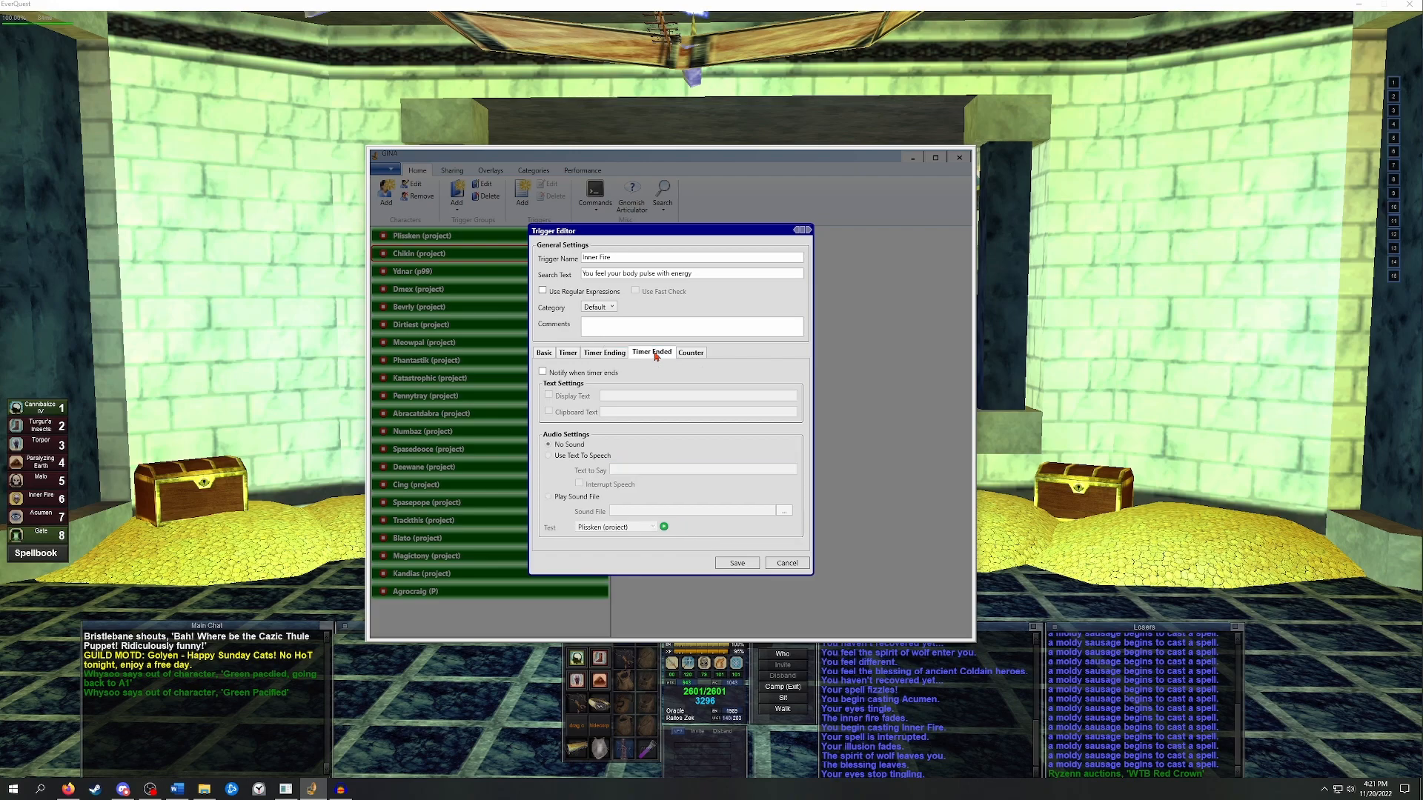
mouse_move(635, 375)
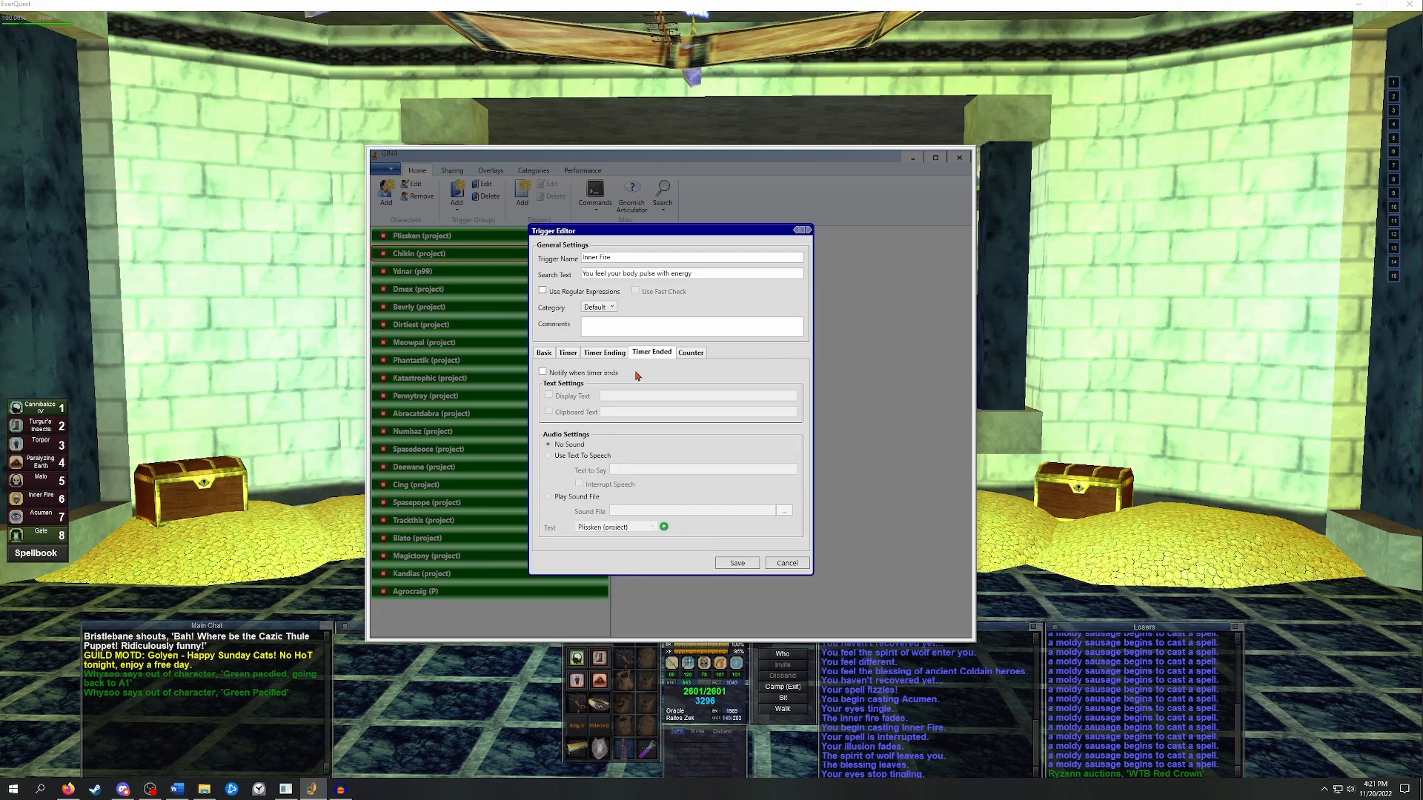
Speak 'the fire fades' when the timer ends, and save the Inner Fire trigger.
click(544, 372)
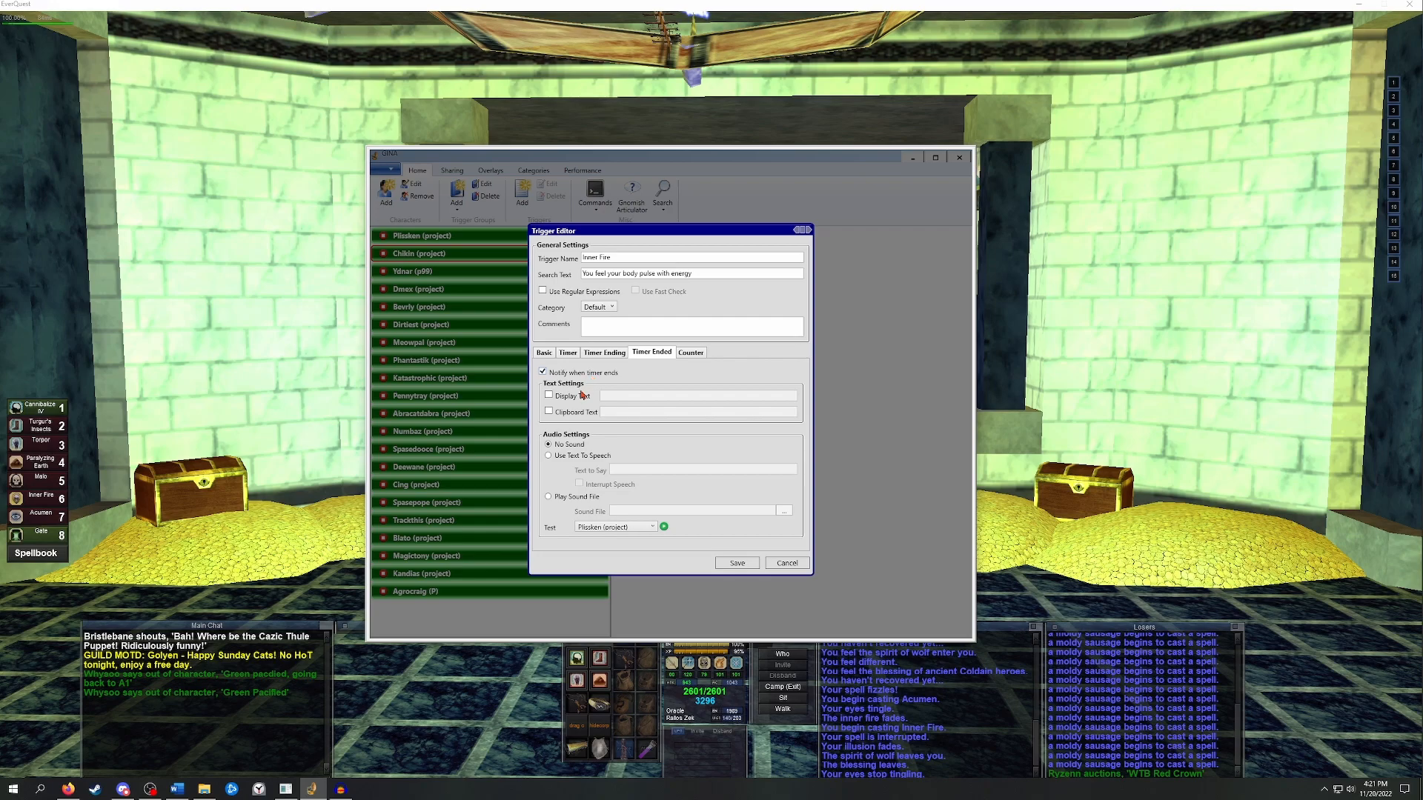
click(549, 455)
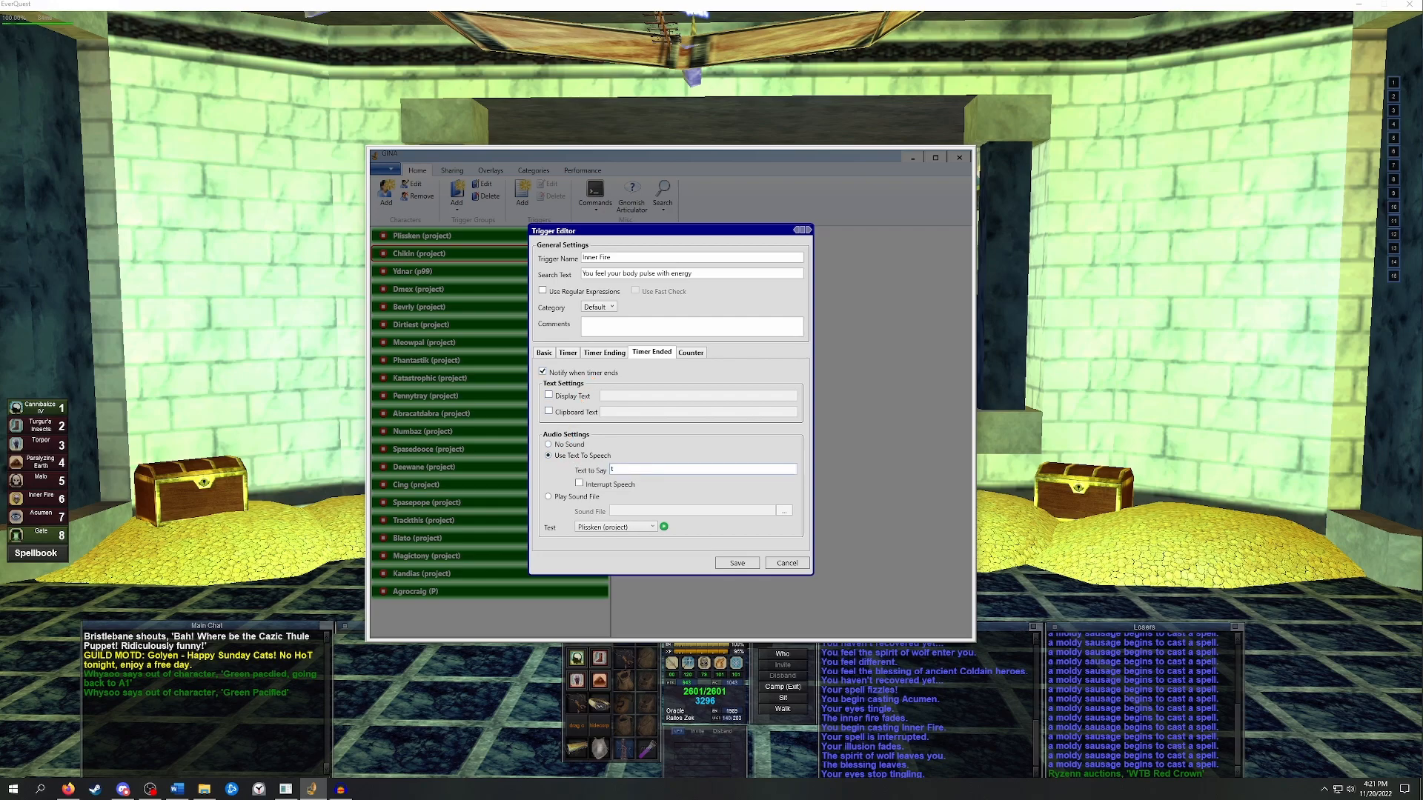
text(the fire fades)
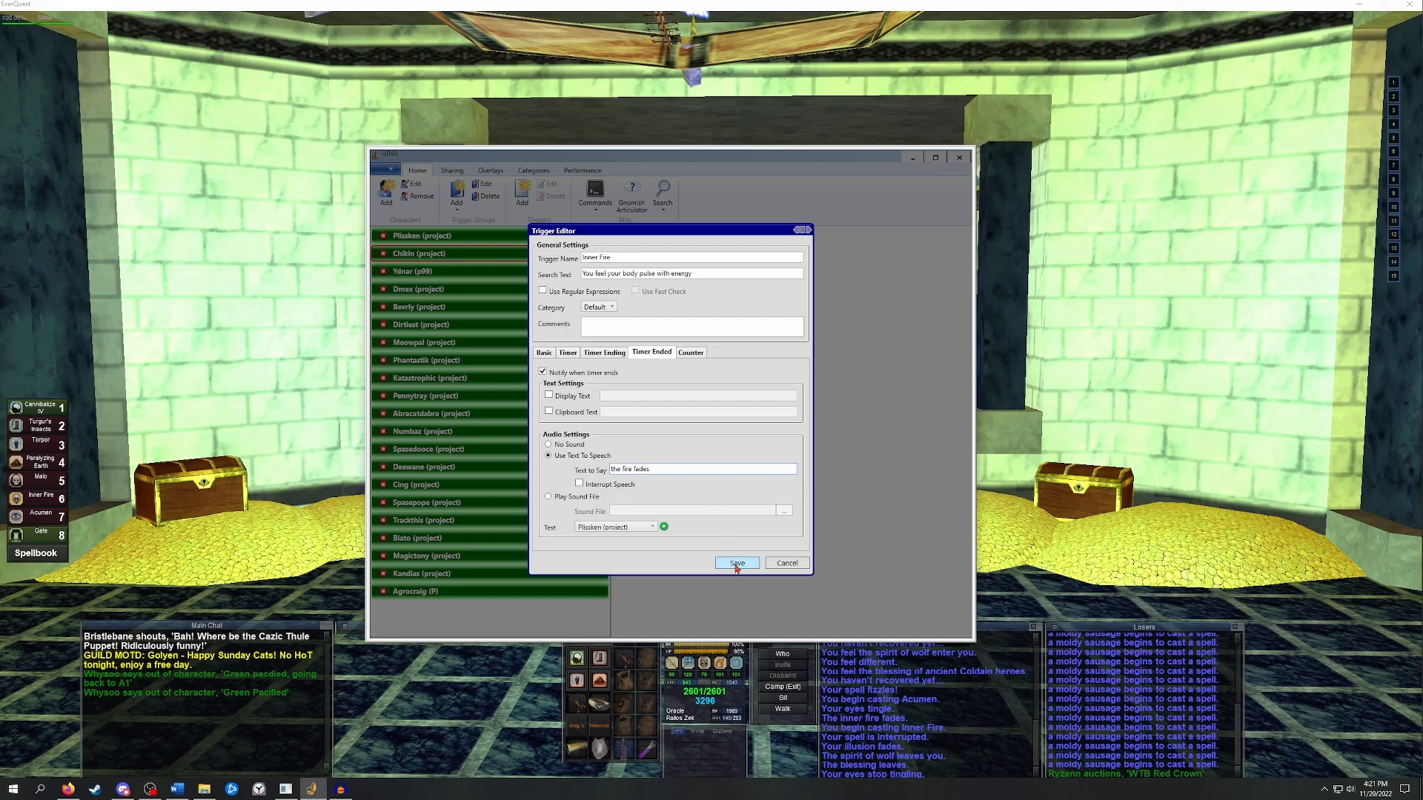
click(736, 563)
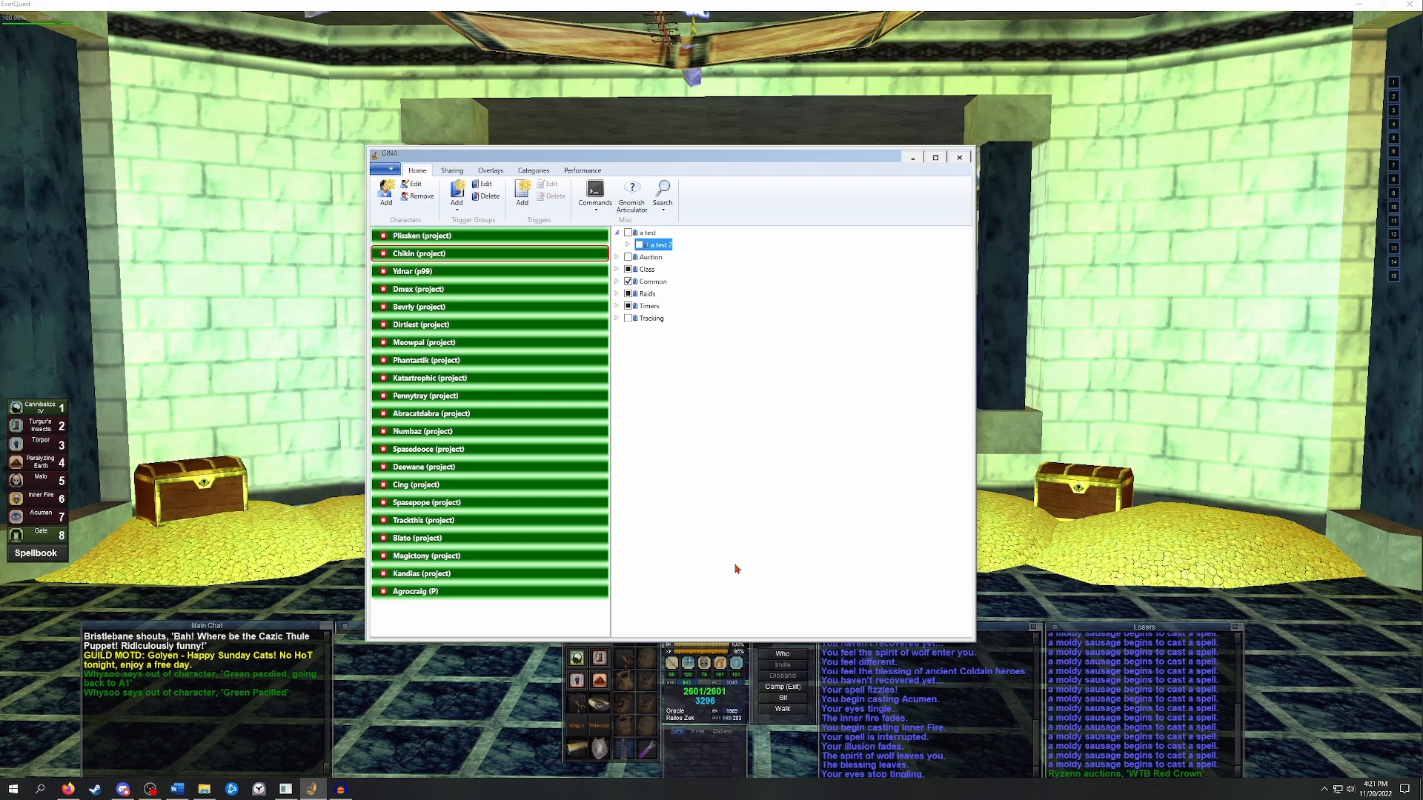
mouse_move(727, 475)
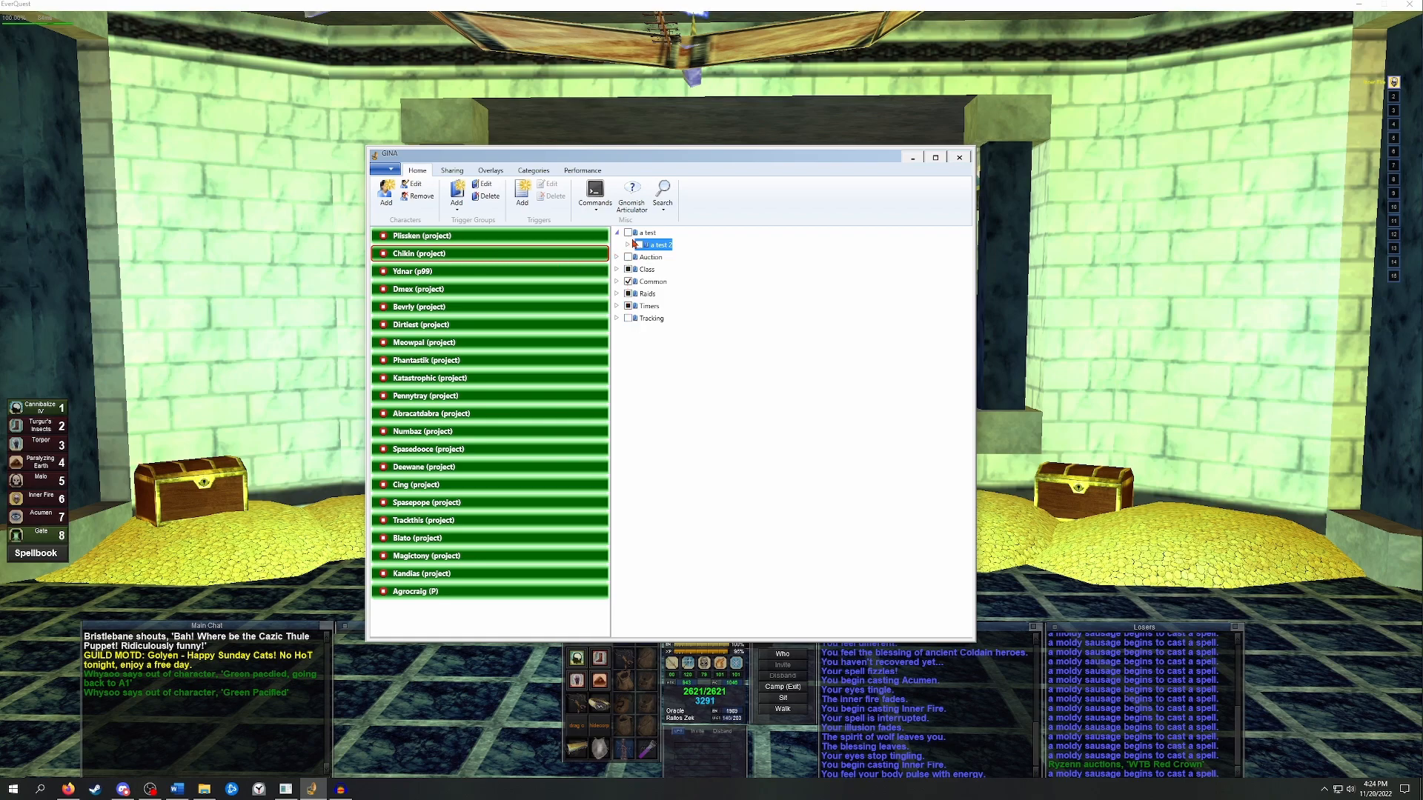
Expand the 'a test 2' group to reveal the Inner Fire trigger inside it.
click(625, 244)
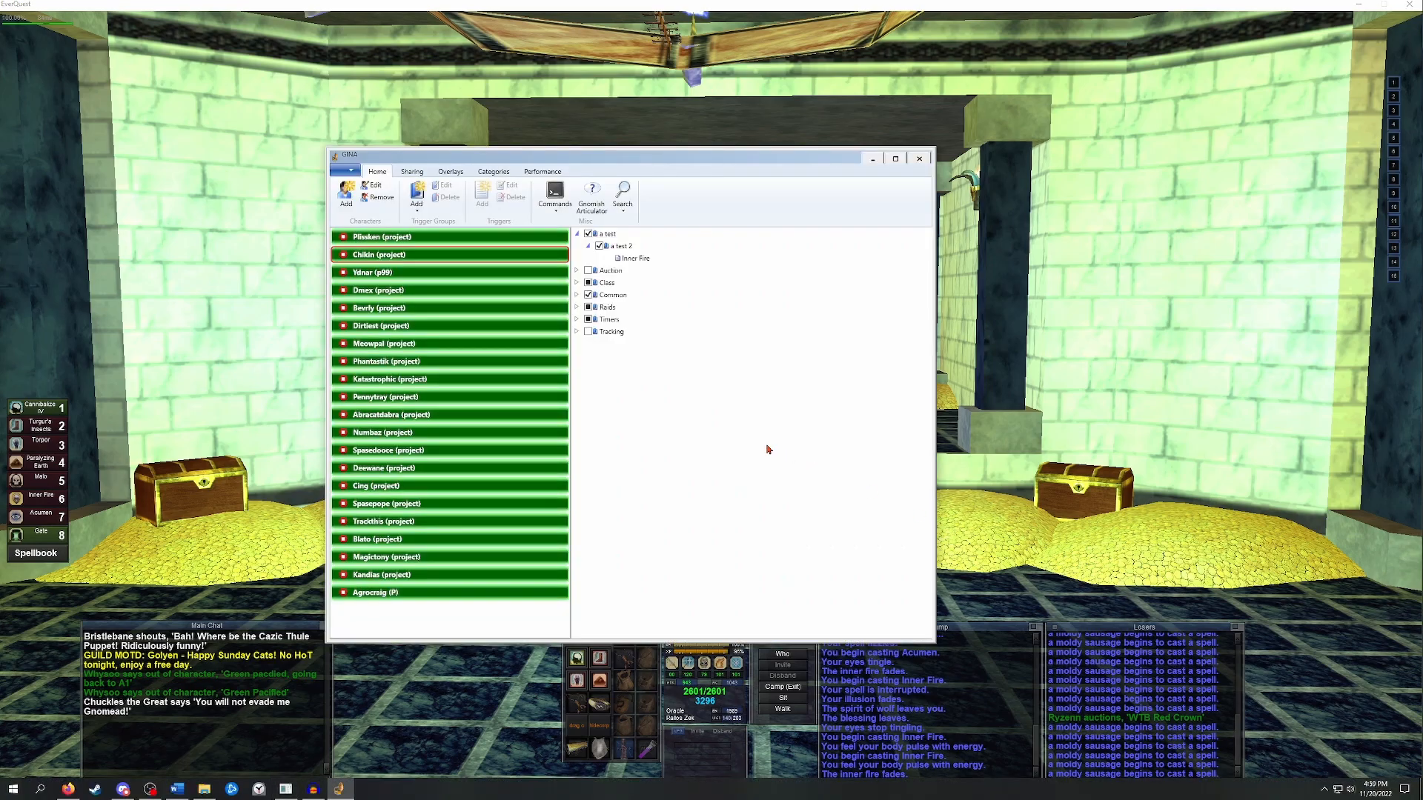
mouse_move(699, 392)
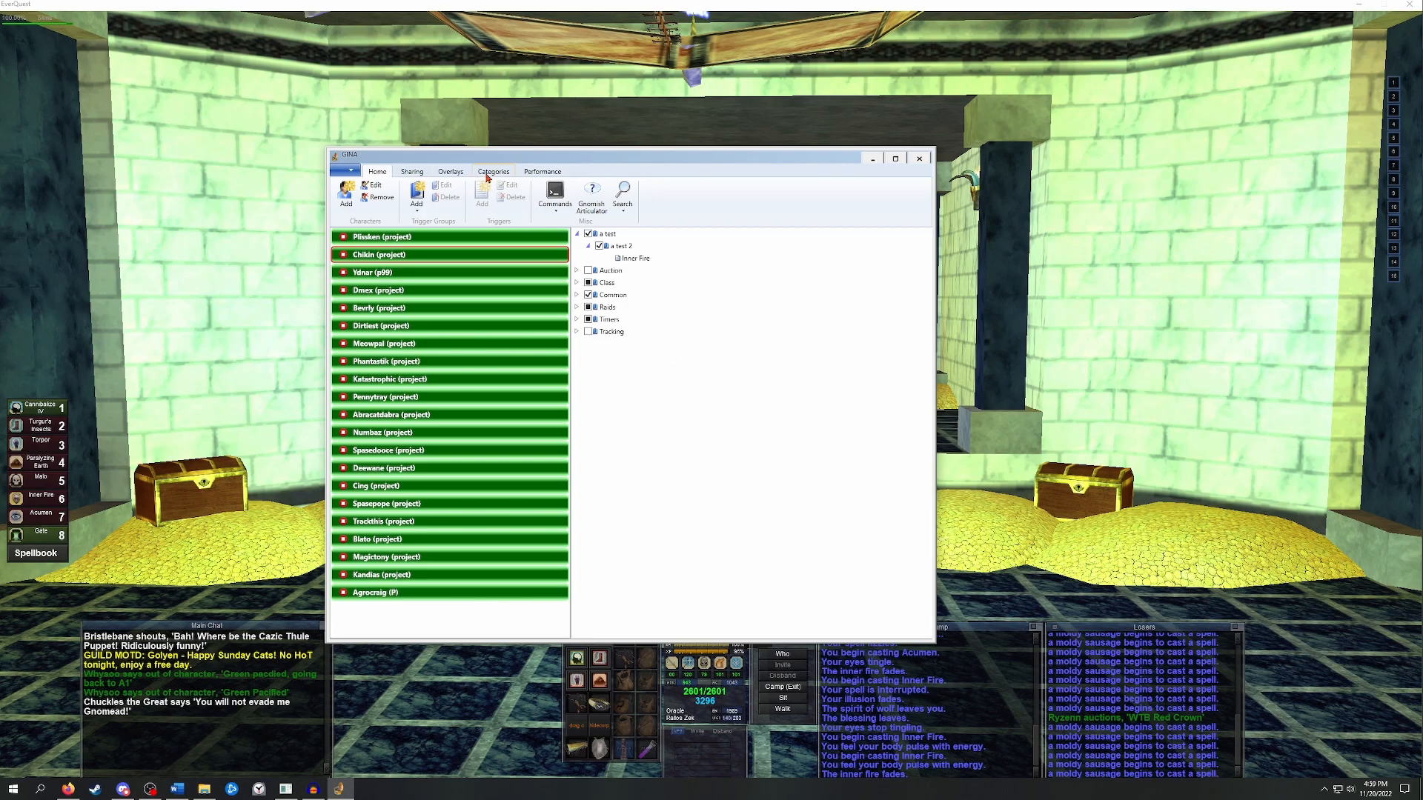
Add and save text overlay 'test' with size 90 Comic Sans text, positioned mid-screen.
click(450, 171)
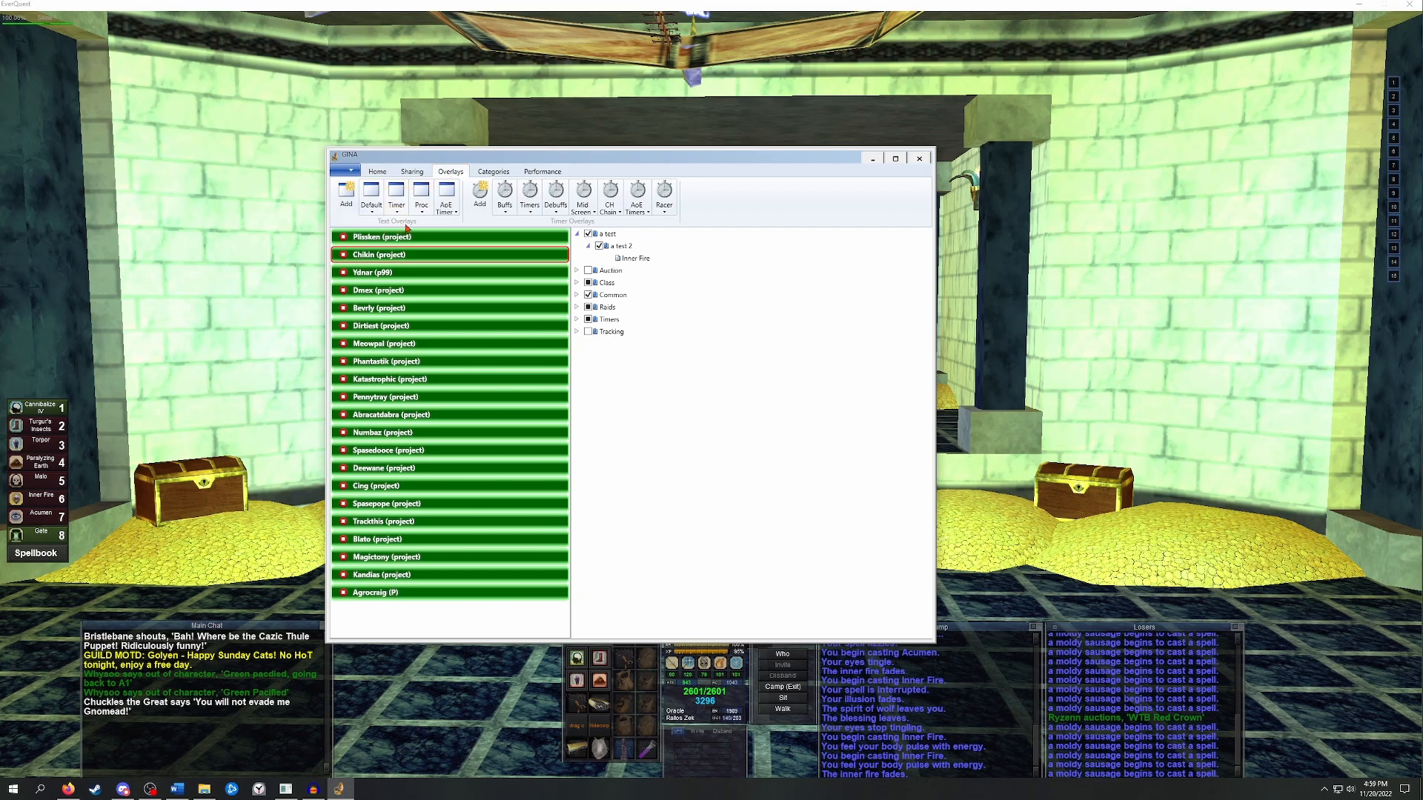
mouse_move(480, 226)
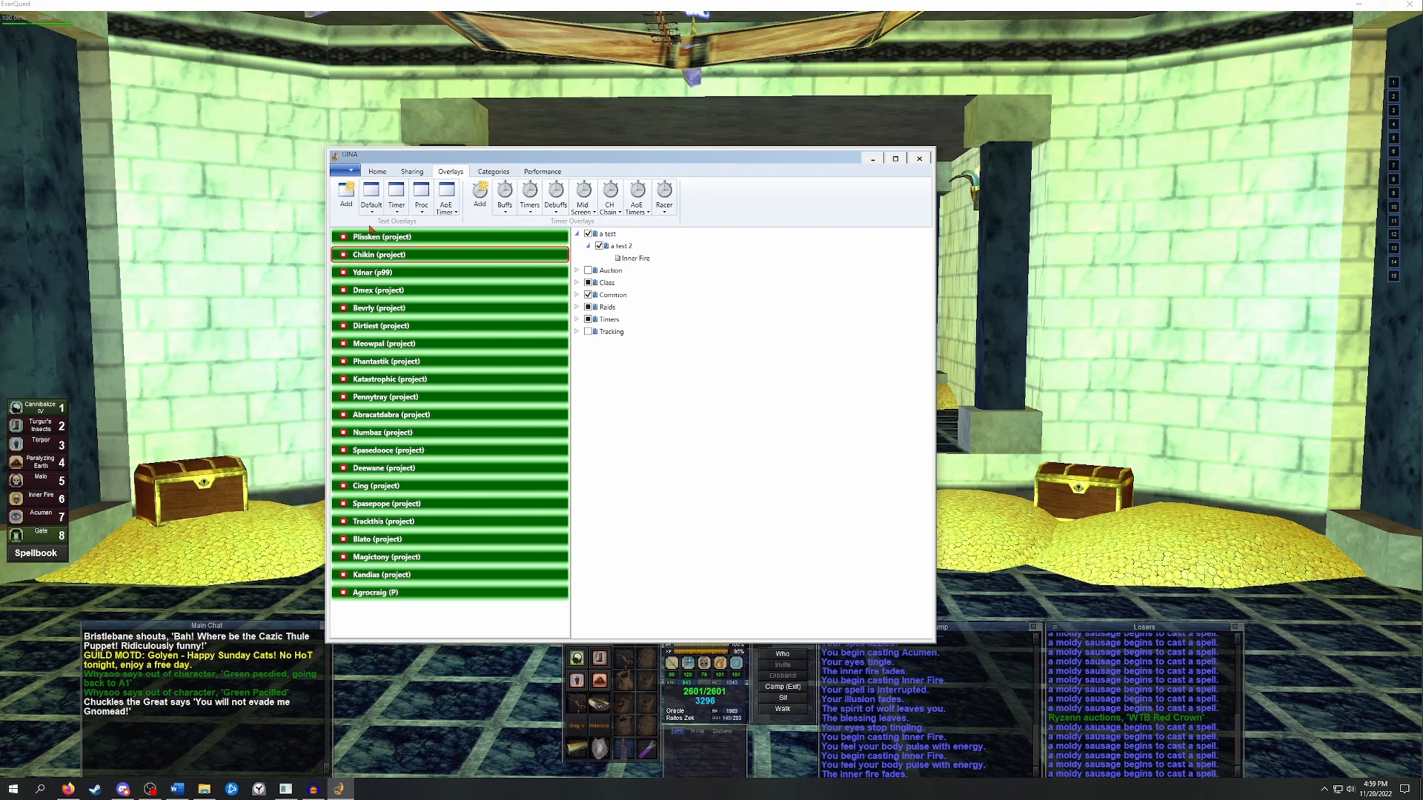
mouse_move(346, 190)
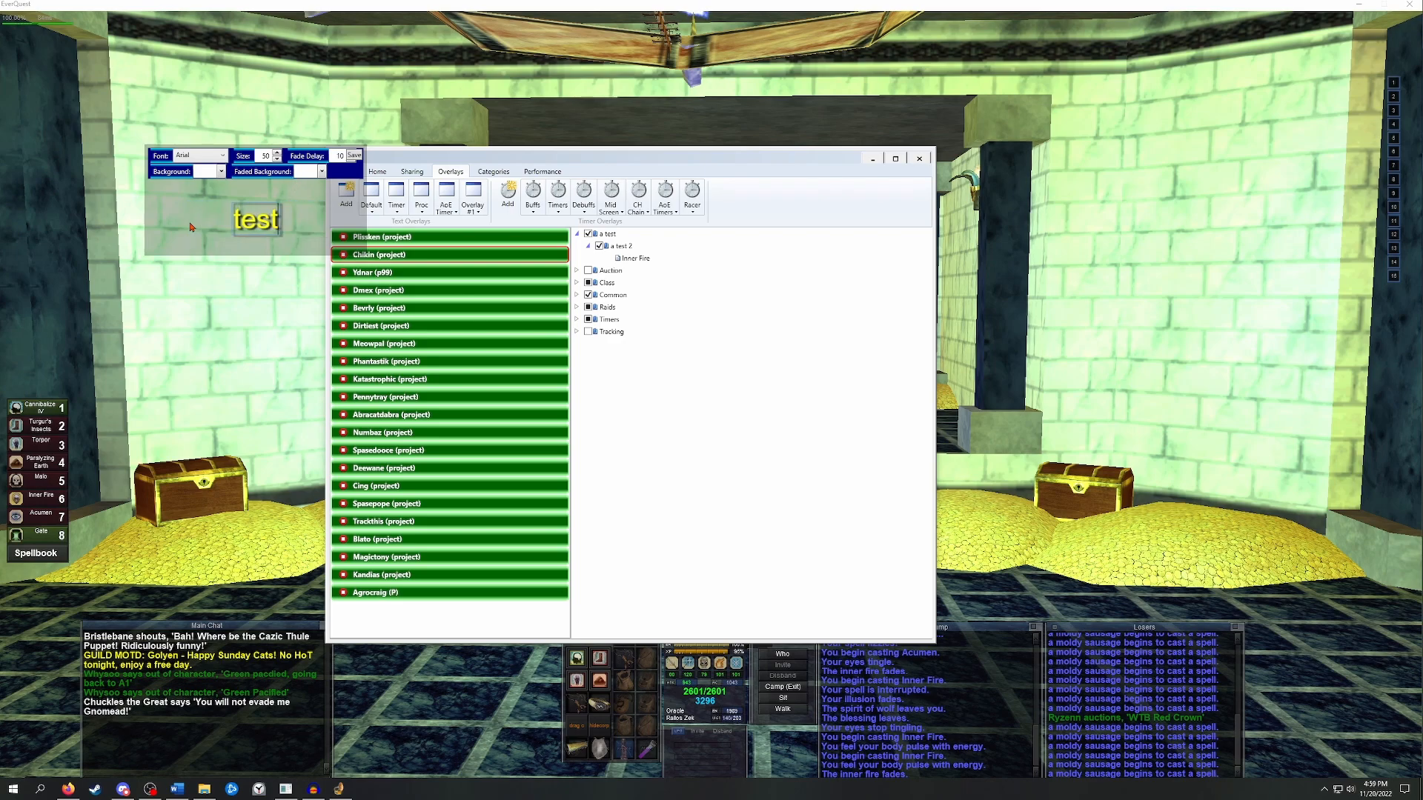
mouse_move(206, 211)
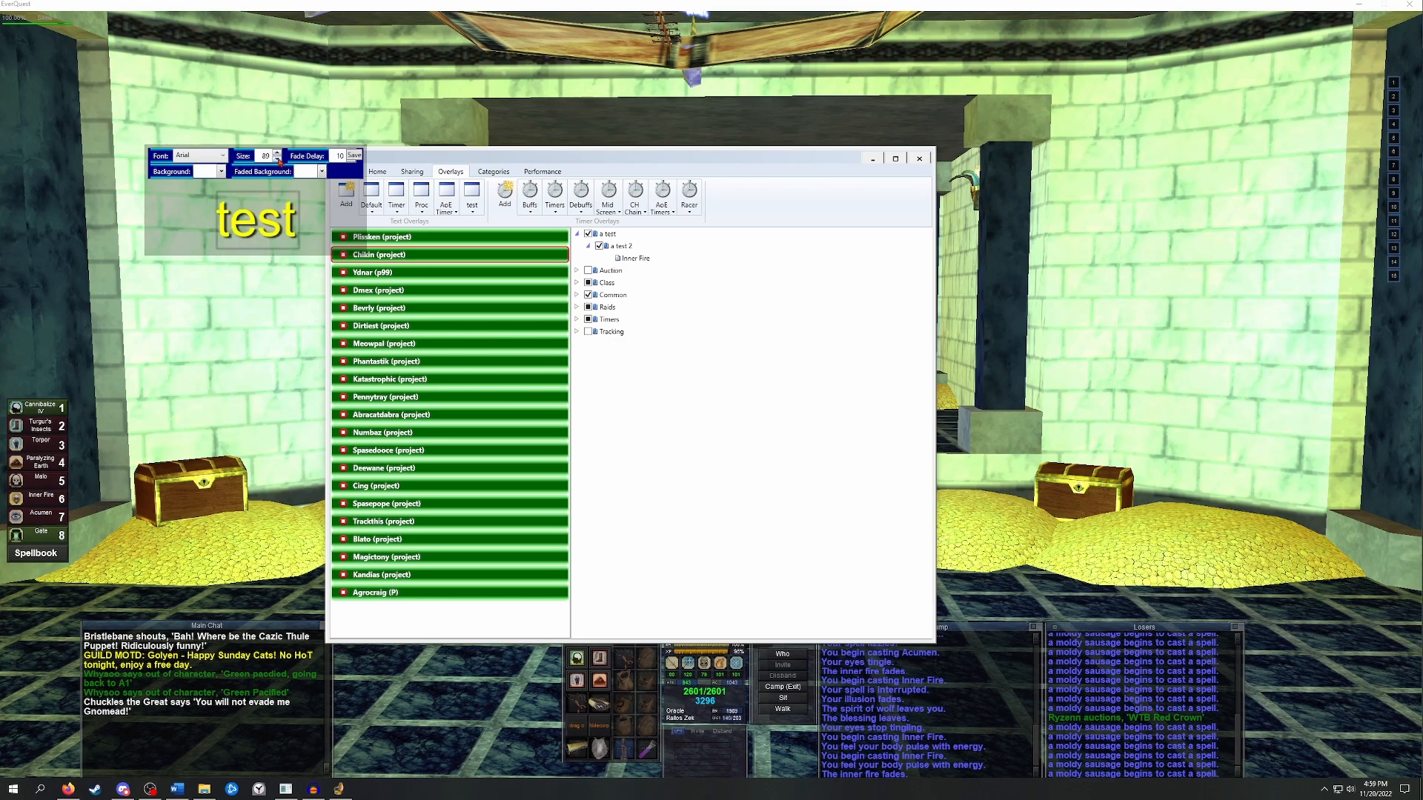
click(276, 151)
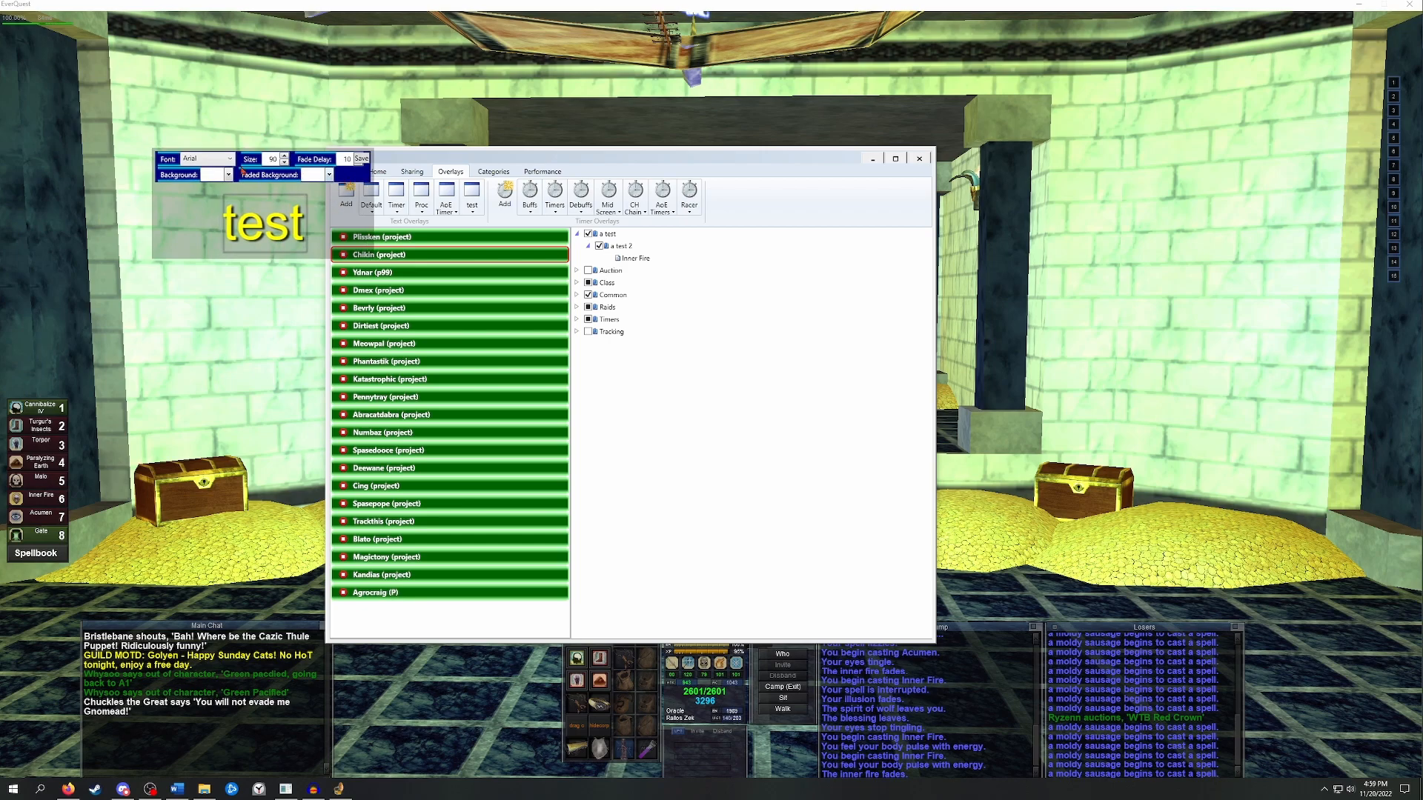
click(226, 159)
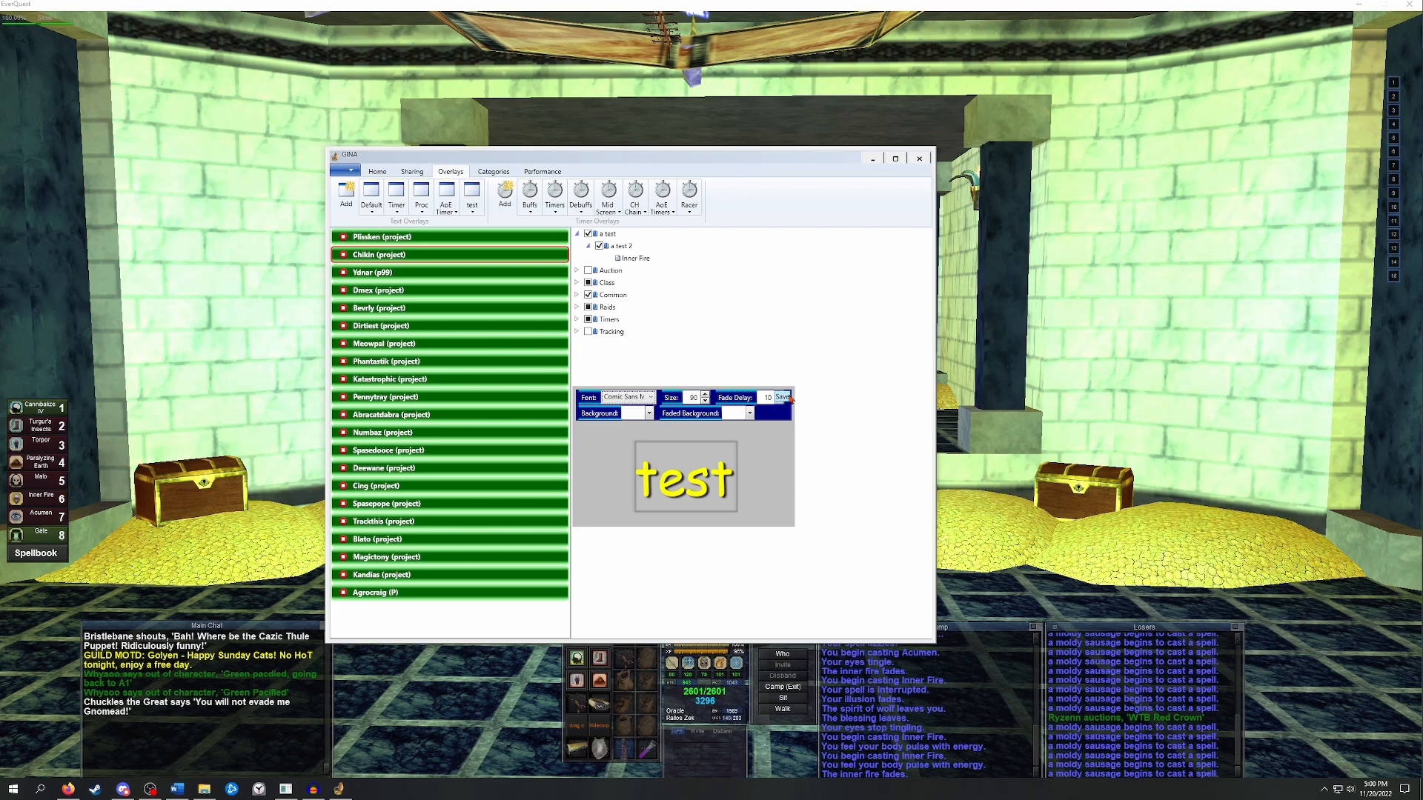
click(781, 397)
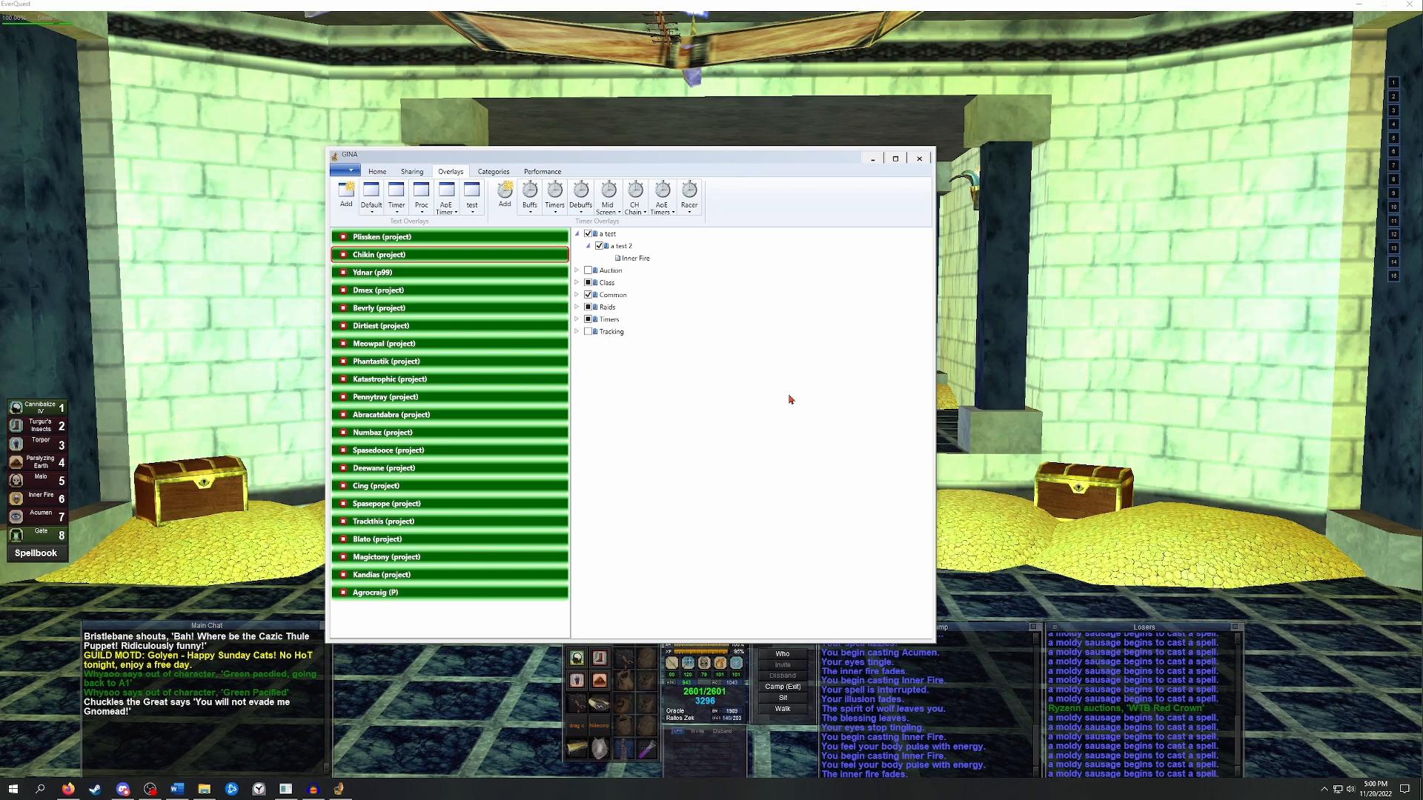
mouse_move(505, 193)
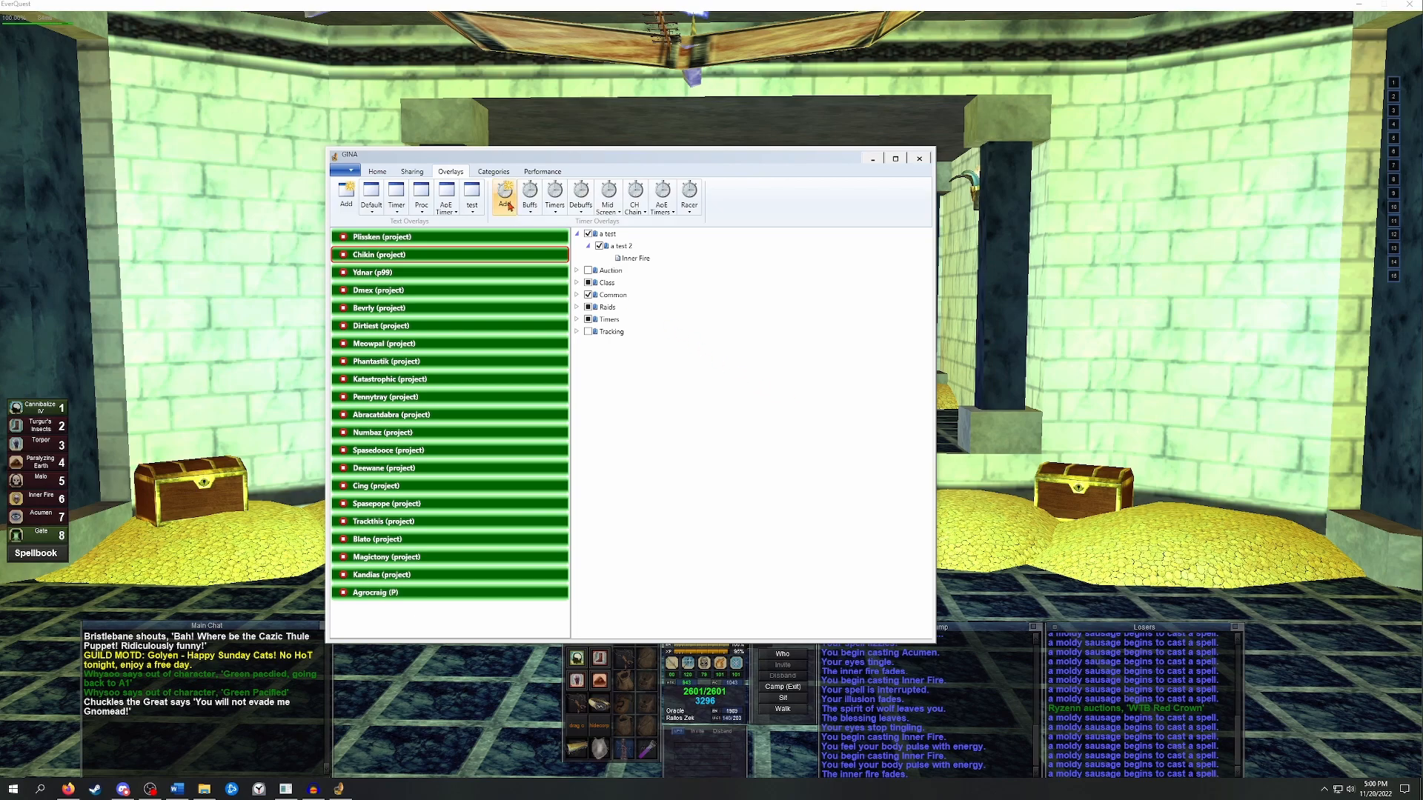
mouse_move(505, 194)
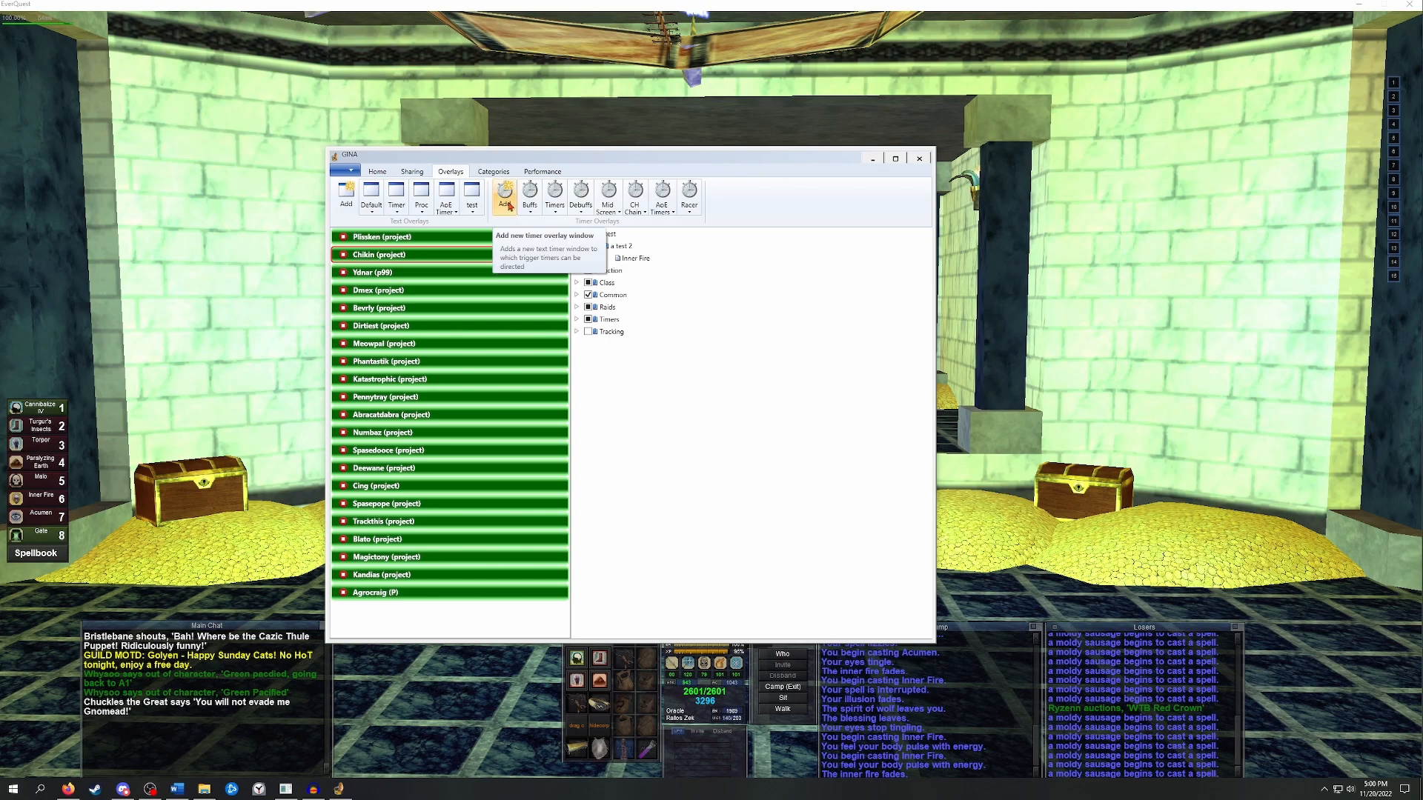
Add a 'test timer' overlay with enlarged text, then close its preview and settings.
click(505, 195)
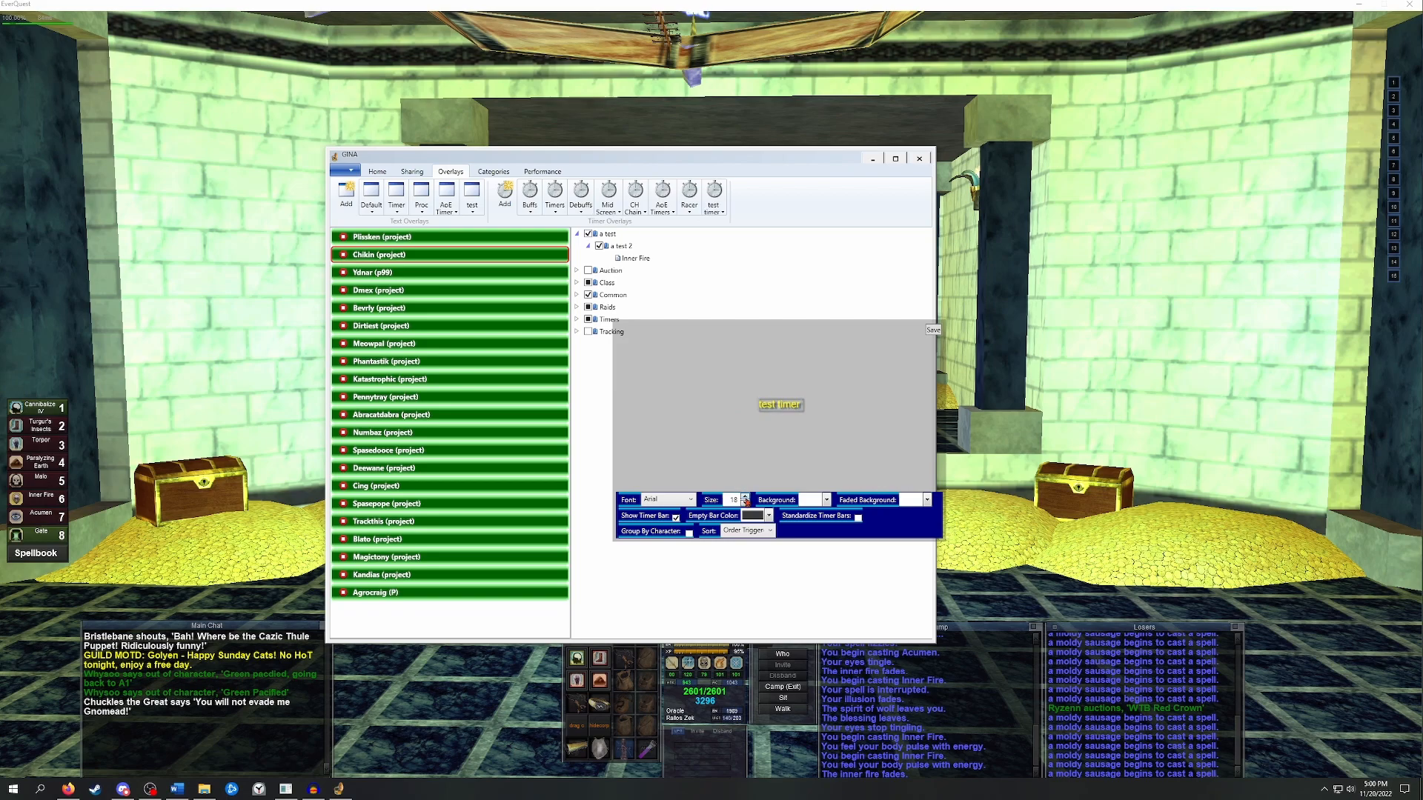
click(745, 497)
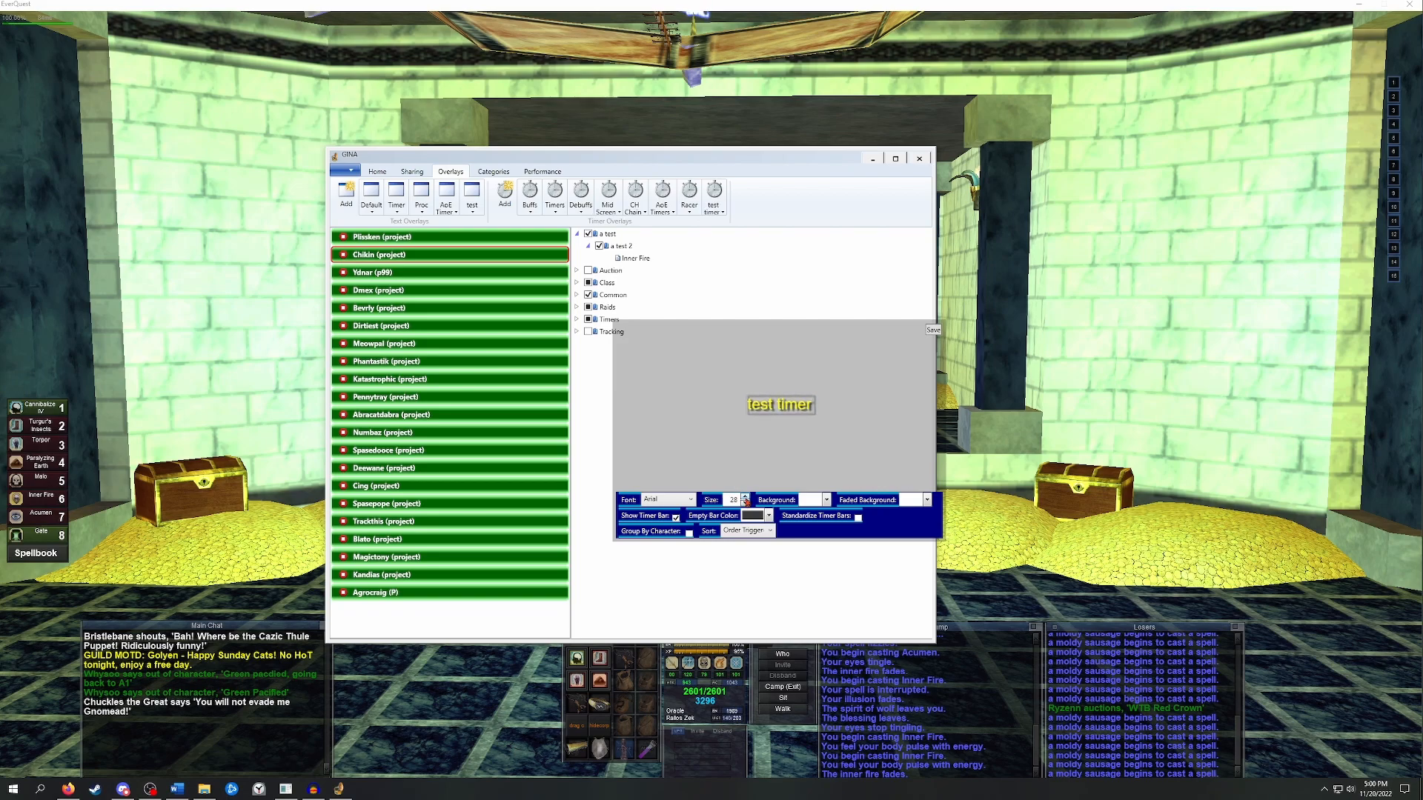
click(747, 496)
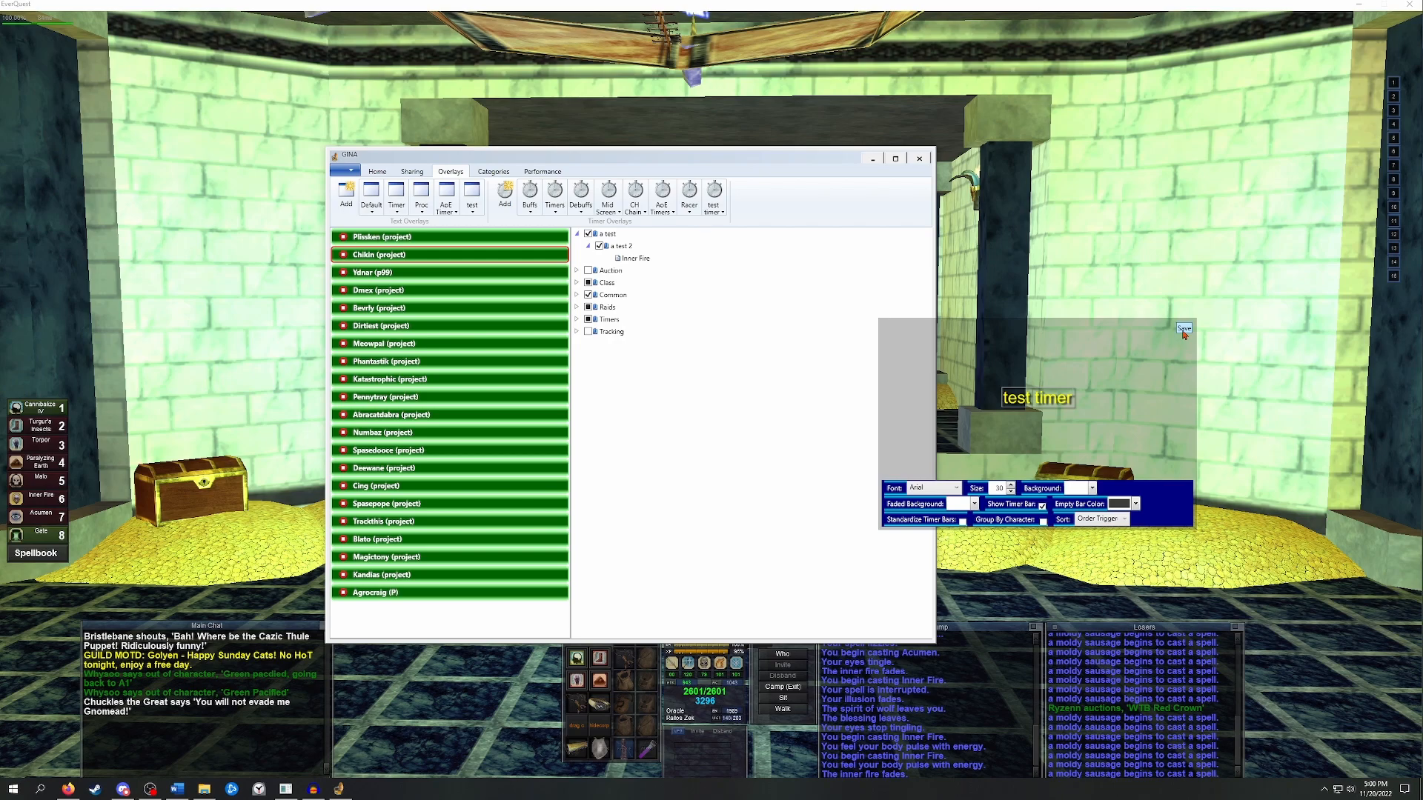
click(1184, 329)
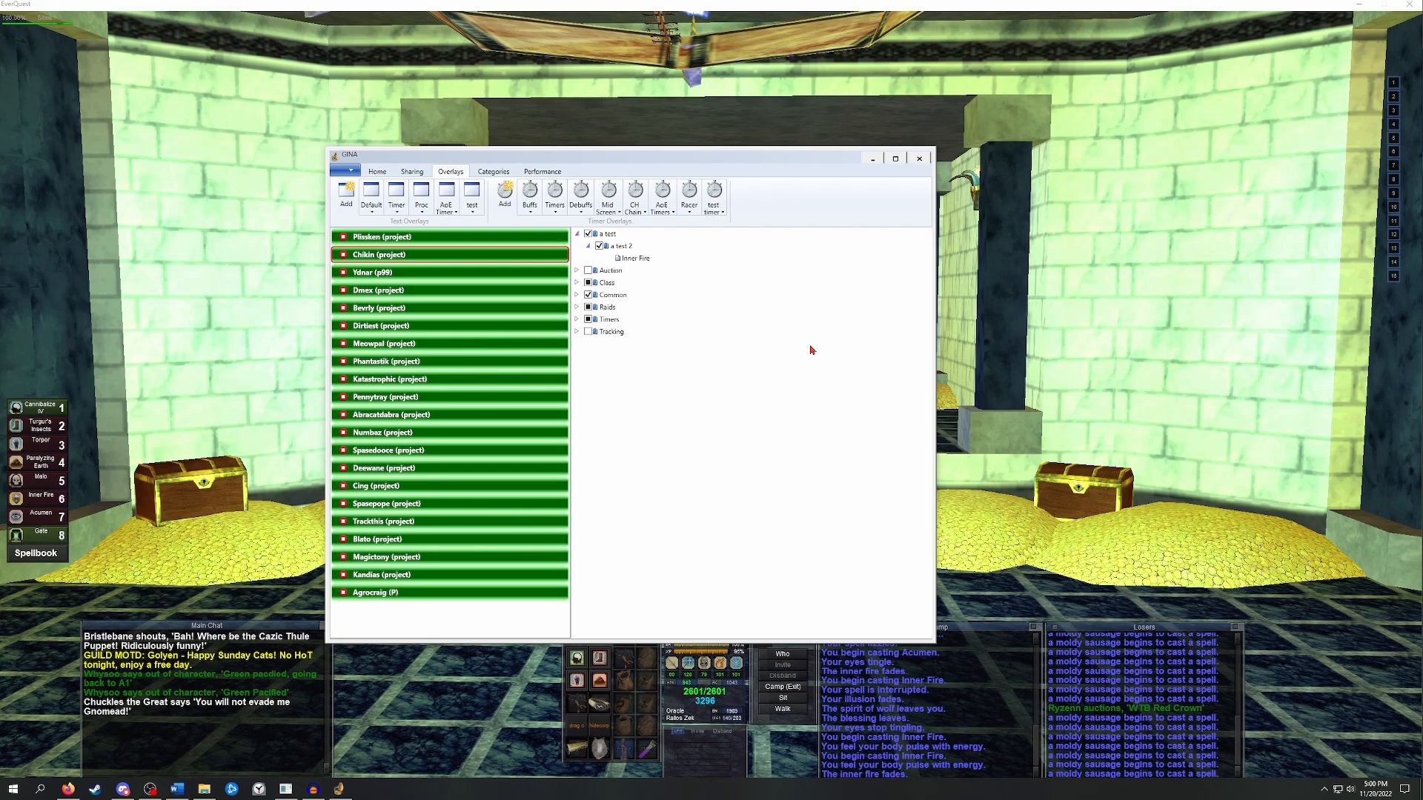
mouse_move(759, 343)
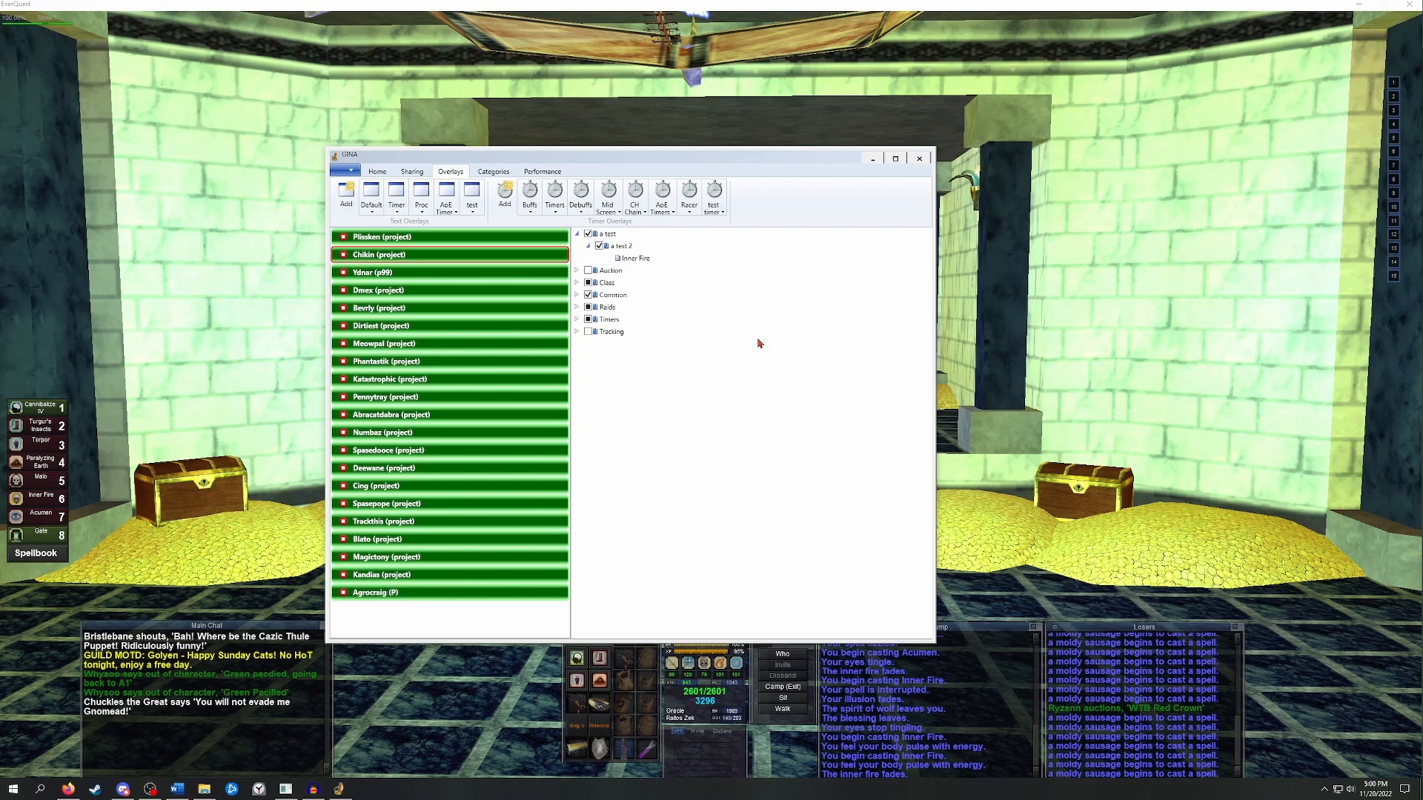
mouse_move(507, 243)
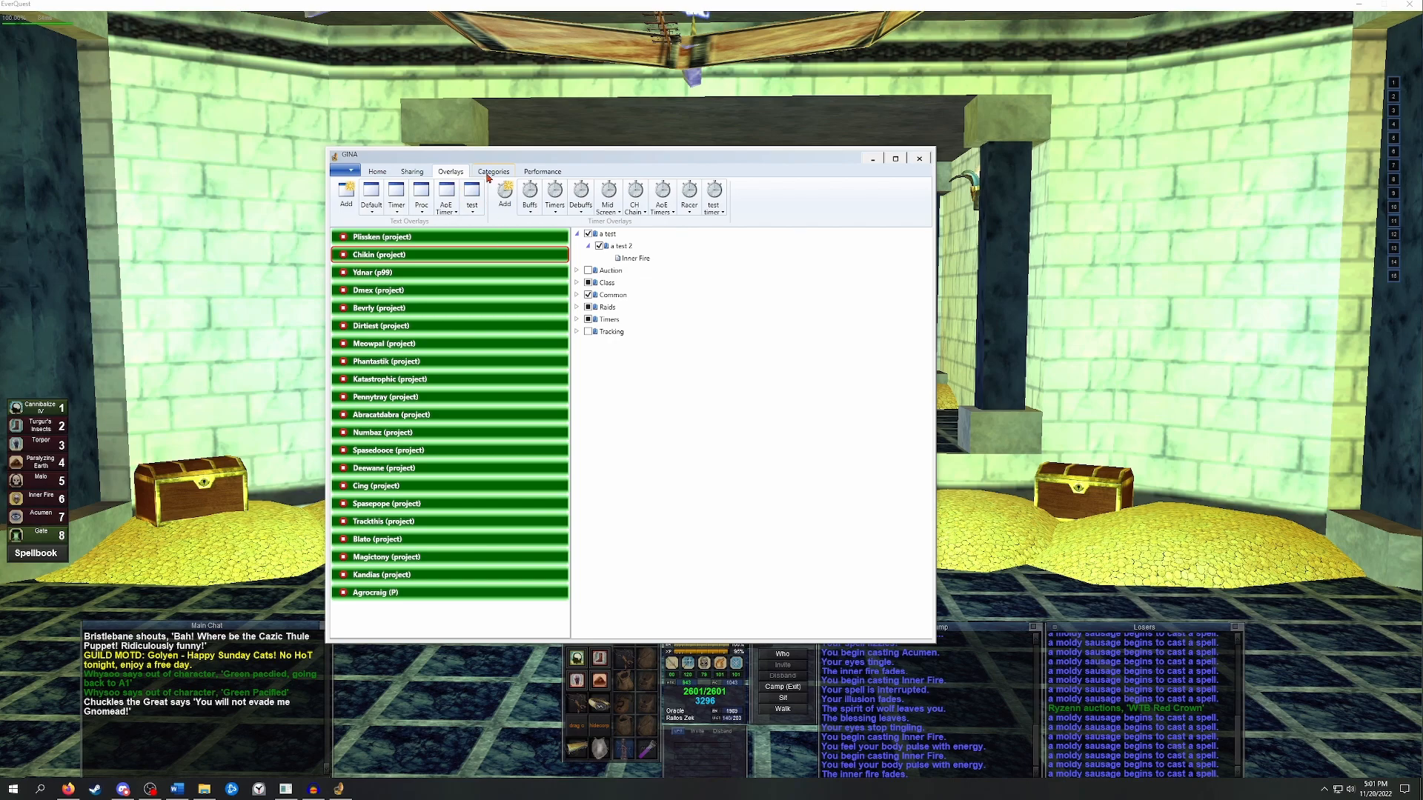
Create category 'a test', routing text to the test overlay and timers to test timer.
click(493, 171)
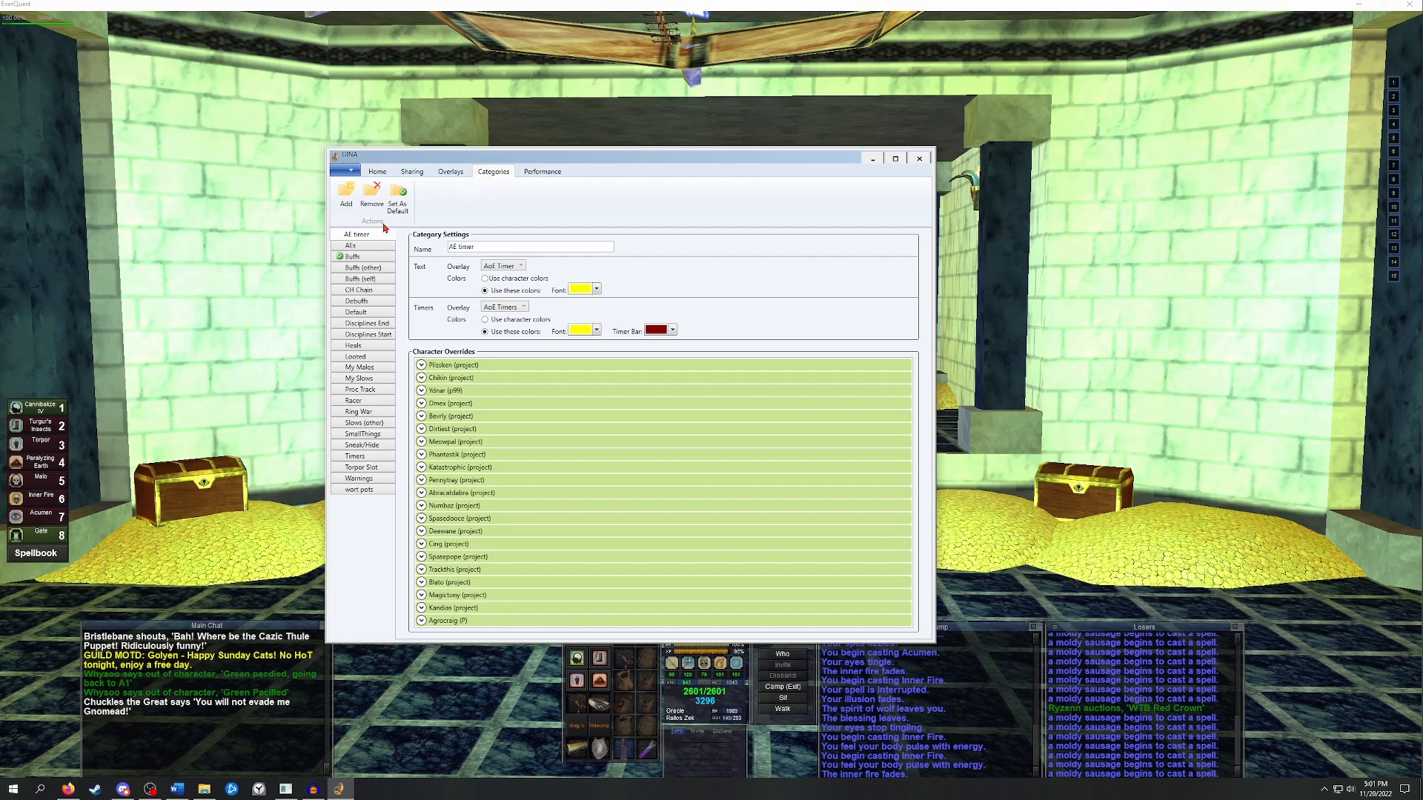
click(346, 194)
text(a test)
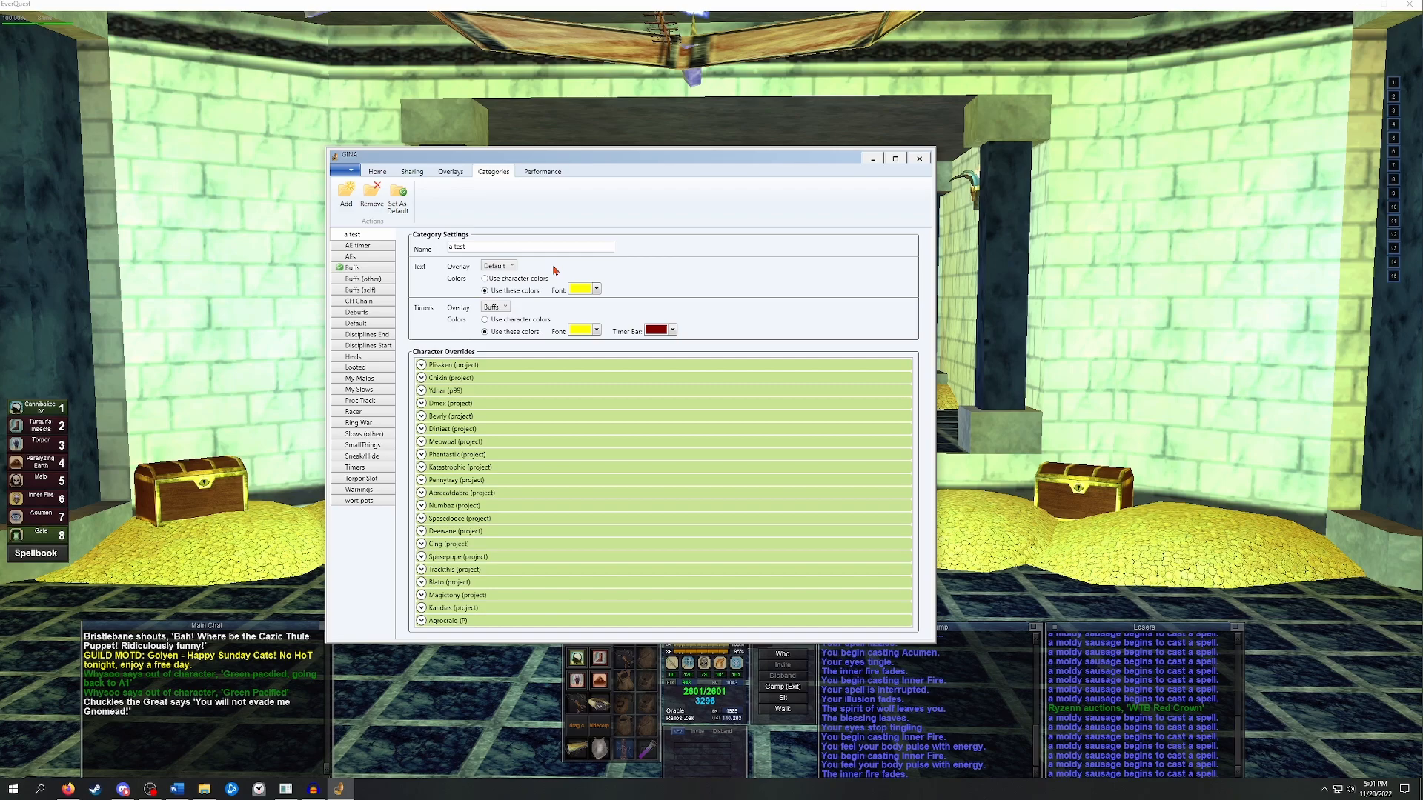
mouse_move(468, 278)
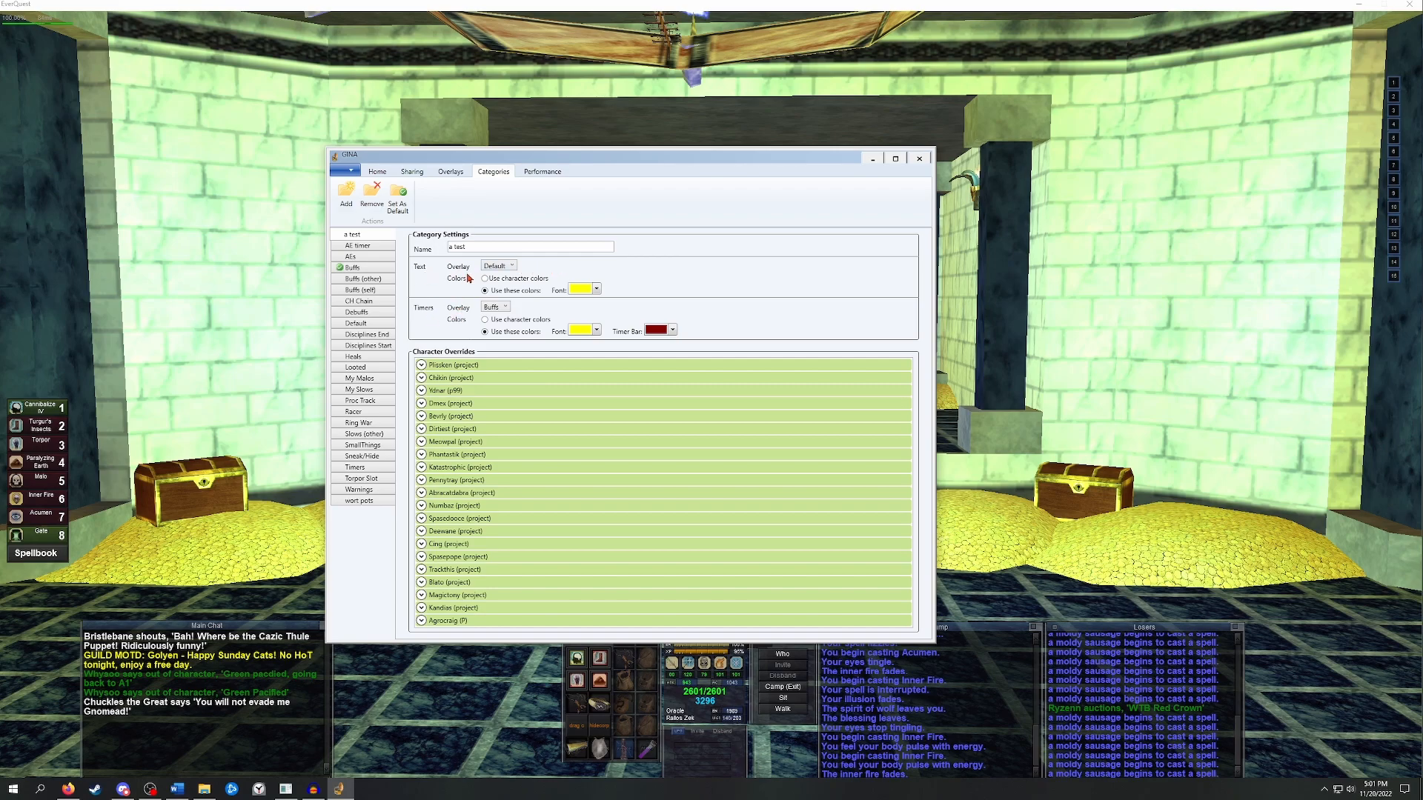
click(510, 266)
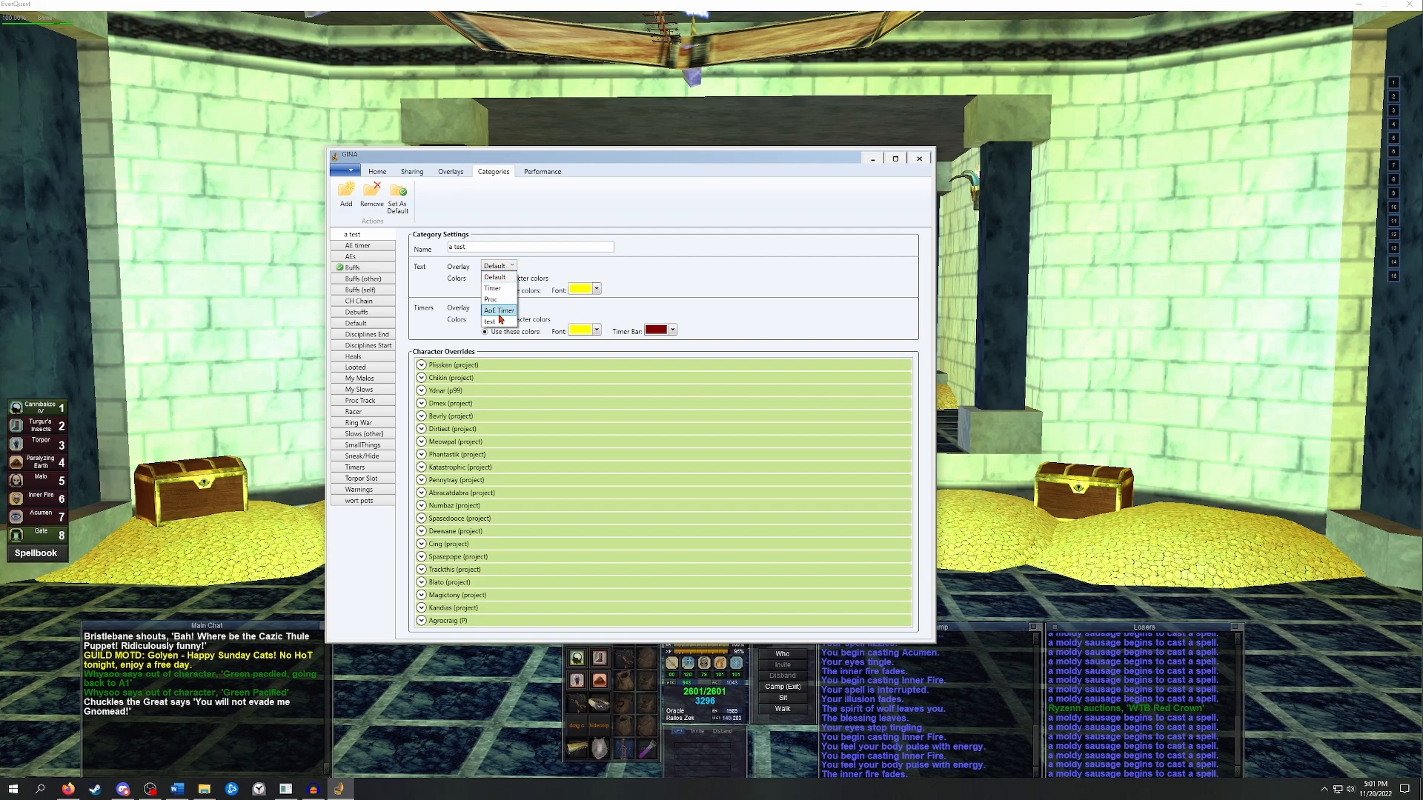
click(505, 307)
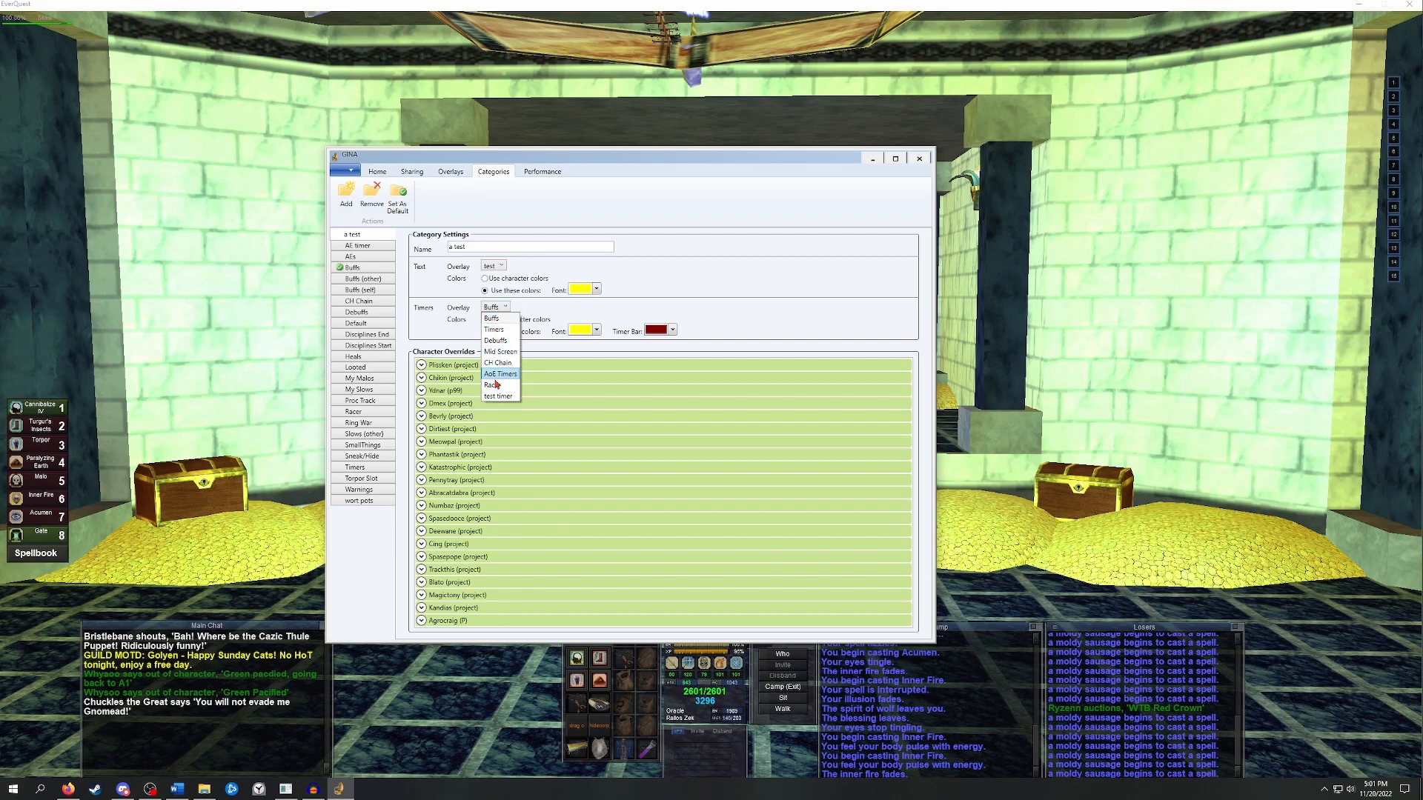
click(498, 395)
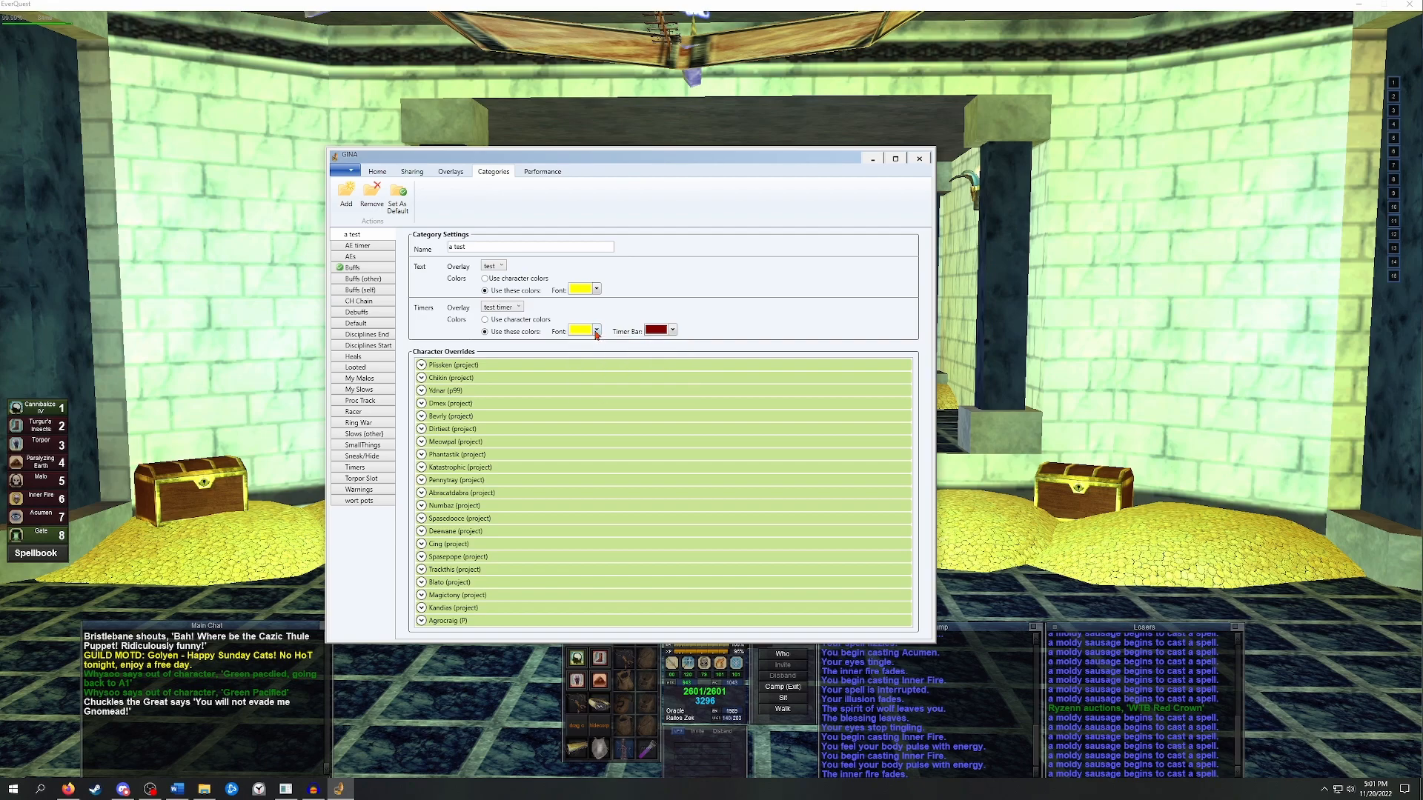
mouse_move(637, 295)
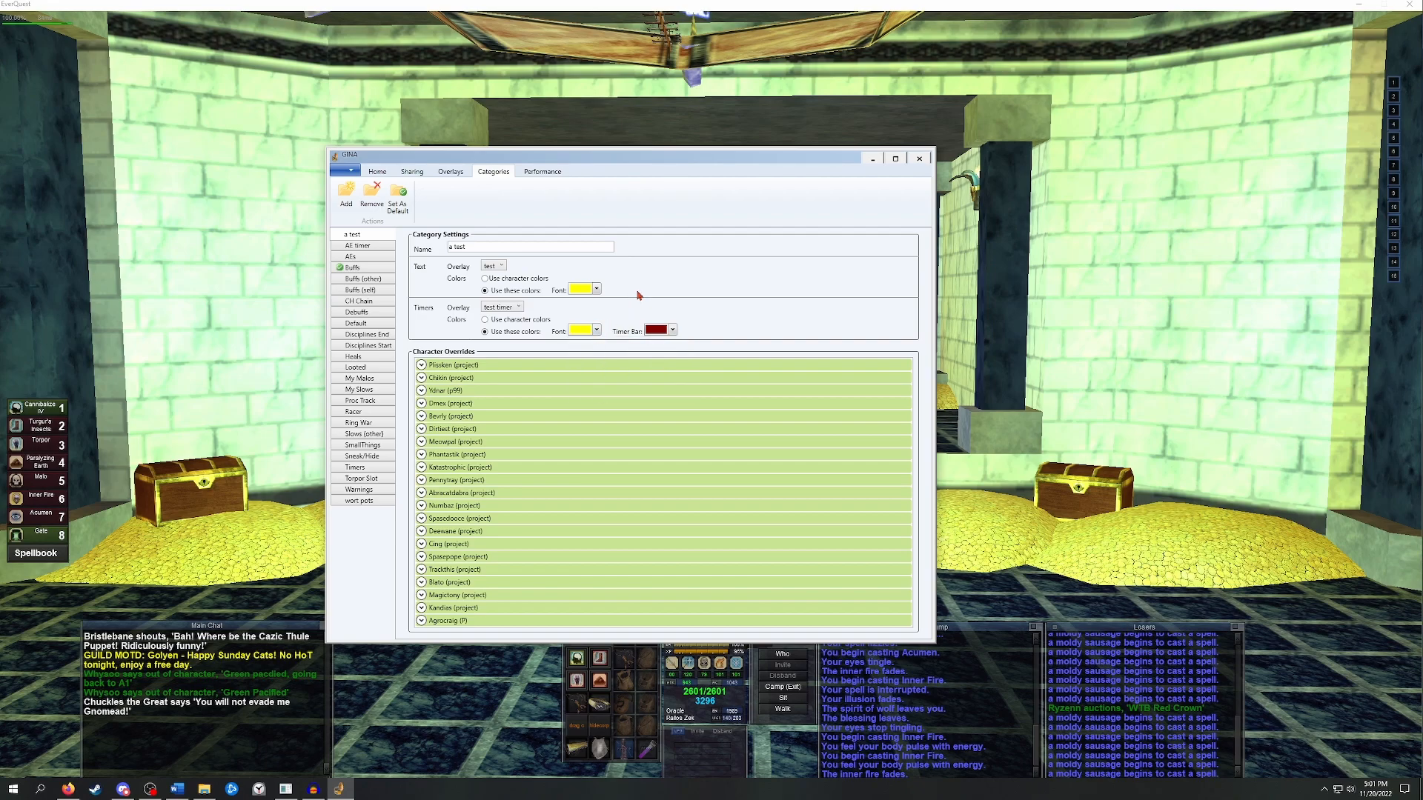
click(376, 171)
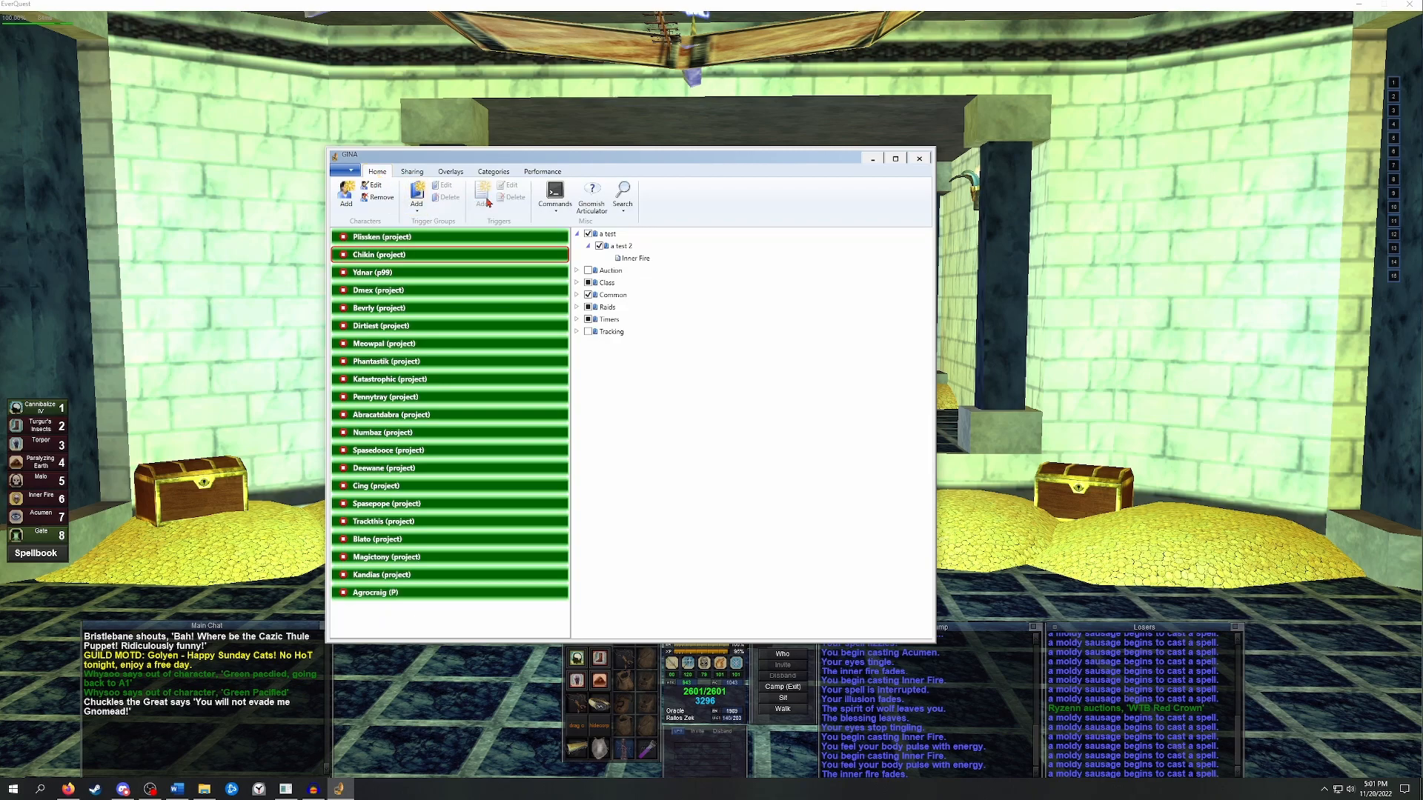
mouse_move(635, 262)
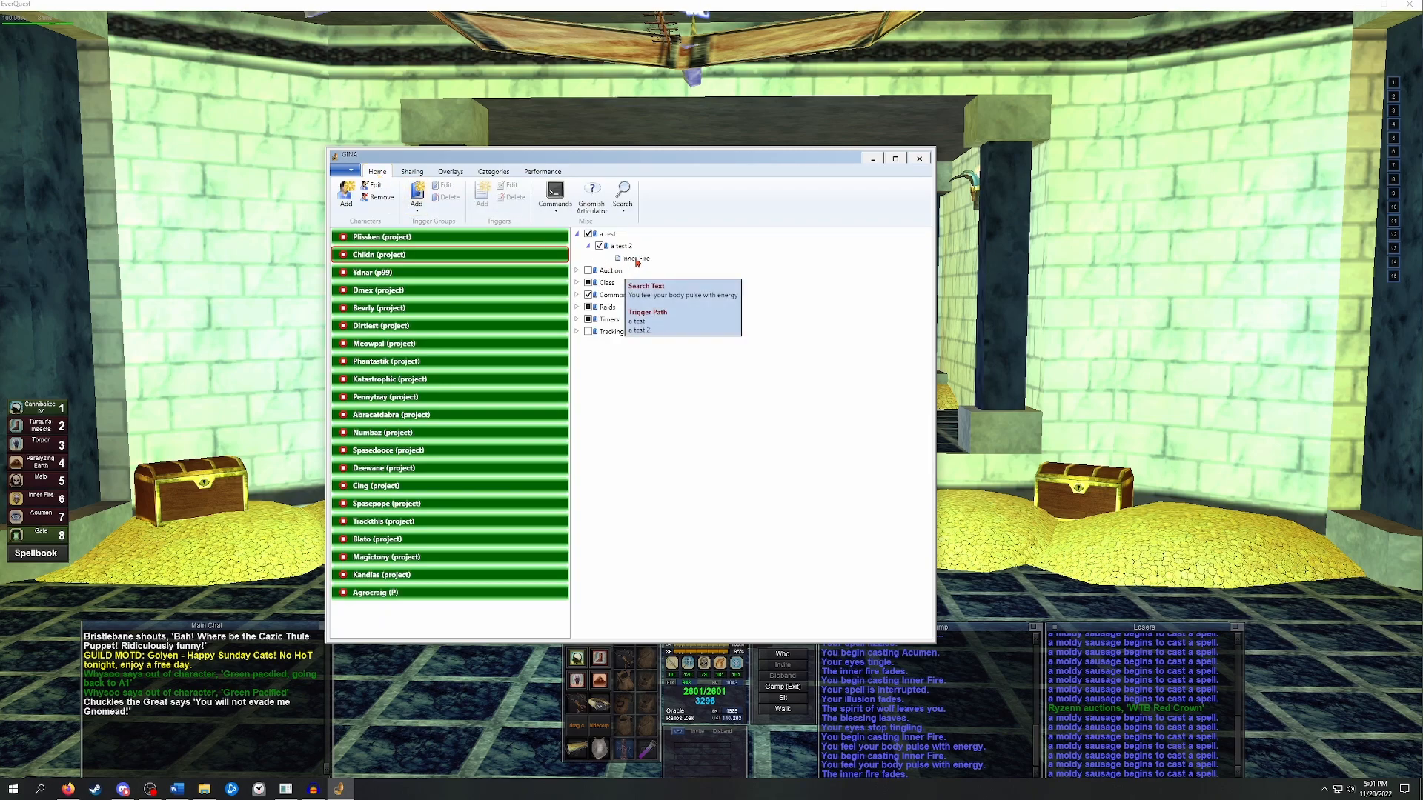
click(631, 258)
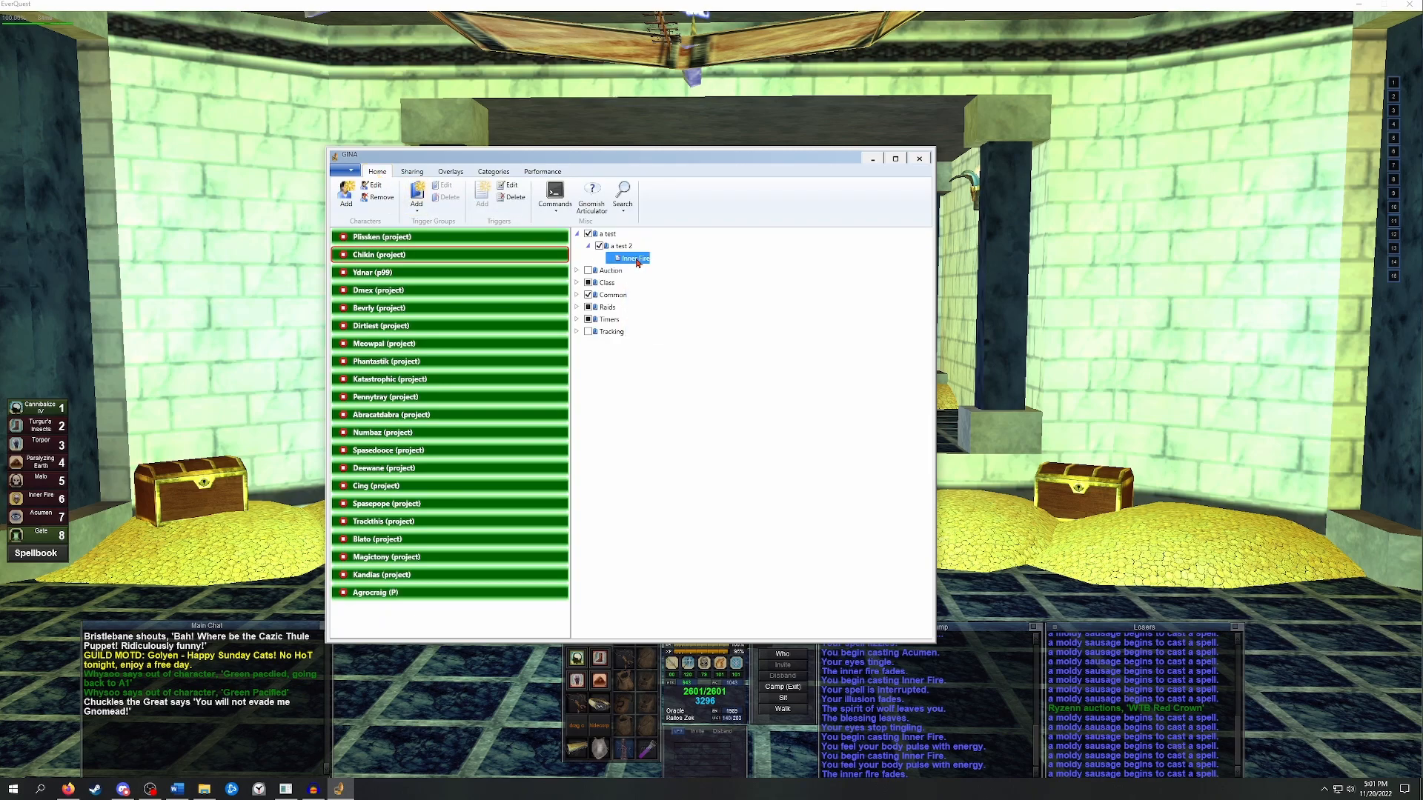
mouse_move(628, 258)
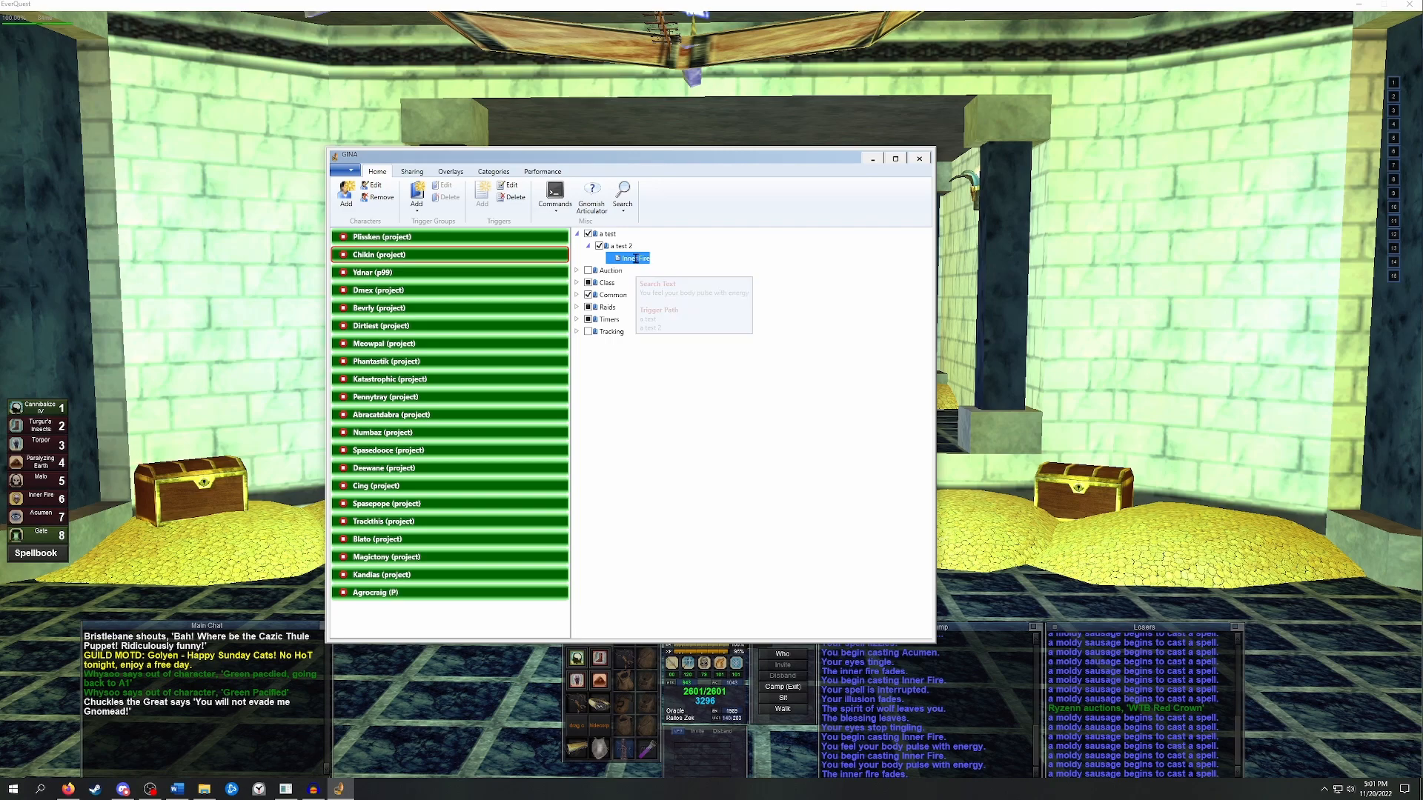
Move the Inner Fire trigger to the 'a test' category with No Sound, review its timer tabs, and save.
double_click(628, 258)
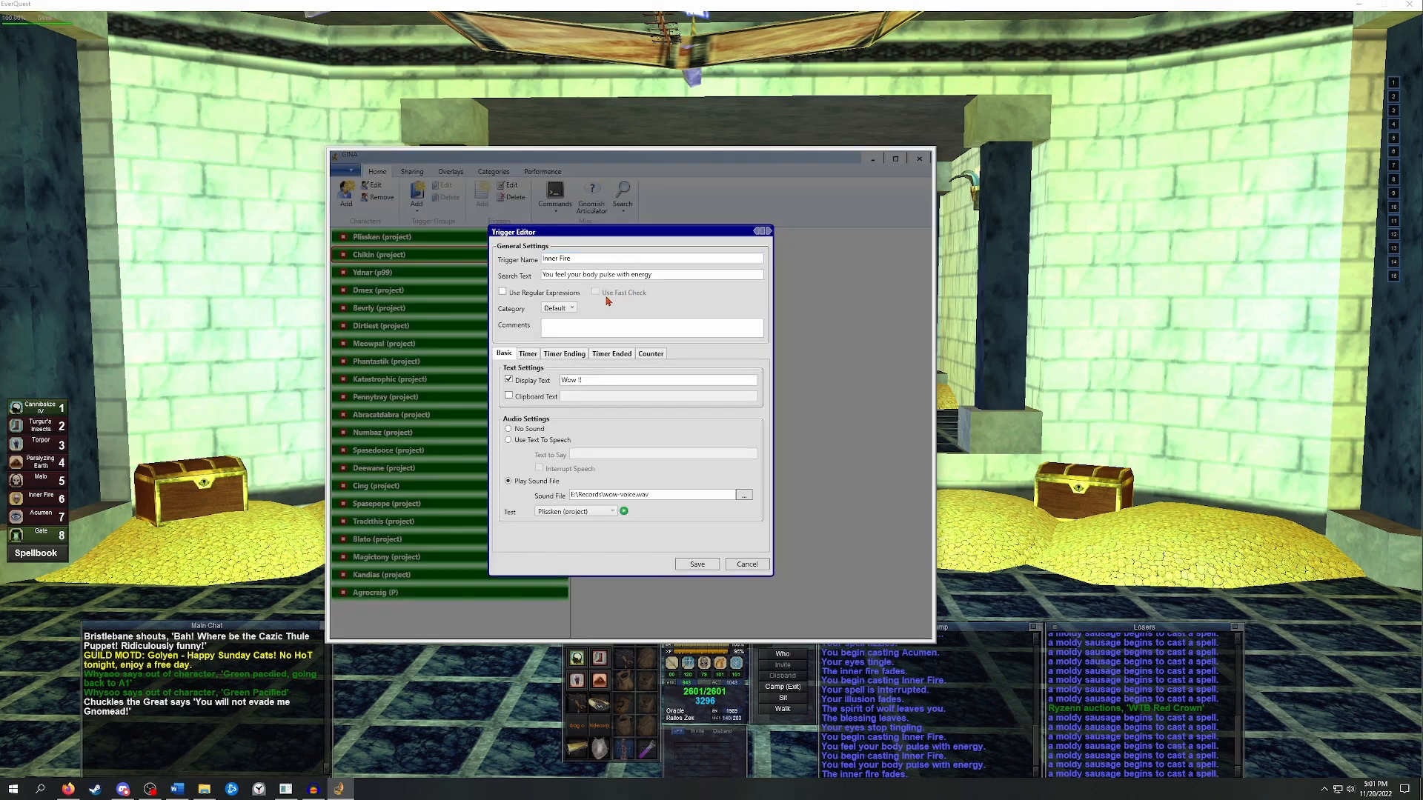
click(570, 307)
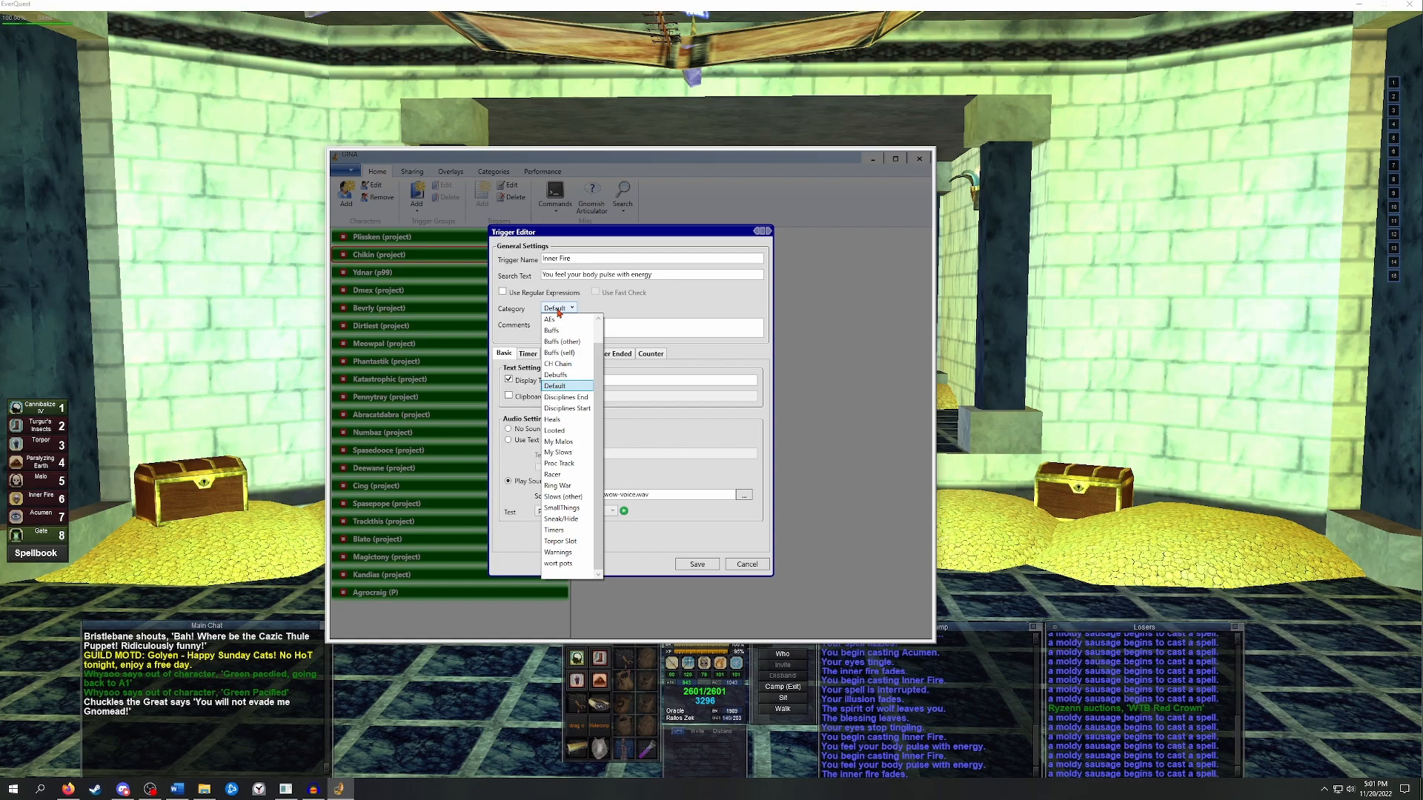
scroll(up, 3)
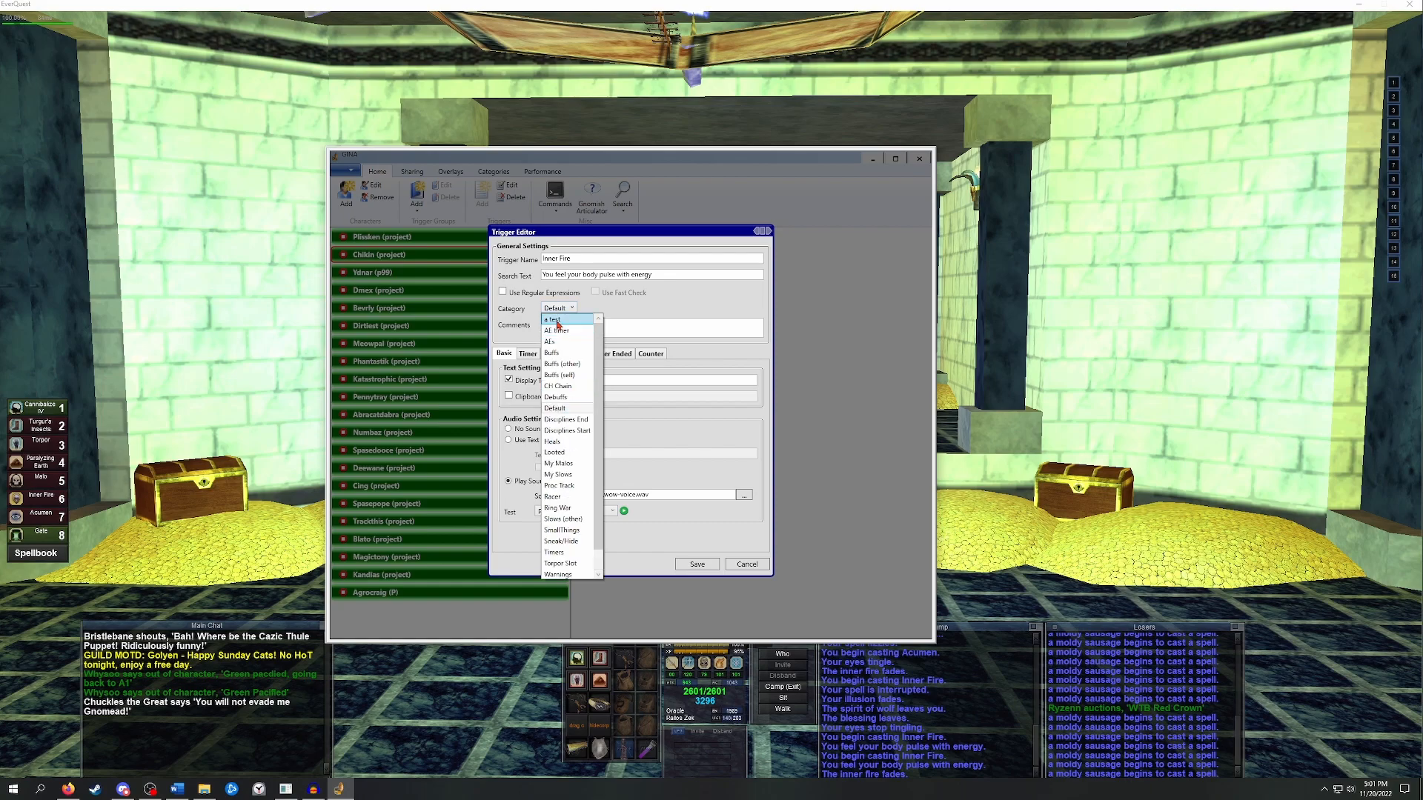
click(552, 319)
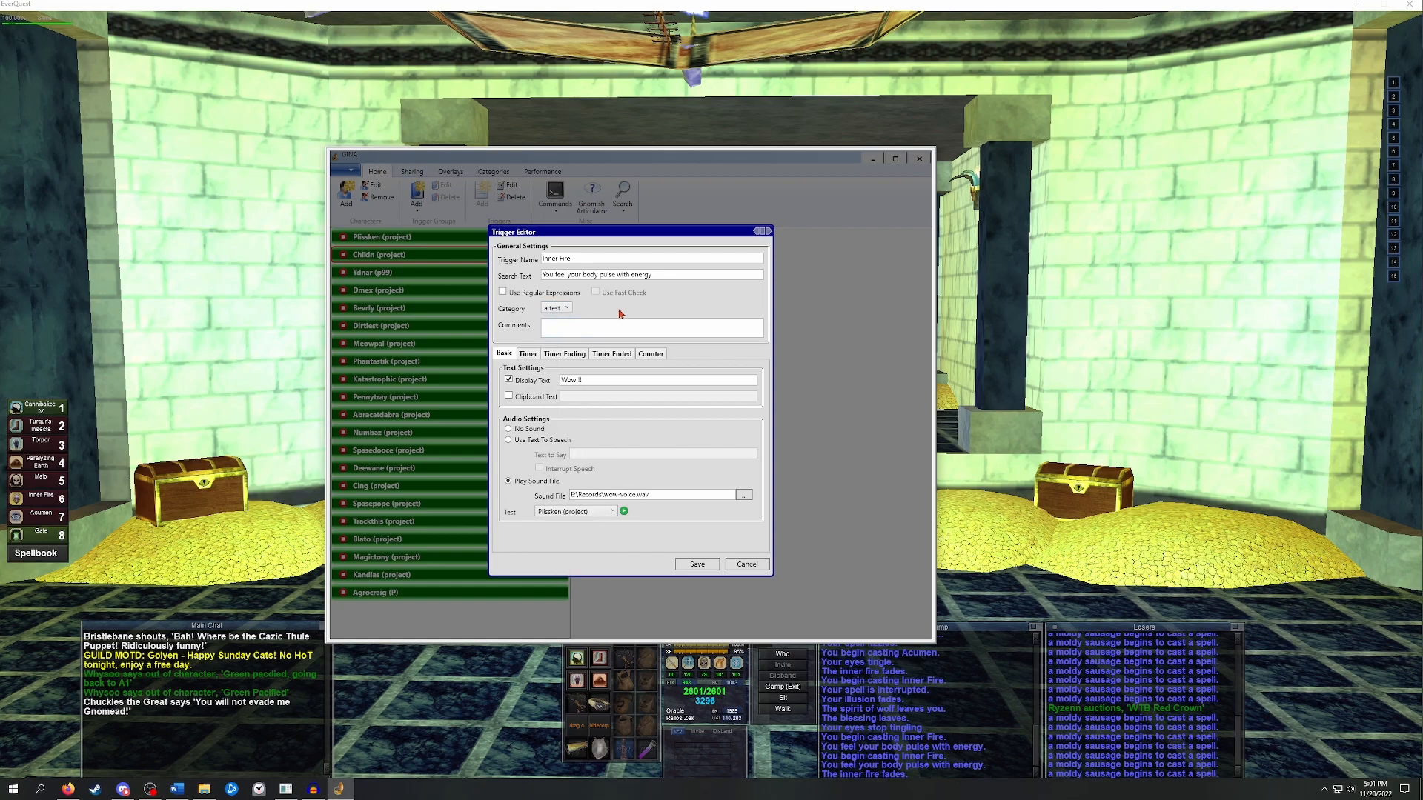
click(508, 428)
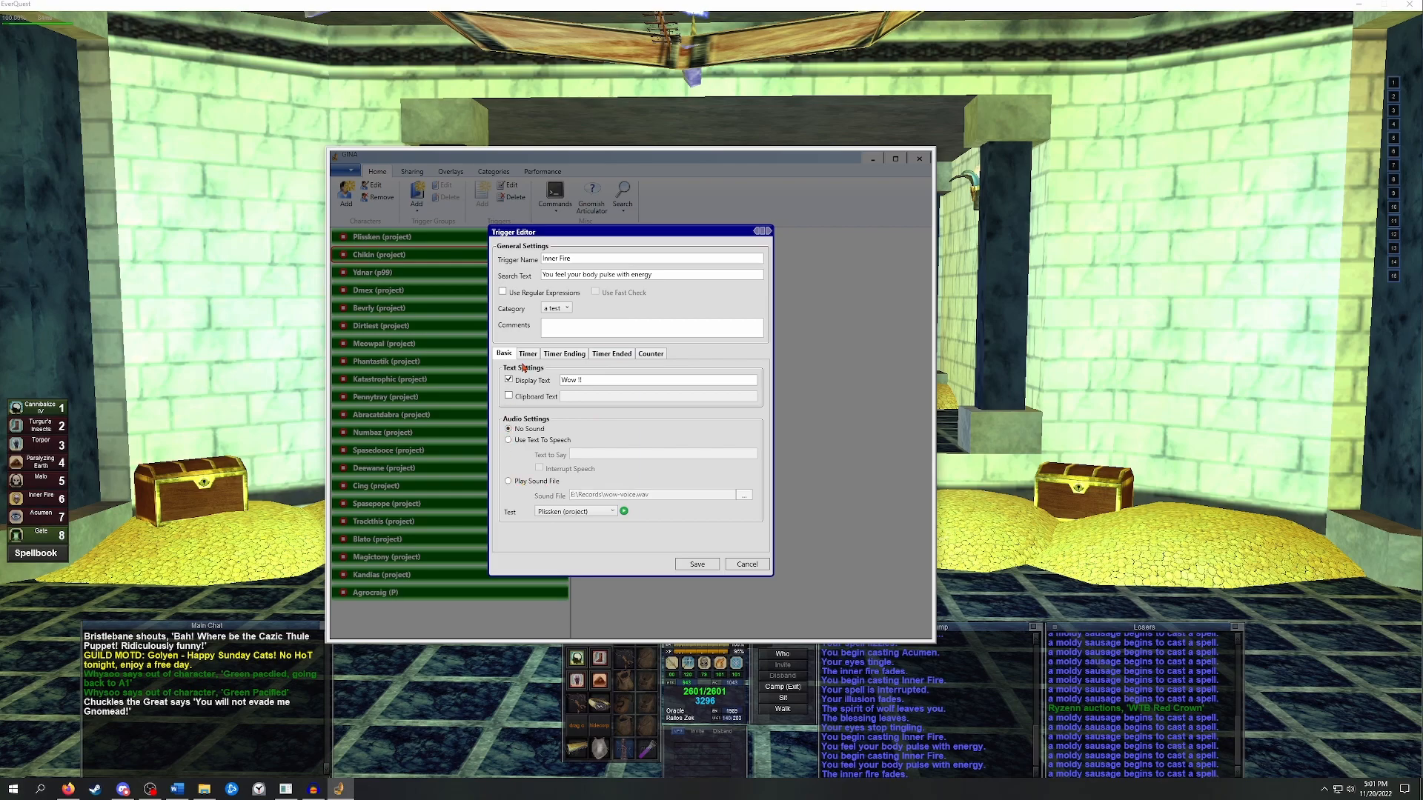
click(527, 353)
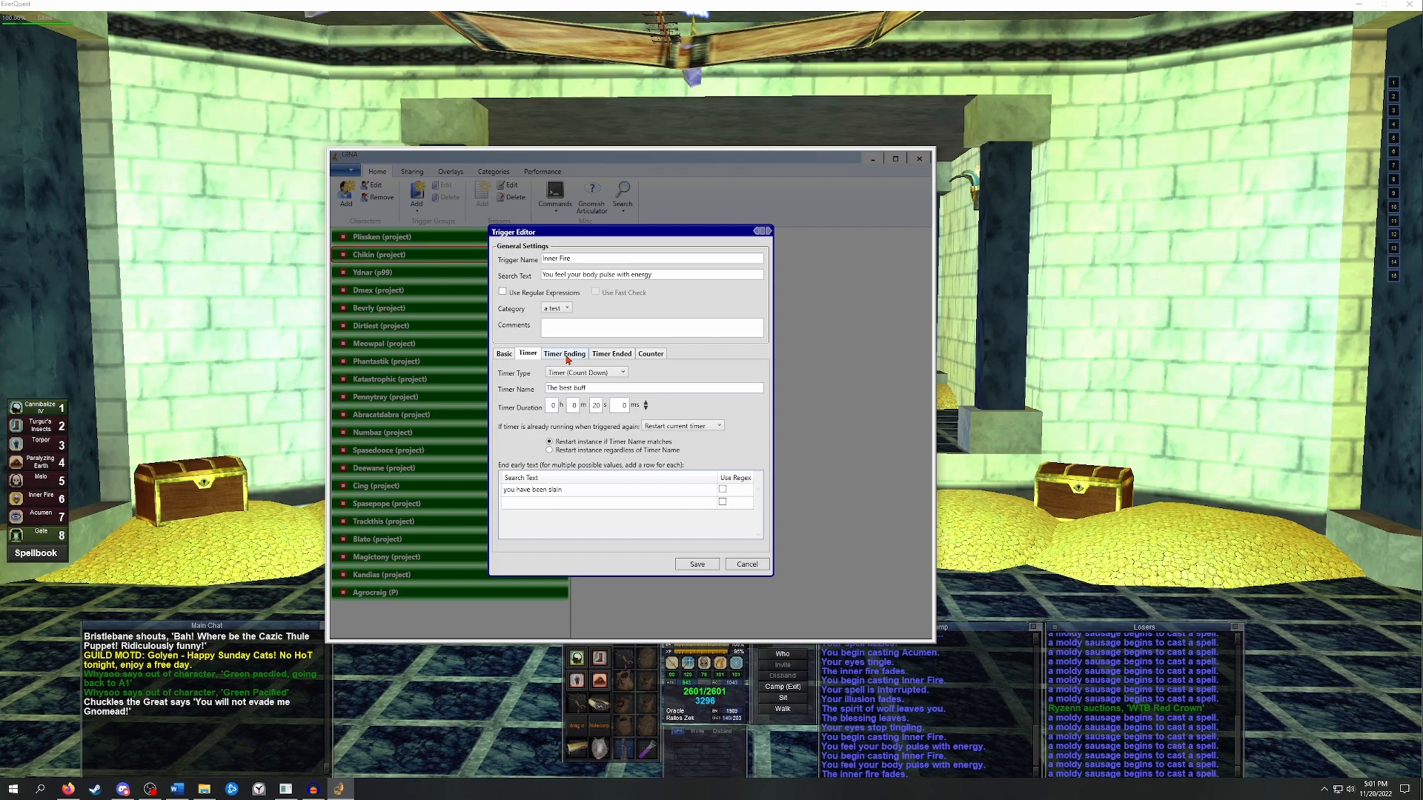
click(564, 353)
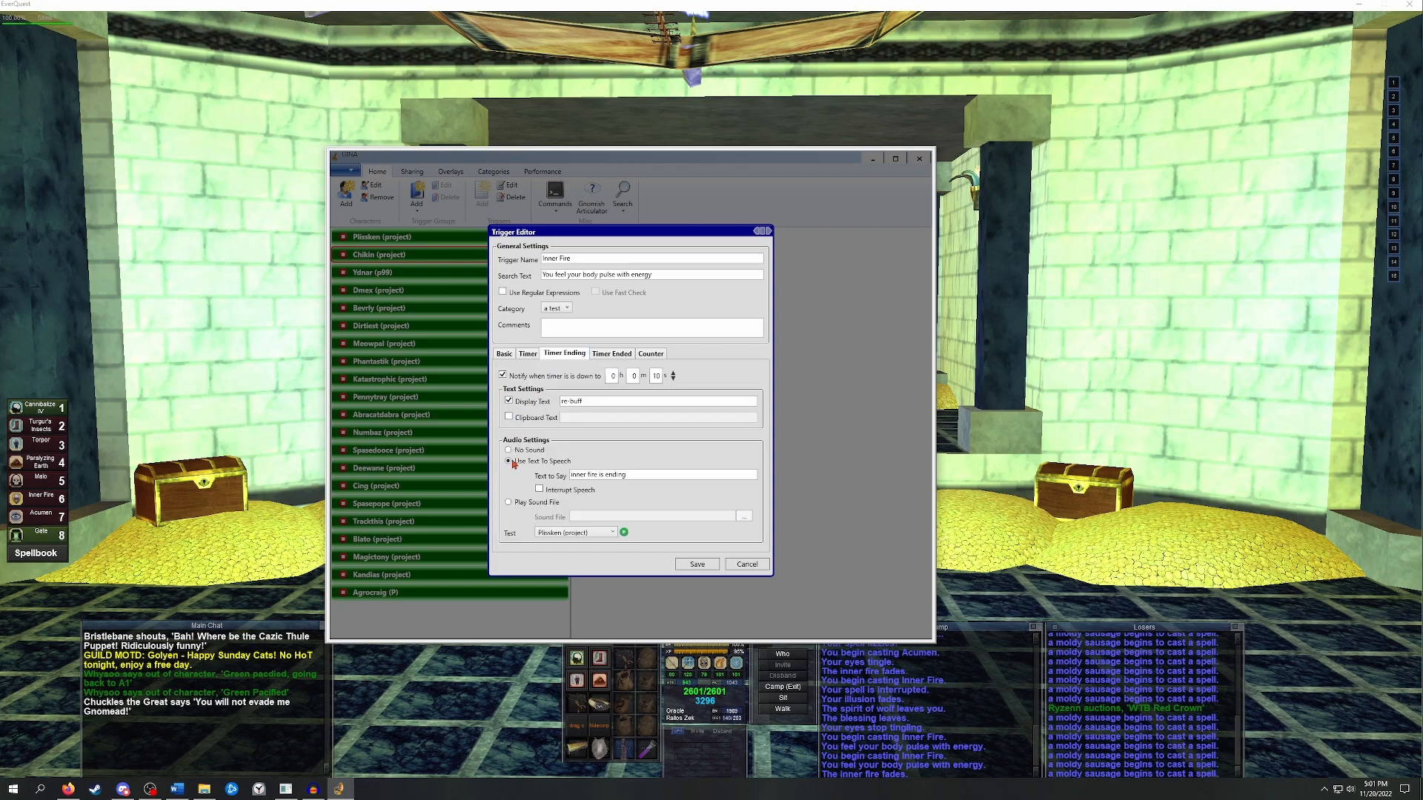
click(611, 353)
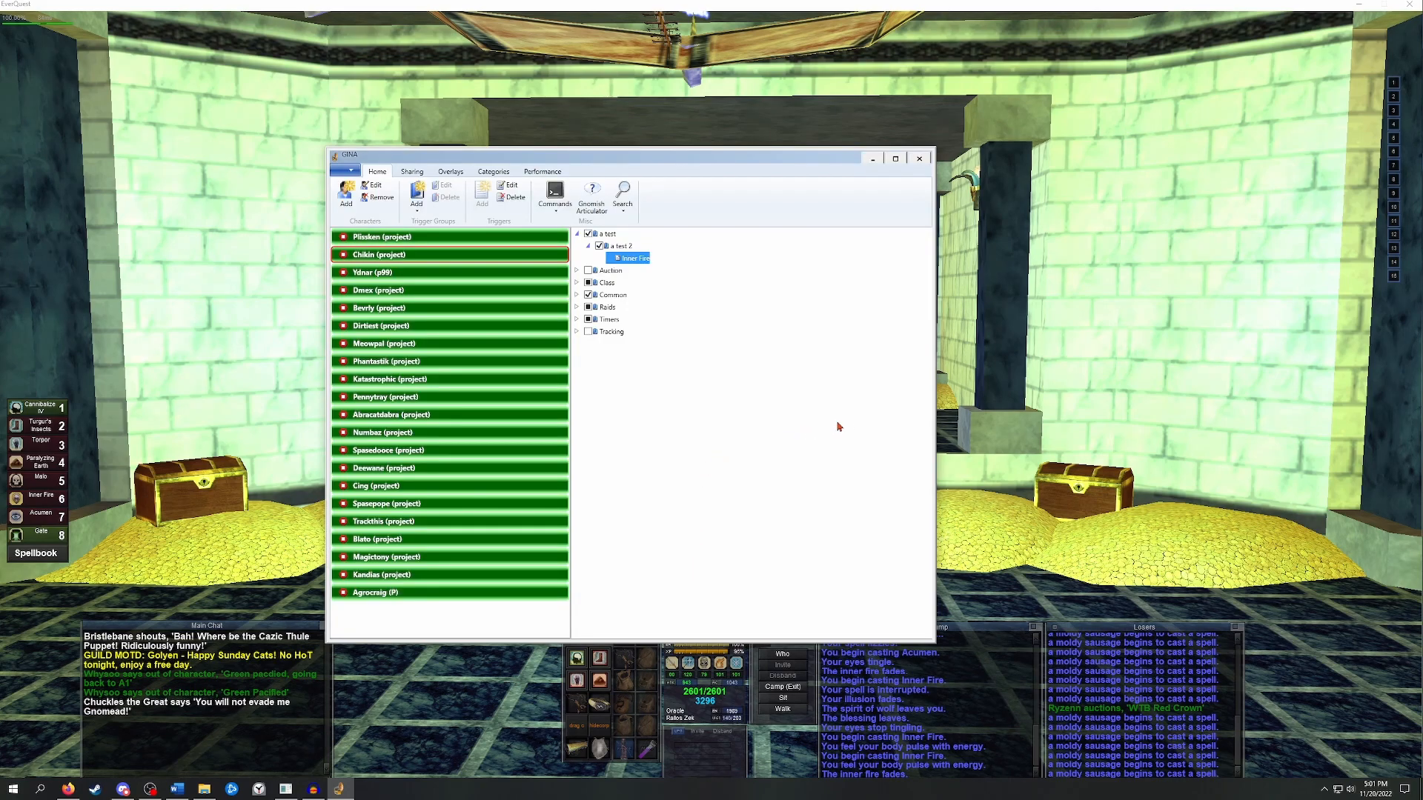
Switch to the game so the Inner Fire trigger fires and logs its matches.
click(917, 157)
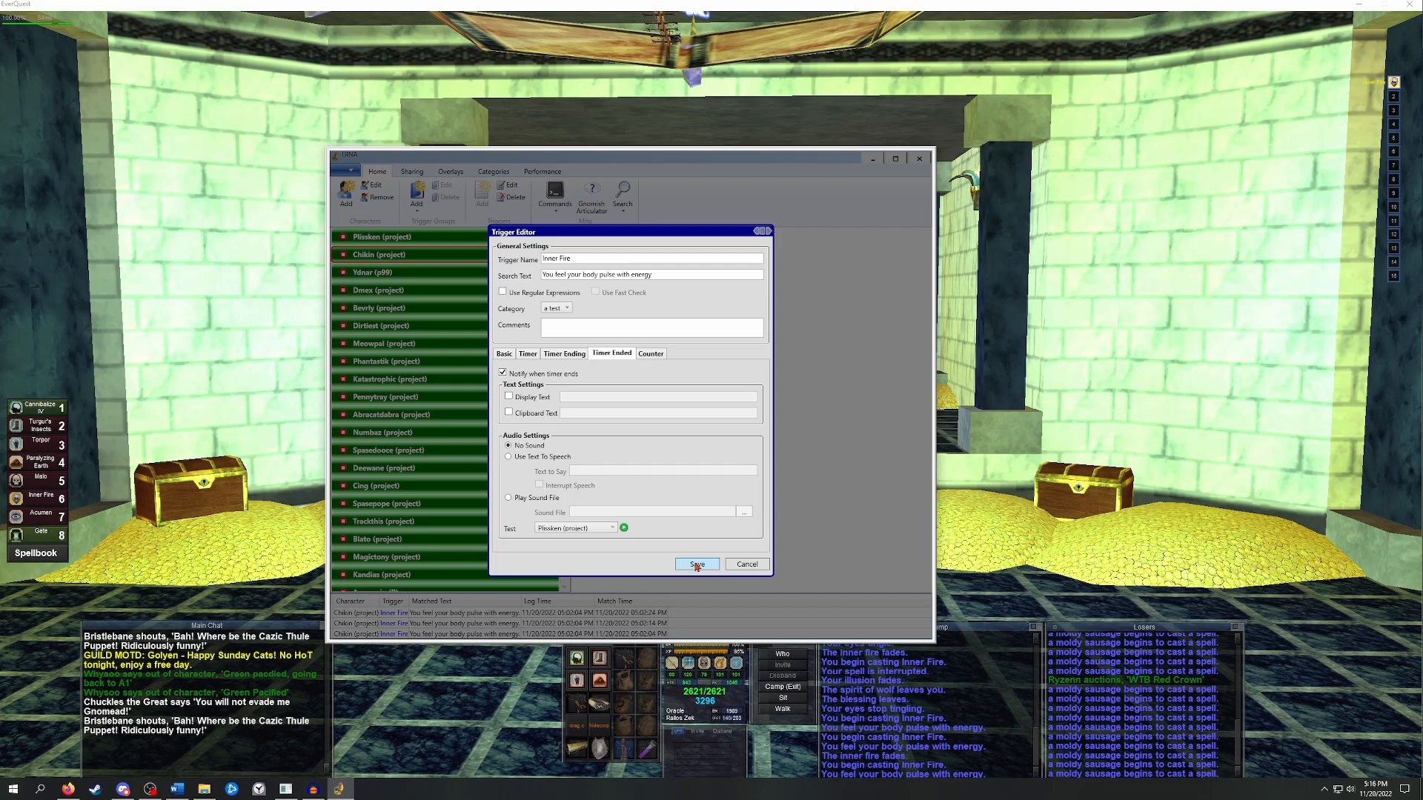
Enable regular expressions on Inner Fire and set its display text to '{C} has inner fire'.
click(696, 563)
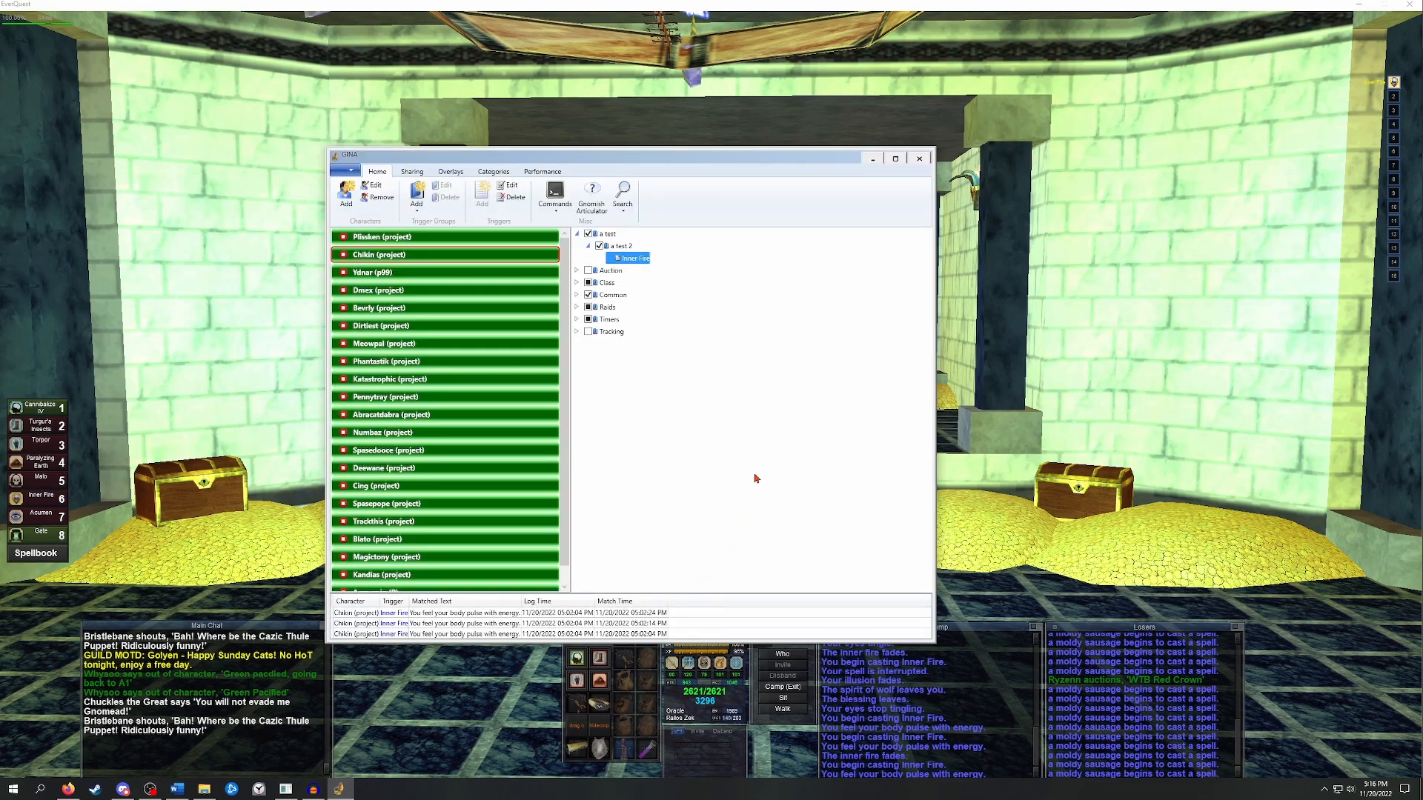
double_click(630, 258)
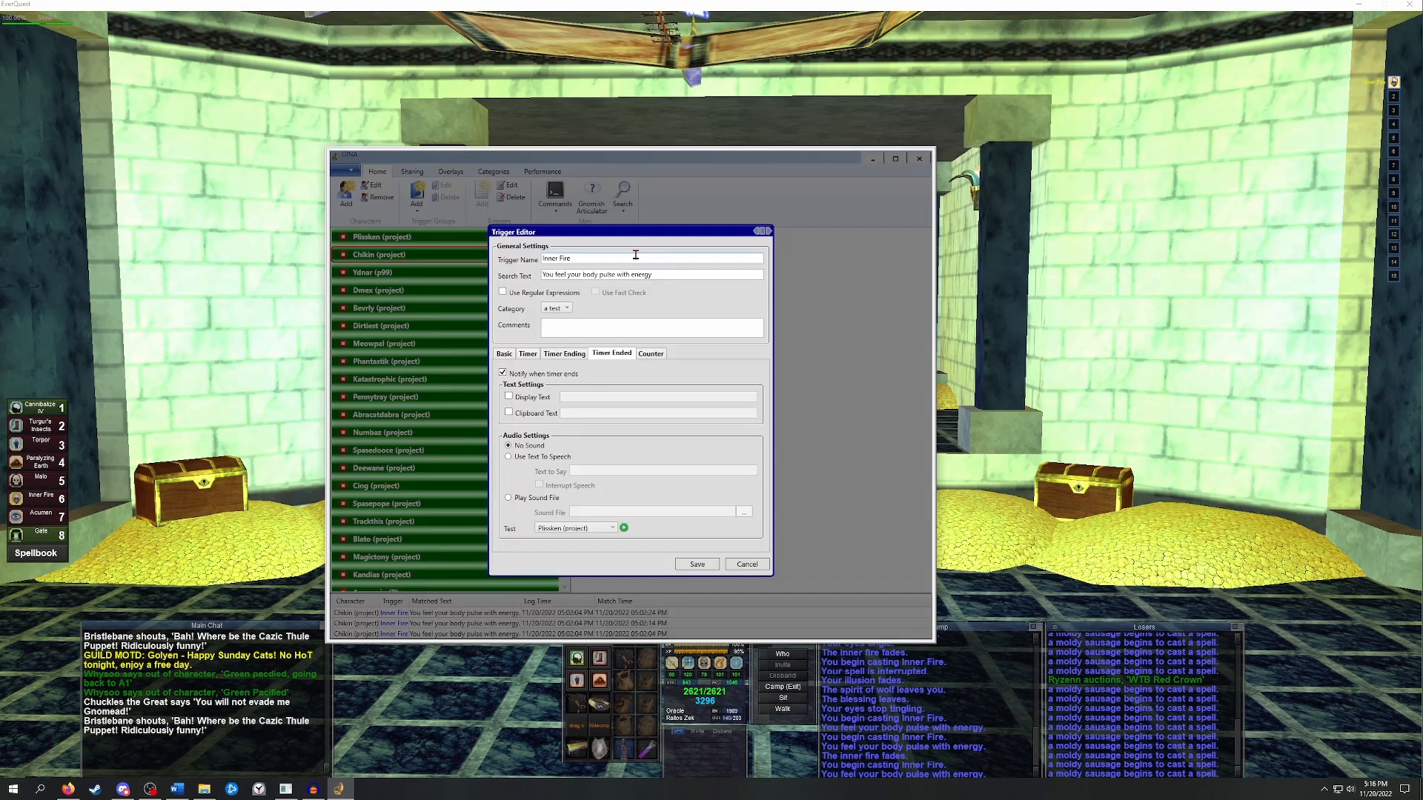
click(503, 292)
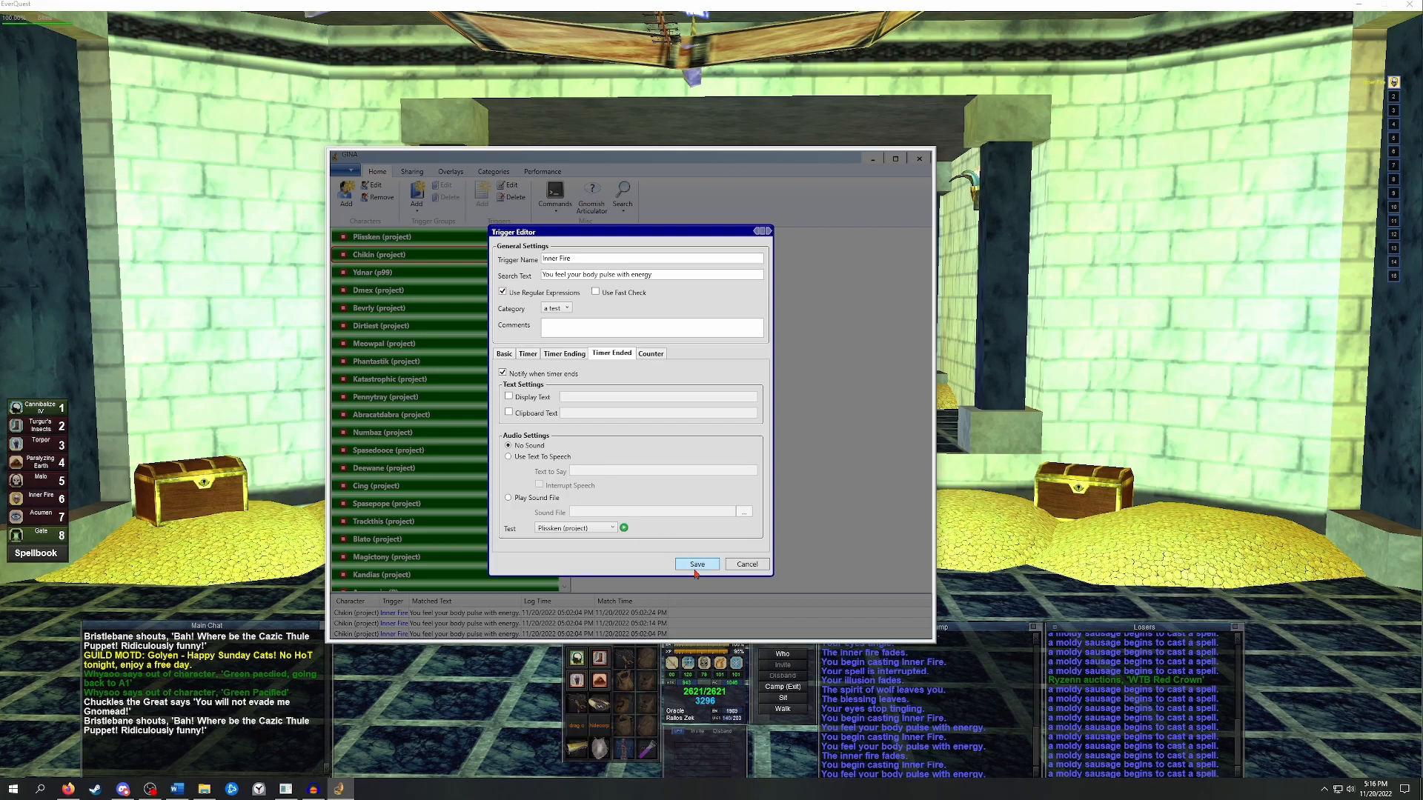
mouse_move(662, 537)
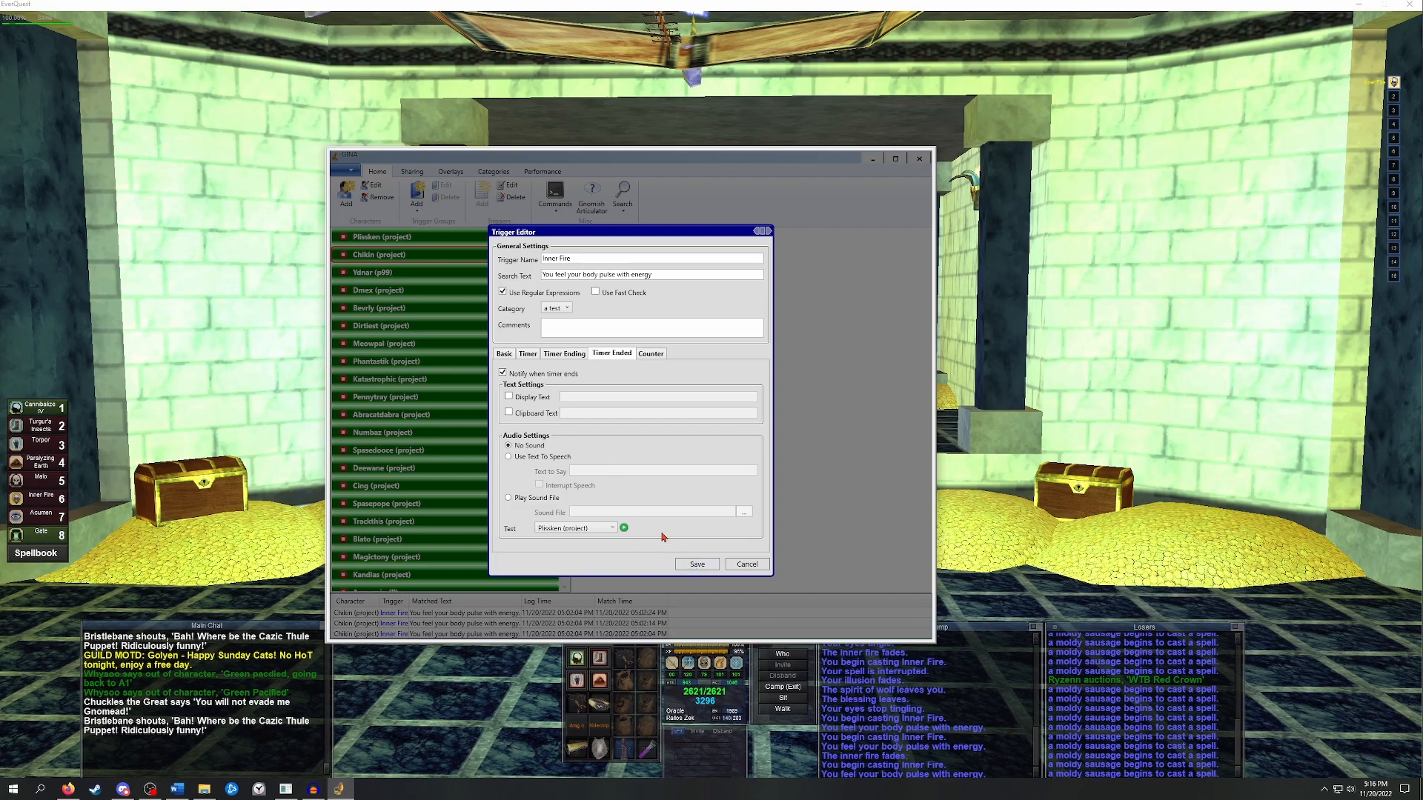
click(529, 353)
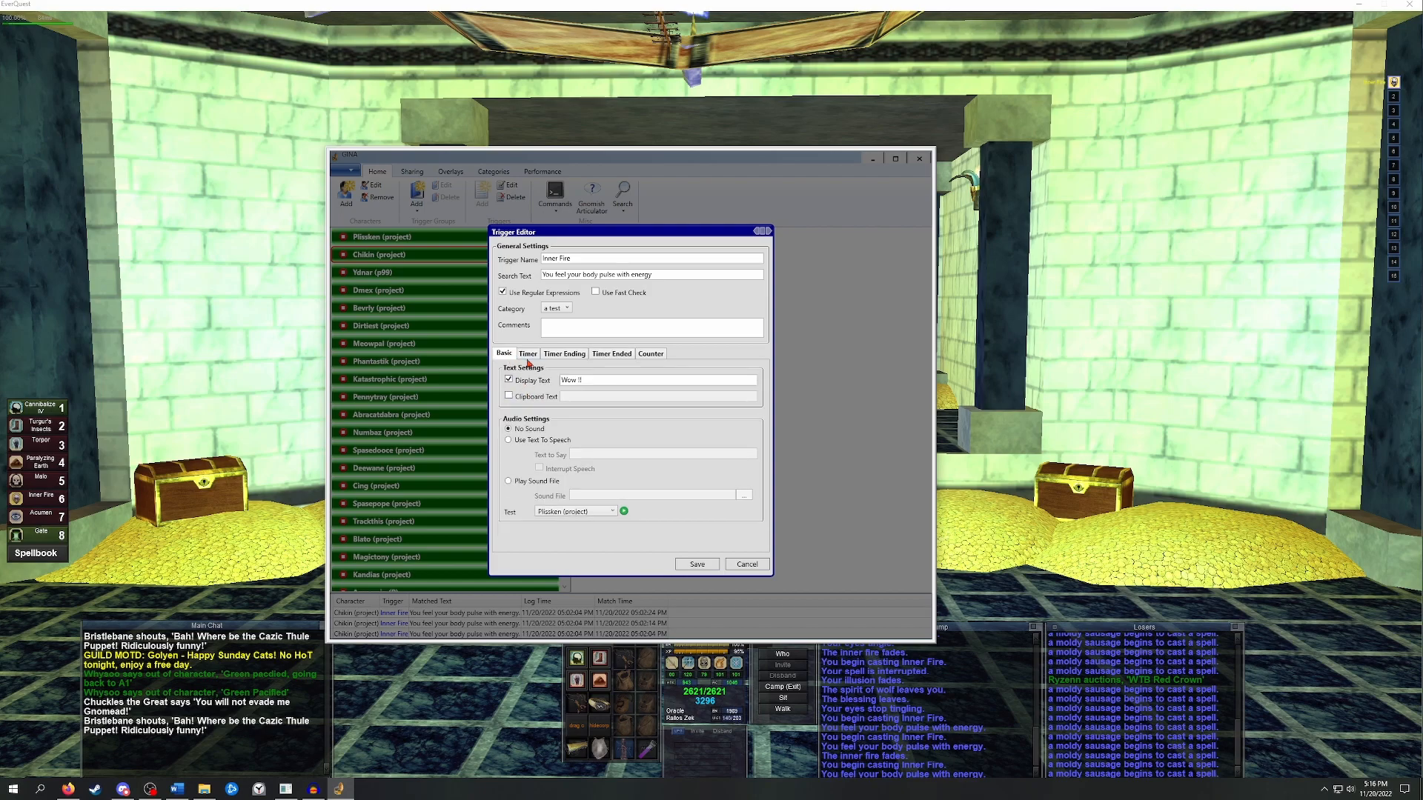
mouse_move(581, 403)
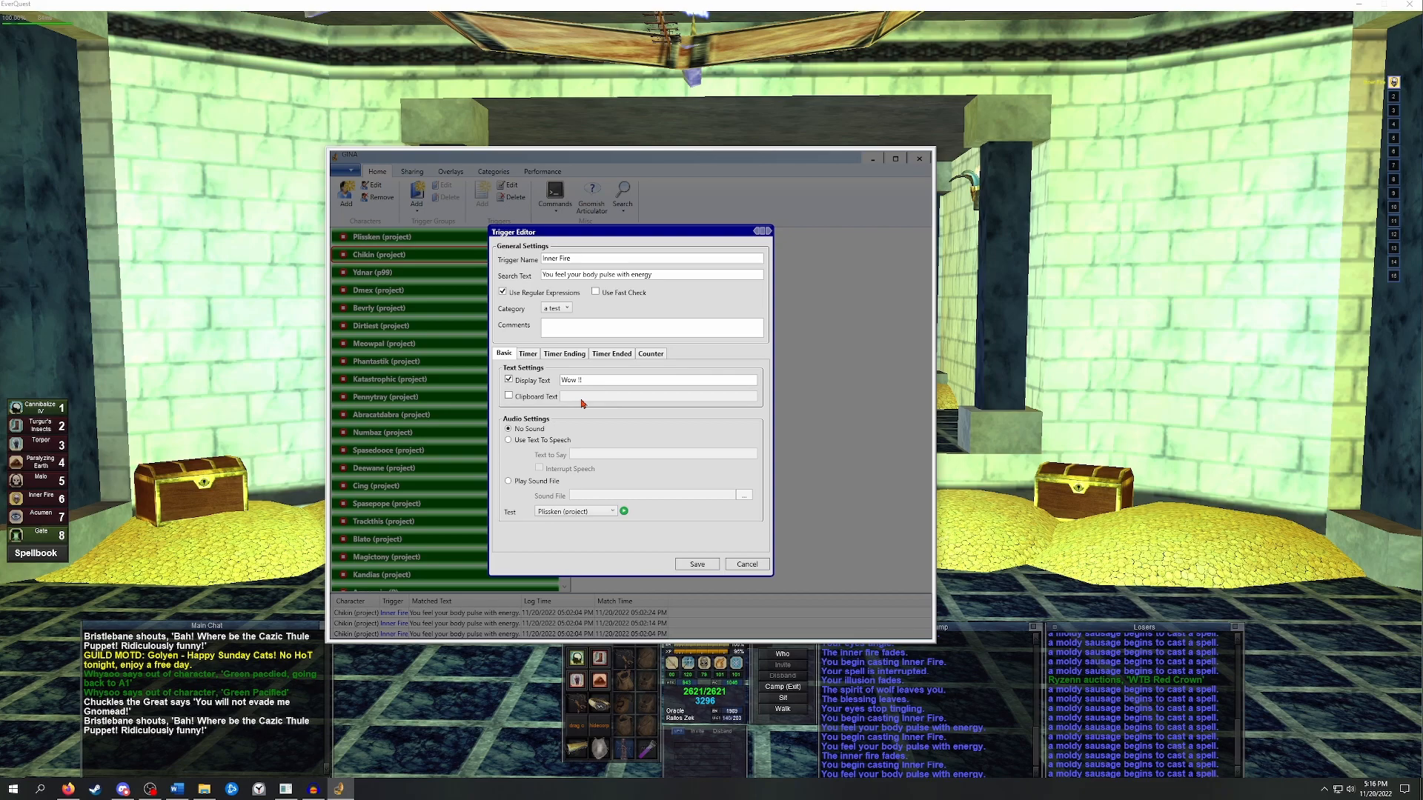
mouse_move(590, 380)
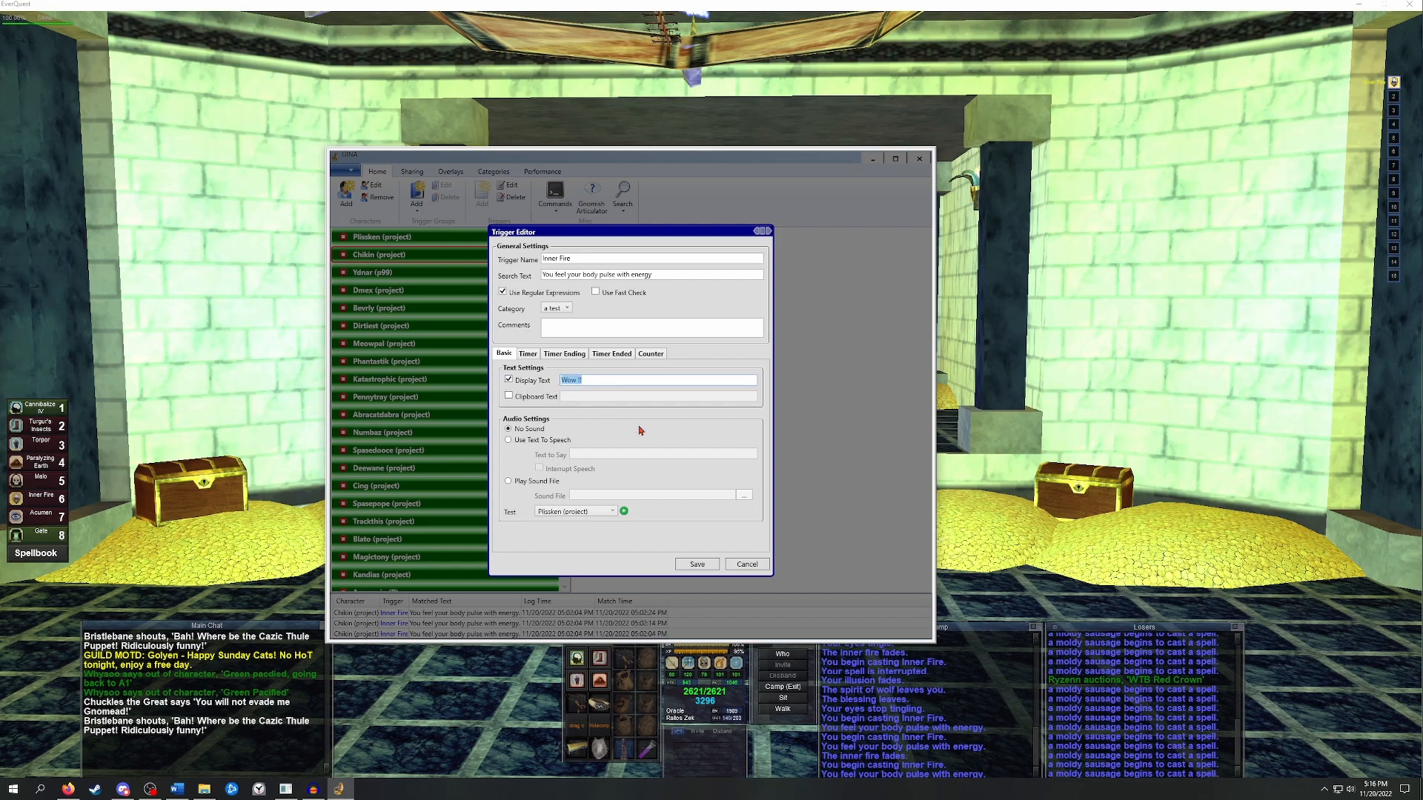
mouse_move(658, 433)
text({c} has Inner Fi)
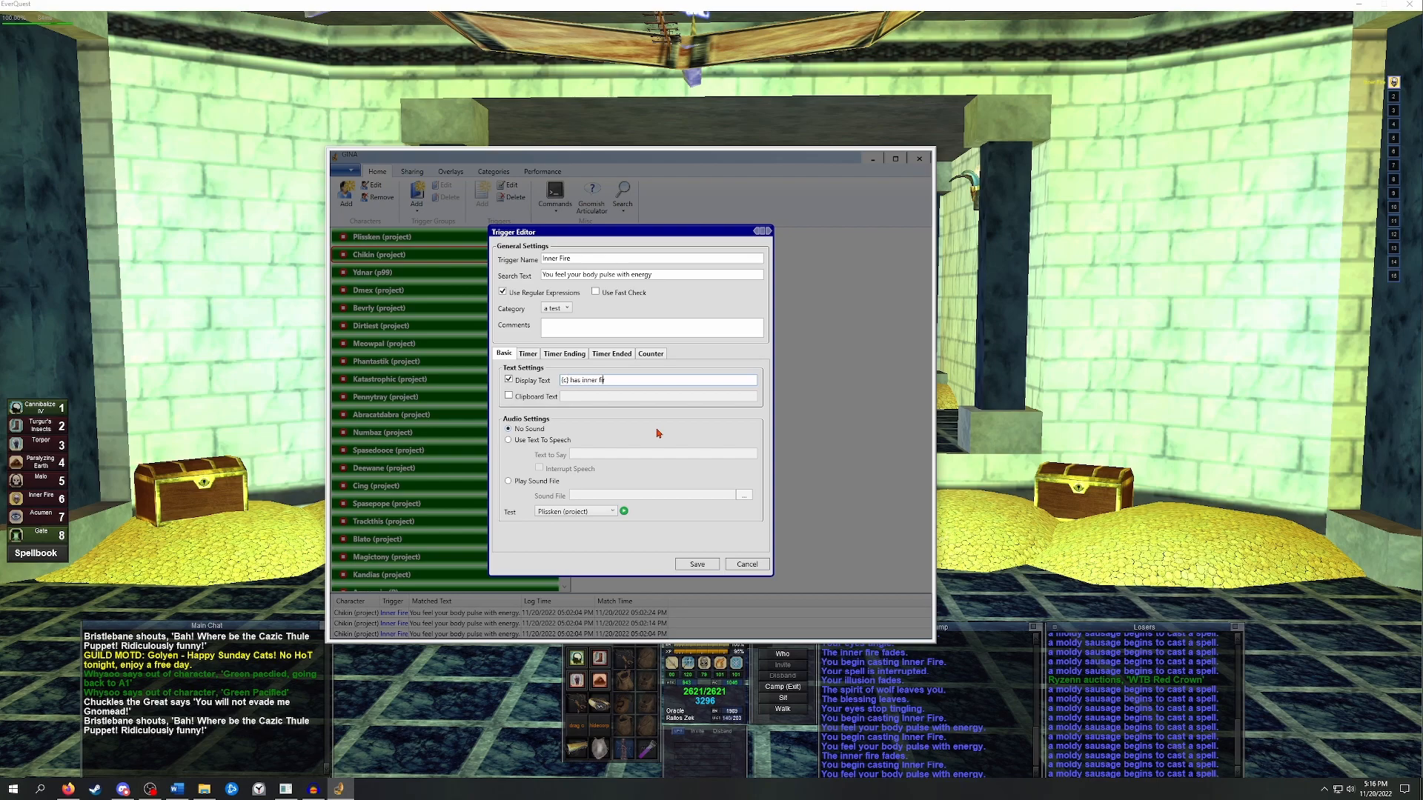
click(695, 563)
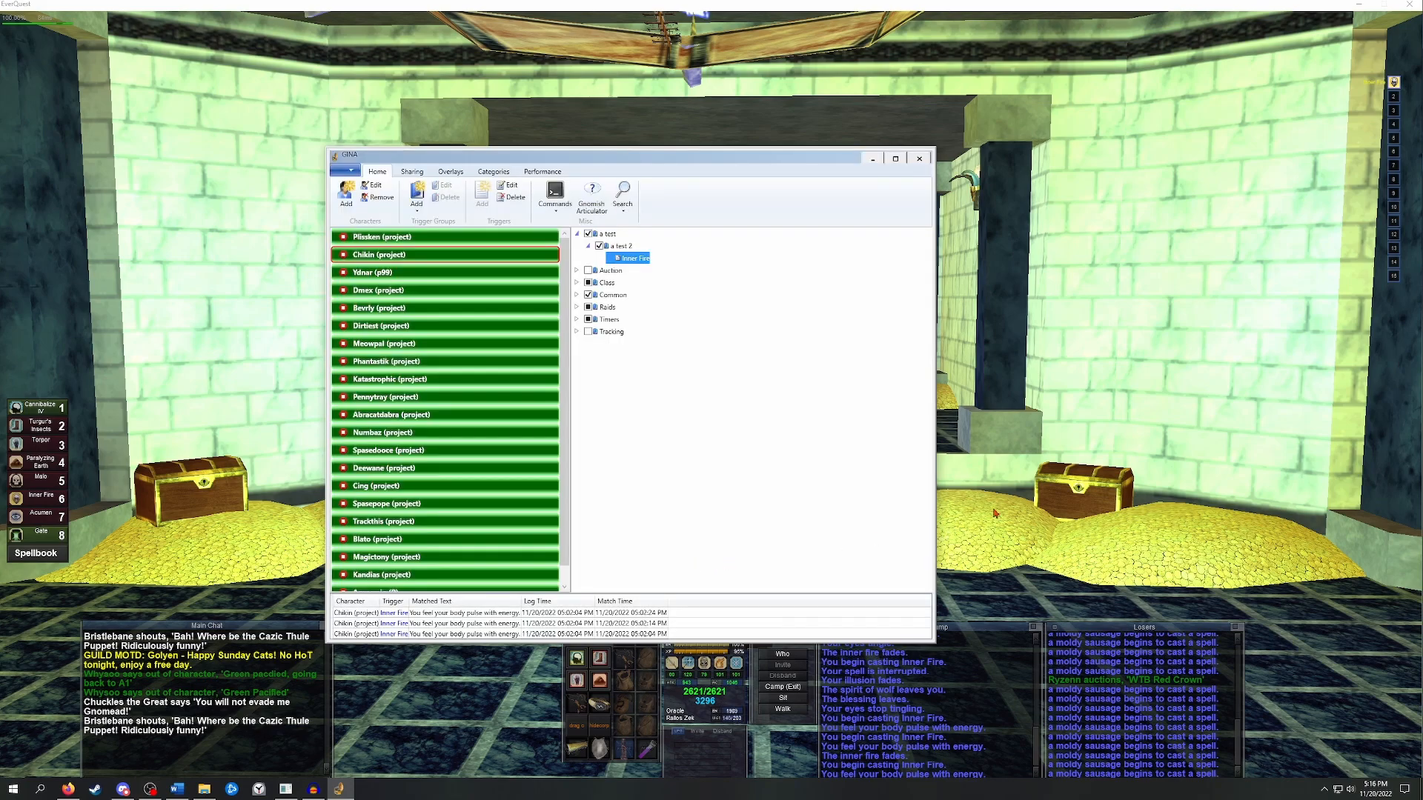
Fire Inner Fire in game to show 'Chikin has inner', then expand the Raids trigger group.
click(918, 157)
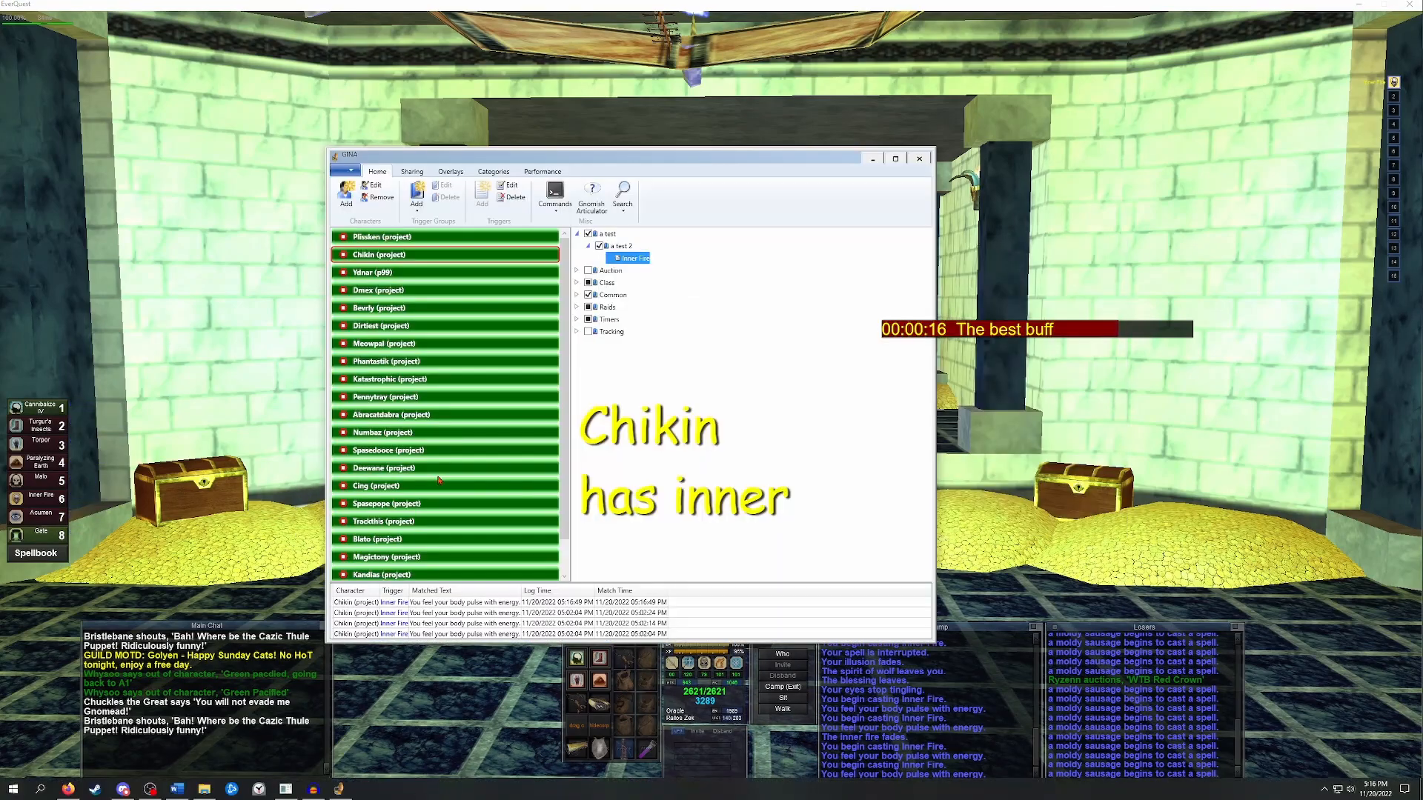
mouse_move(683, 353)
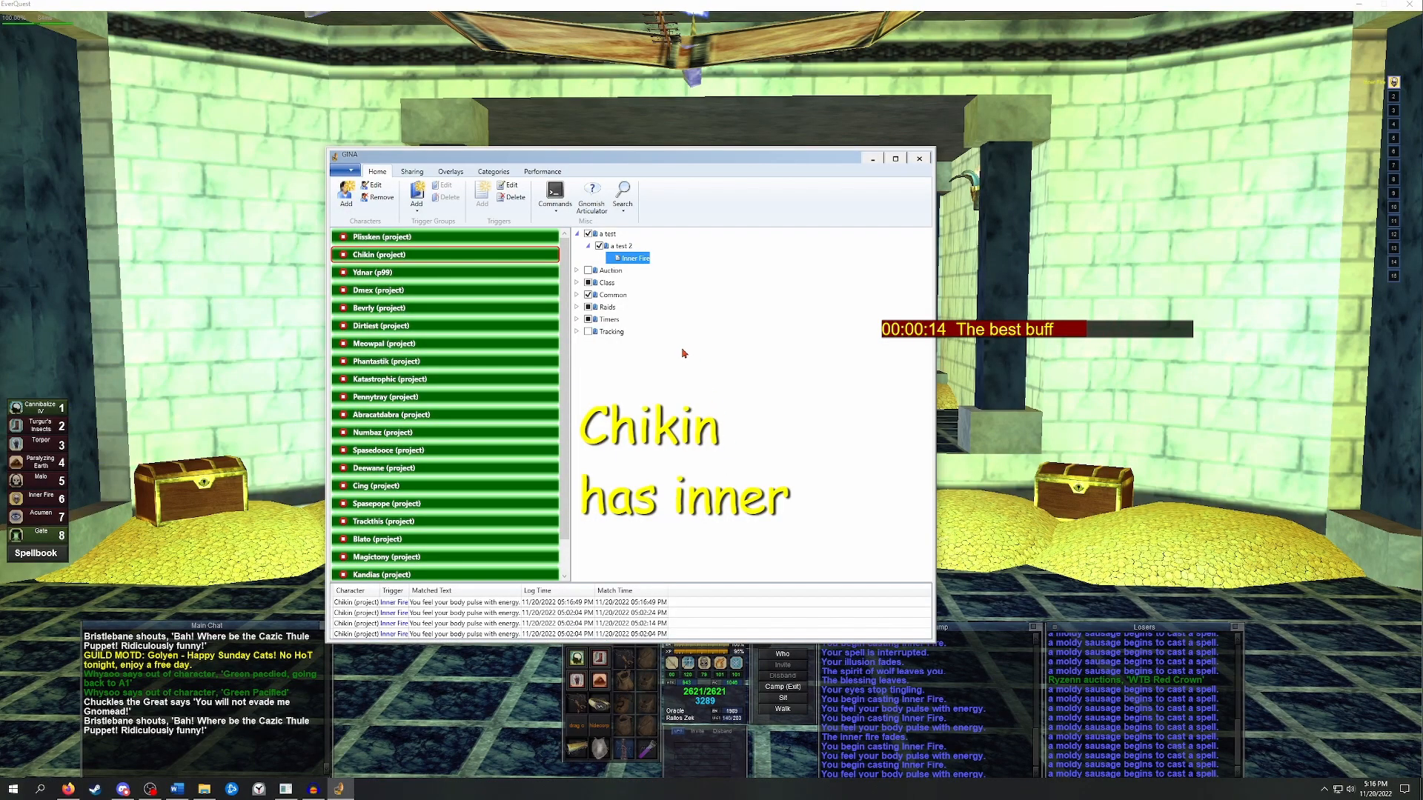
mouse_move(670, 352)
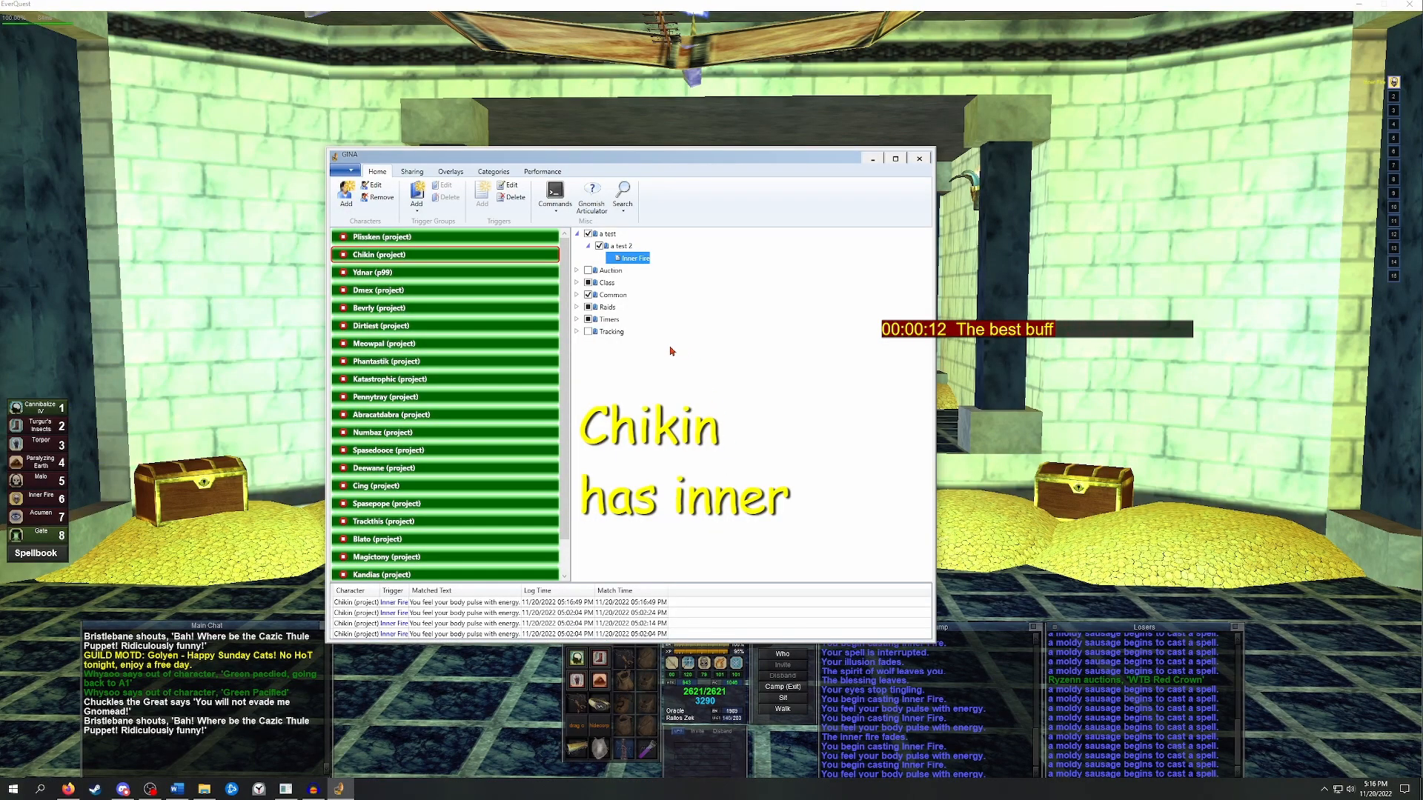
click(577, 282)
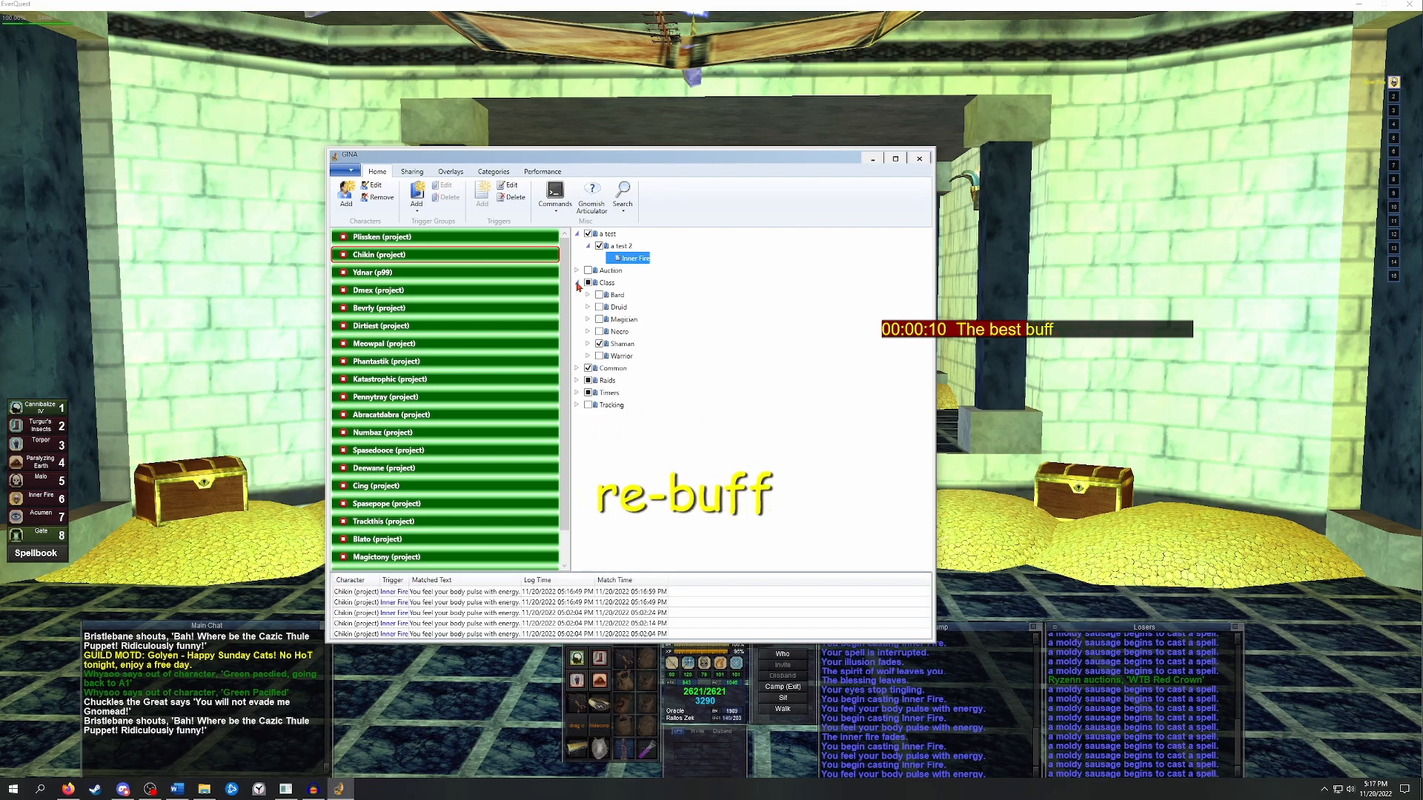
click(577, 283)
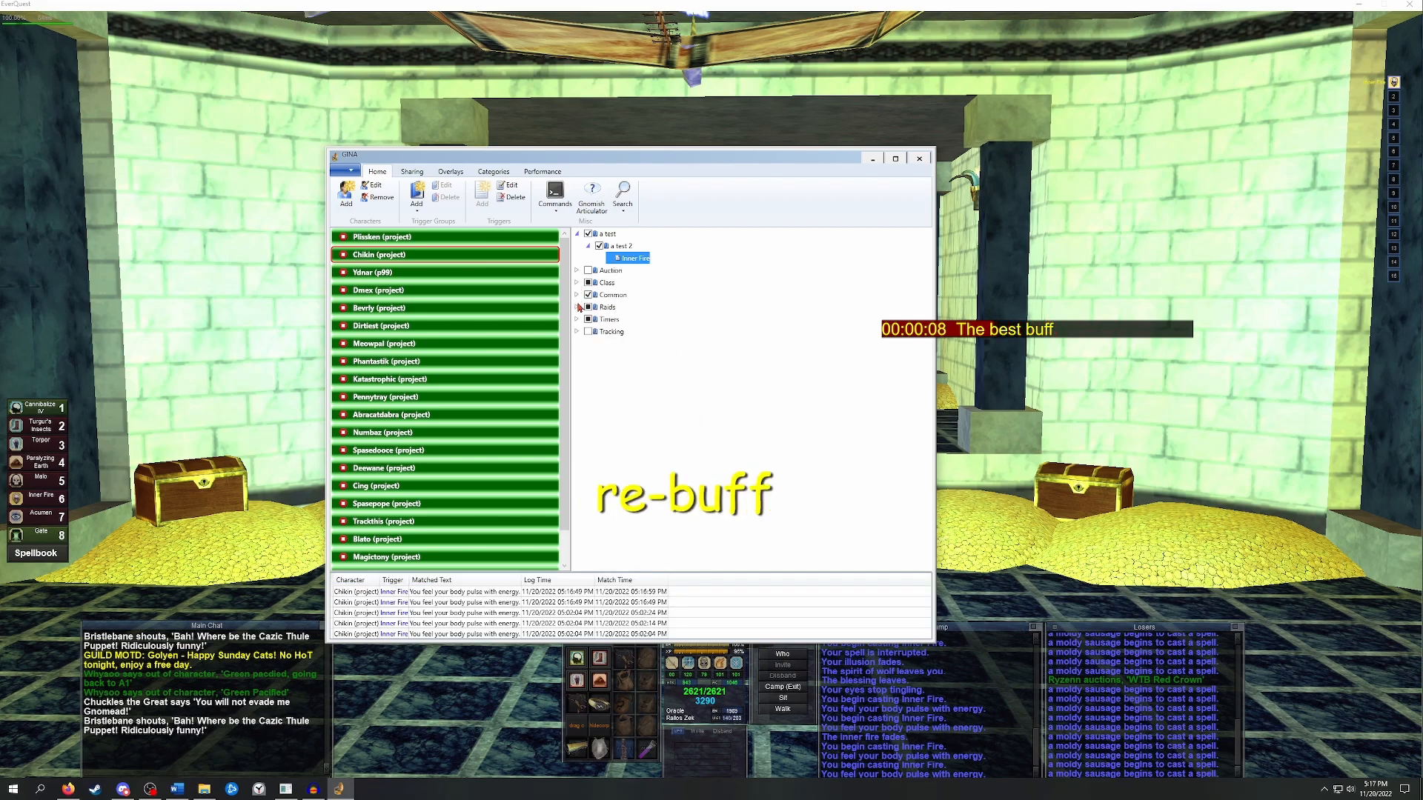
click(577, 306)
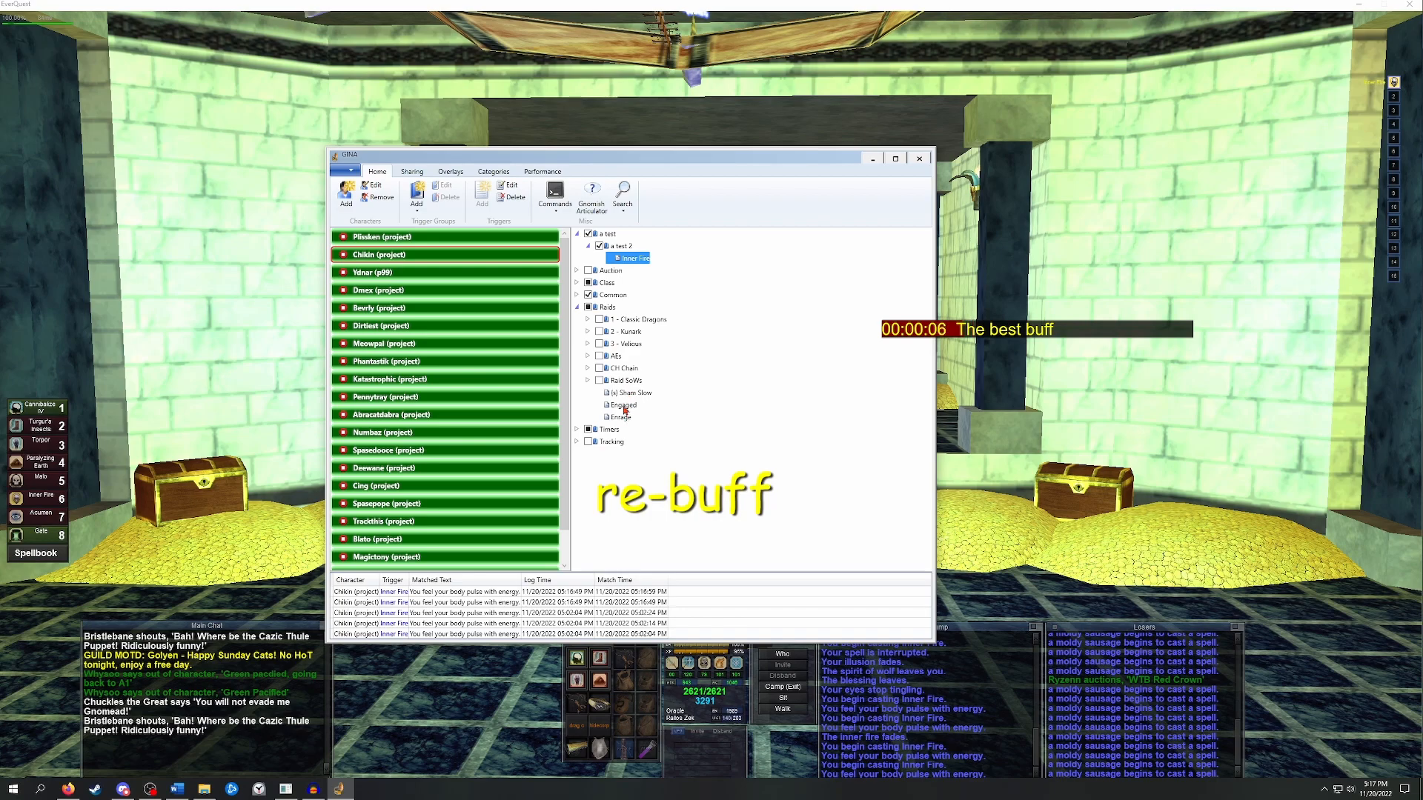
View the Engaged trigger, match it with 'chikin engages tendies', then expand the Common group.
double_click(621, 404)
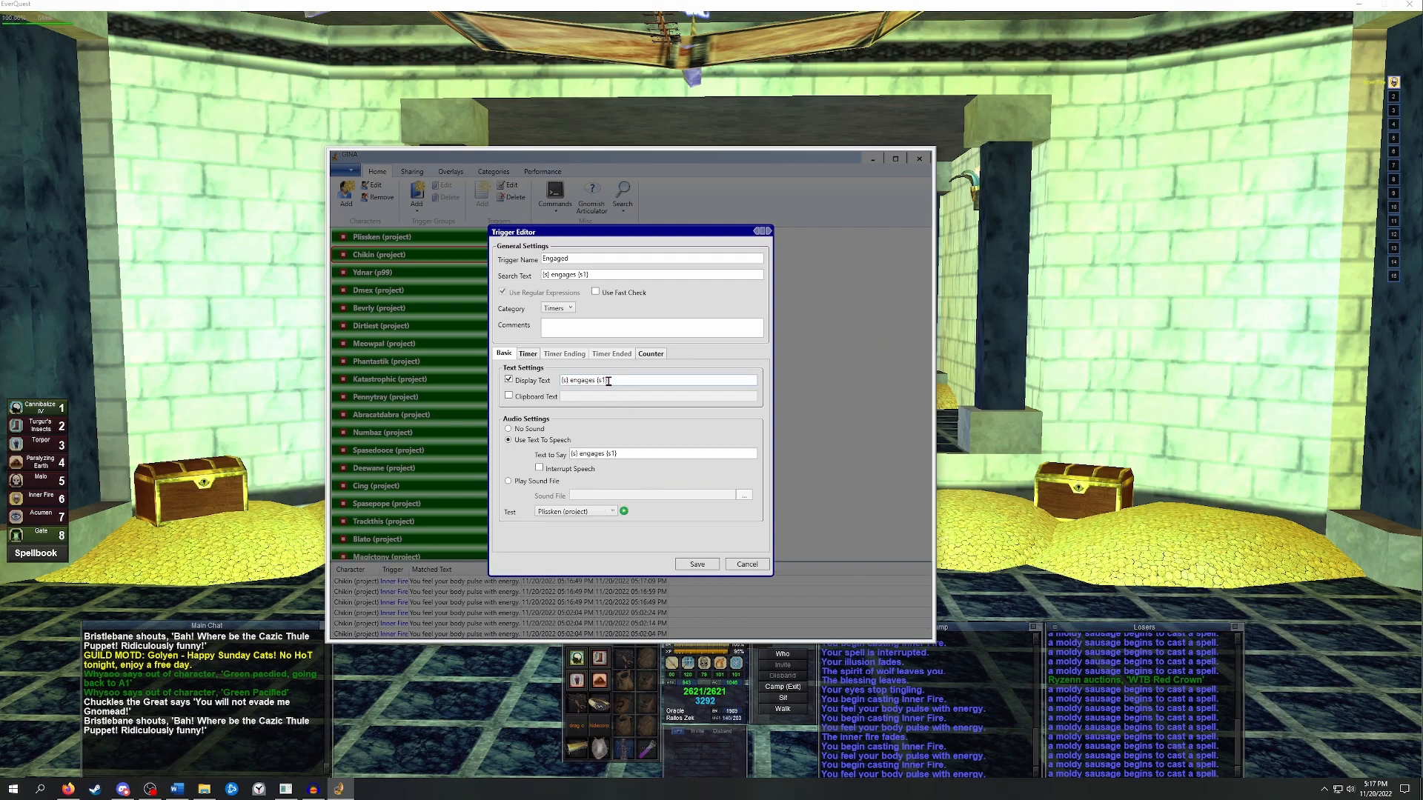
mouse_move(649, 420)
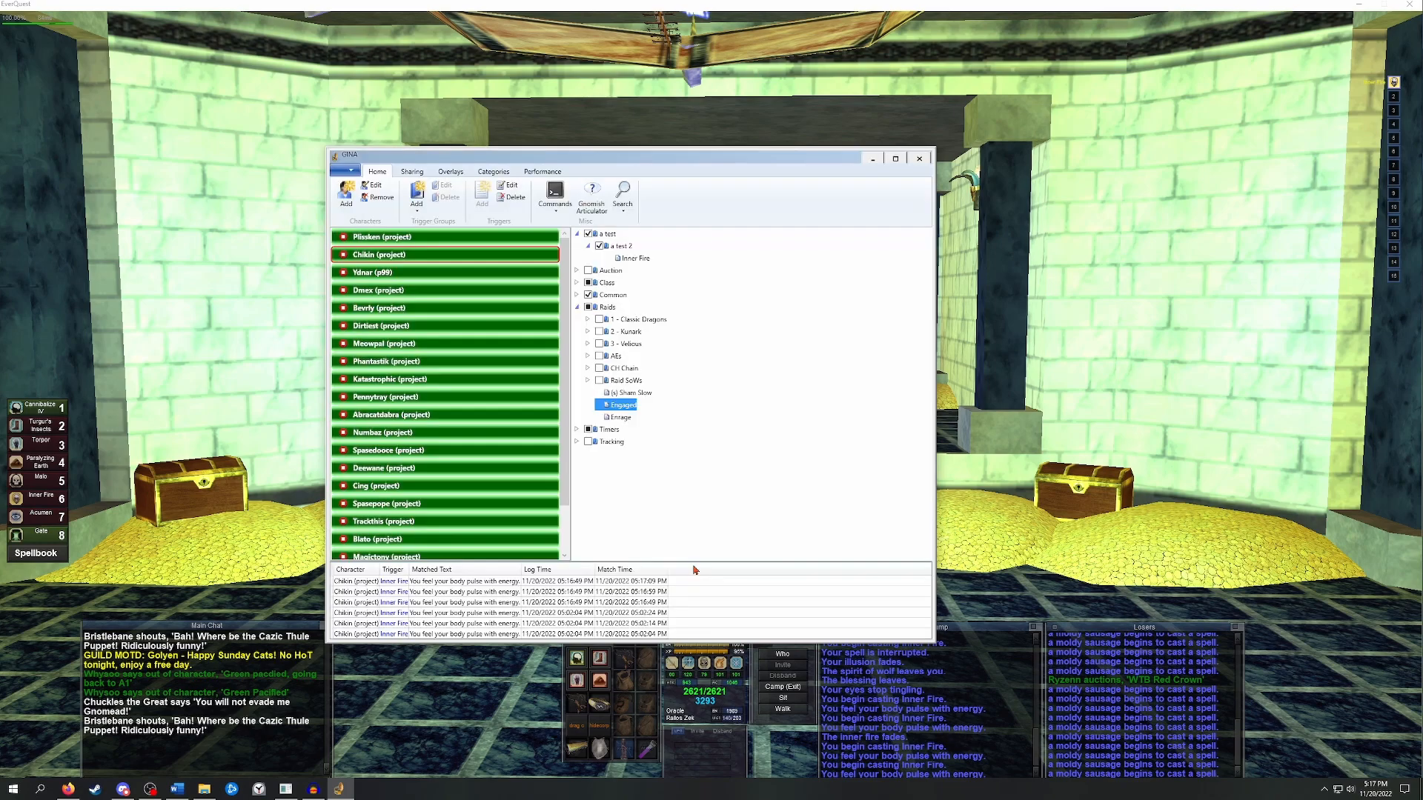
click(918, 157)
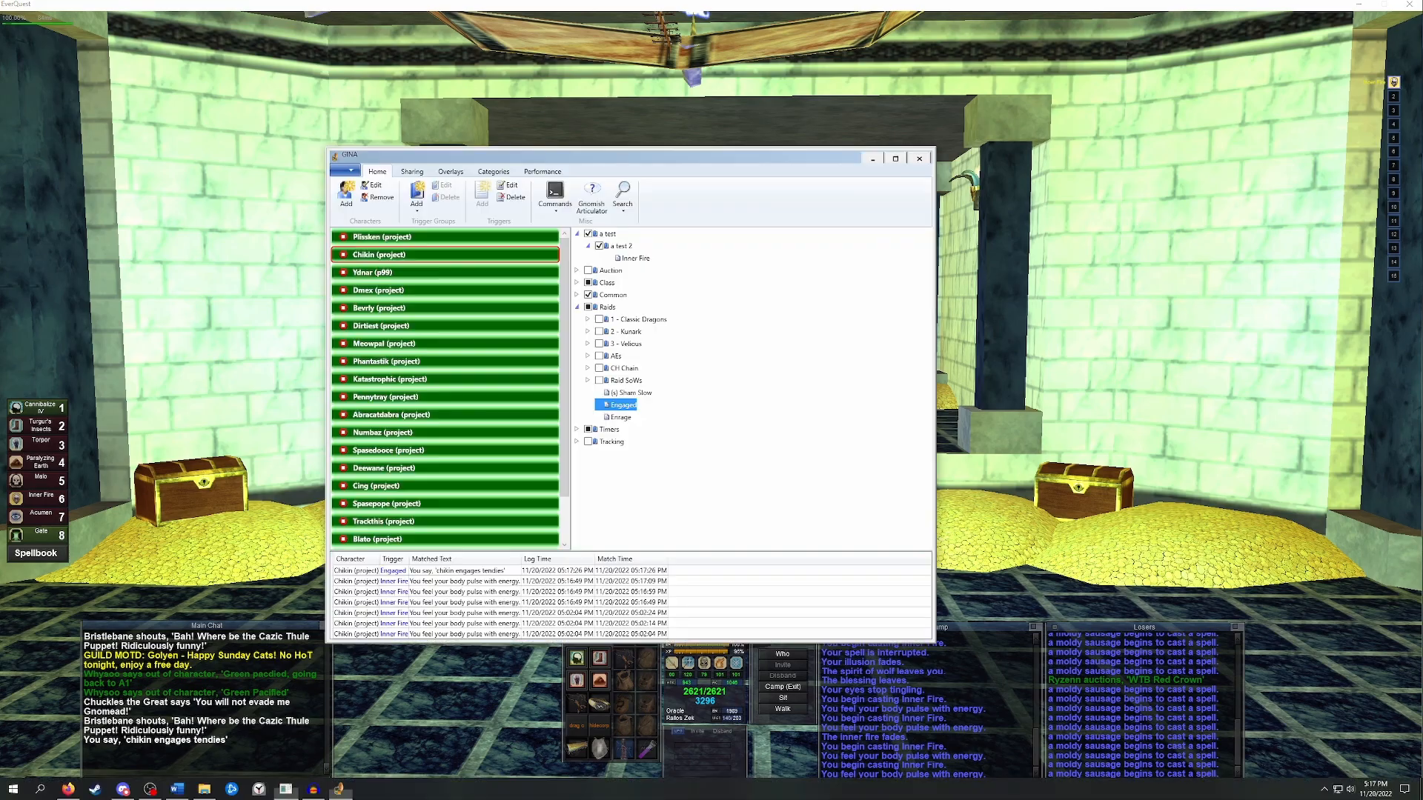
click(791, 422)
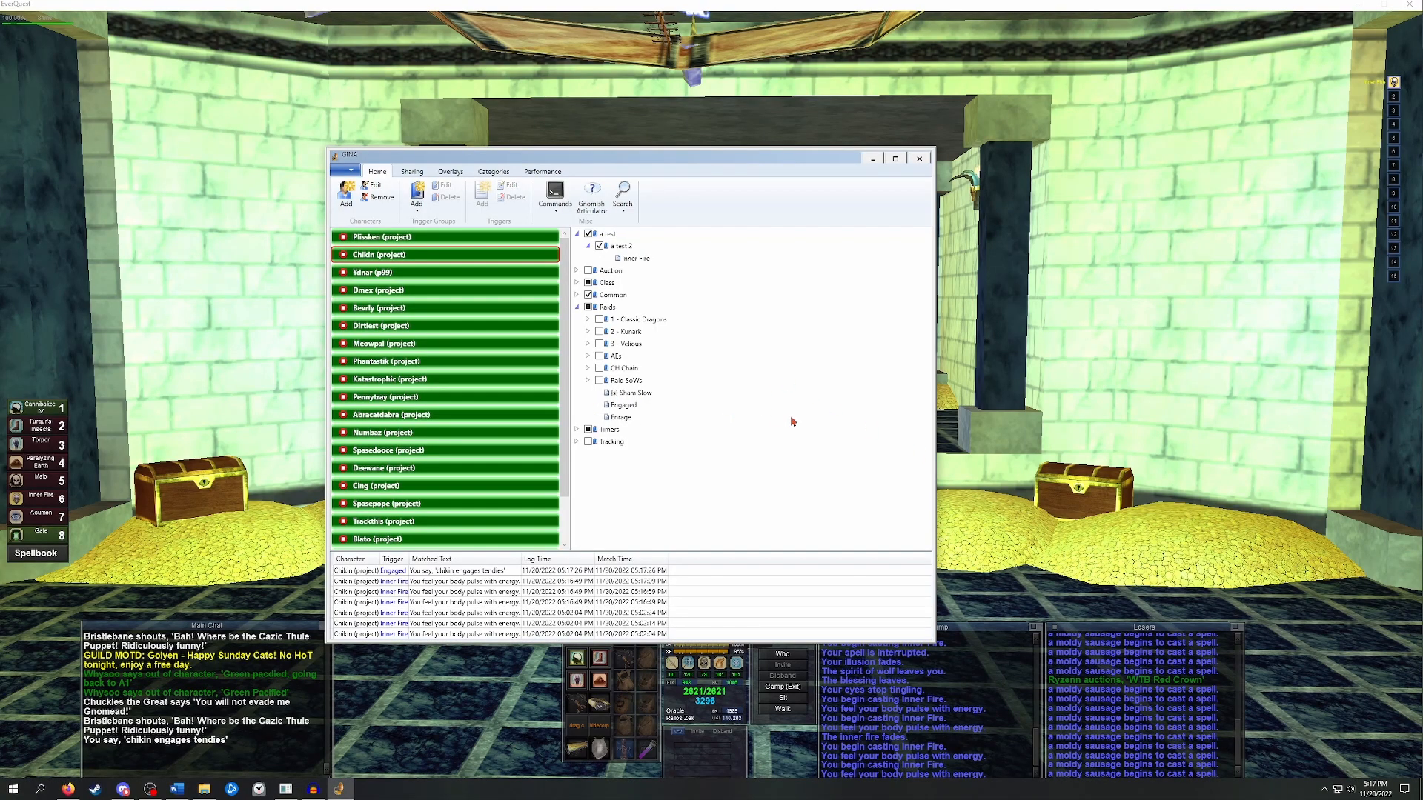
mouse_move(583, 336)
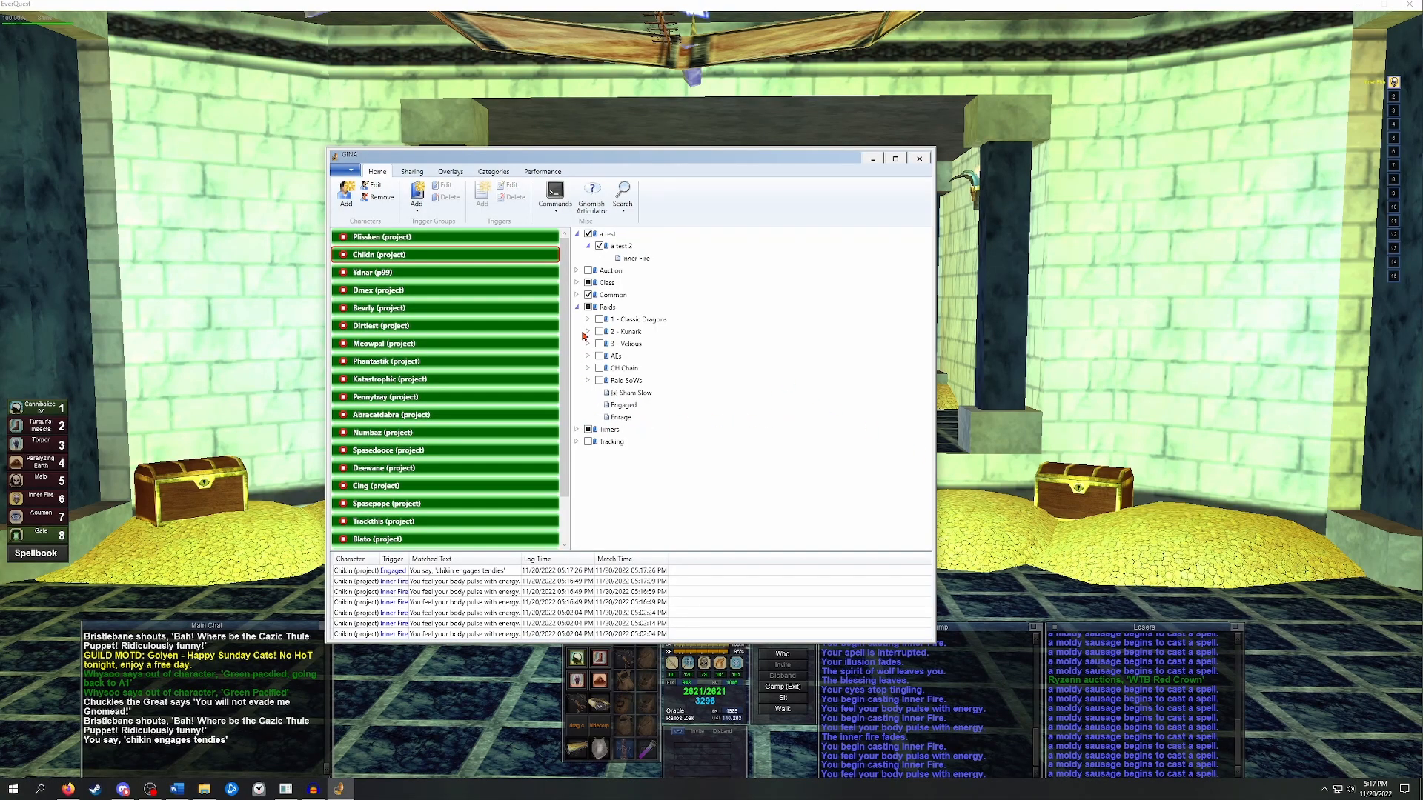
click(577, 295)
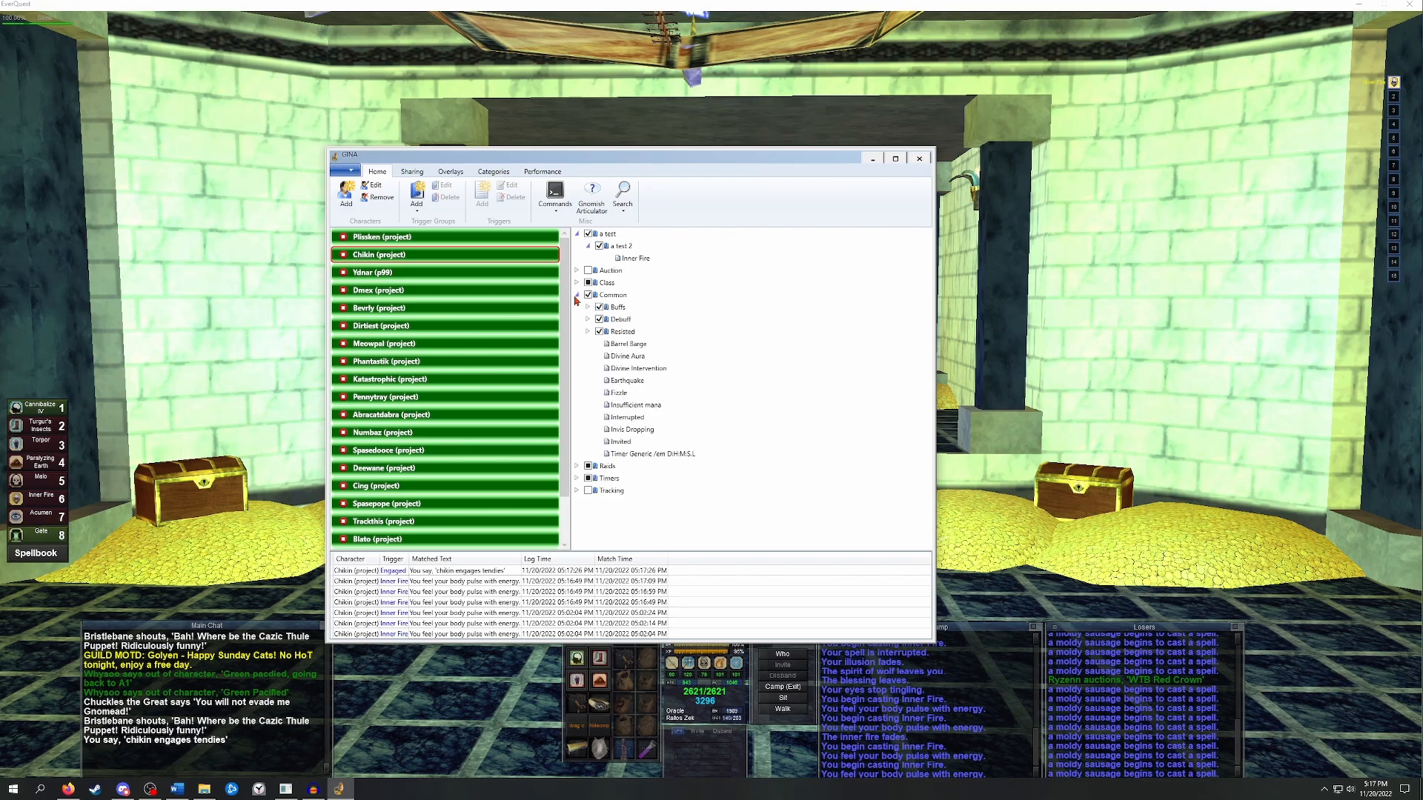
Review and save the 'Timer Generic /em D:H:M:S:L' trigger.
double_click(647, 452)
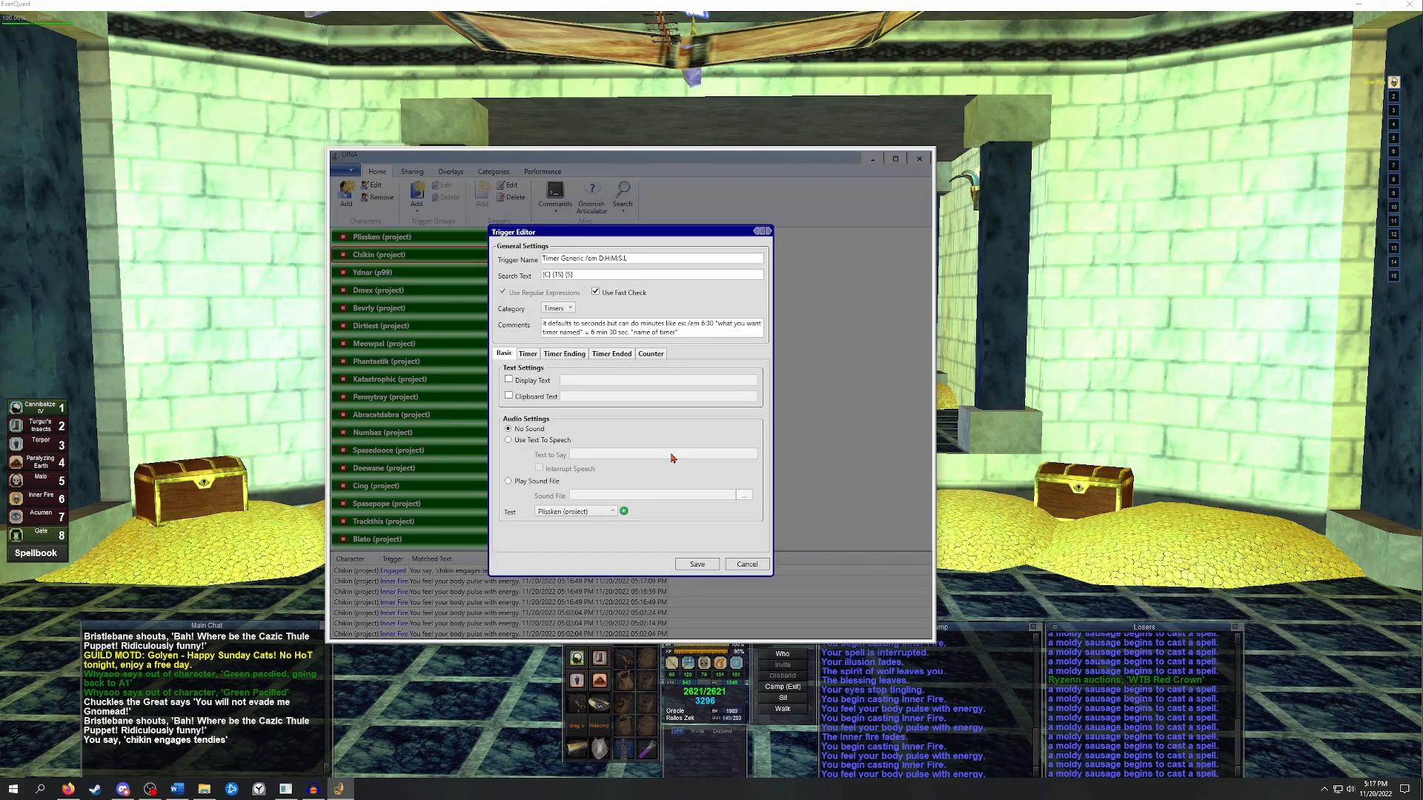
mouse_move(675, 438)
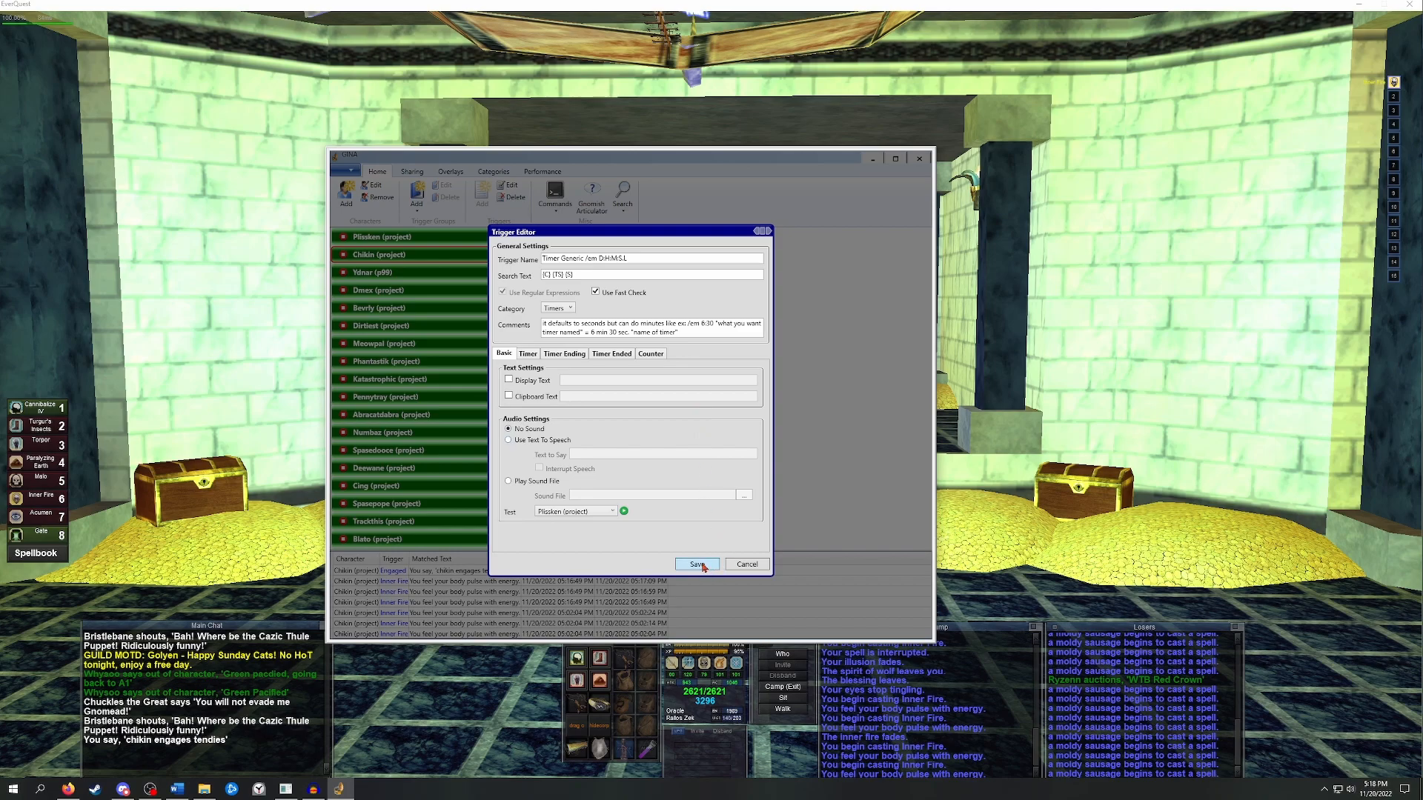
click(696, 563)
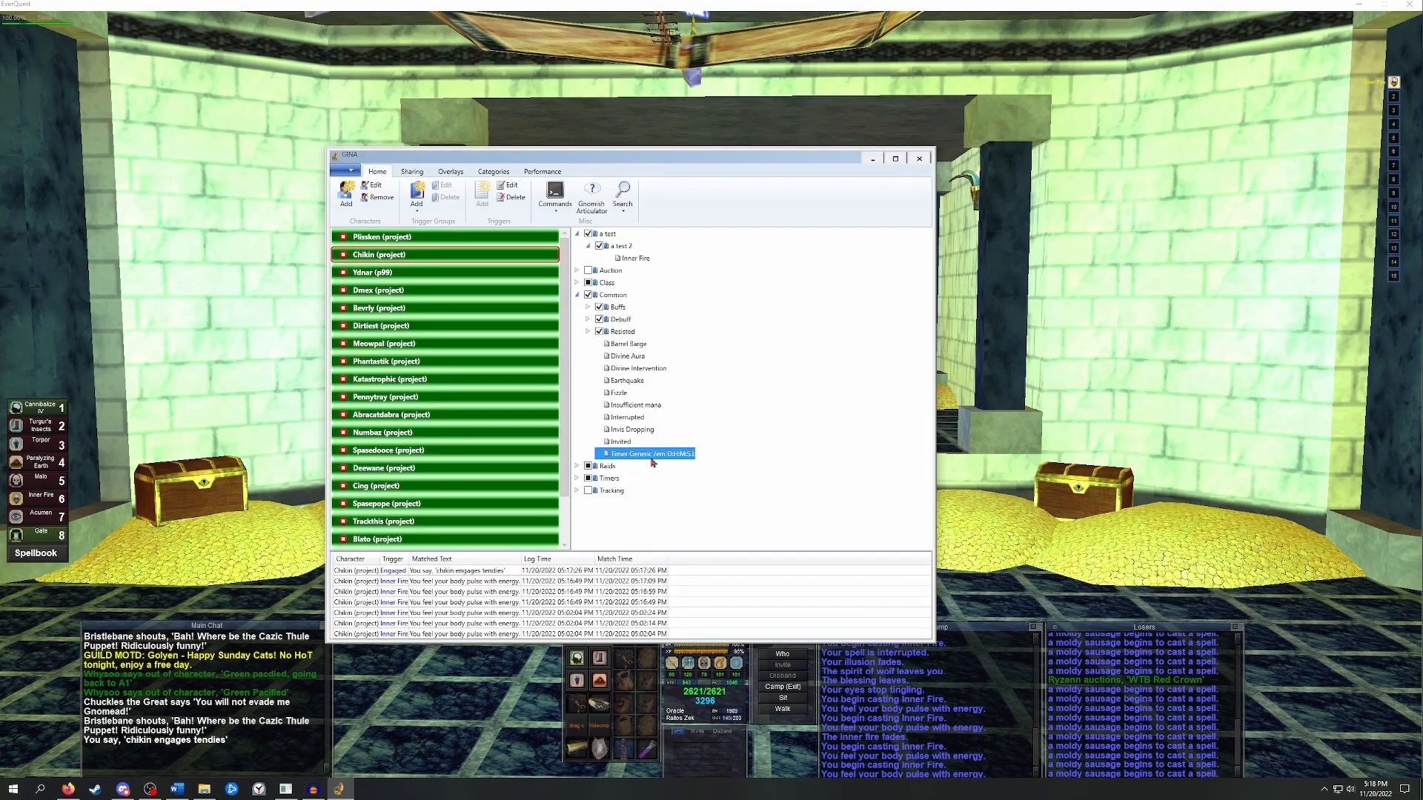
mouse_move(650, 453)
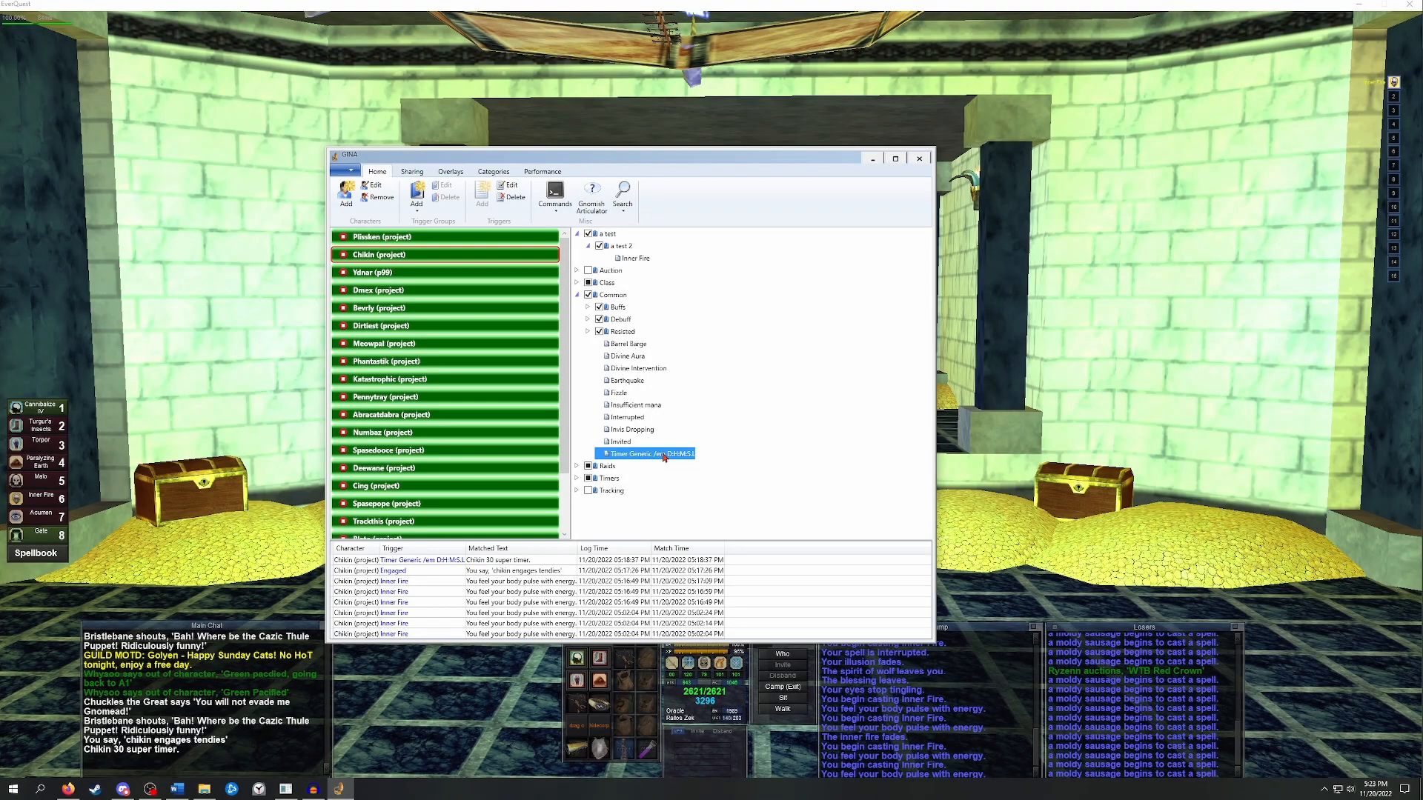
Quick Share the Timer Generic trigger and post its share code in game chat.
right_click(663, 453)
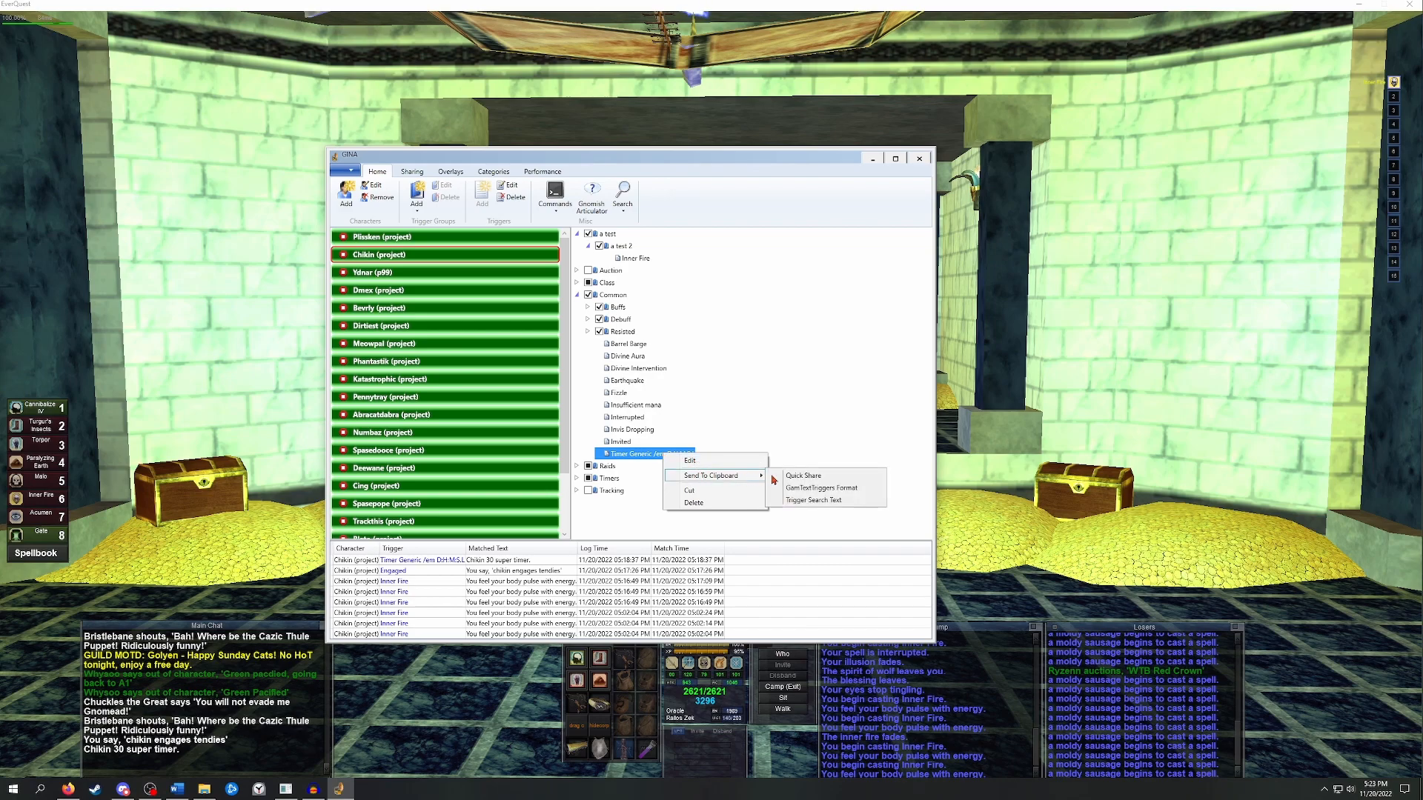
click(801, 476)
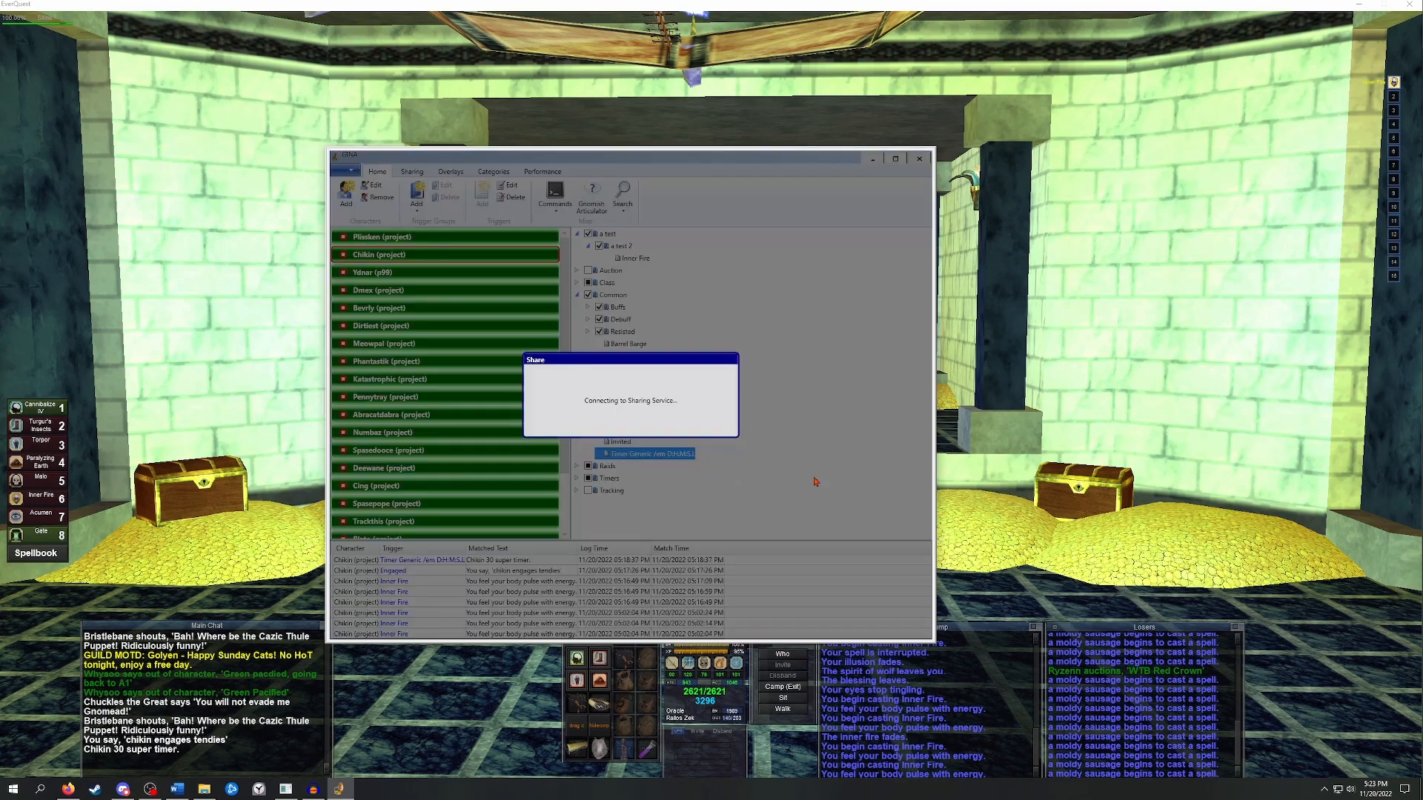
click(918, 158)
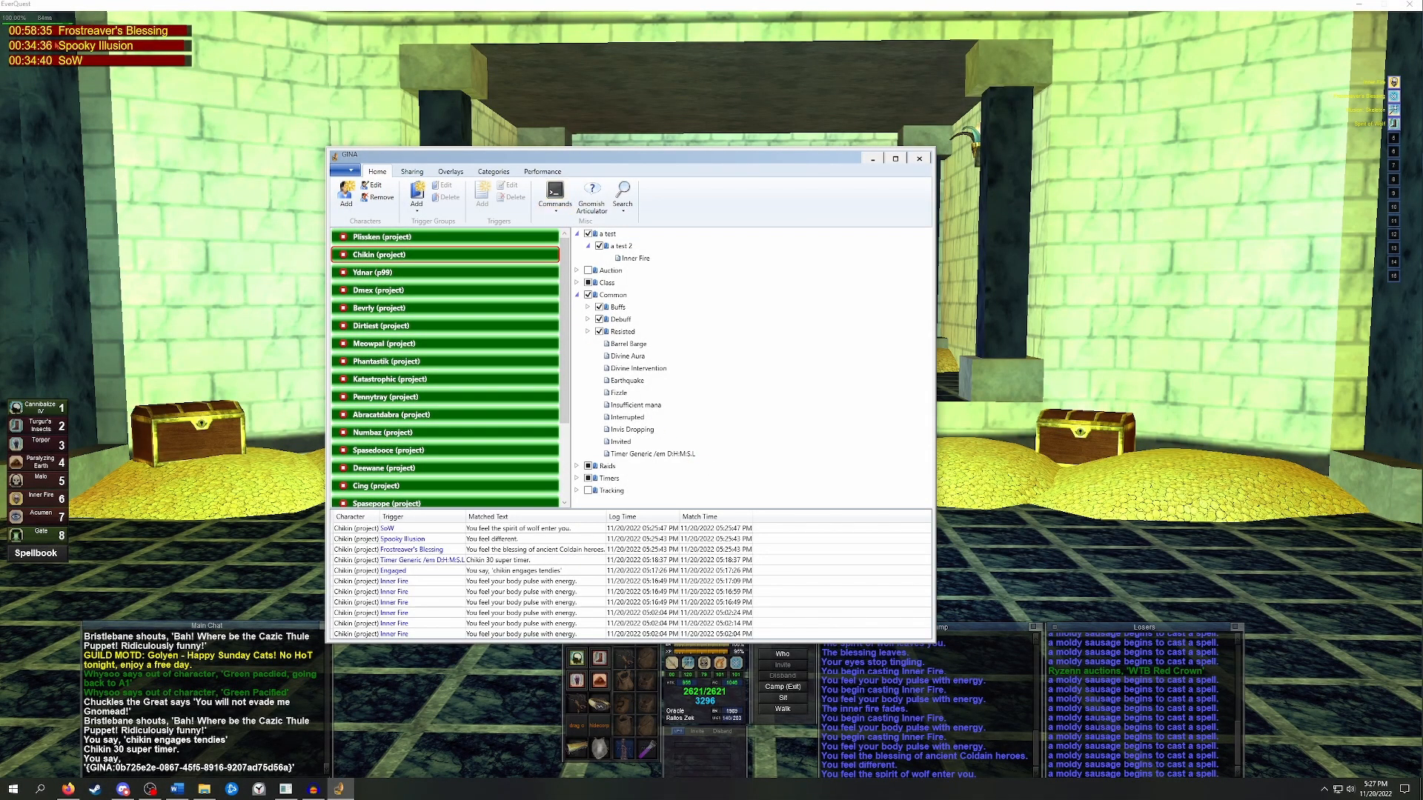
Show the Stop Alerts character list from the Commands menu.
click(554, 195)
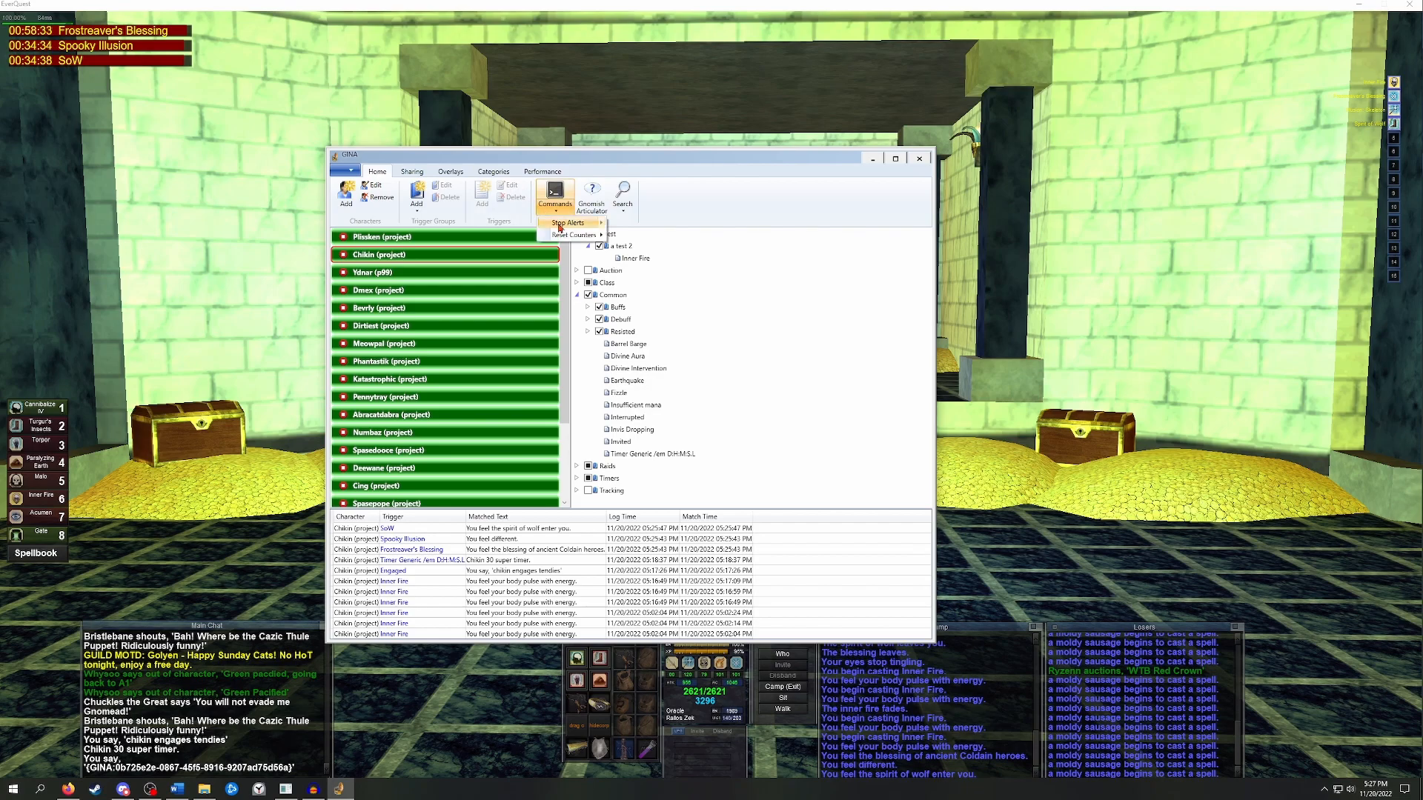
click(567, 223)
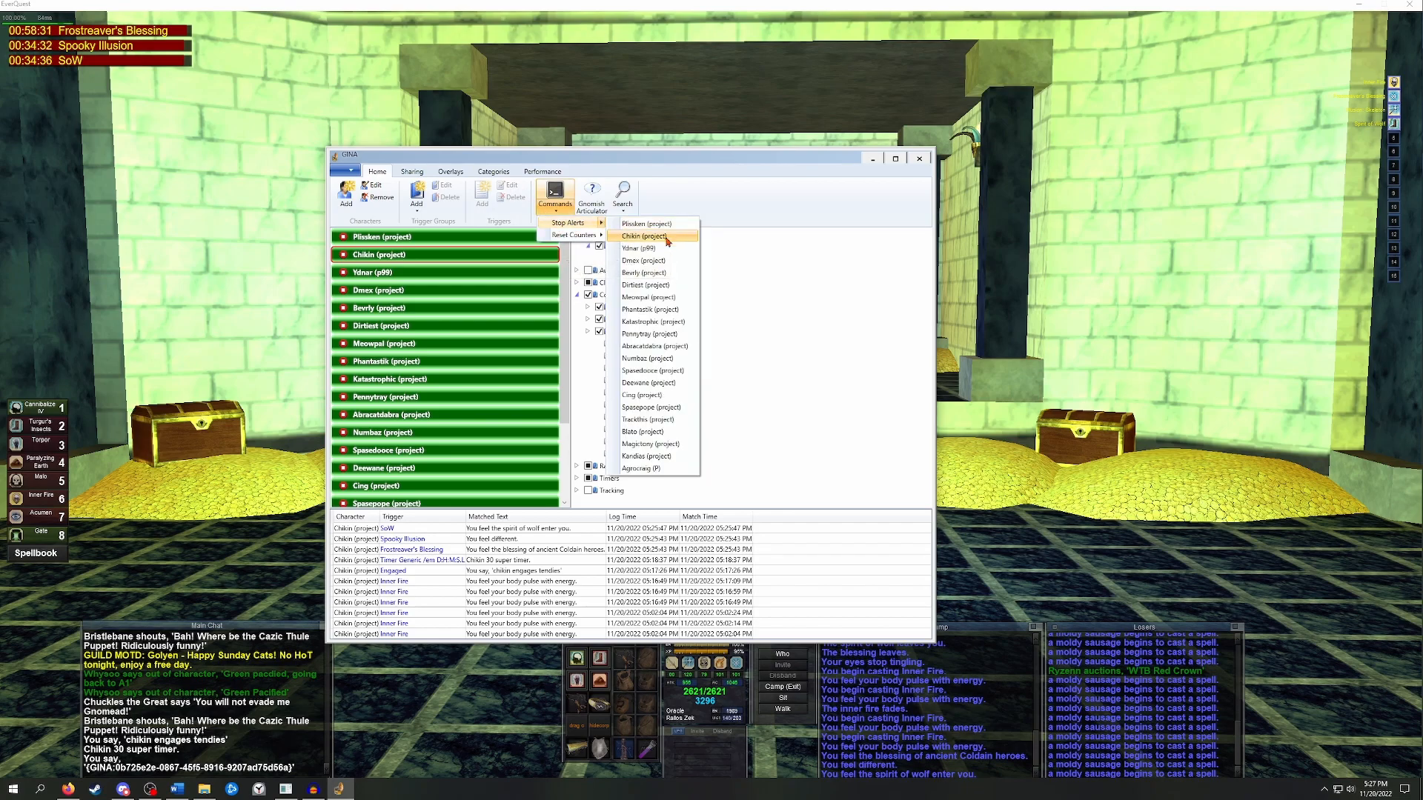